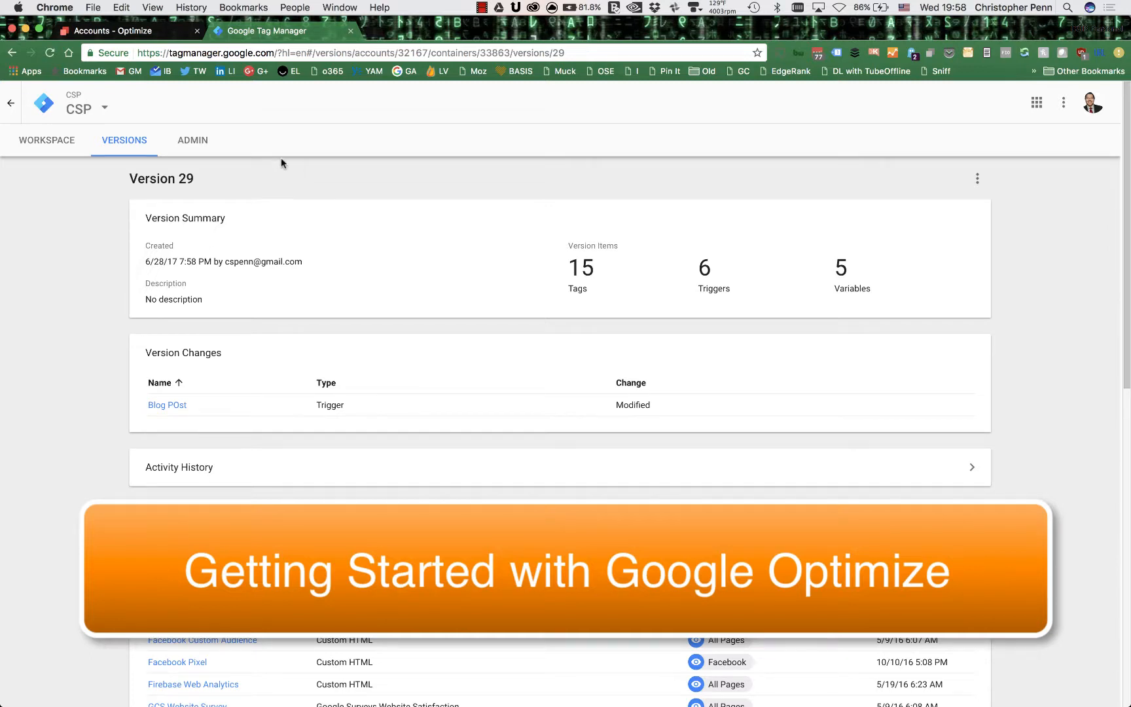
Return to the Optimize Accounts list, dismissing the Create account panel unchanged
left_click(121, 31)
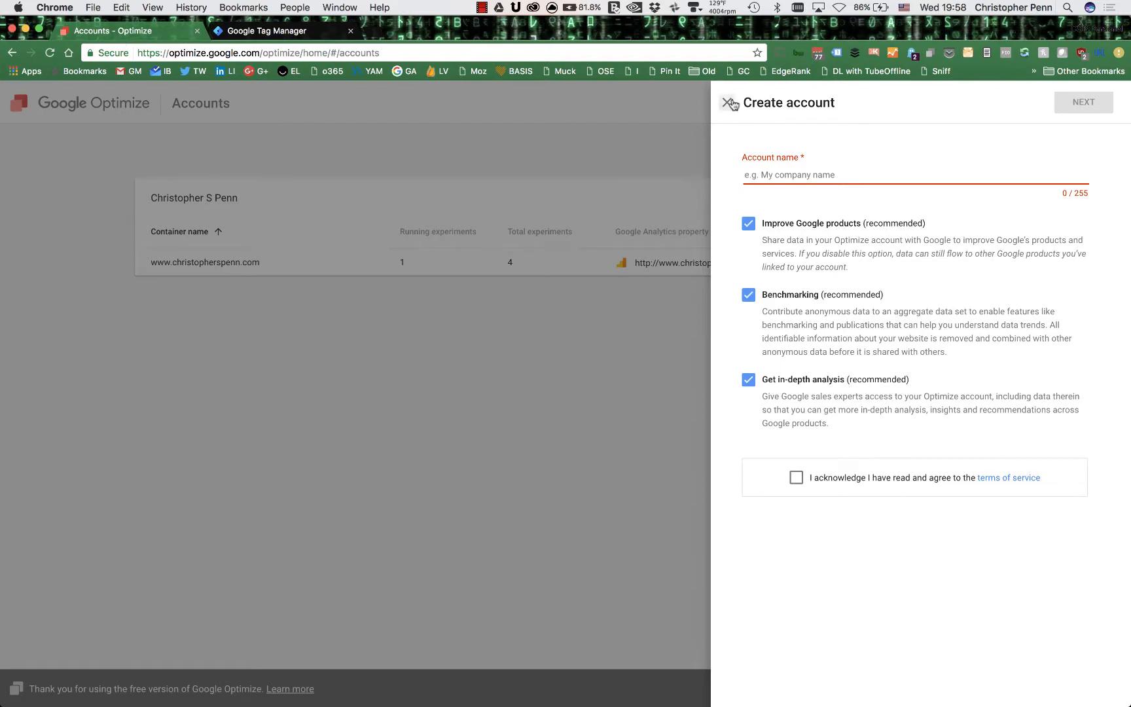
left_click(729, 104)
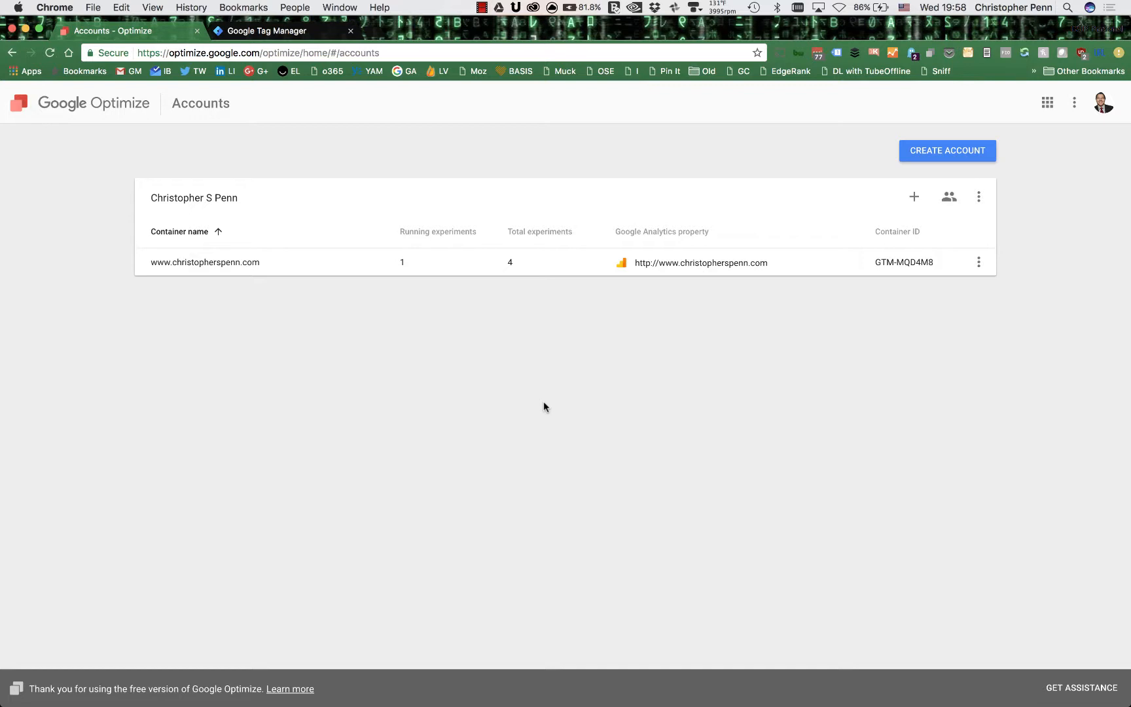
mouse_move(236, 39)
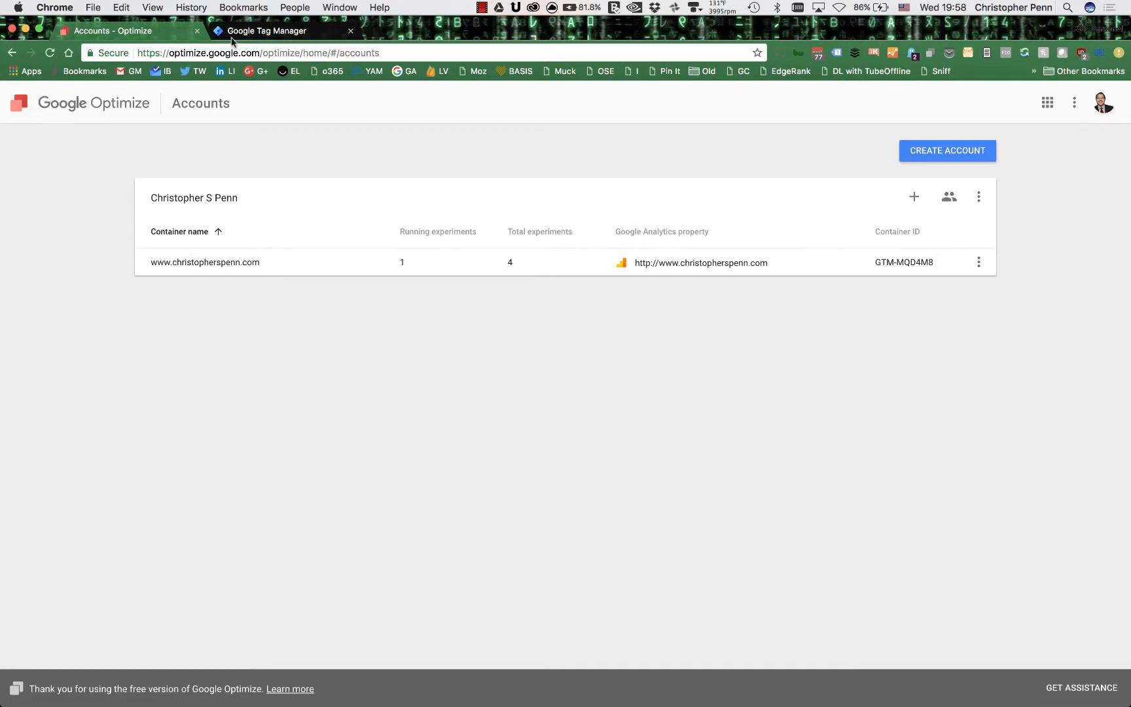
mouse_move(630, 338)
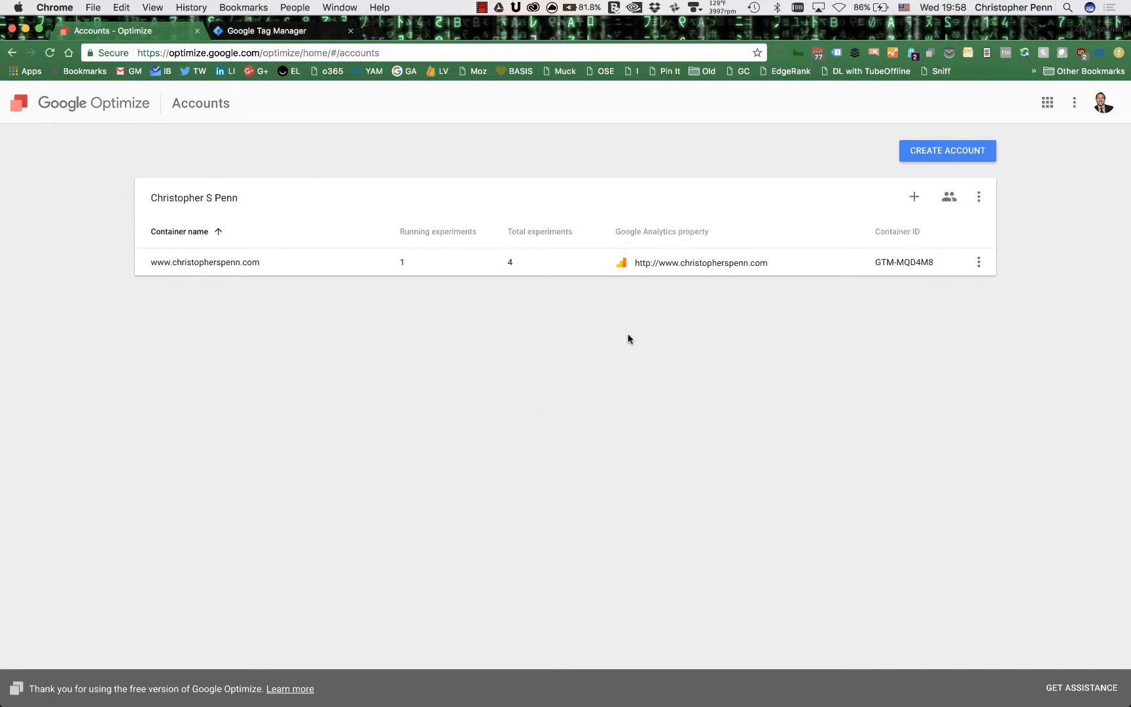
Create an Optimize account 'Test', accepting the terms, with a container named cspenn.com
left_click(948, 151)
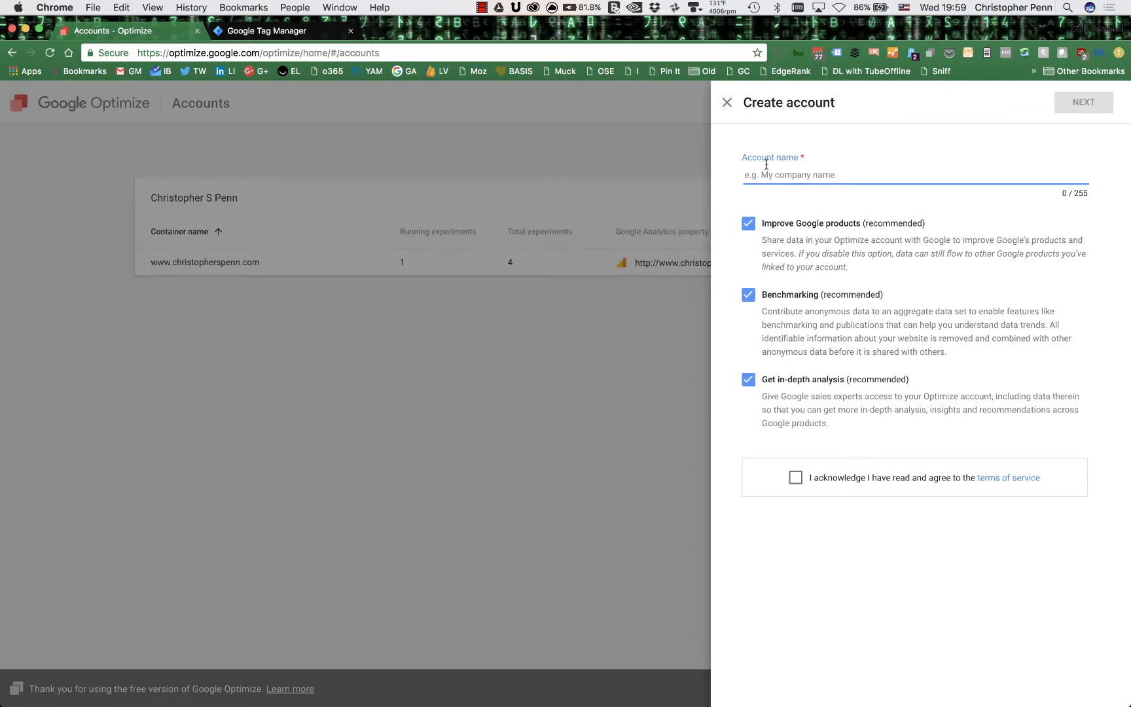
type("Test")
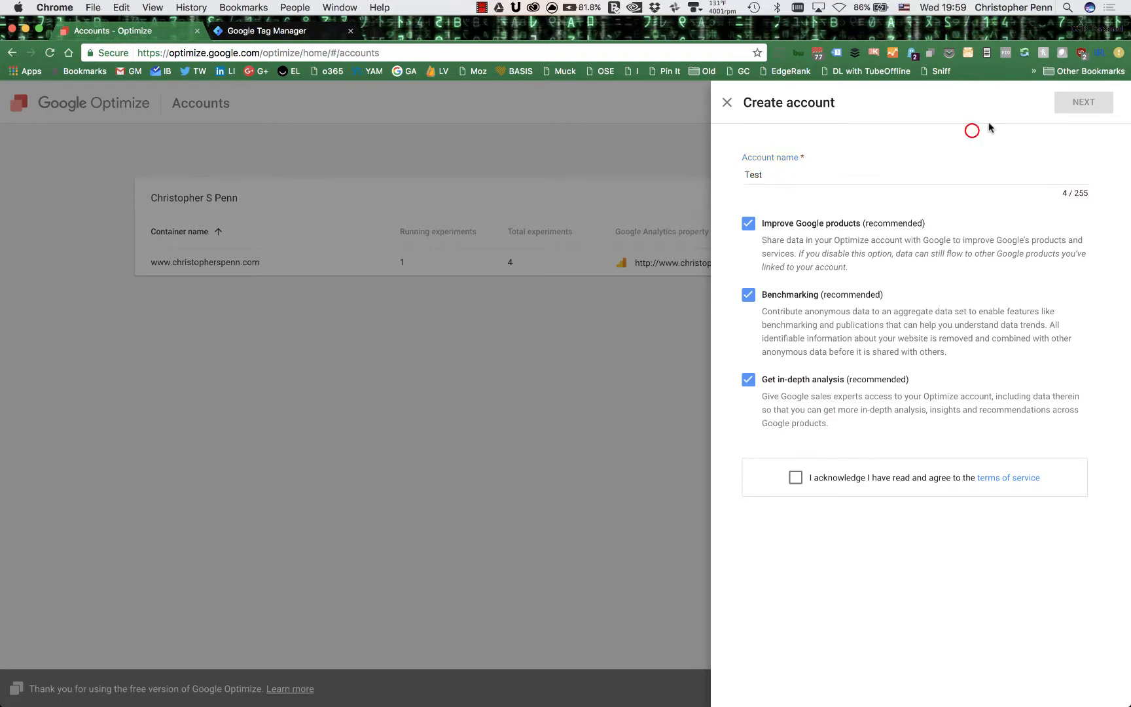
left_click(796, 478)
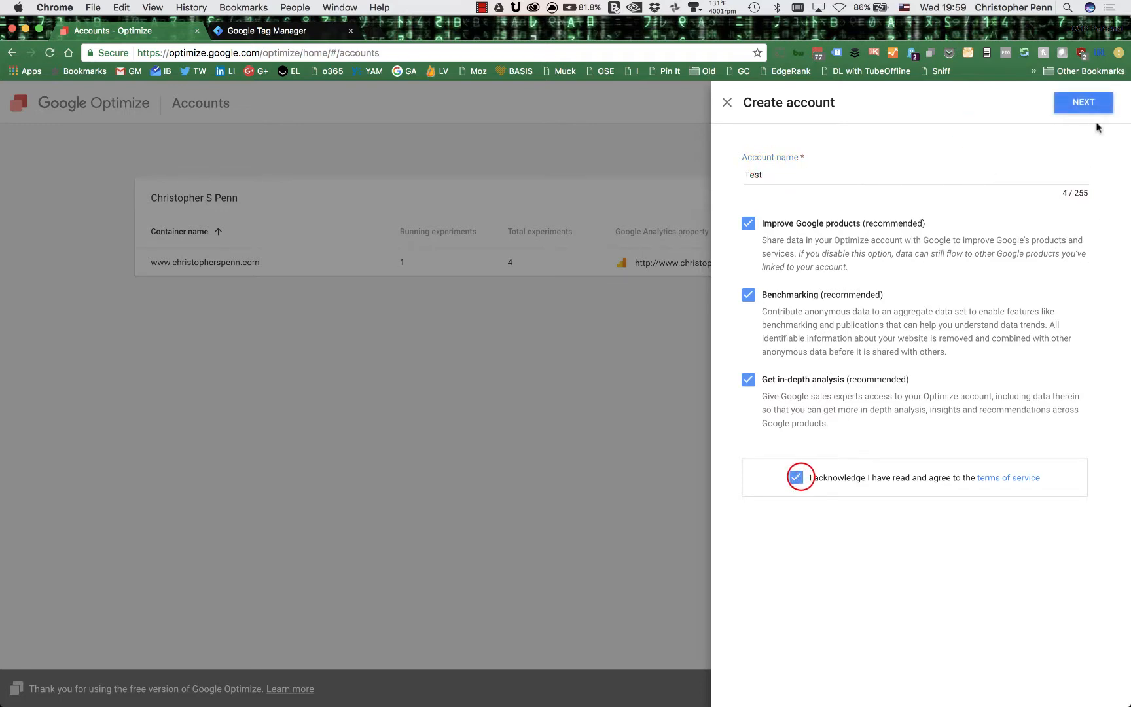
left_click(1084, 103)
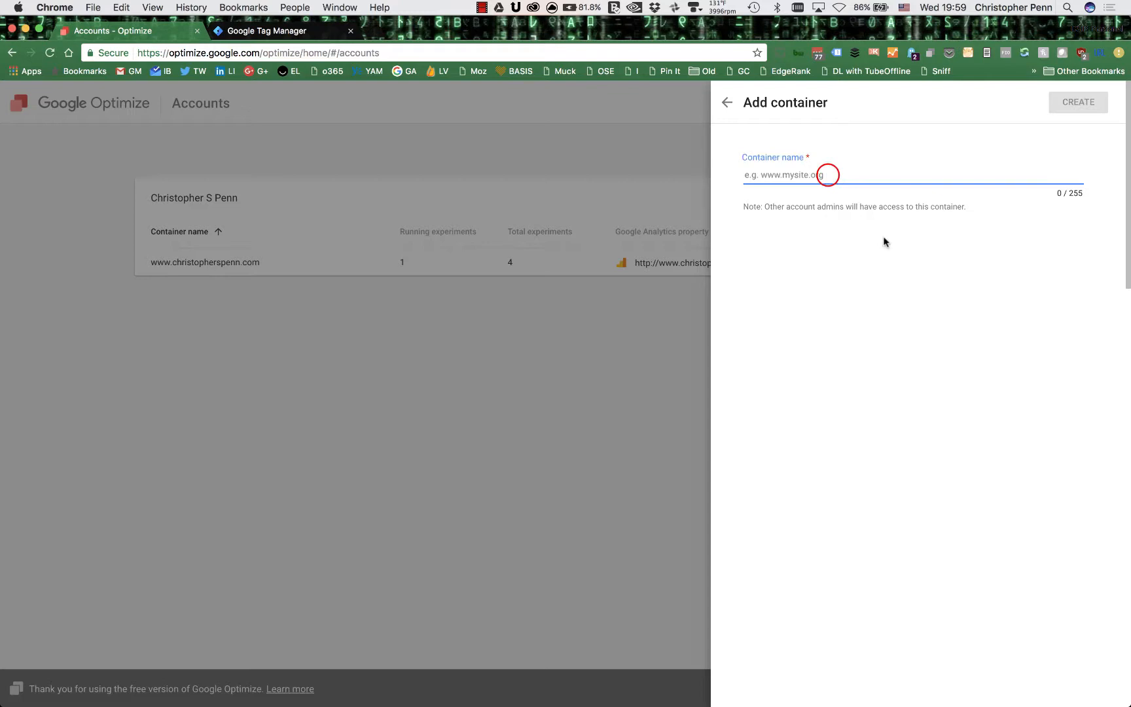
type("cspenn.com")
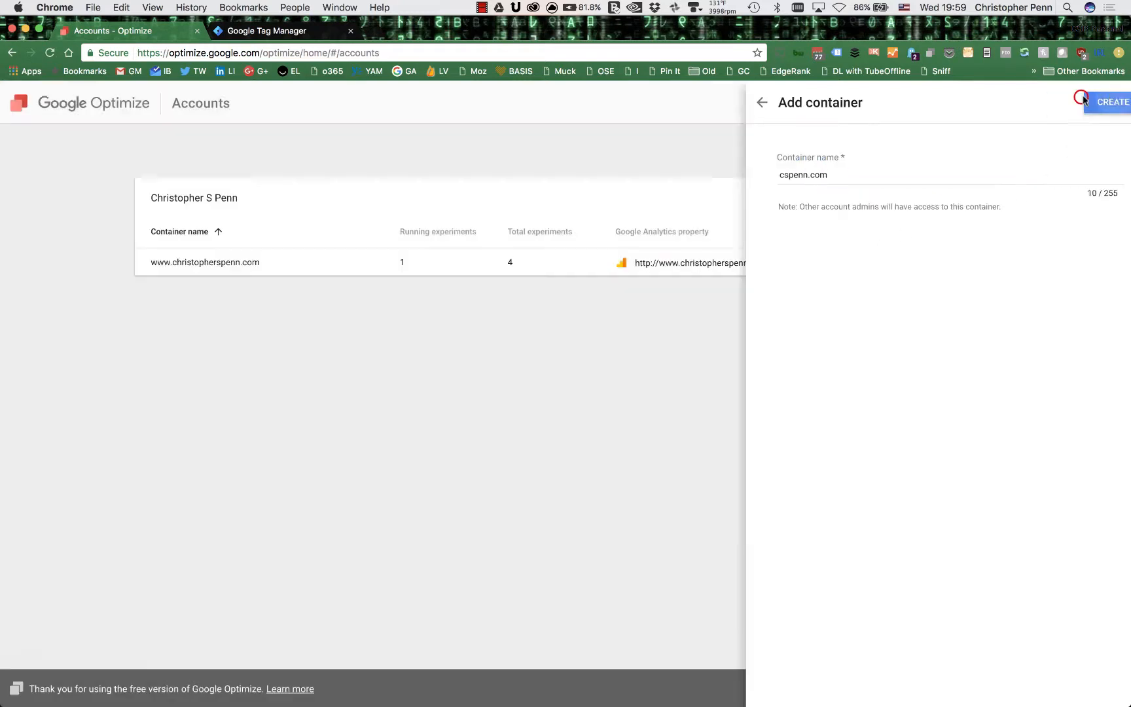
left_click(1108, 102)
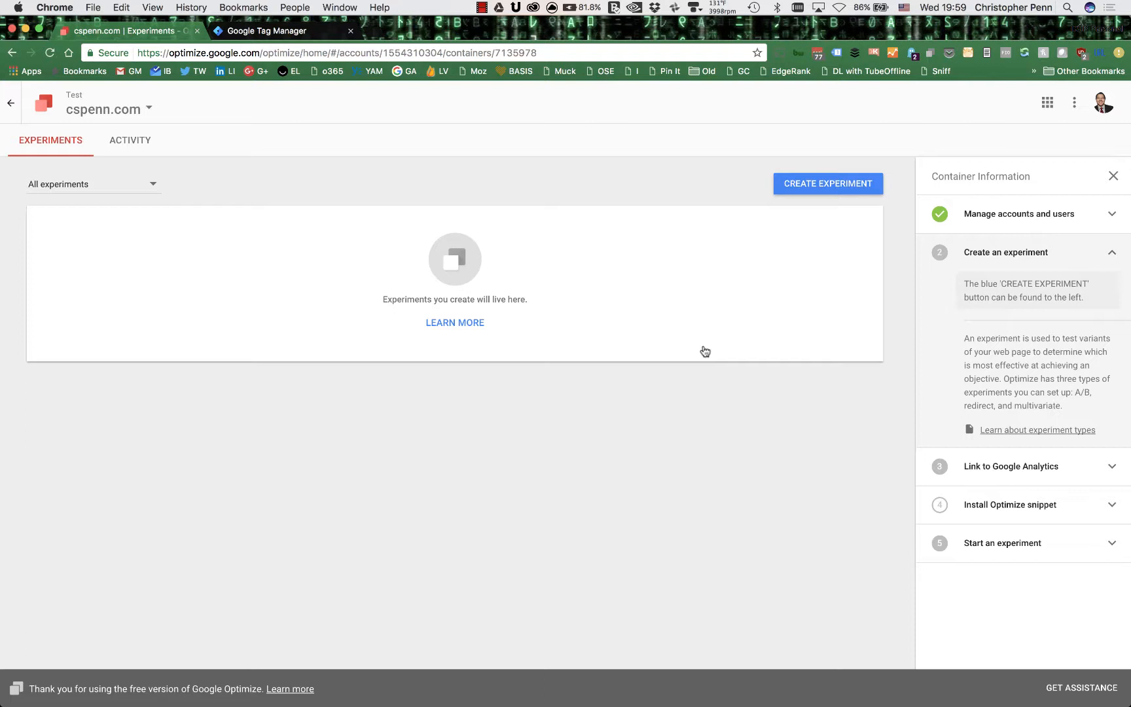
mouse_move(775, 309)
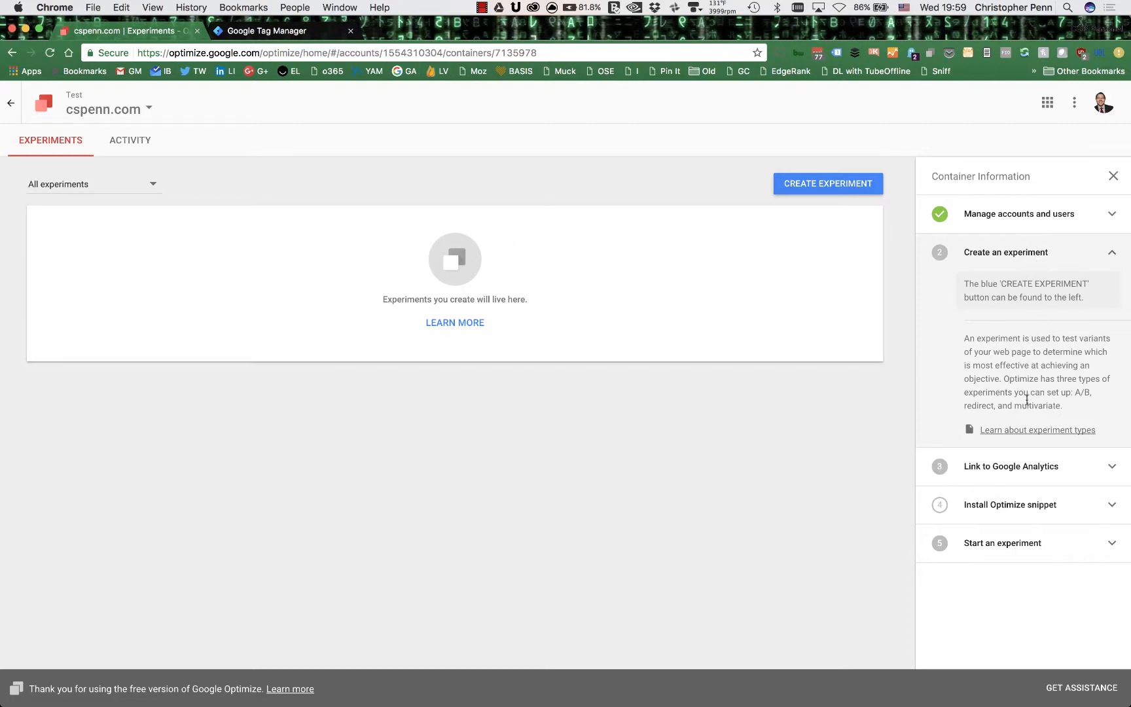
mouse_move(1023, 471)
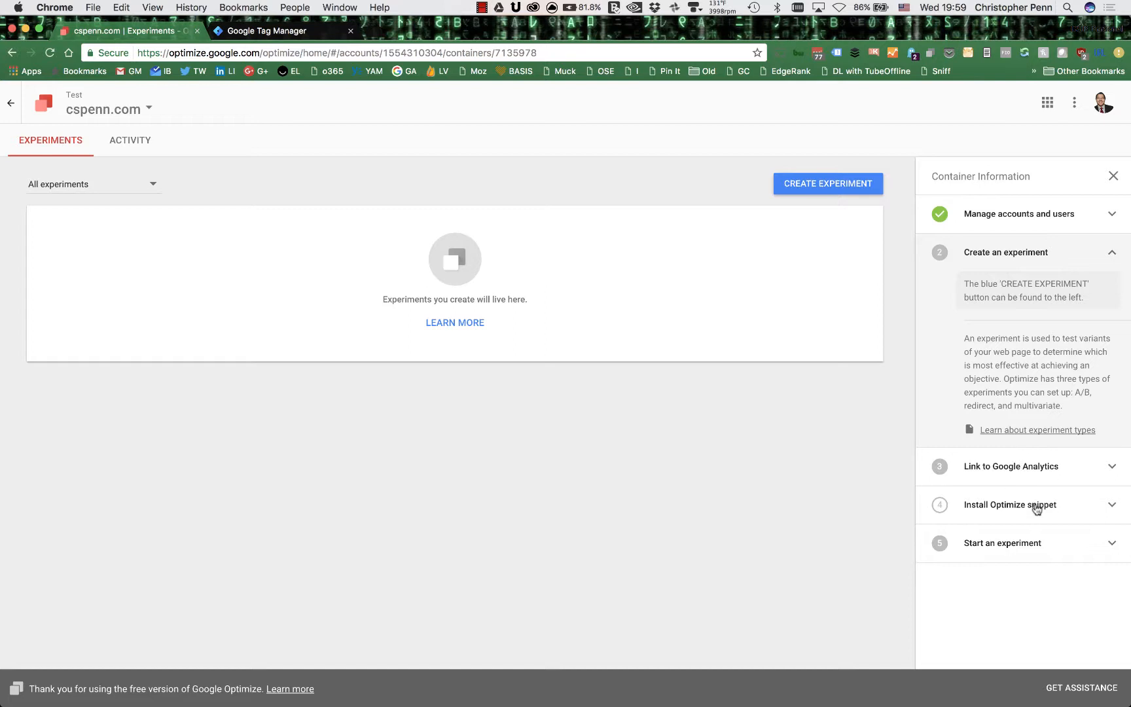
mouse_move(1019, 557)
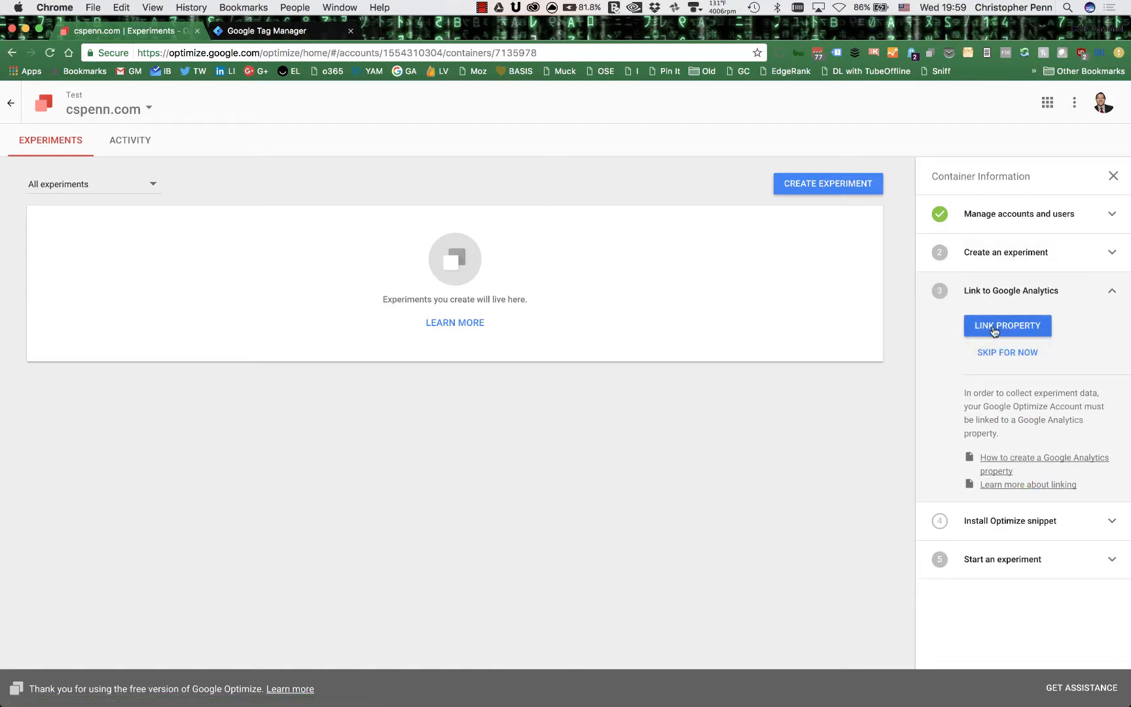
mouse_move(953, 489)
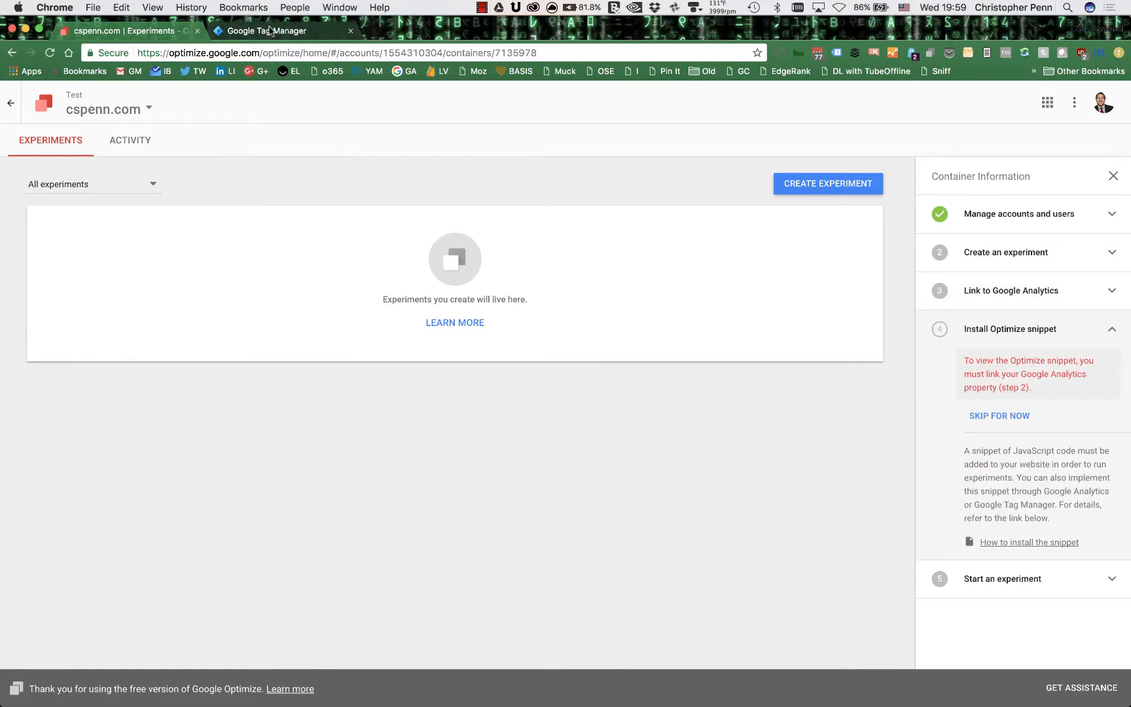
Go to the Tag Manager container workspace and start a new tag
left_click(271, 32)
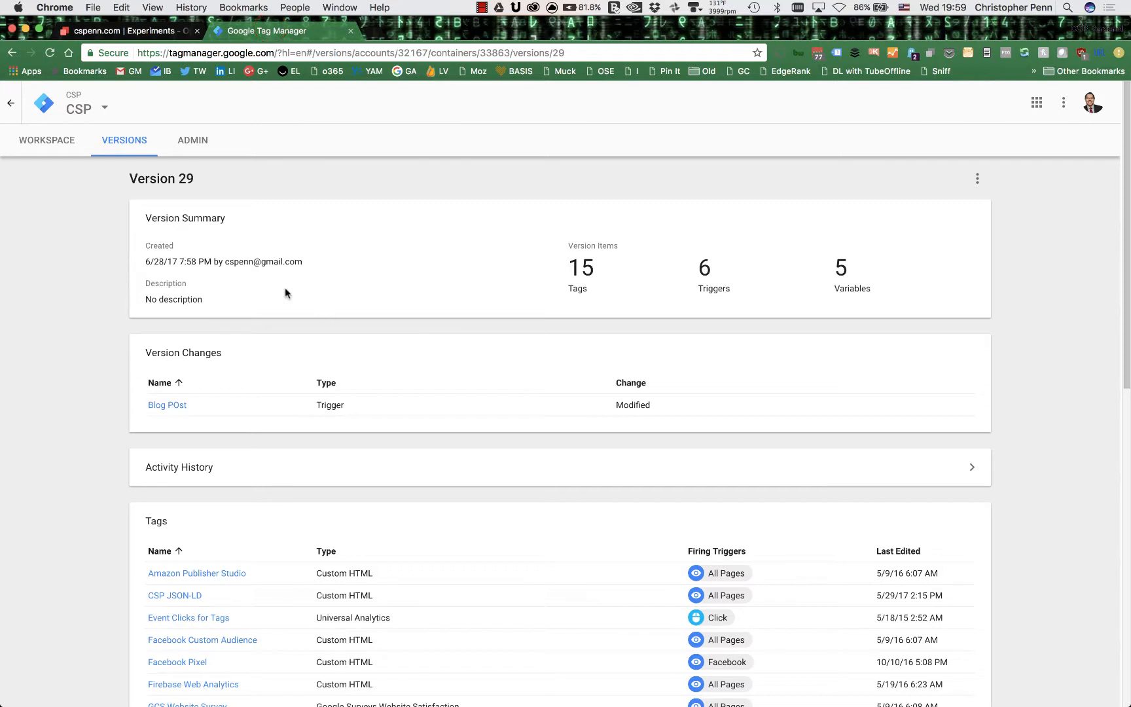
mouse_move(131, 282)
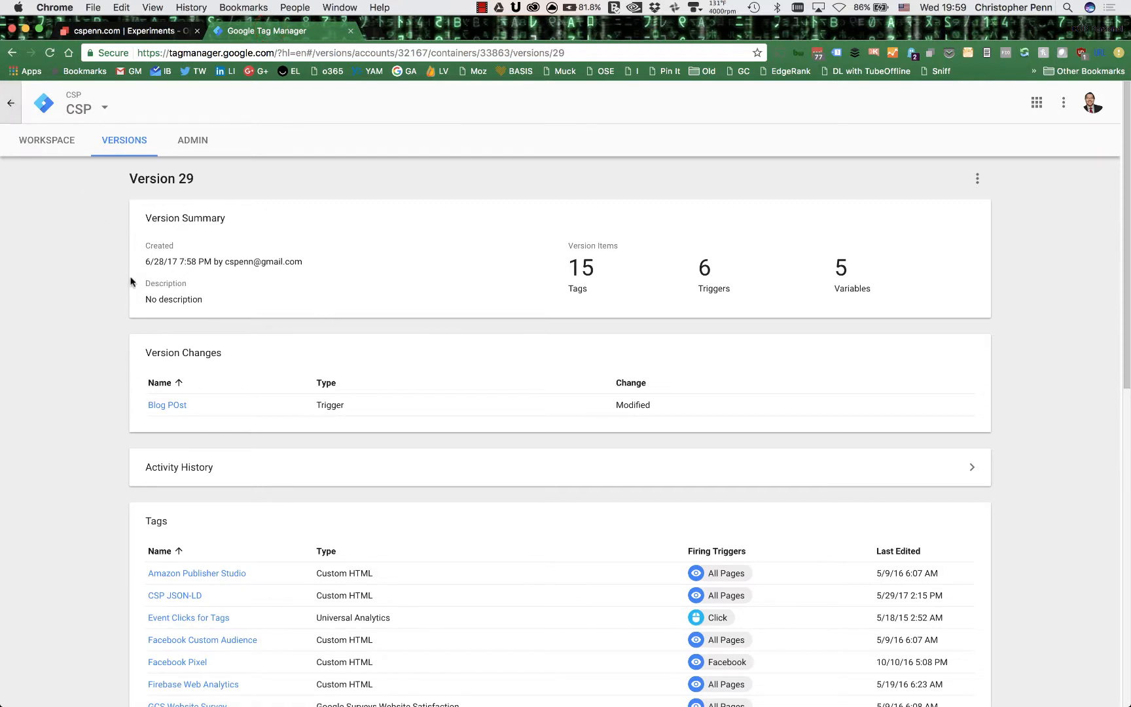
left_click(46, 140)
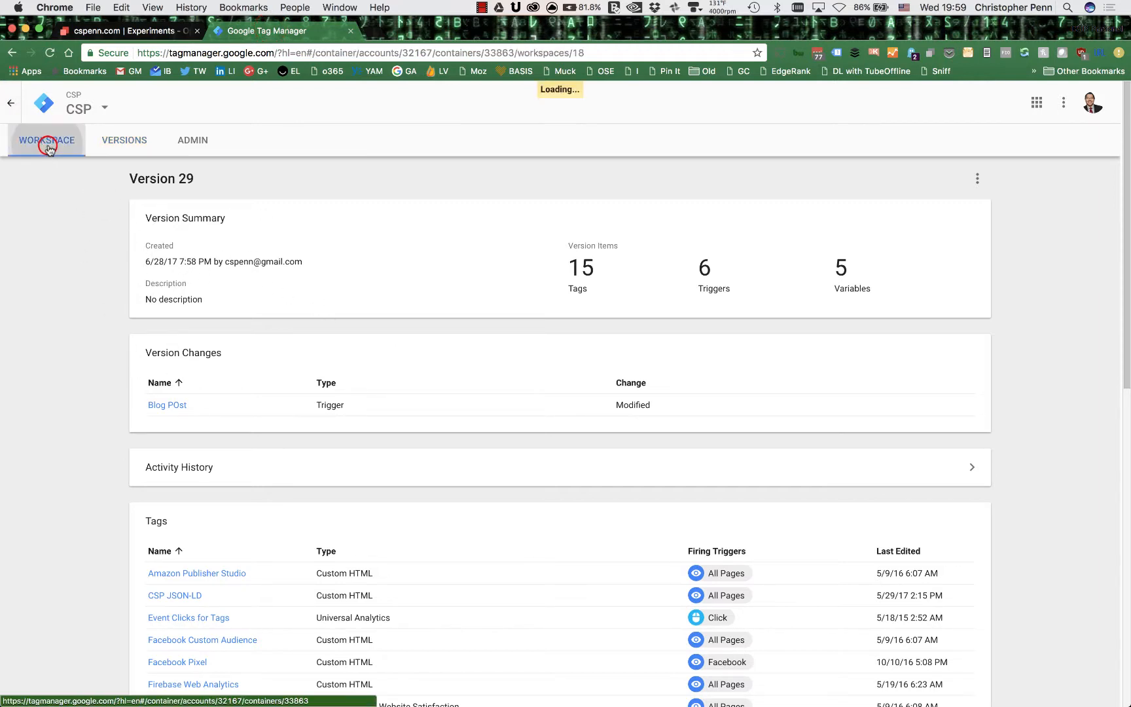
left_click(47, 140)
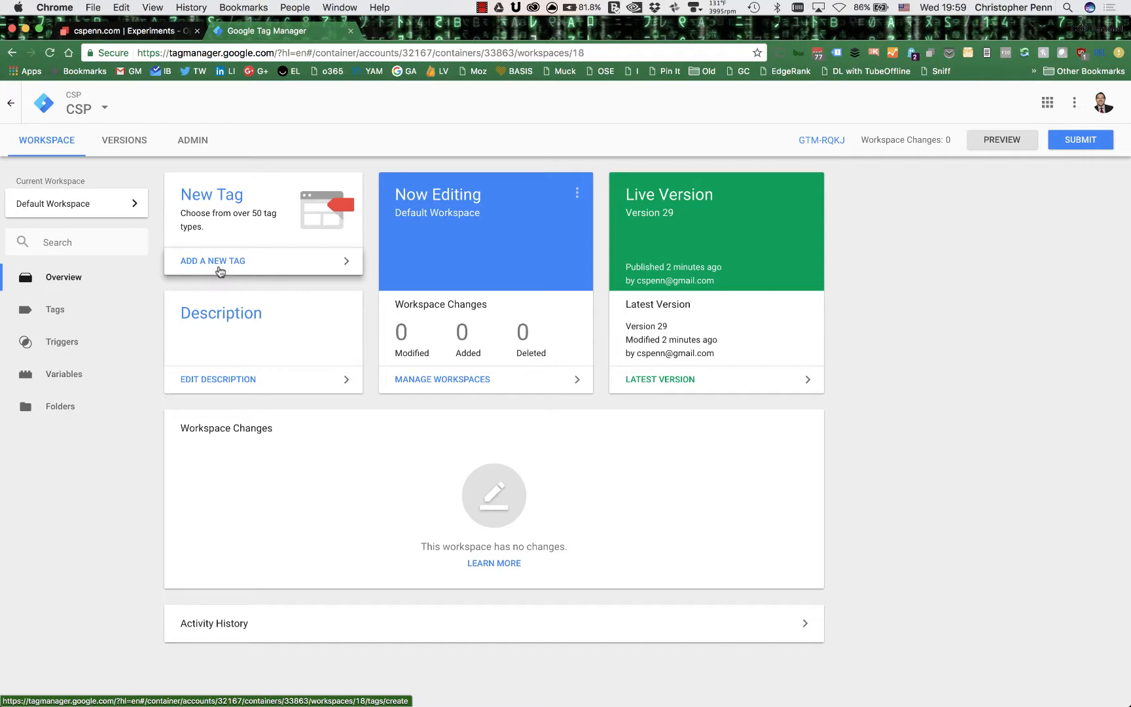
mouse_move(222, 267)
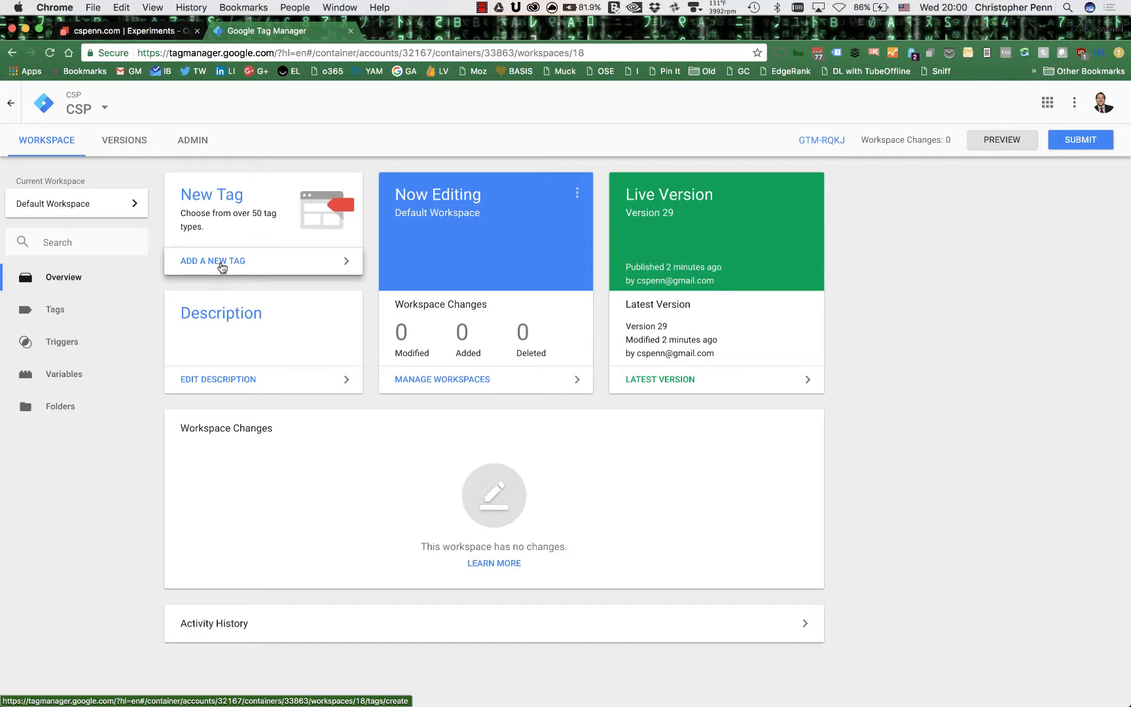
left_click(213, 261)
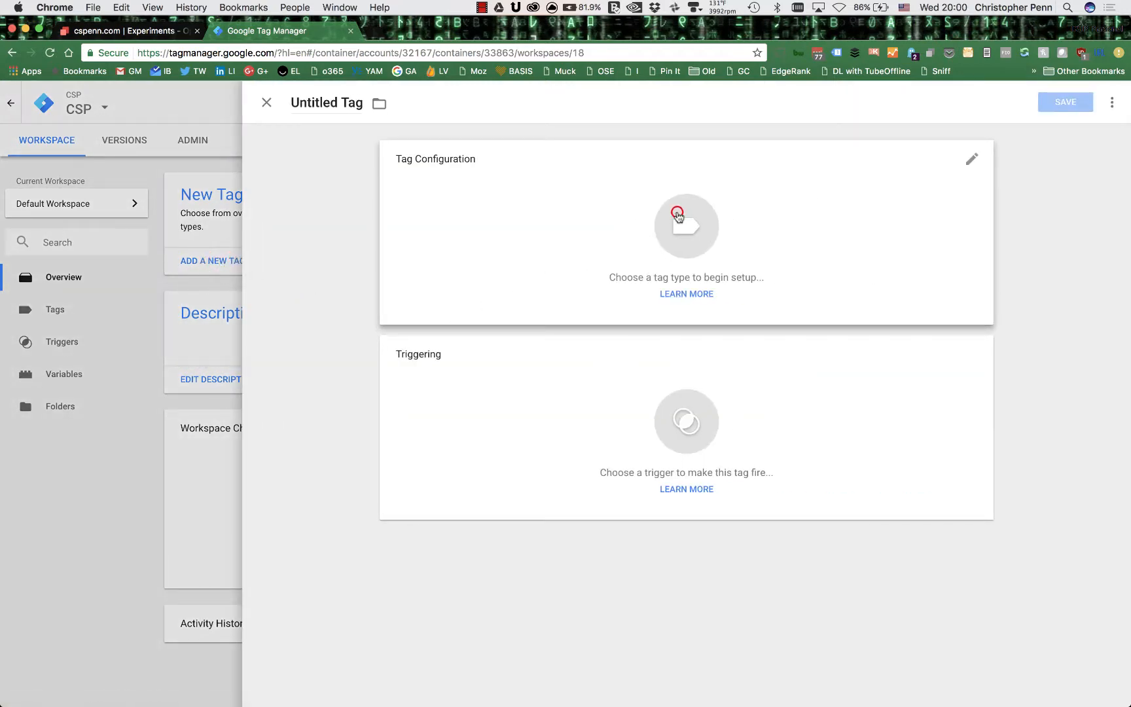
Make it a Google Optimize tag firing on All Pages, then close the draft unsaved
left_click(686, 227)
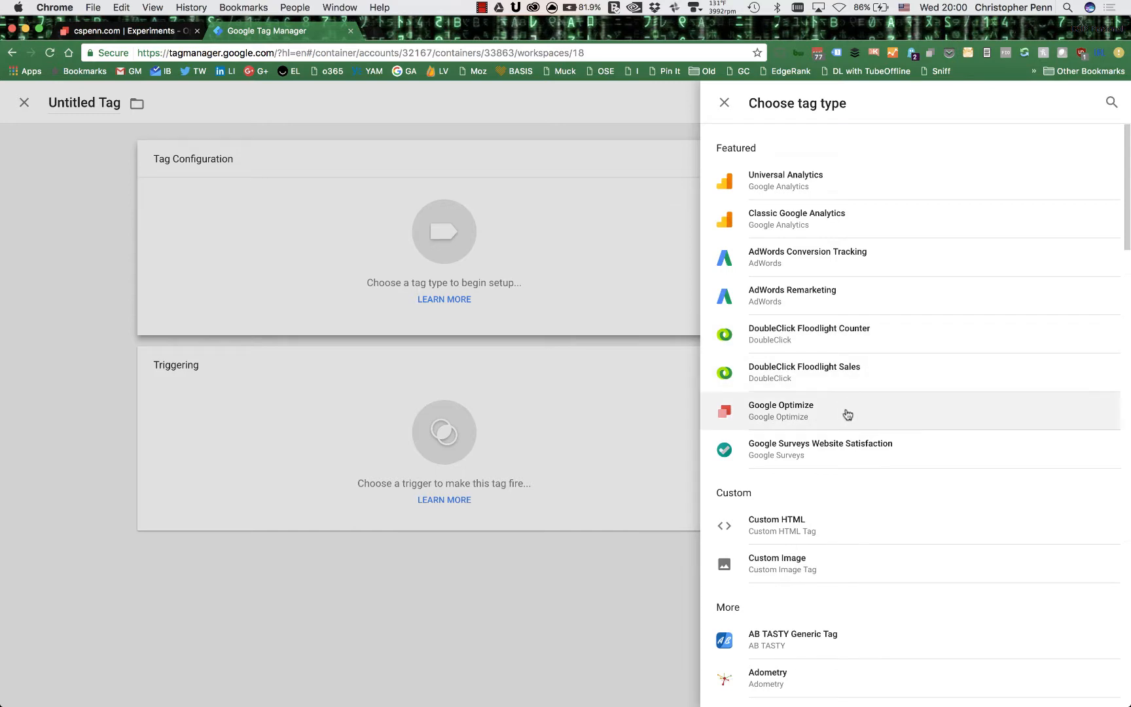
left_click(782, 412)
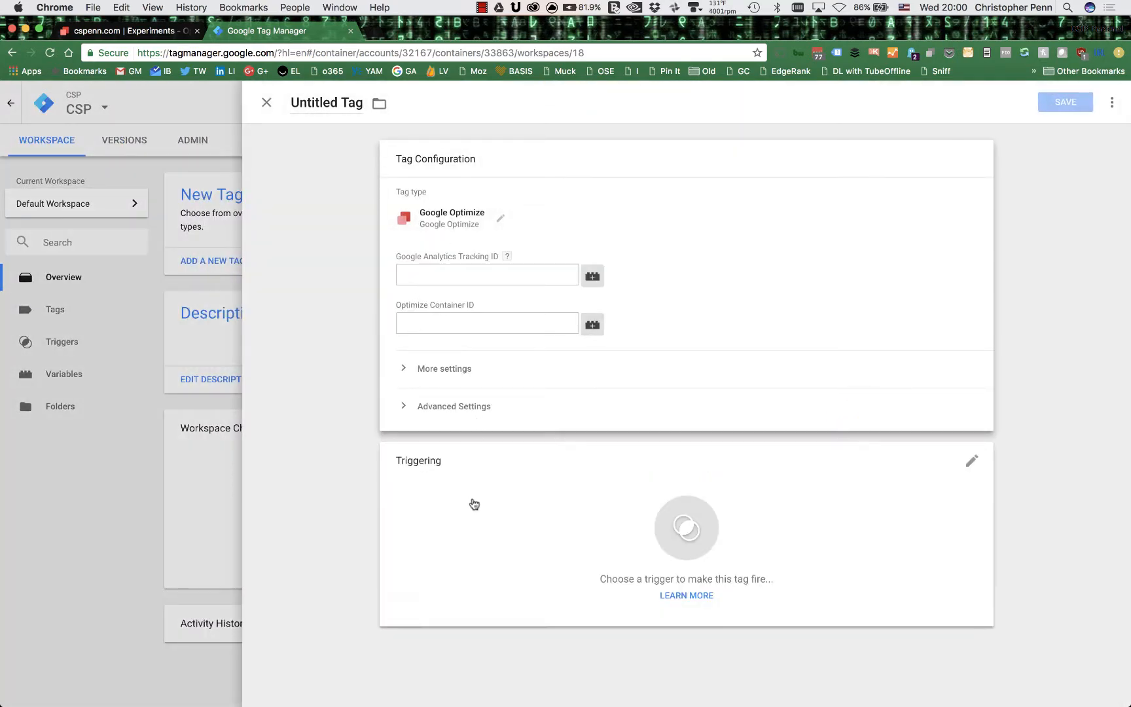
mouse_move(610, 545)
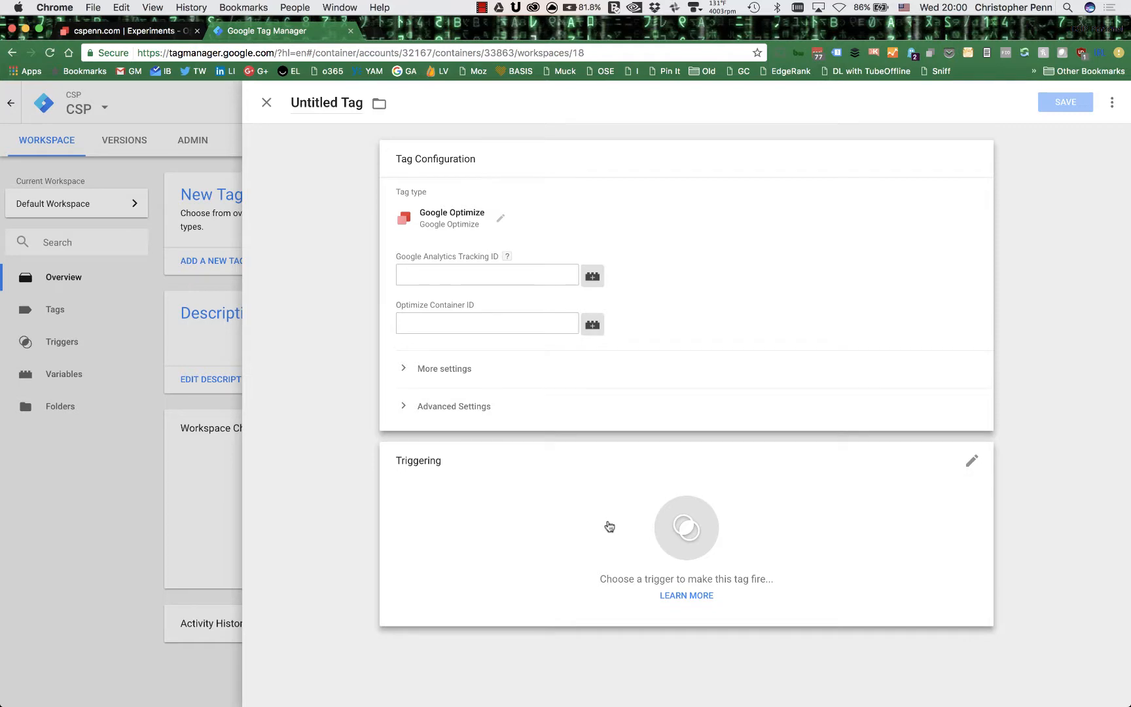
mouse_move(608, 521)
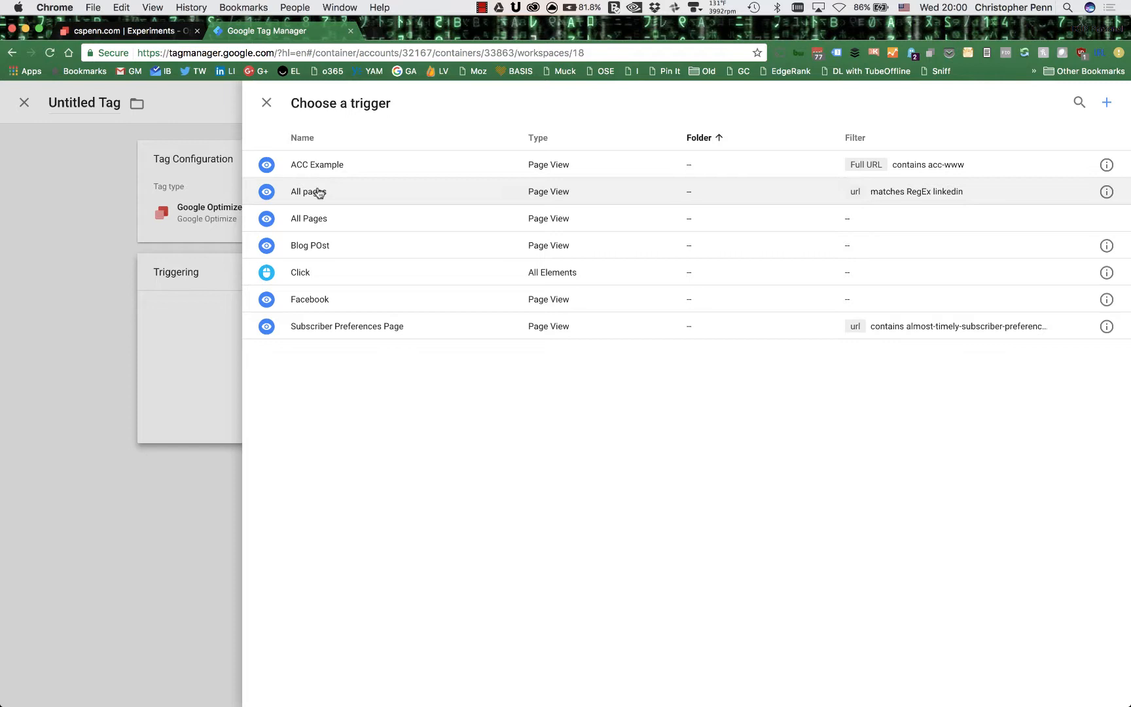
left_click(309, 219)
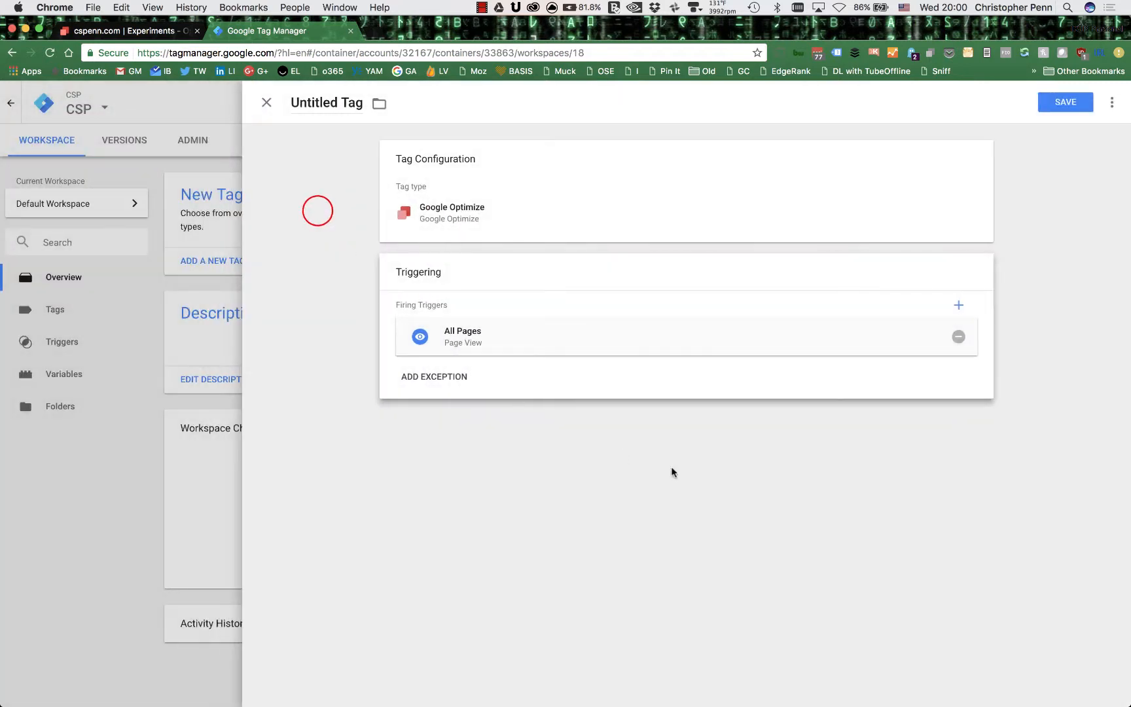
mouse_move(274, 146)
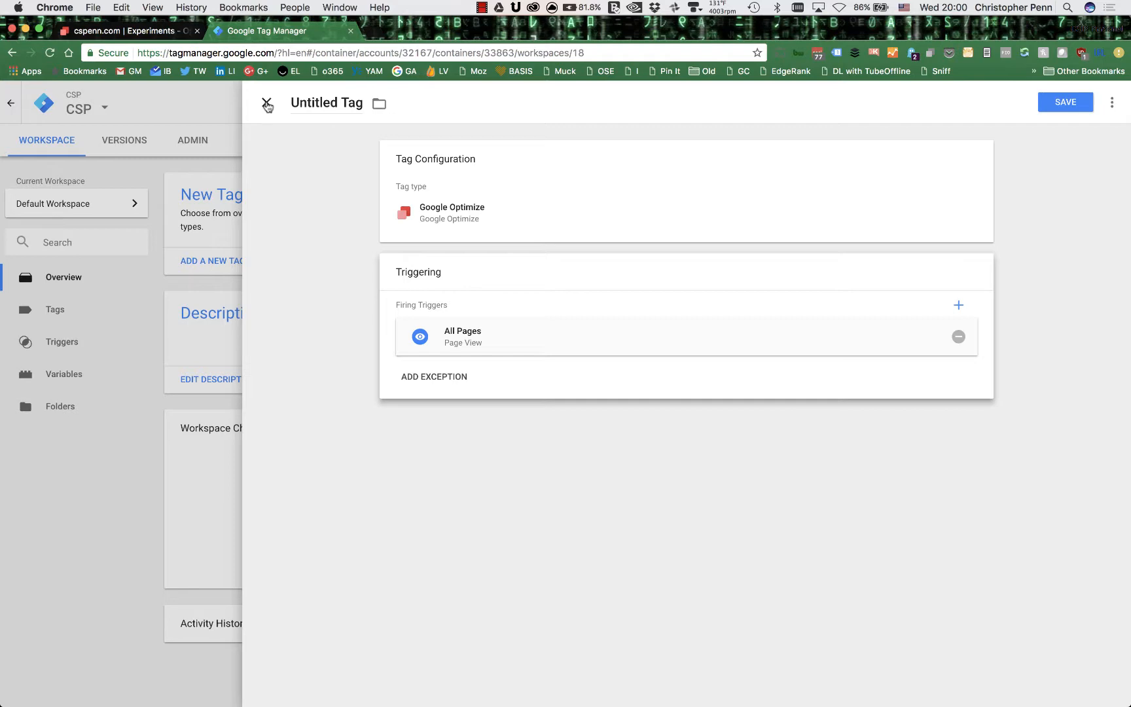
left_click(267, 103)
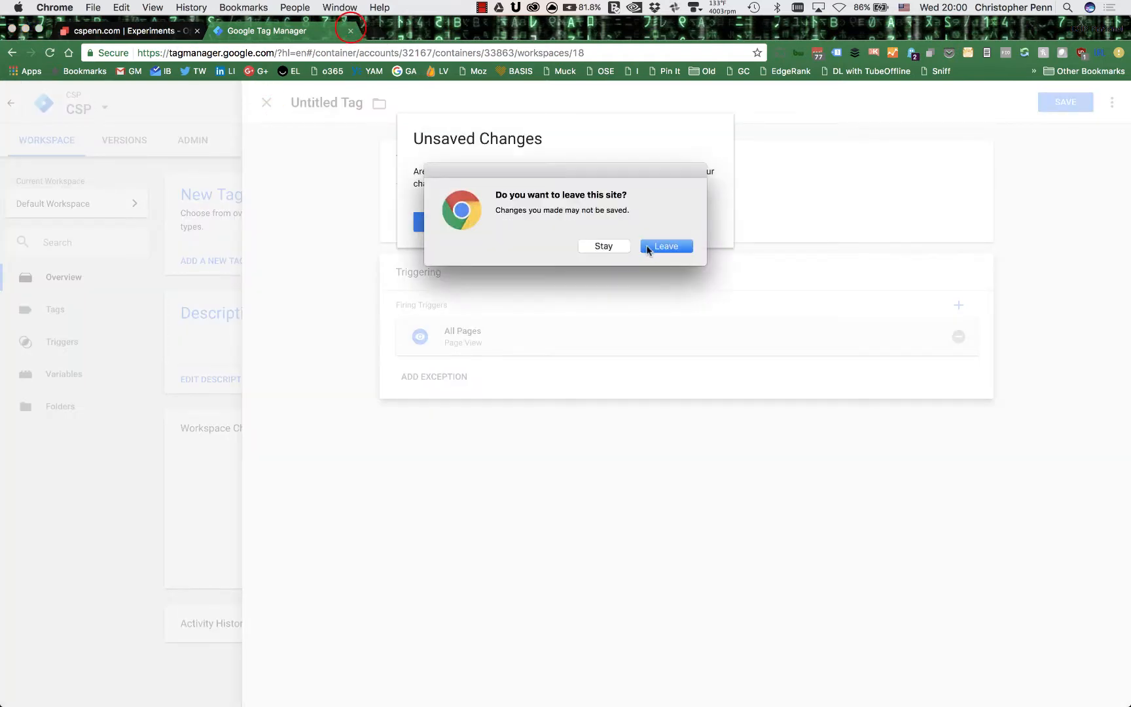
left_click(666, 246)
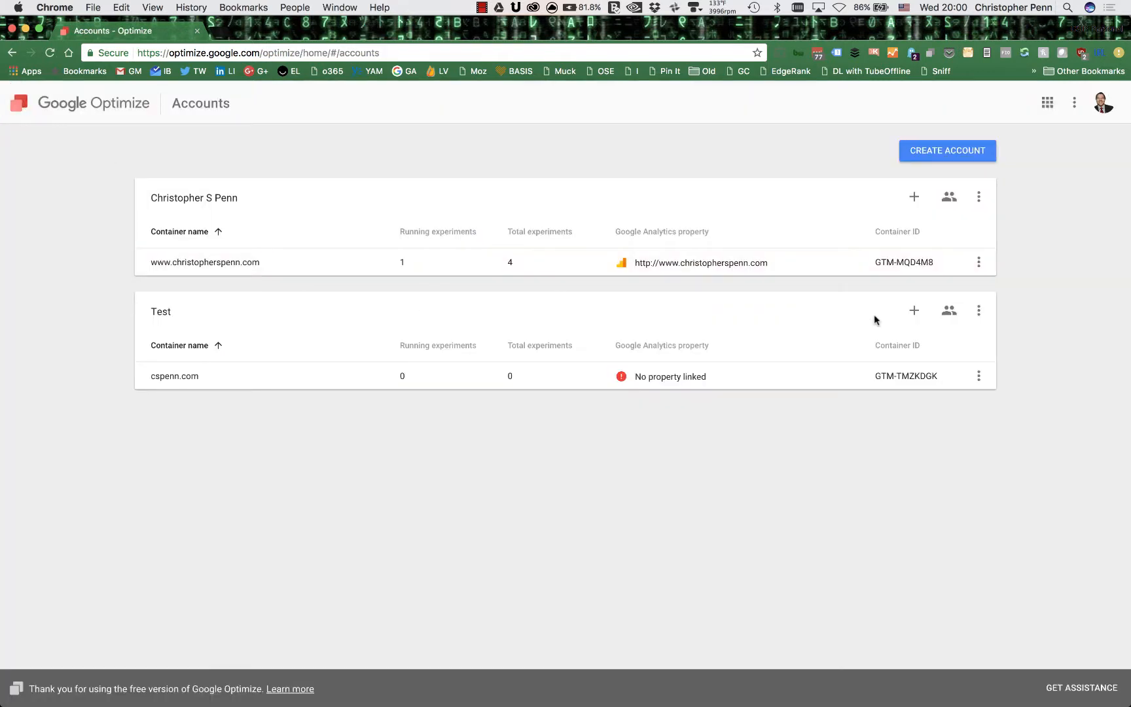
left_click(980, 376)
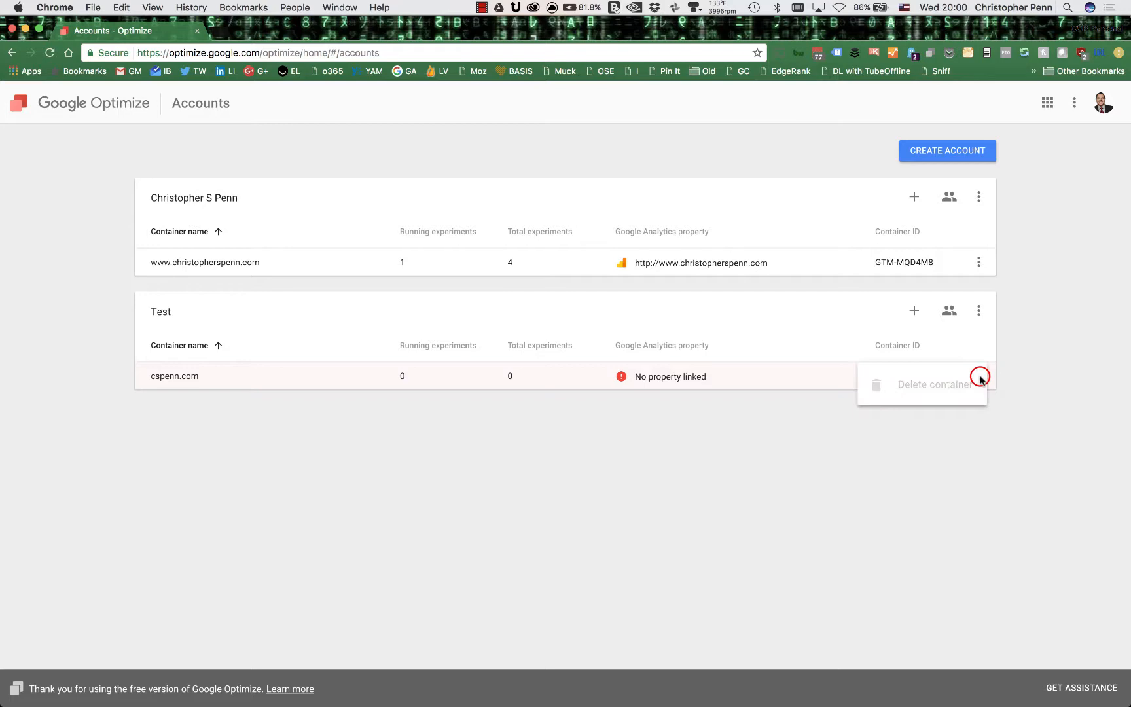
left_click(980, 310)
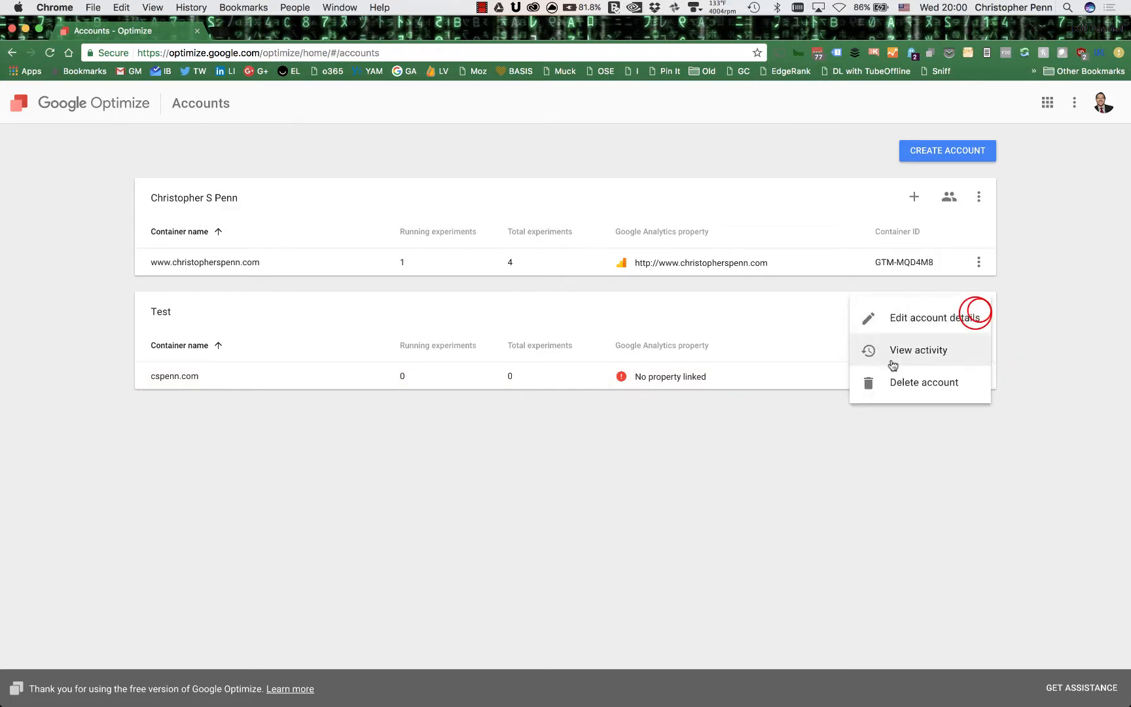
left_click(923, 383)
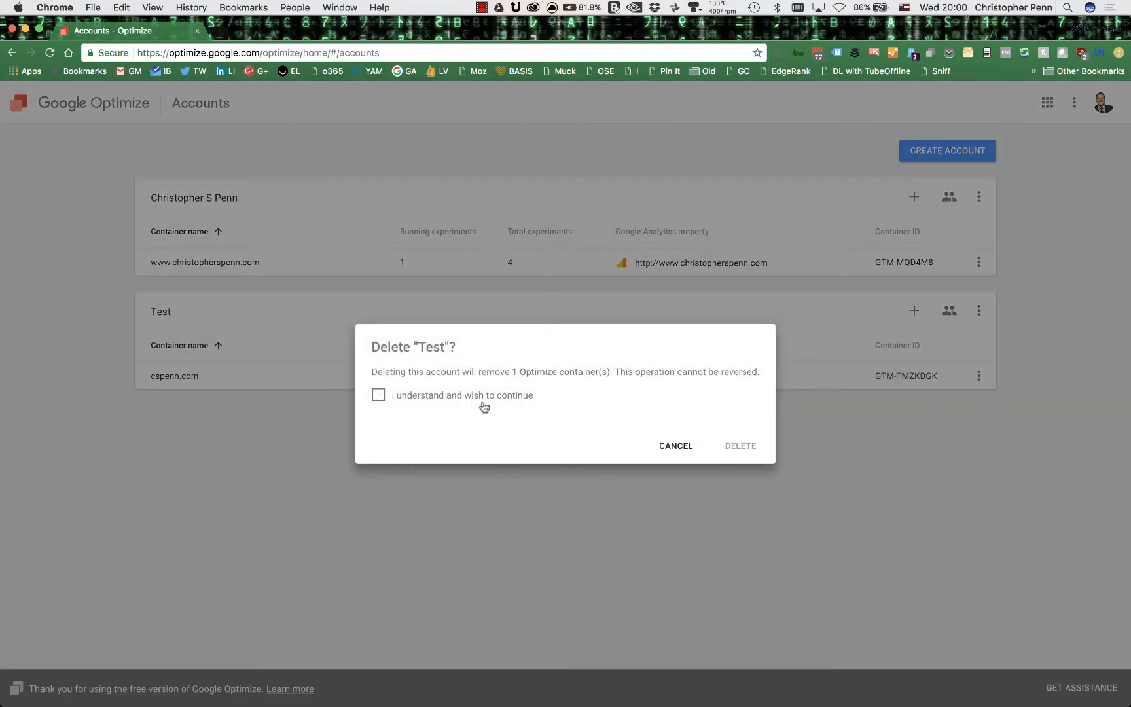
left_click(741, 445)
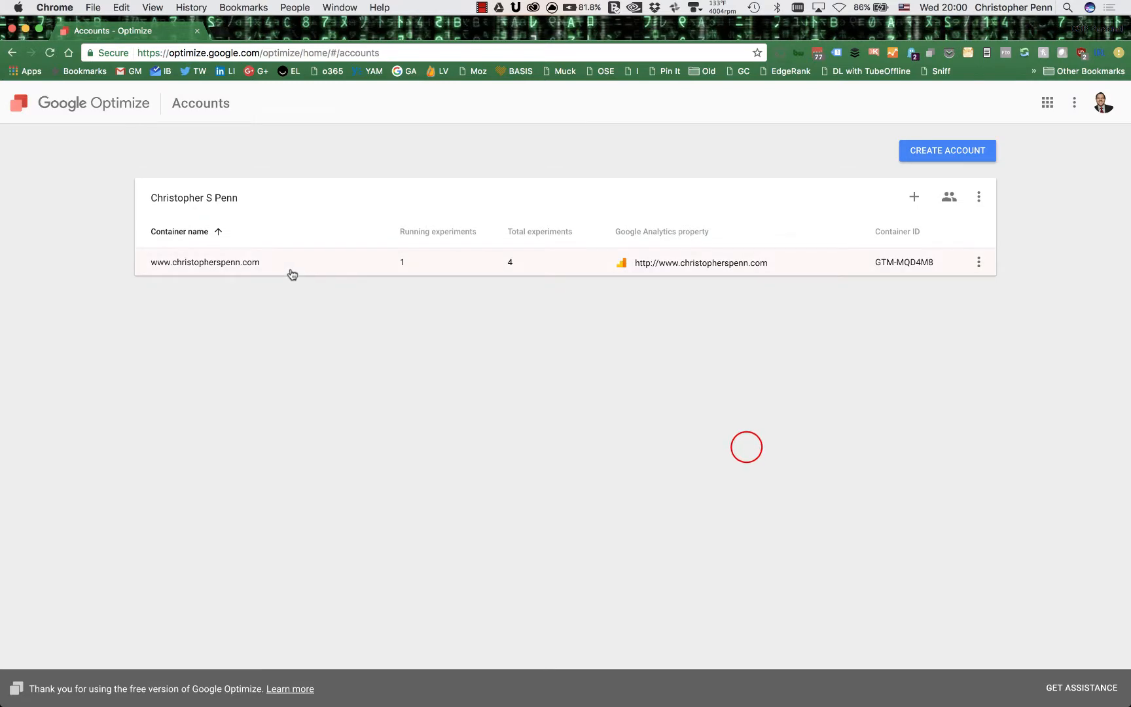
left_click(204, 262)
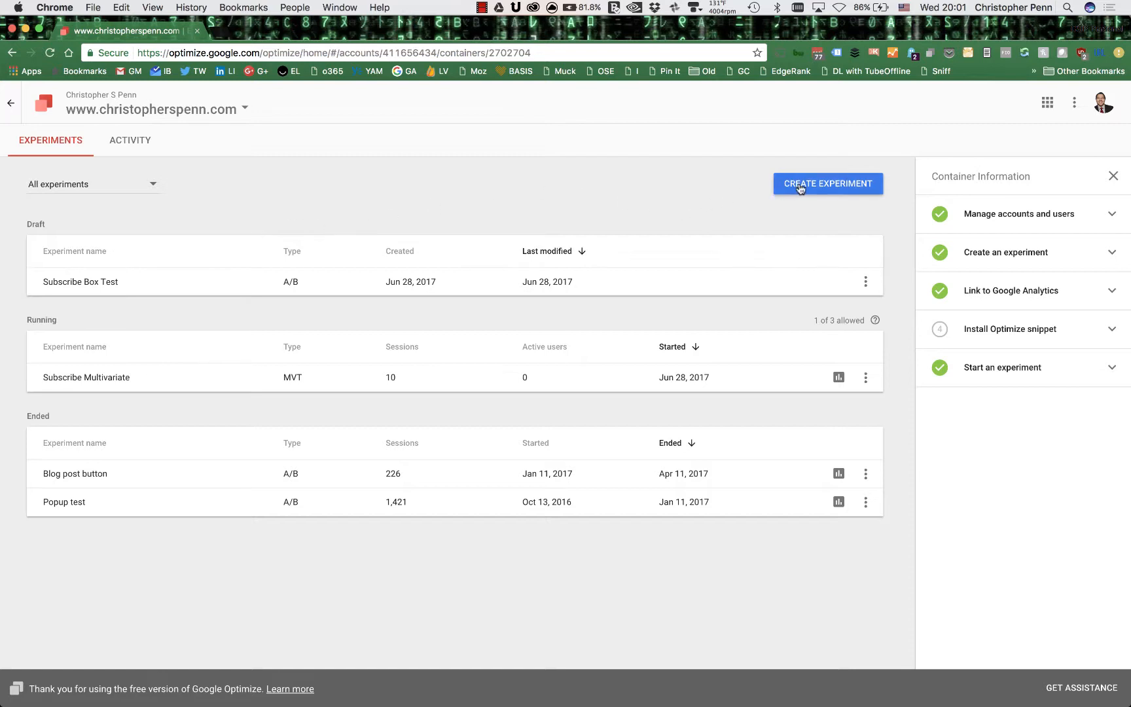
Start a new experiment named Conversion Improvement, then switch to the website homepage
left_click(827, 183)
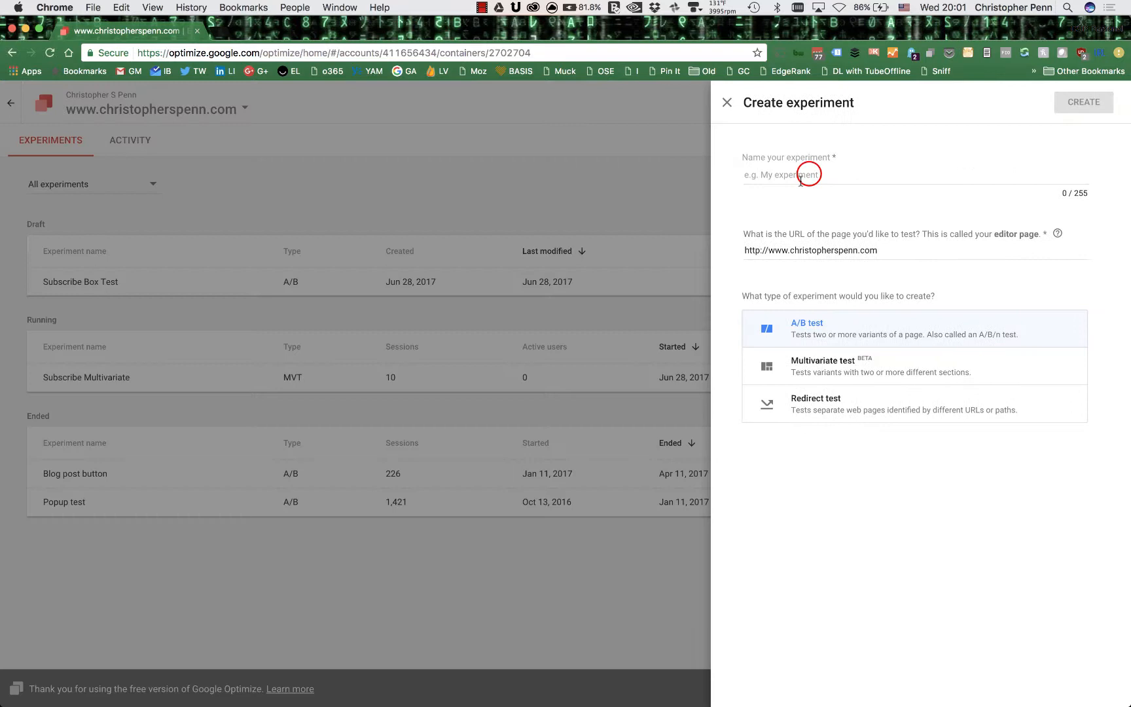
left_click(804, 176)
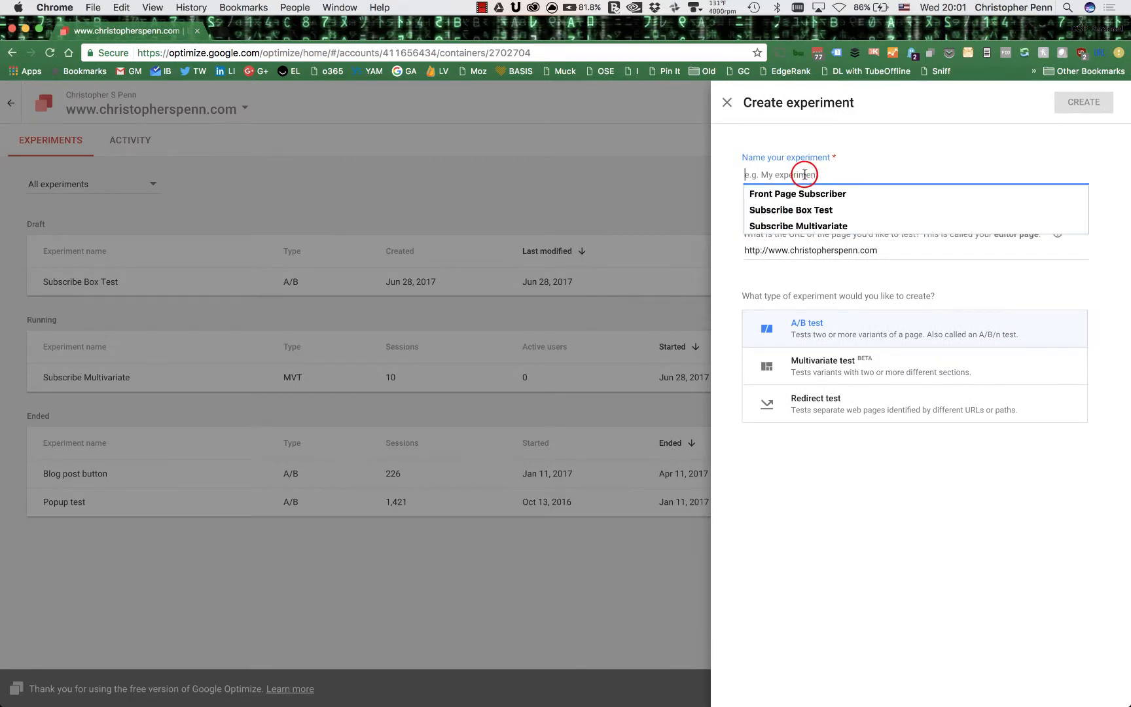
type("Cnove")
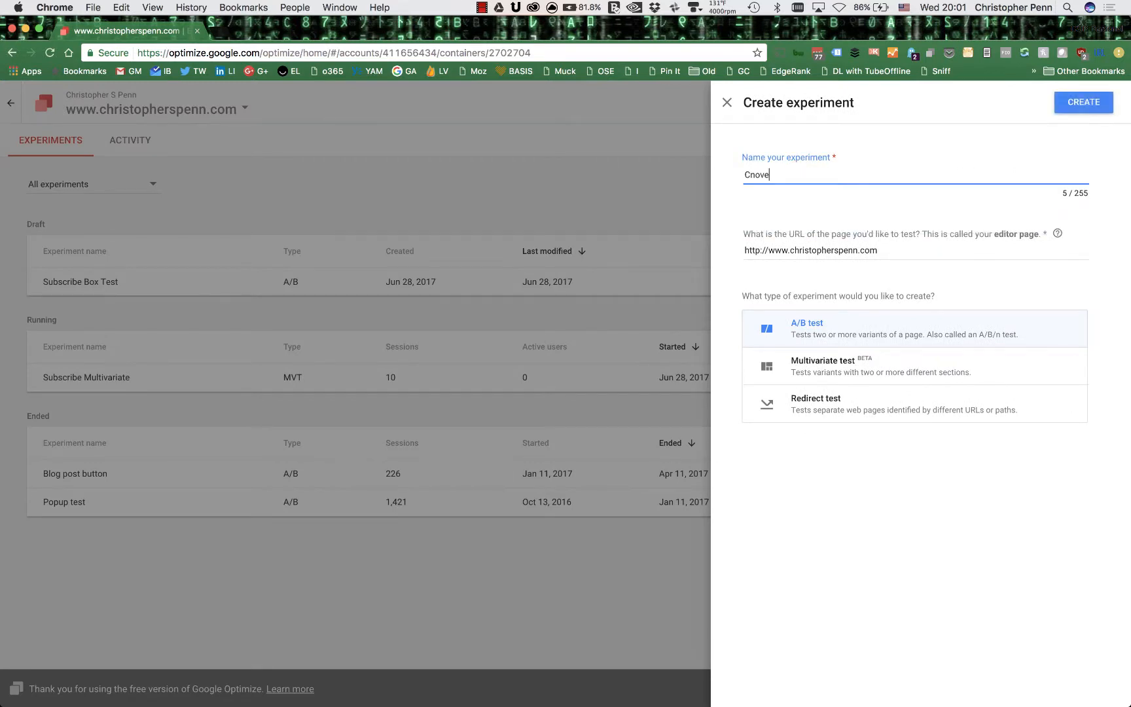
type("Conversion Impr")
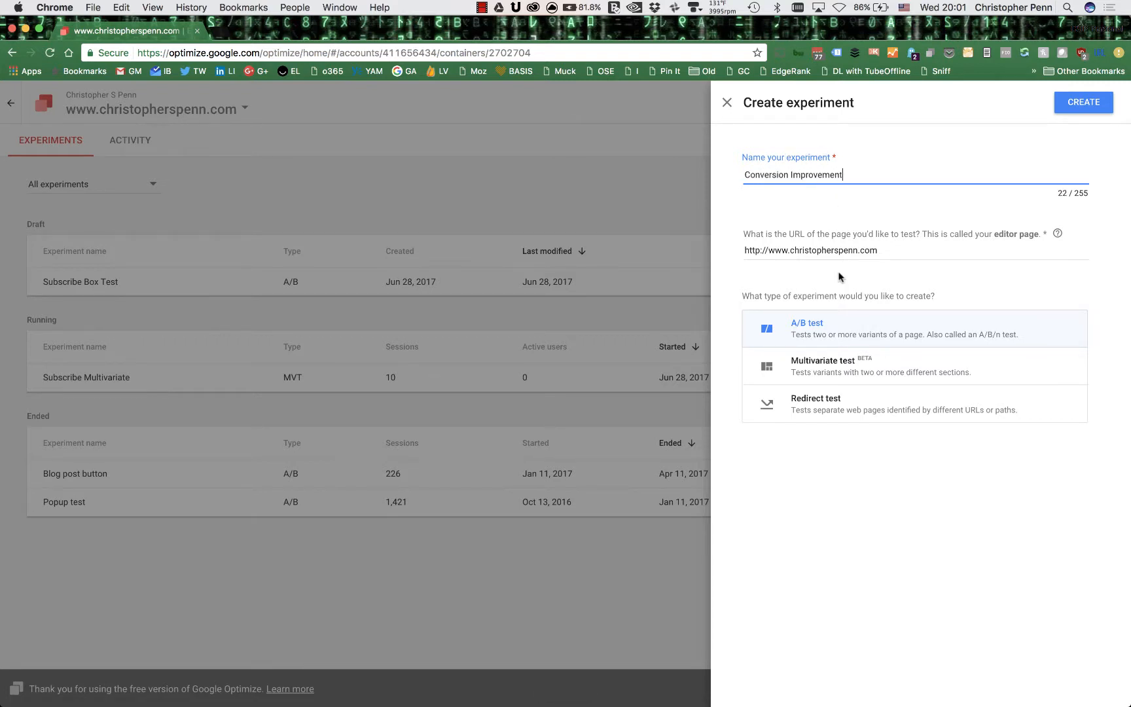
mouse_move(866, 307)
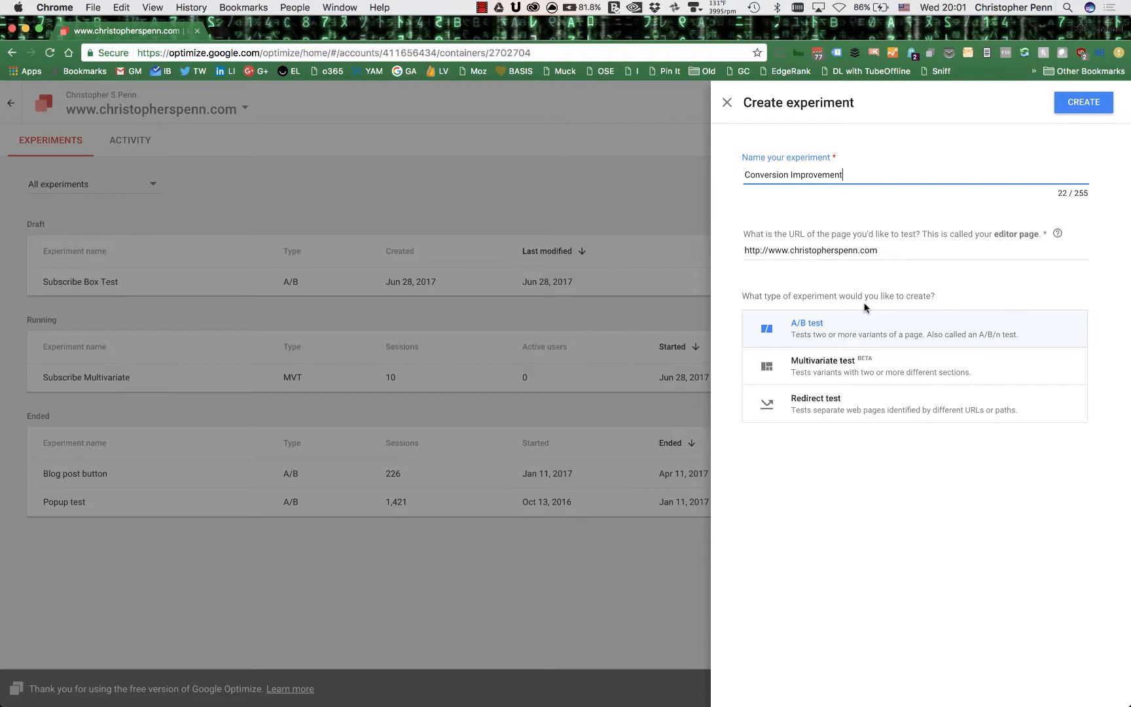
key("Cmd+t")
type("www.christopherspenn.com")
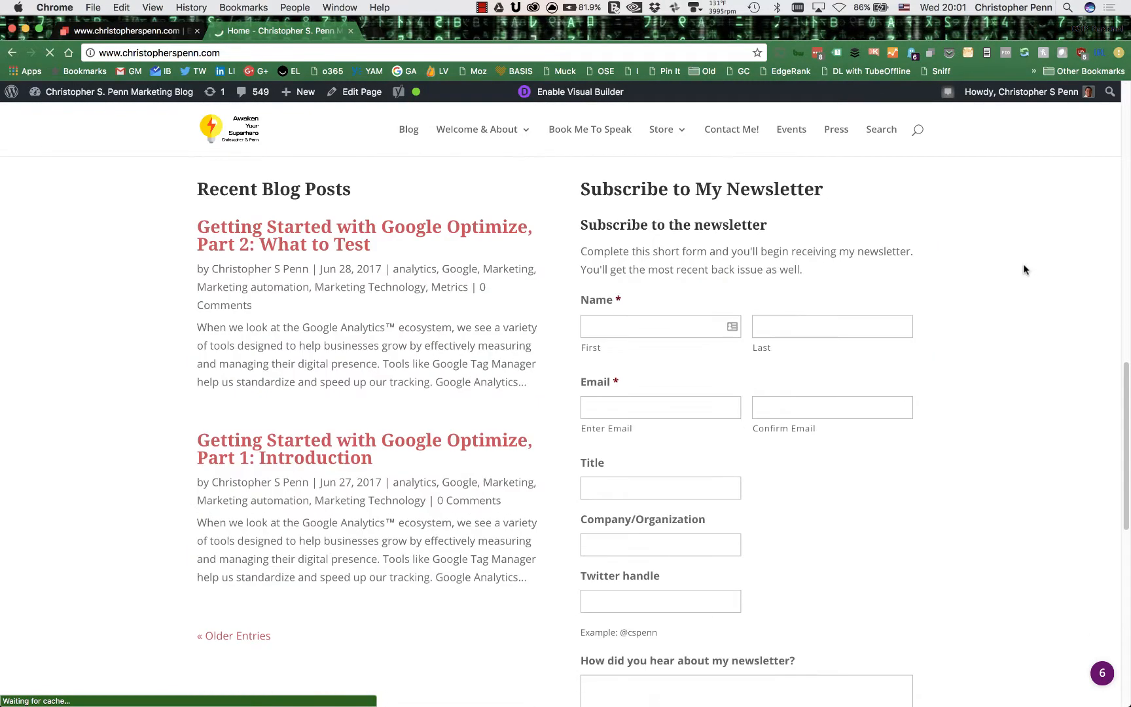
Scroll the homepage down to the Subscribe to My Newsletter form
scroll("down", 3)
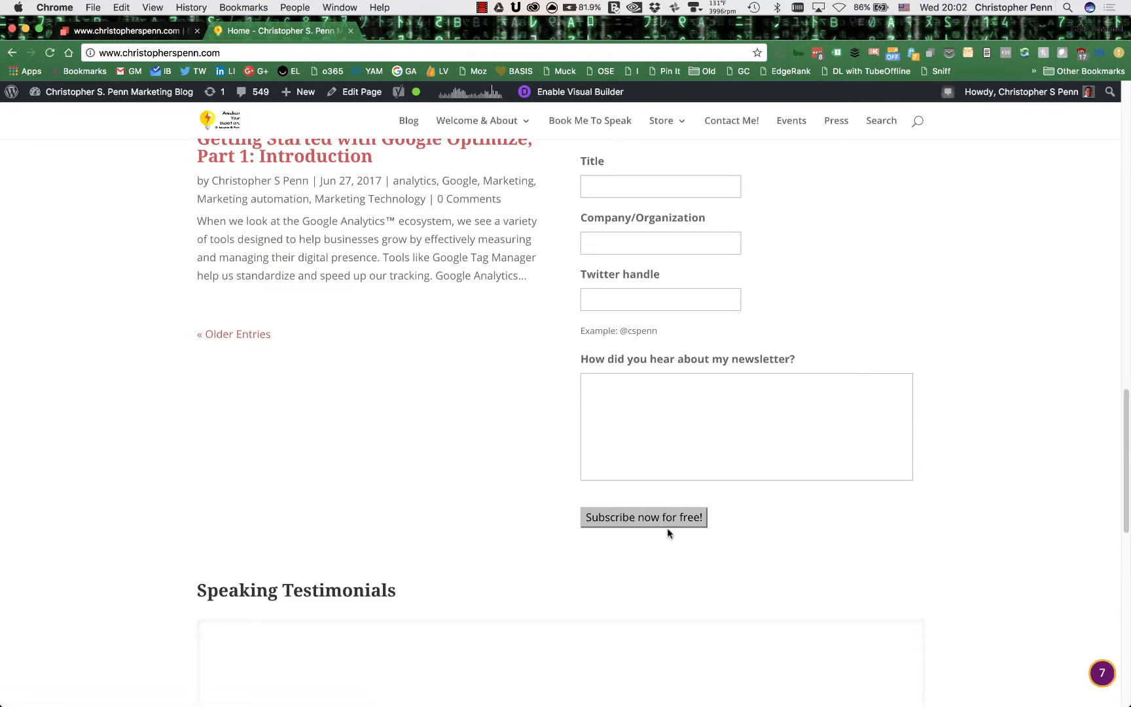
mouse_move(537, 451)
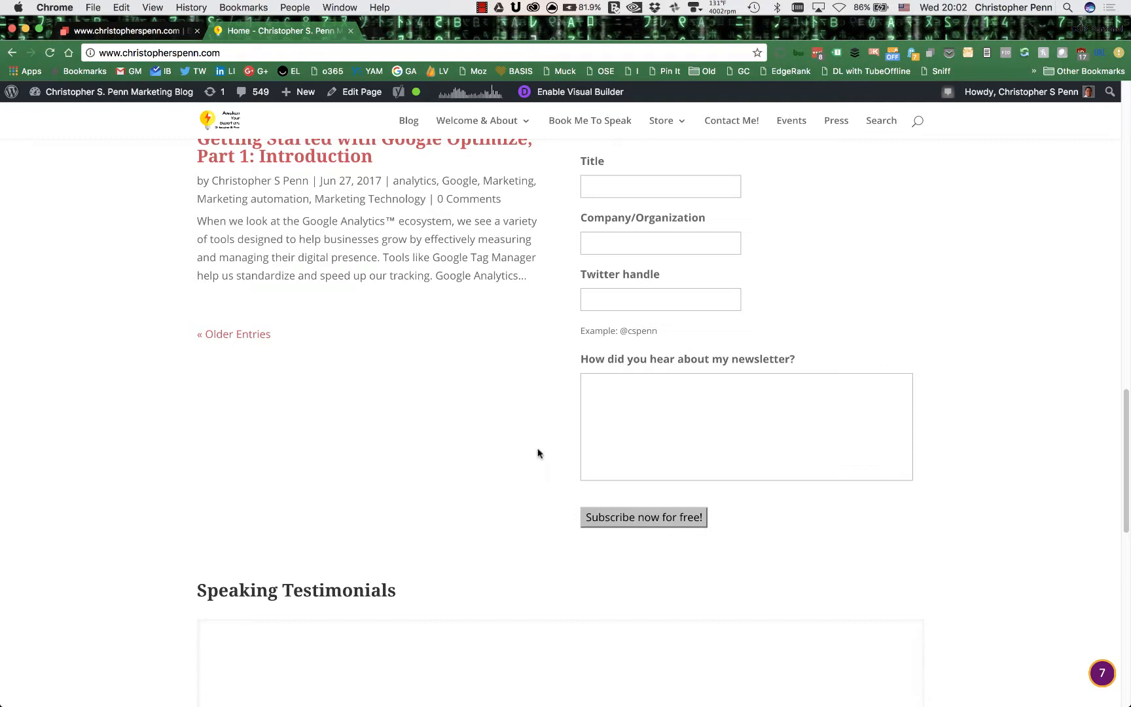
mouse_move(466, 345)
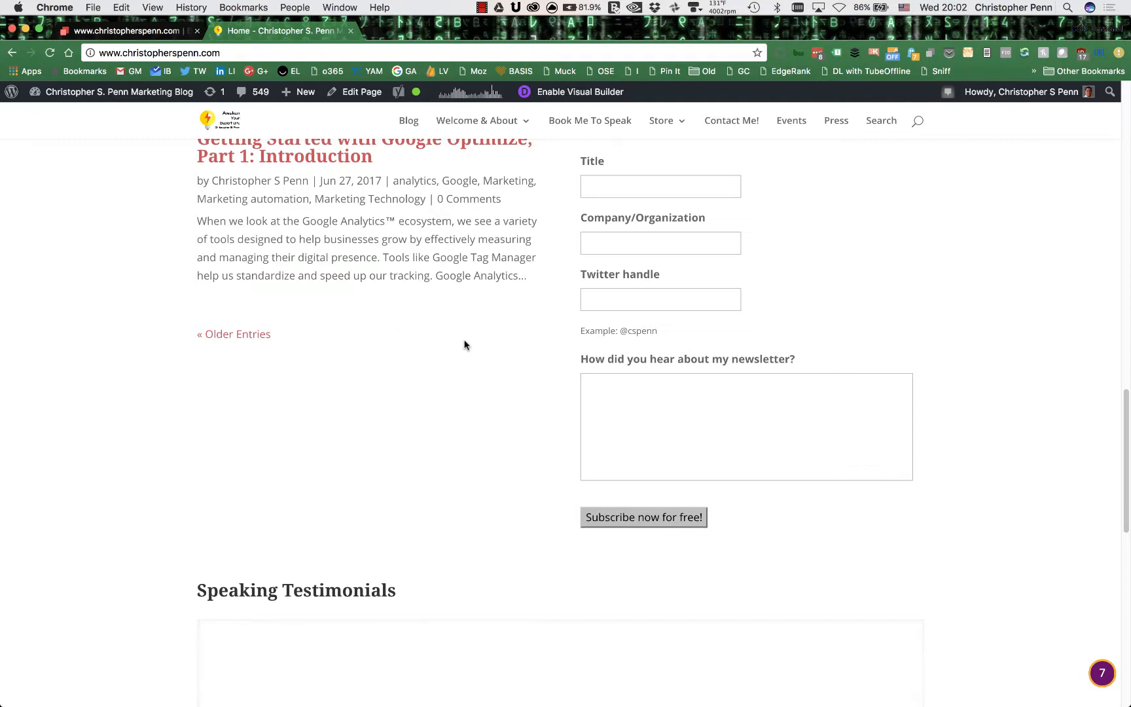
mouse_move(481, 335)
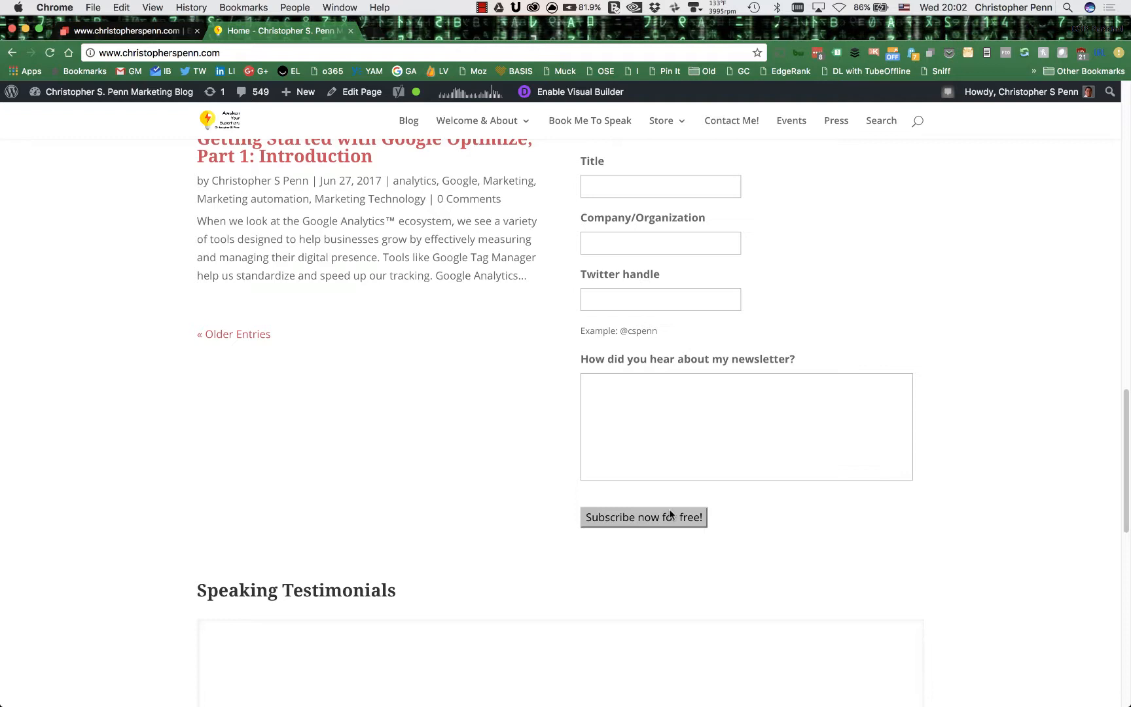
mouse_move(703, 510)
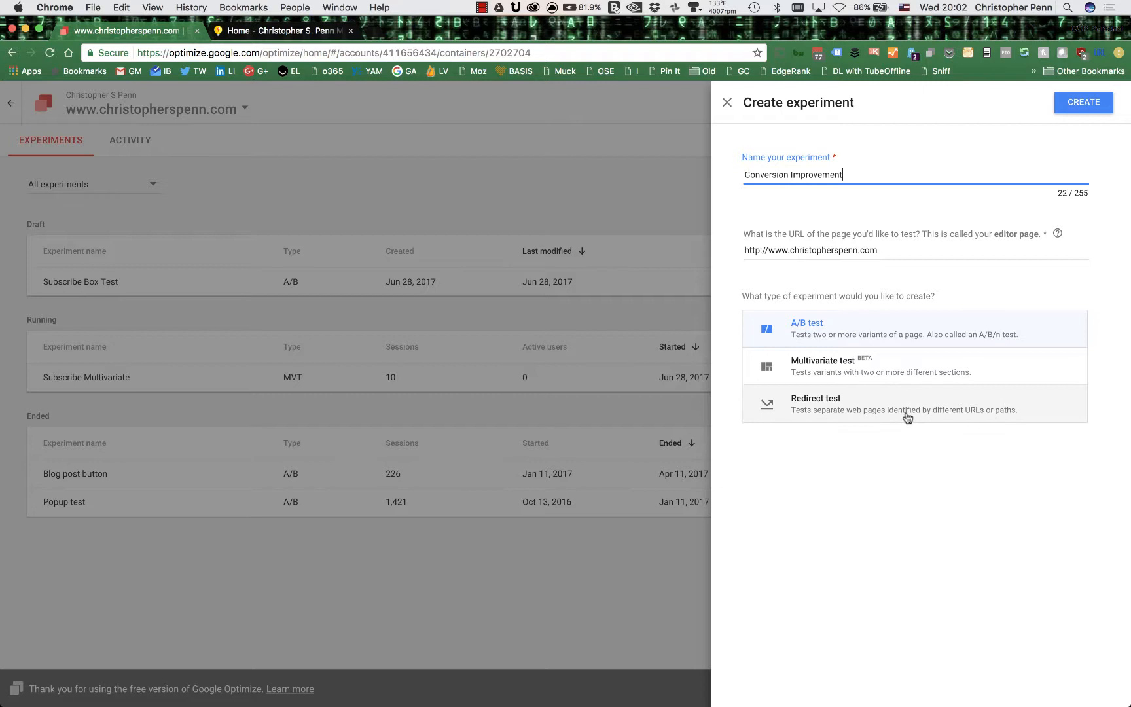
mouse_move(956, 418)
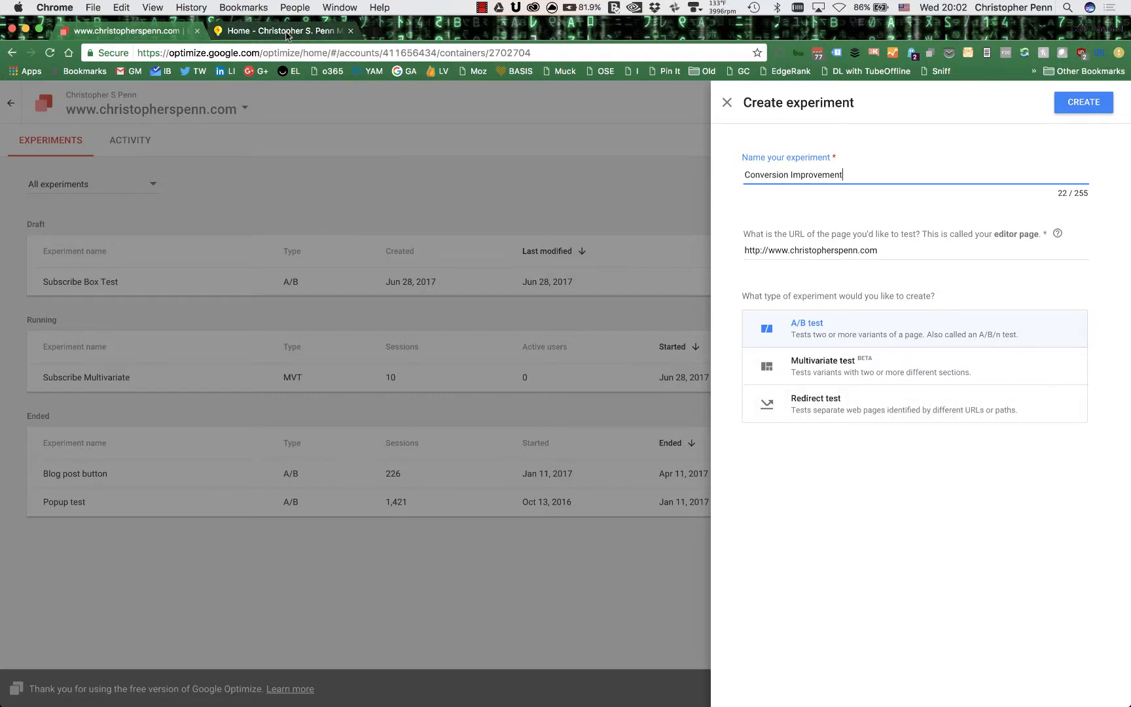
mouse_move(286, 32)
type("www.christopherspenn.com/wel")
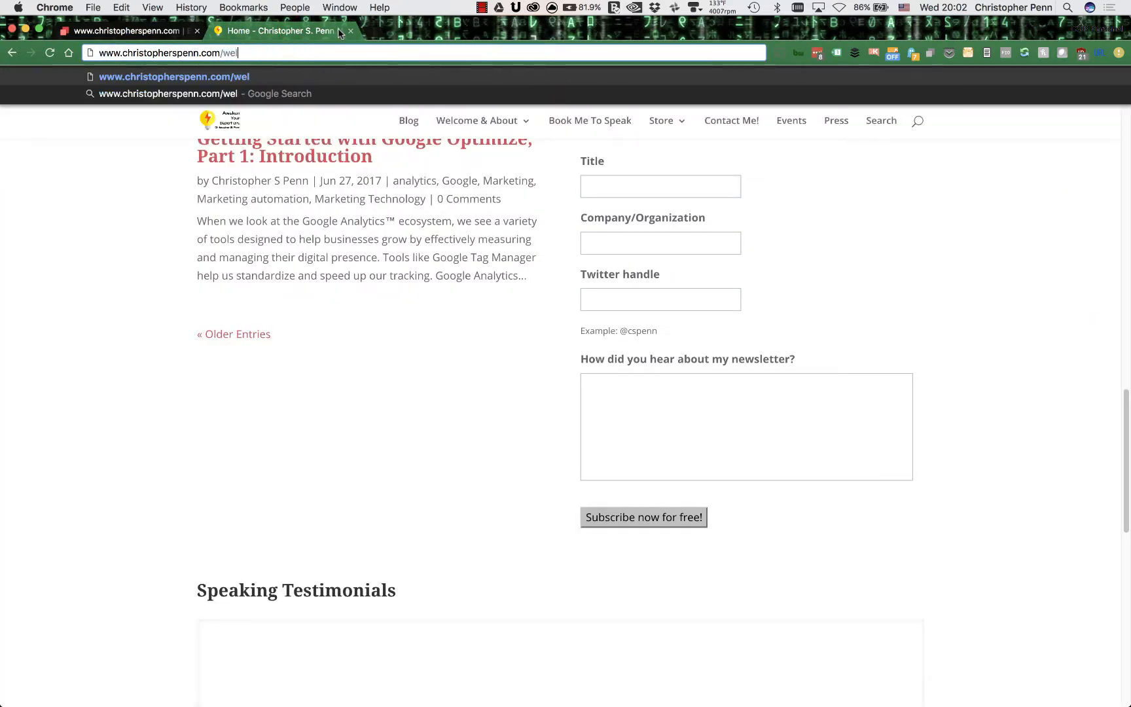
Load the /welcome-aboard page, then view the Book Me To Speak page in another tab
key("Enter")
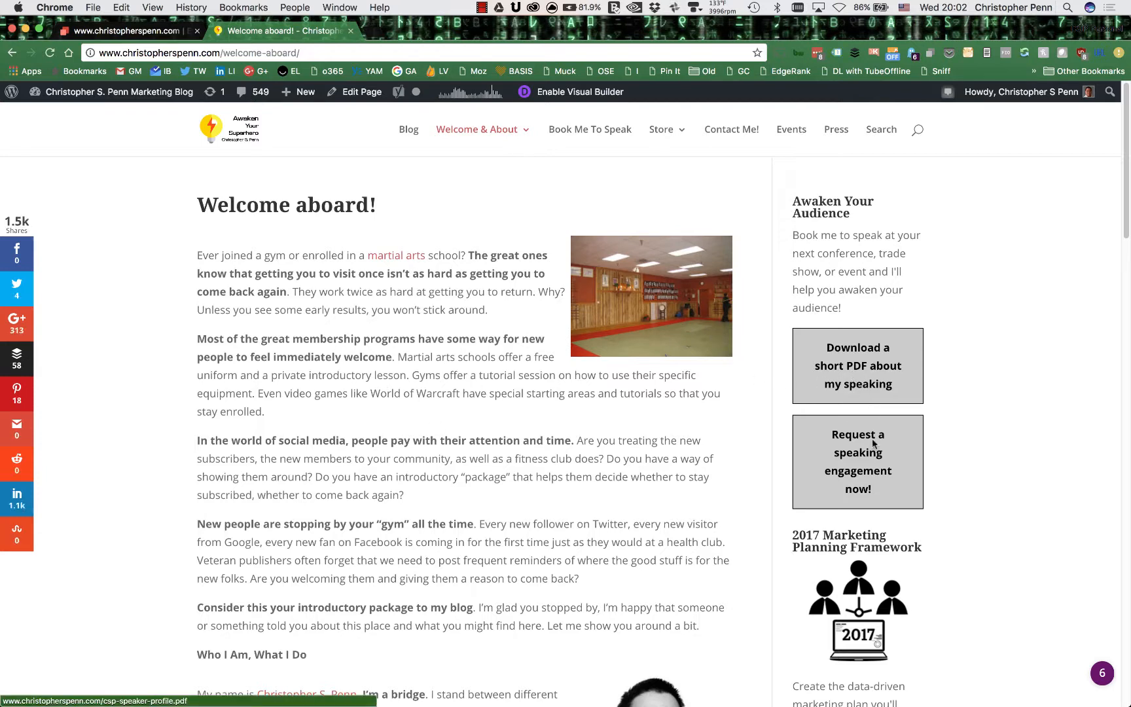
mouse_move(563, 168)
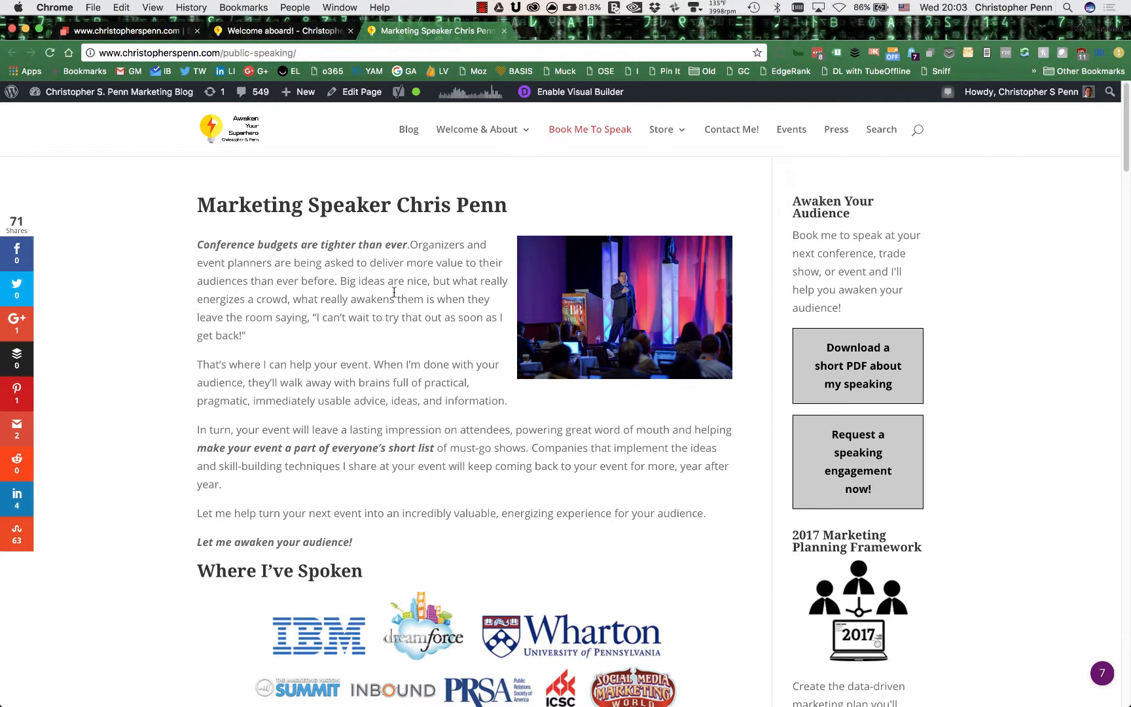
mouse_move(487, 248)
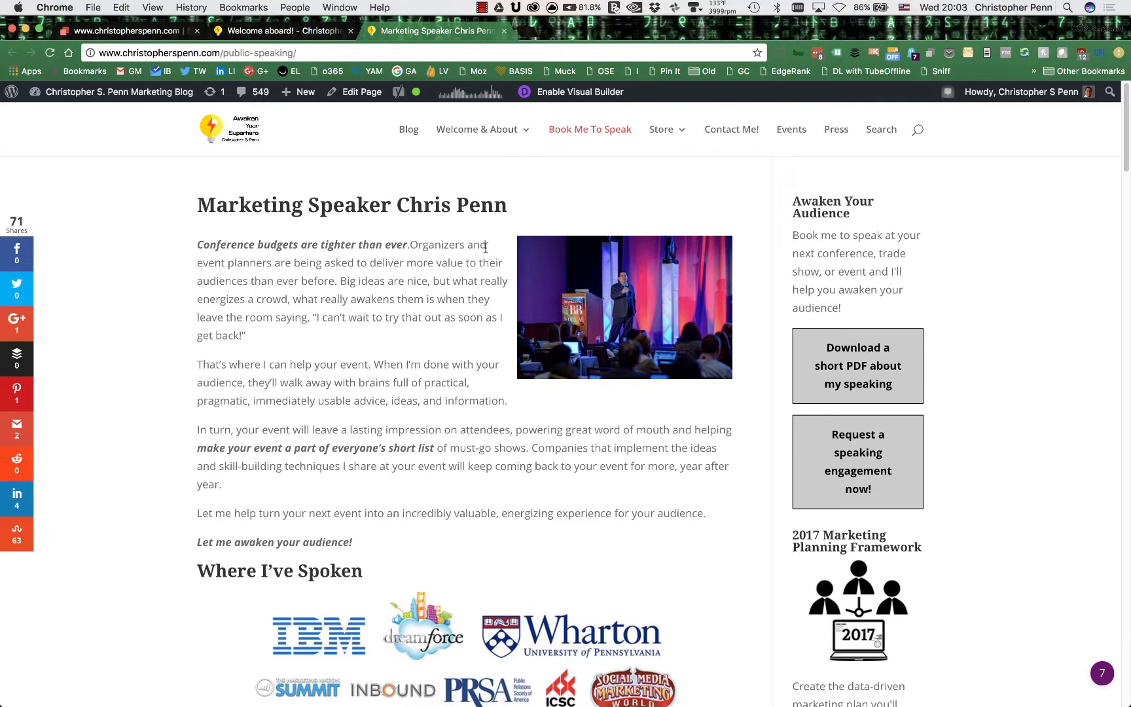
left_click(131, 31)
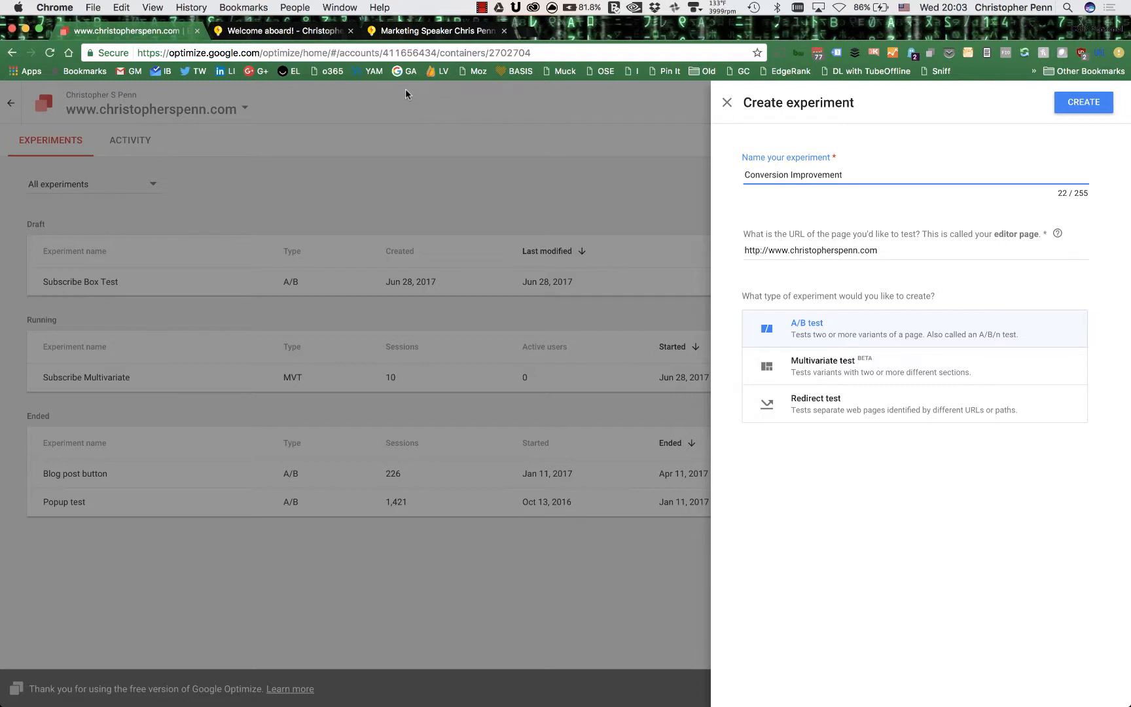
mouse_move(879, 326)
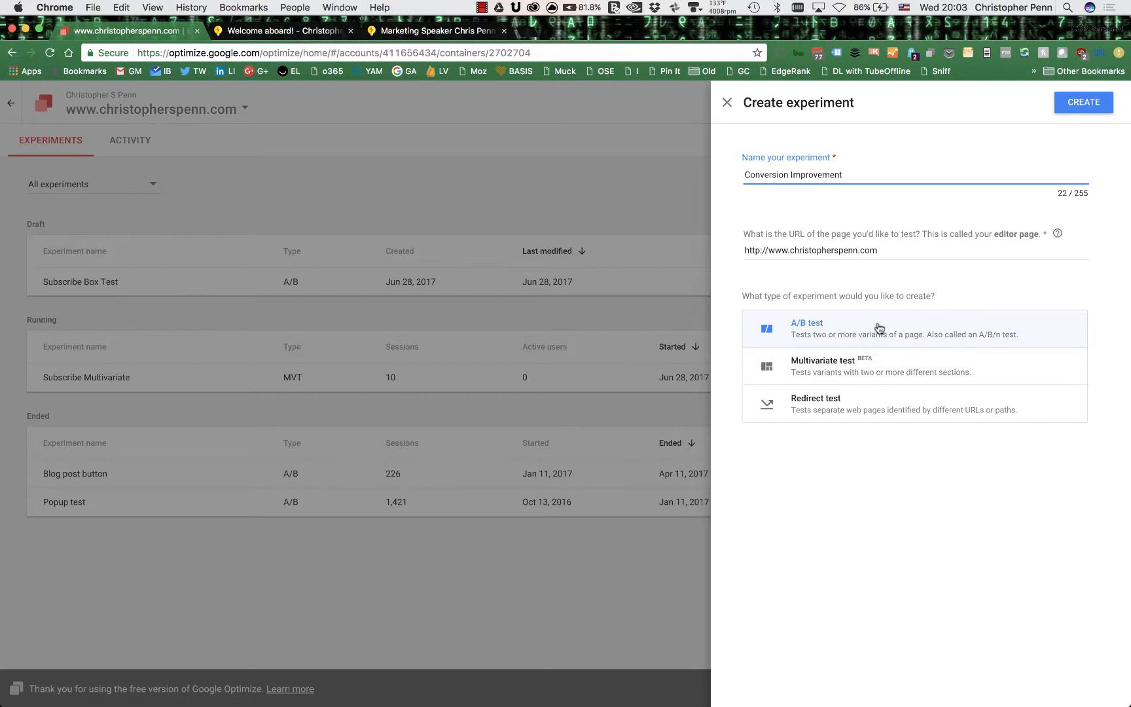
mouse_move(893, 365)
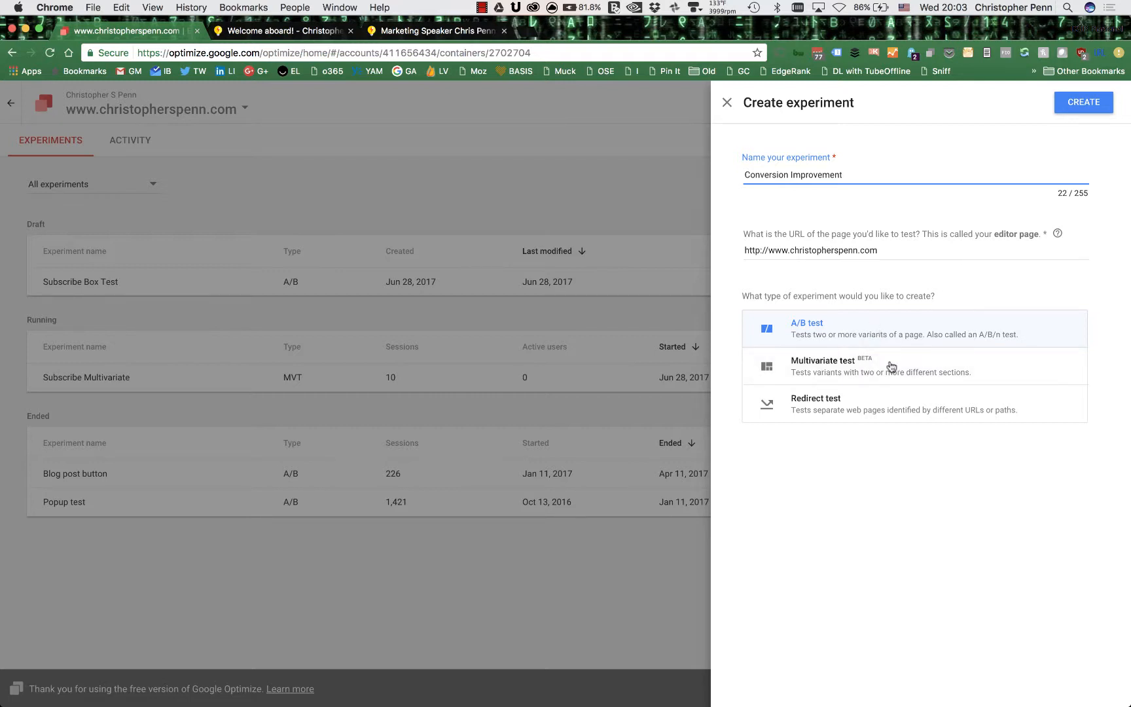
mouse_move(896, 376)
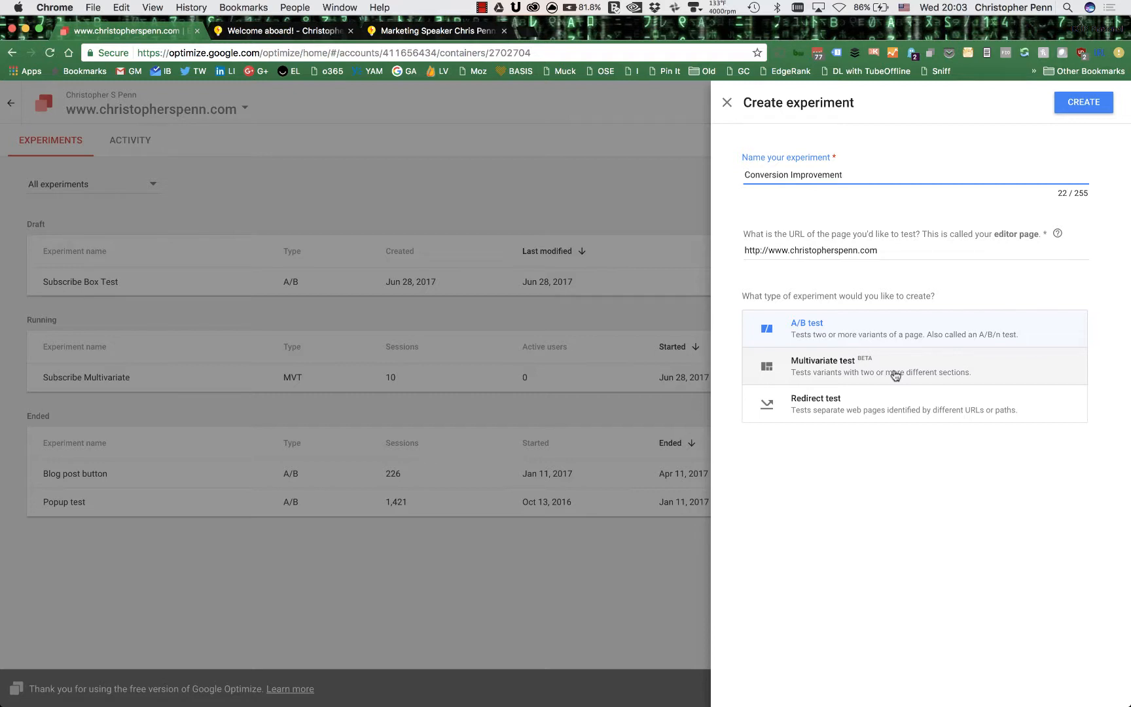
Return to the Welcome aboard page after reviewing the A/B and multivariate options
left_click(282, 32)
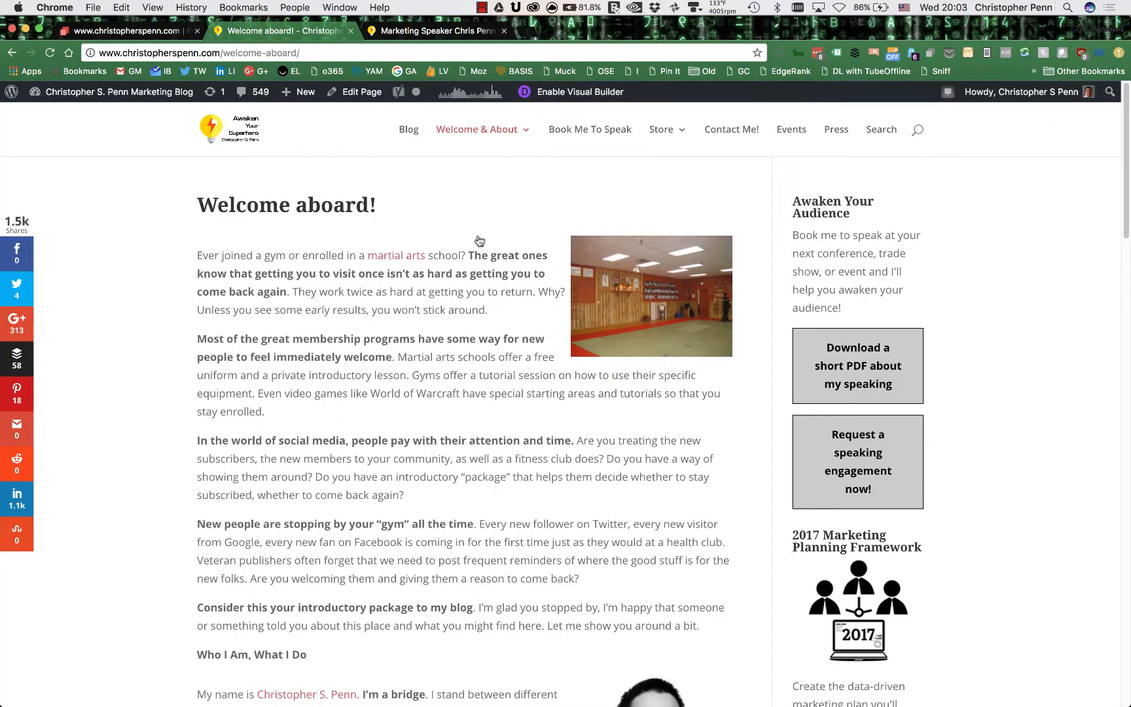
Scroll down the Welcome aboard page to review its content
scroll("down", 3)
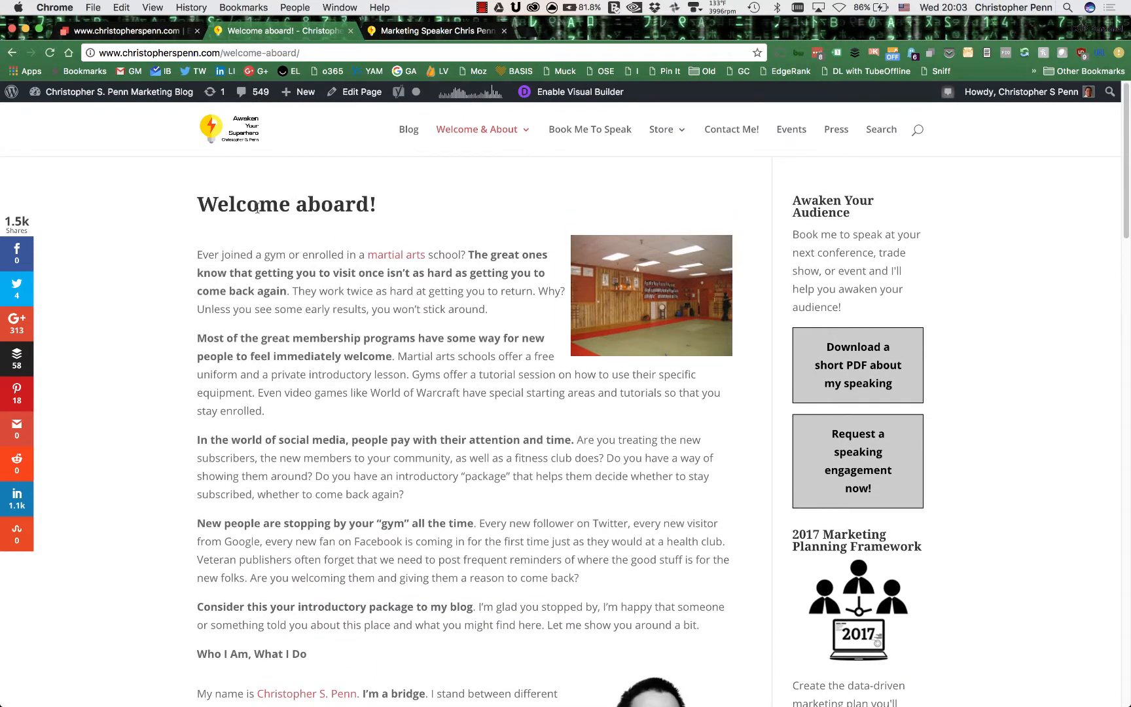
mouse_move(859, 305)
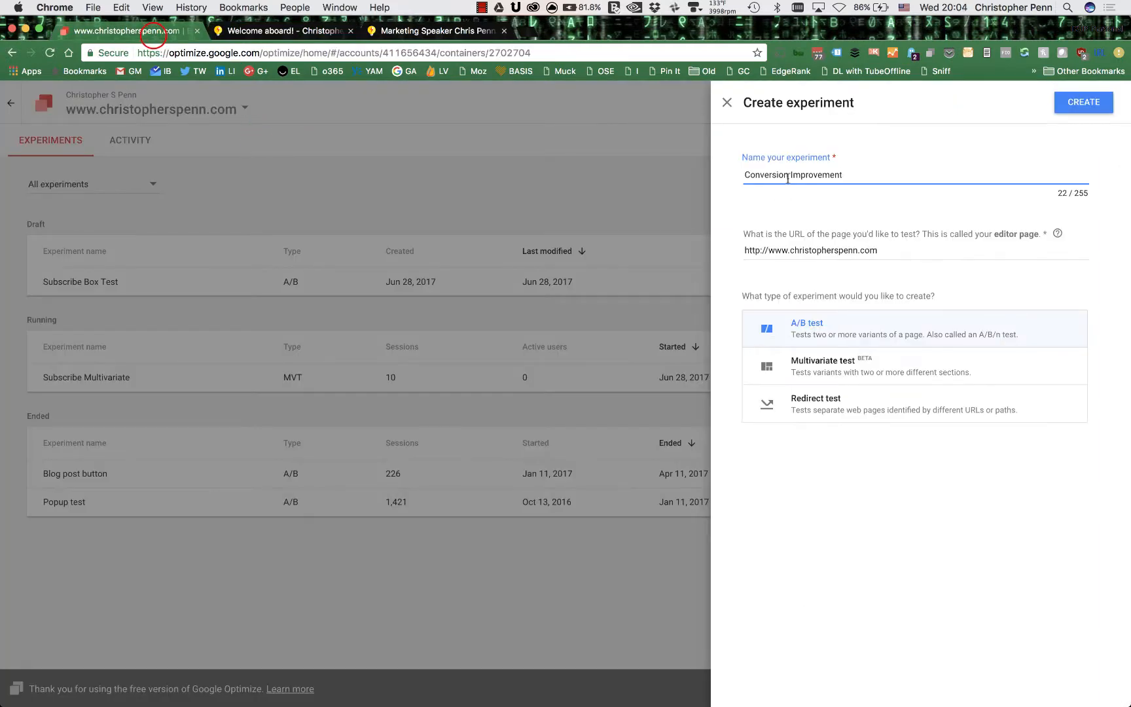
Name the experiment 'Conversion Improvement - welcome aboard' and target the /welcome-aboard/ URL as a multivariate test
type("- welco")
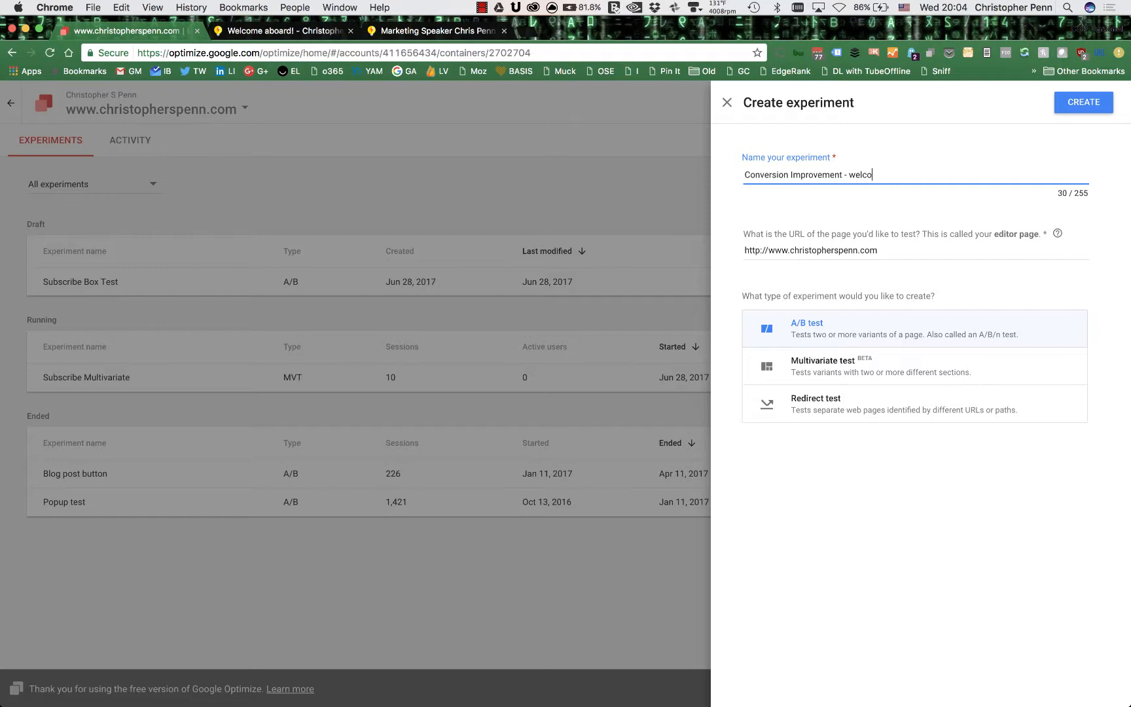
type("me aboard")
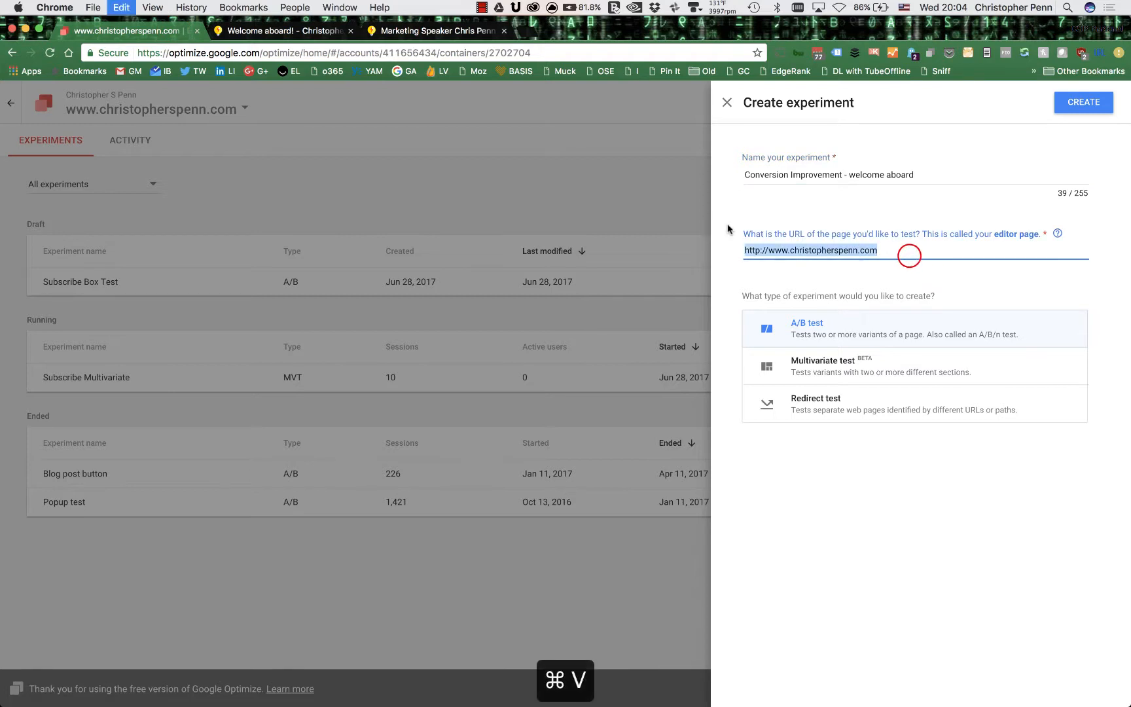
type("/welcome-aboard/")
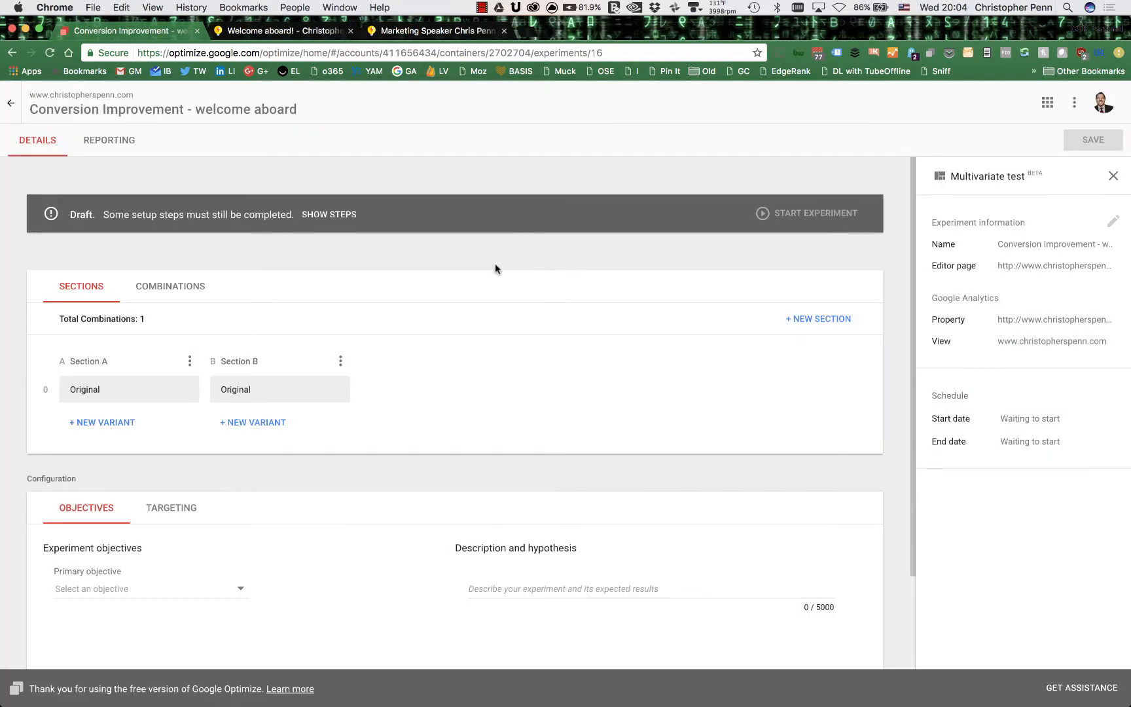
mouse_move(398, 336)
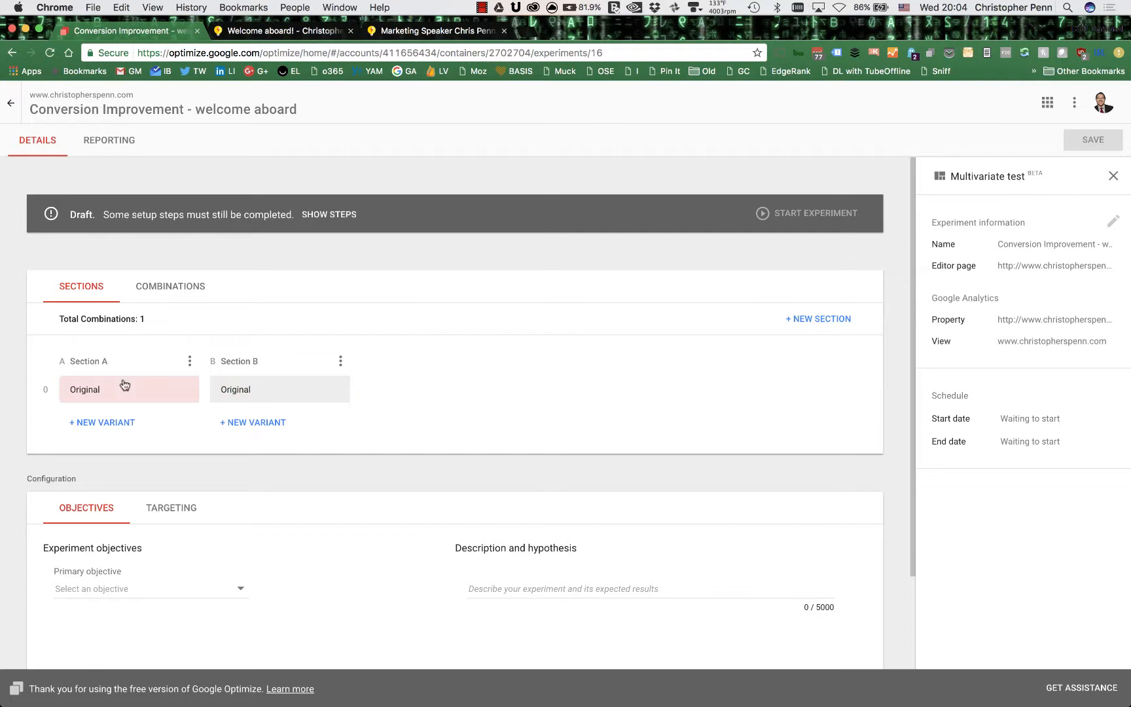
mouse_move(132, 381)
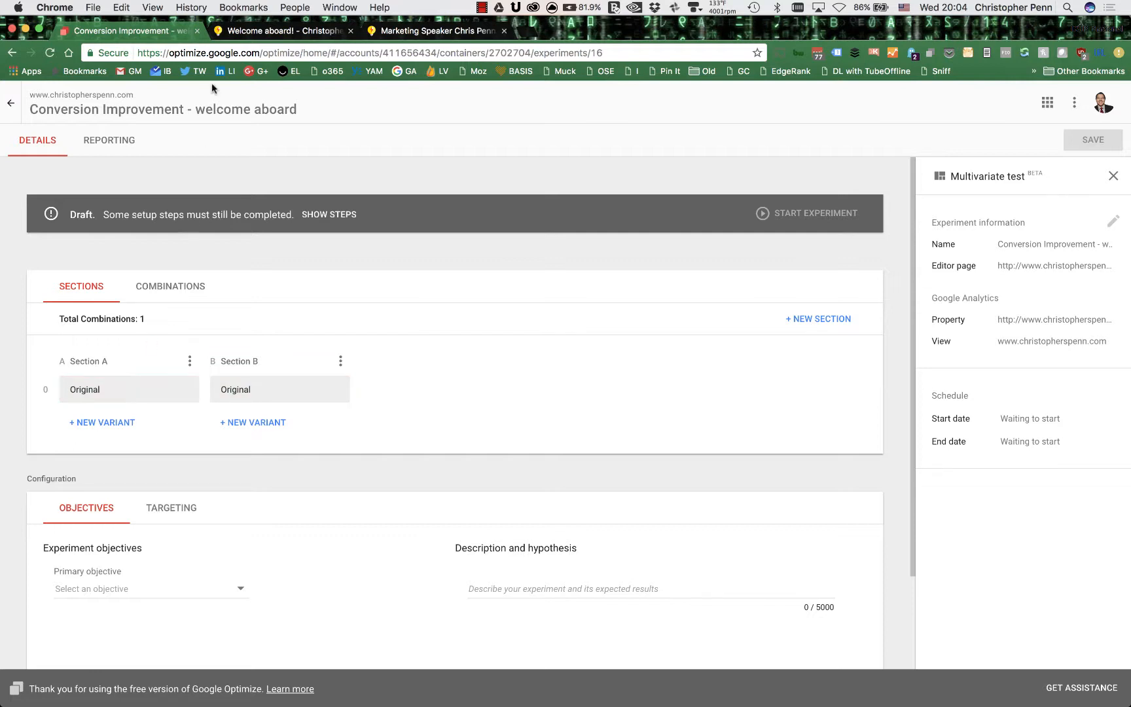
left_click(288, 32)
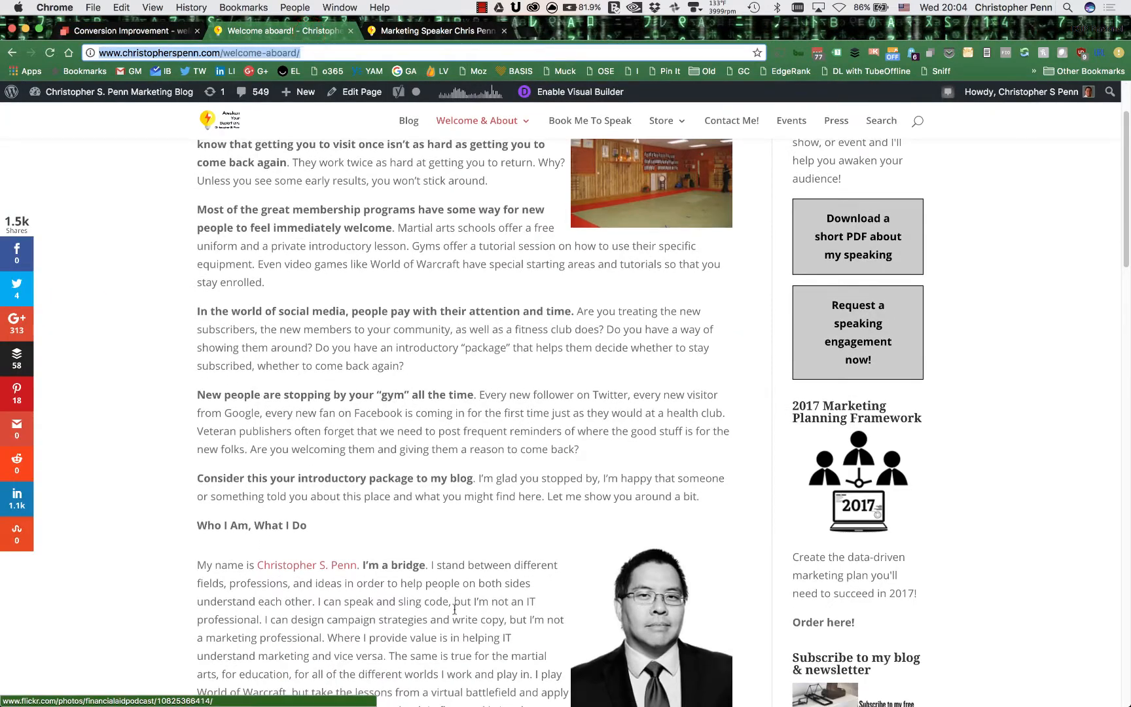
scroll("up", 3)
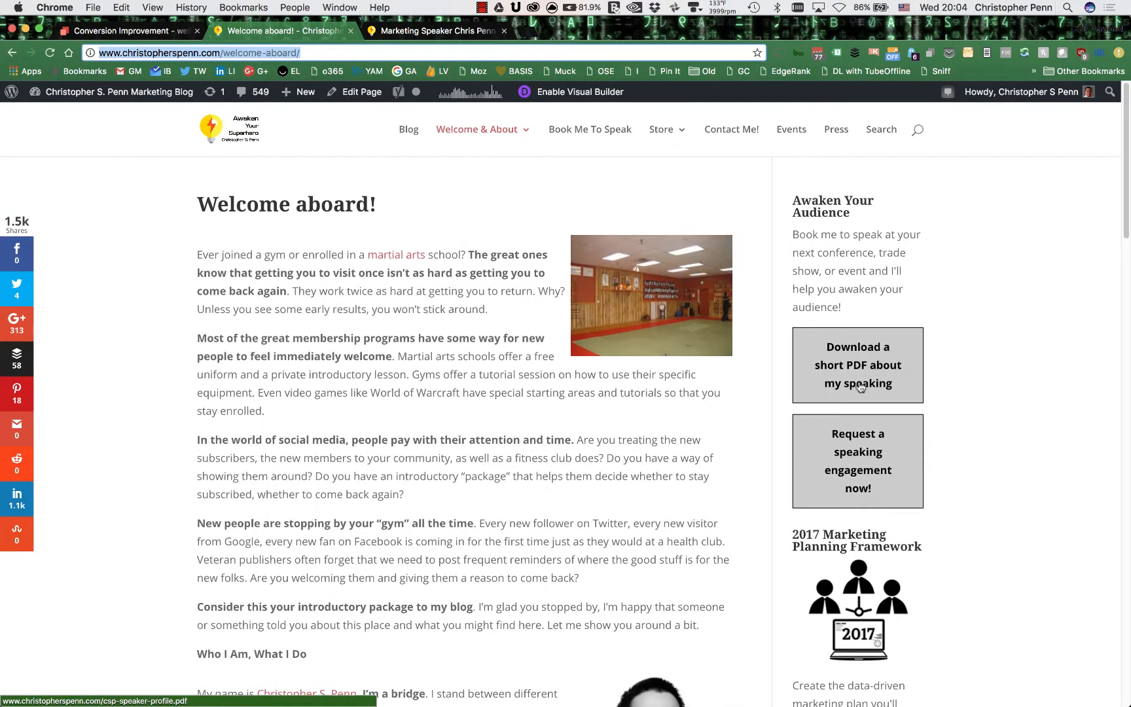
mouse_move(445, 502)
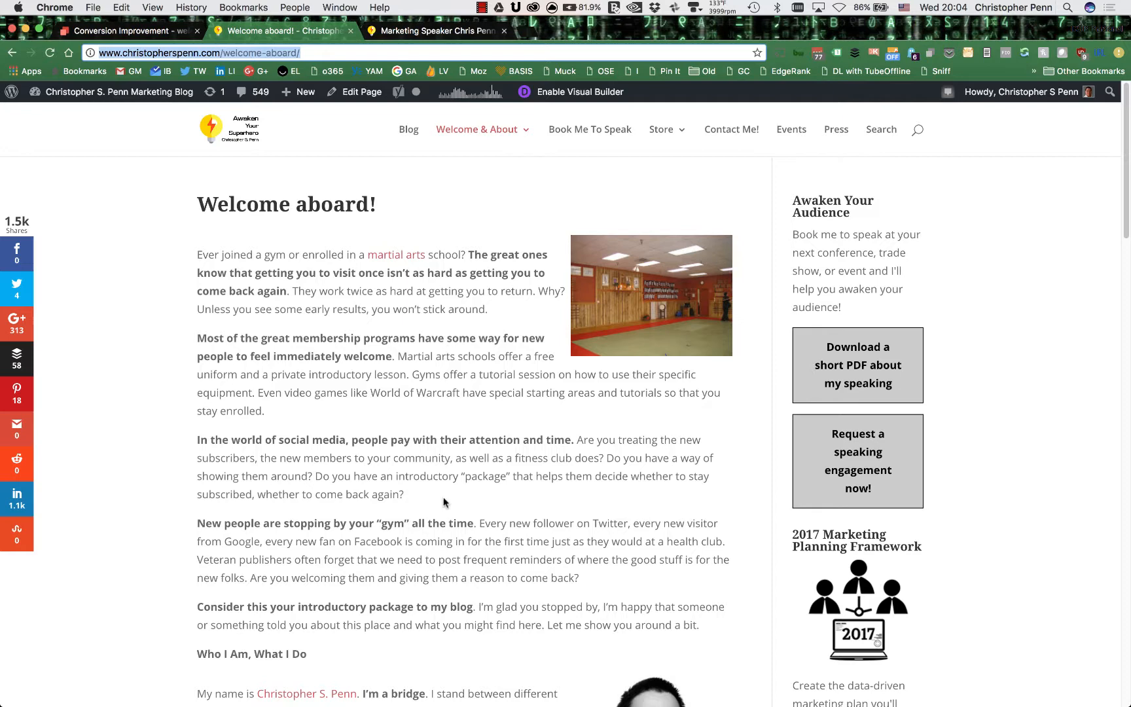
mouse_move(374, 216)
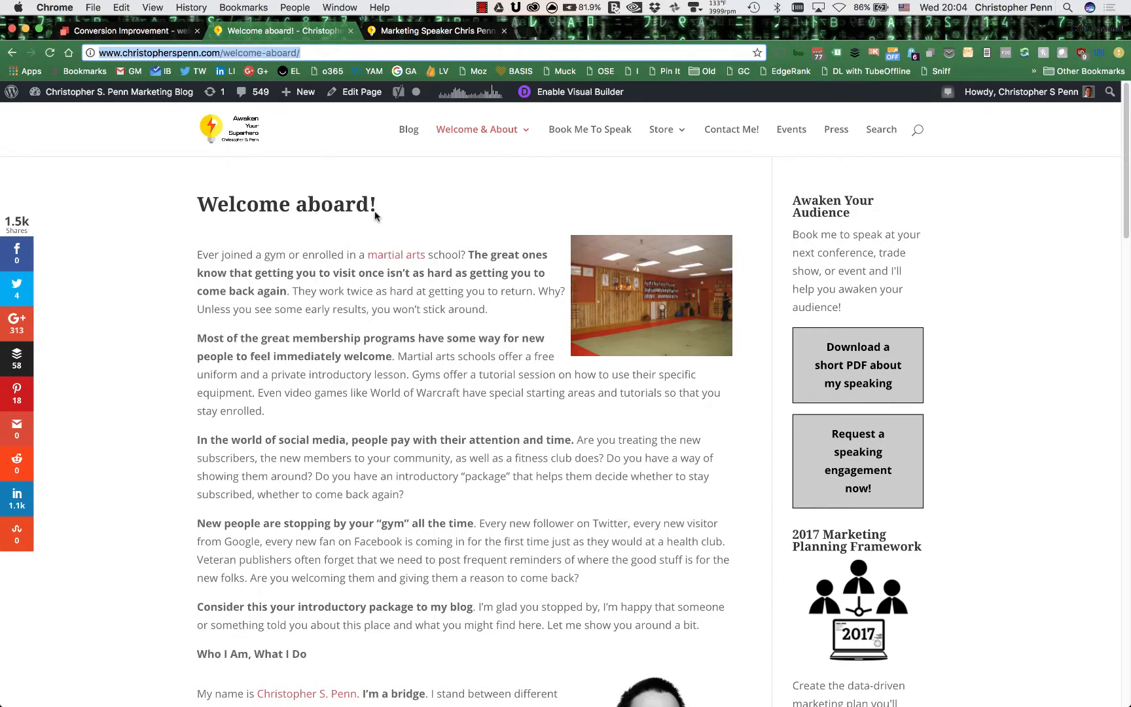
scroll("down", 3)
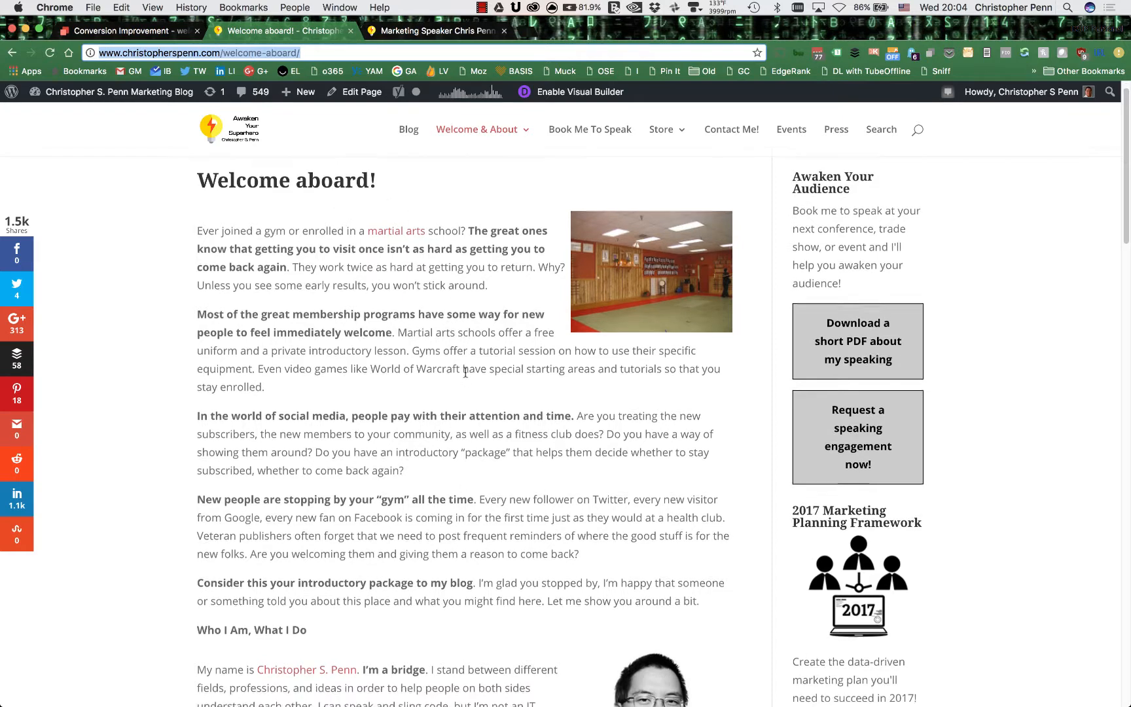
scroll("down", 3)
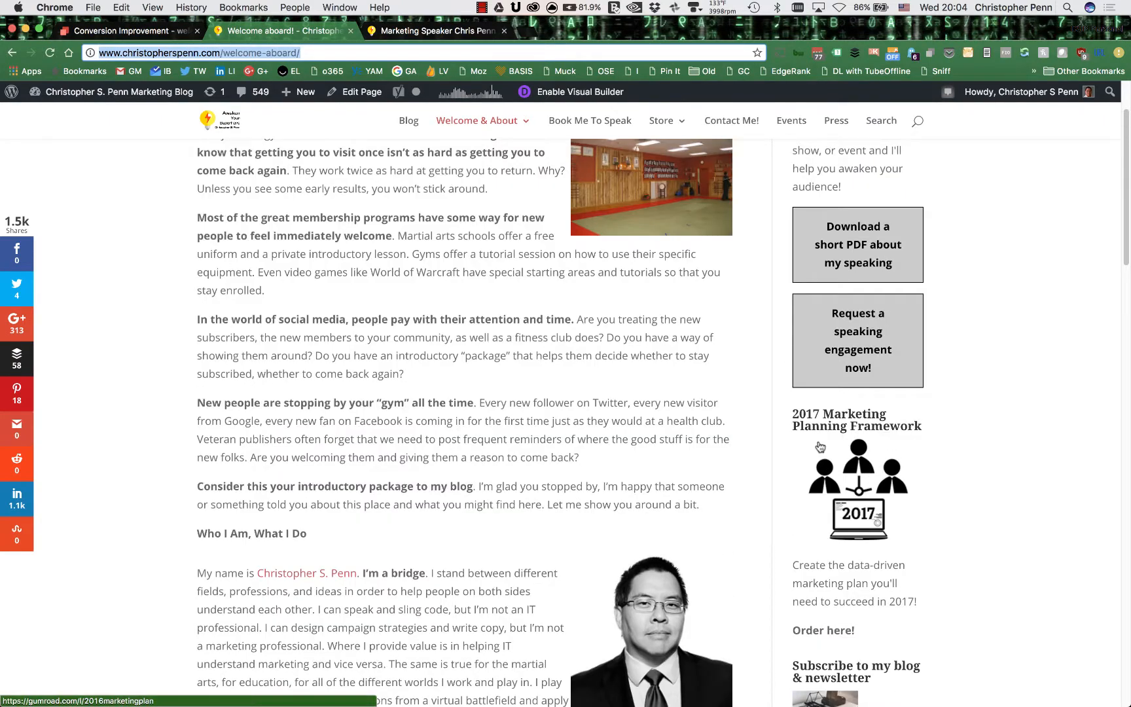
mouse_move(554, 428)
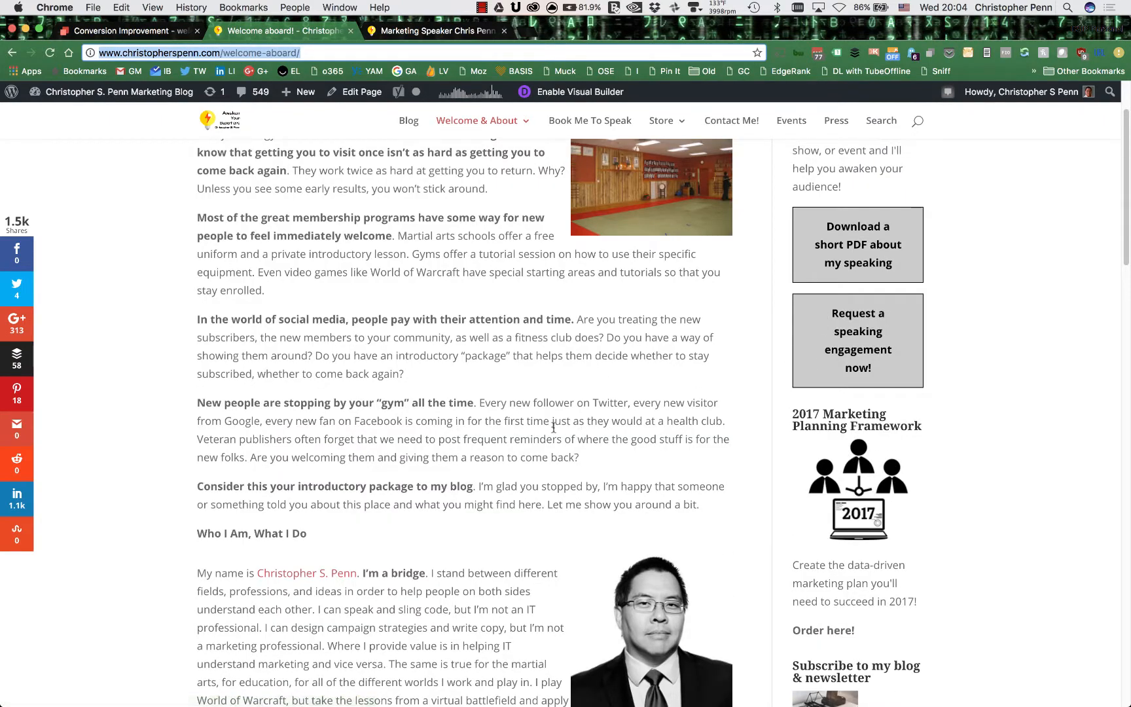
left_click(130, 31)
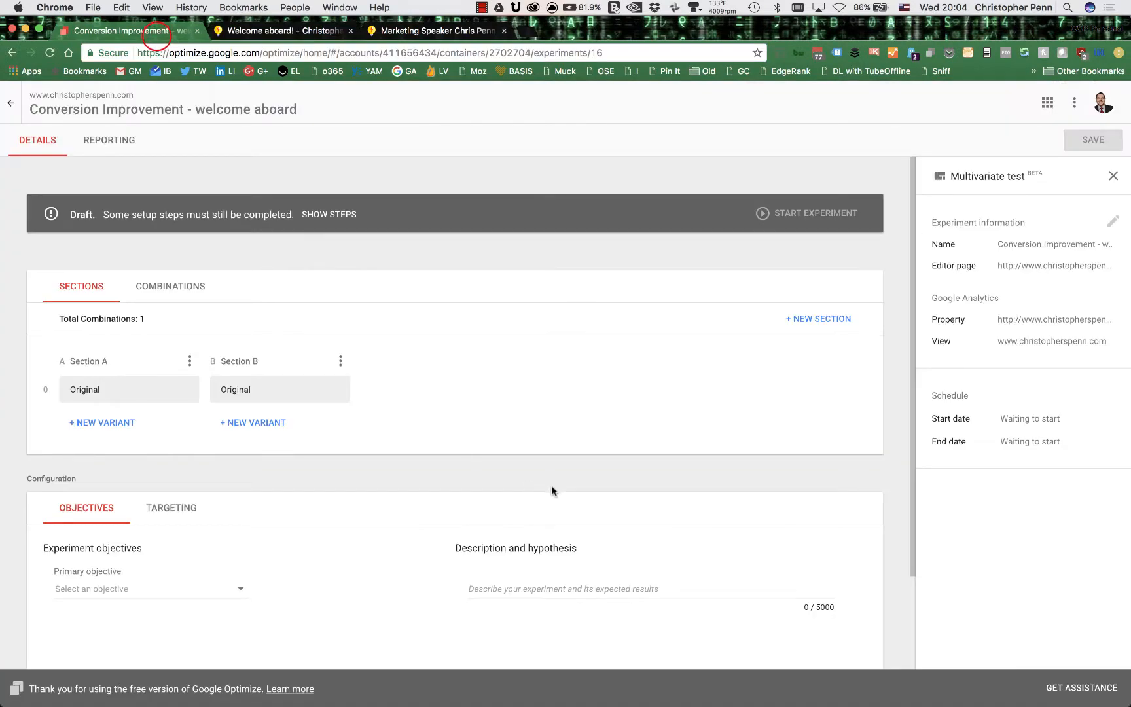
mouse_move(289, 317)
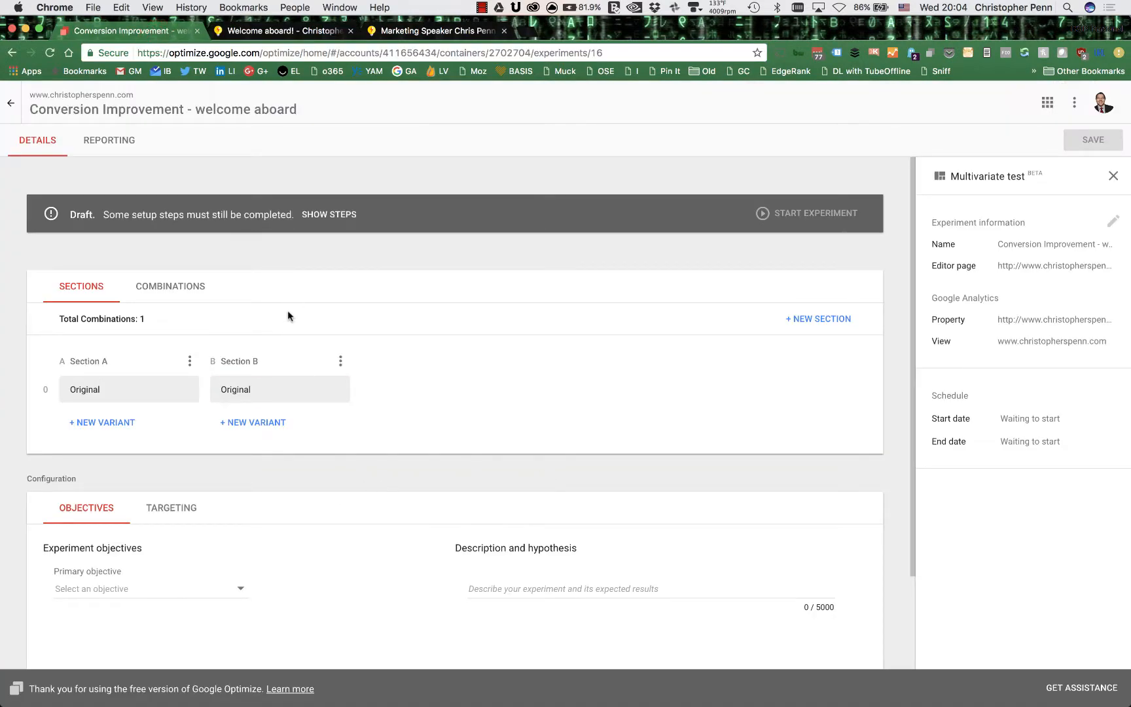
left_click(282, 31)
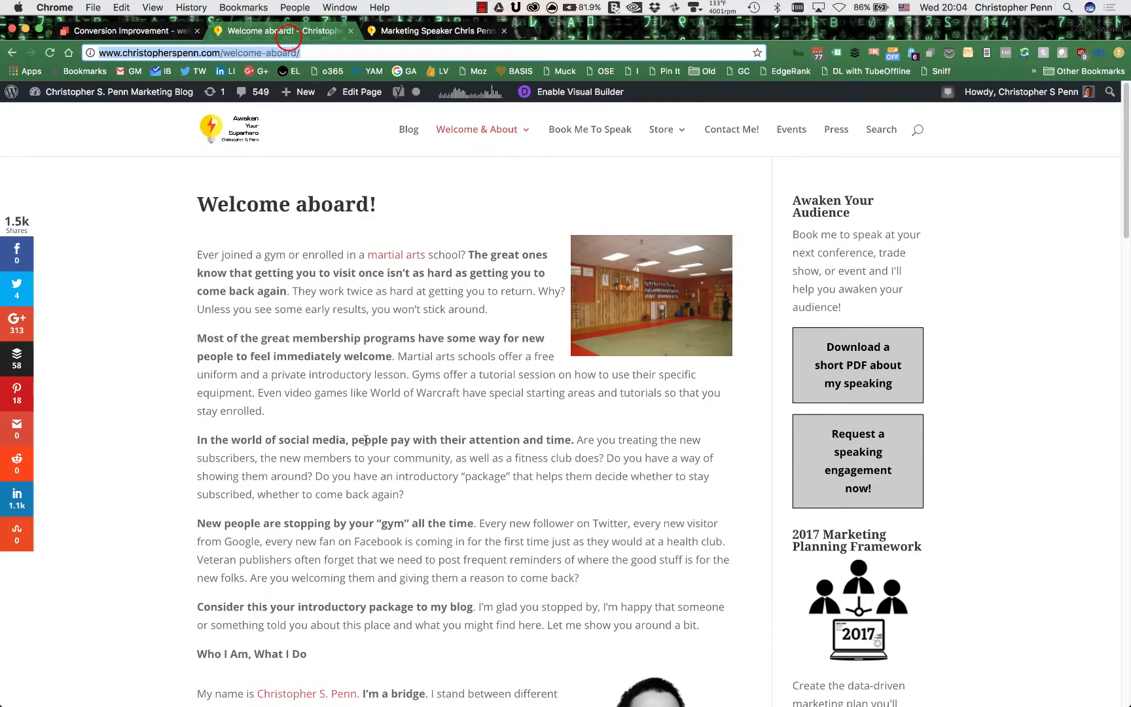
scroll("down", 3)
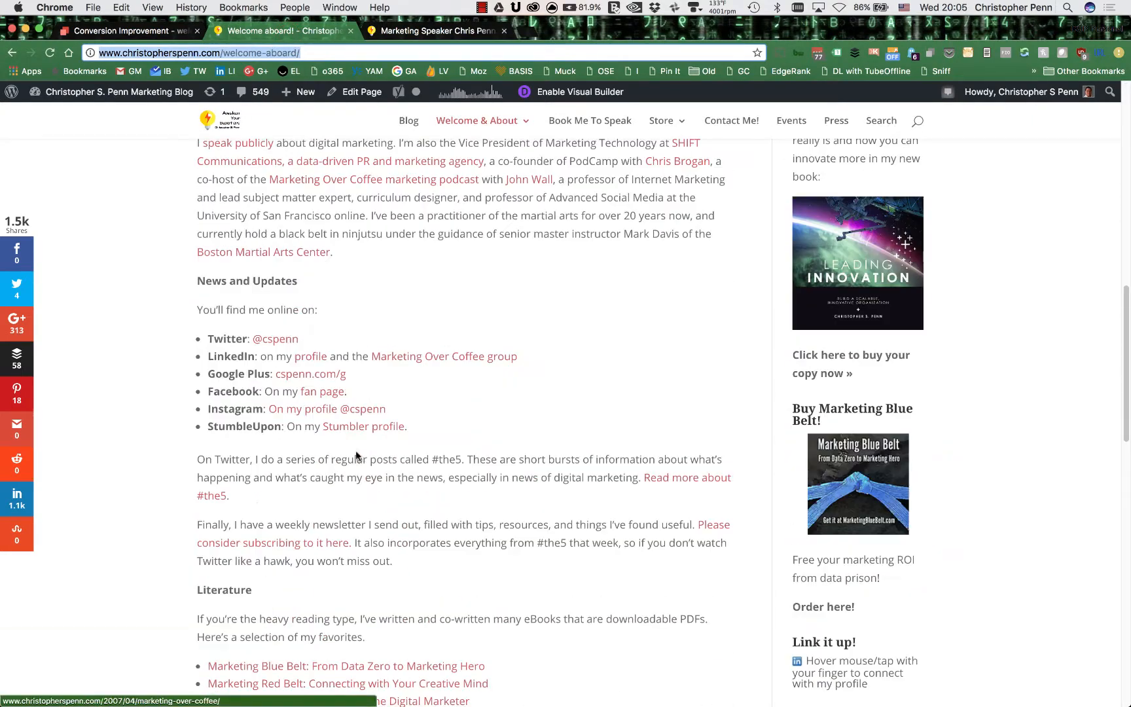
scroll("down", 3)
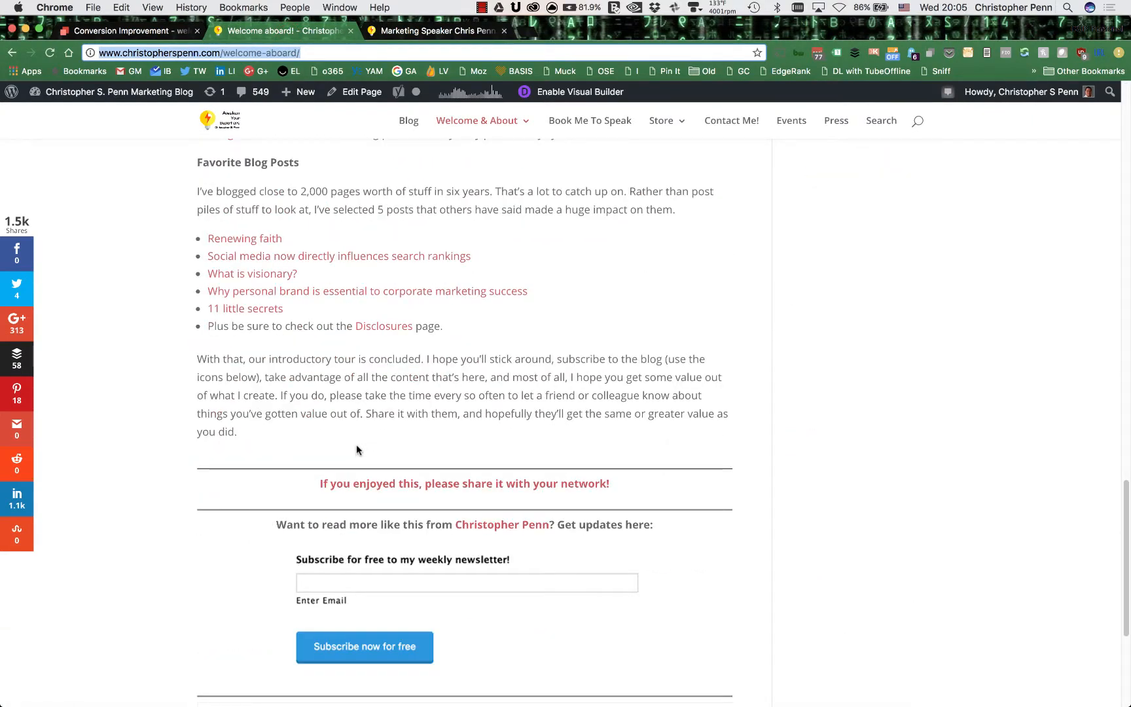
scroll("up", 3)
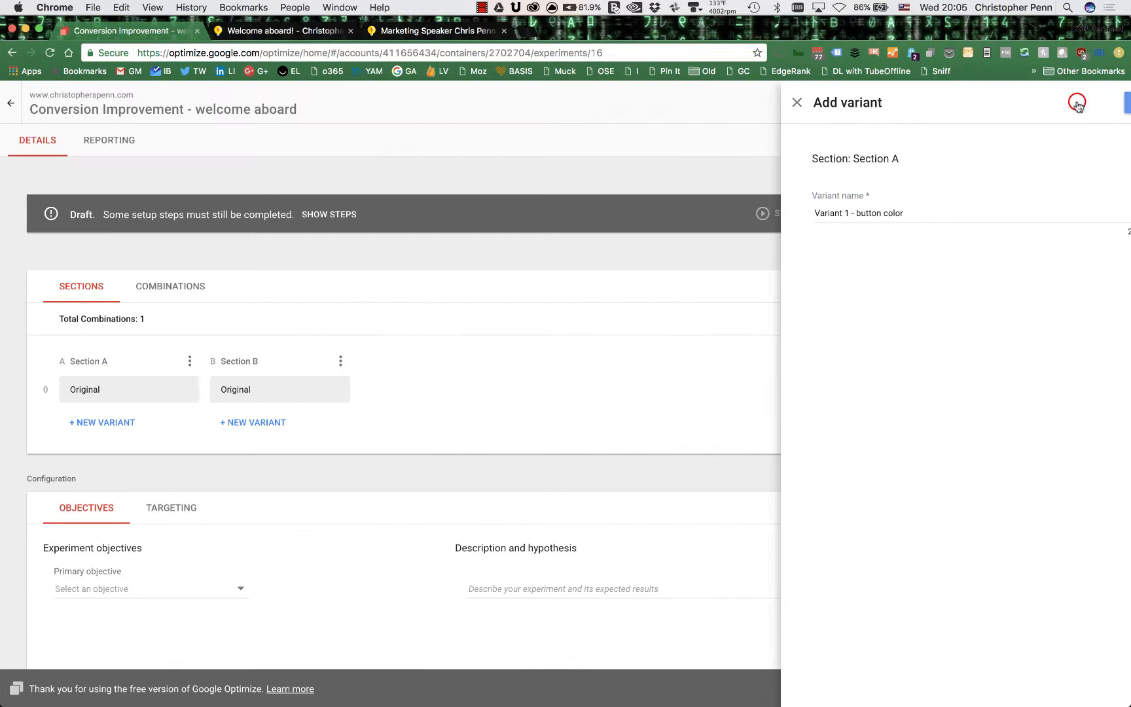
Add Variant 1 - button color to Section A and select the Download PDF button for editing
left_click(1076, 104)
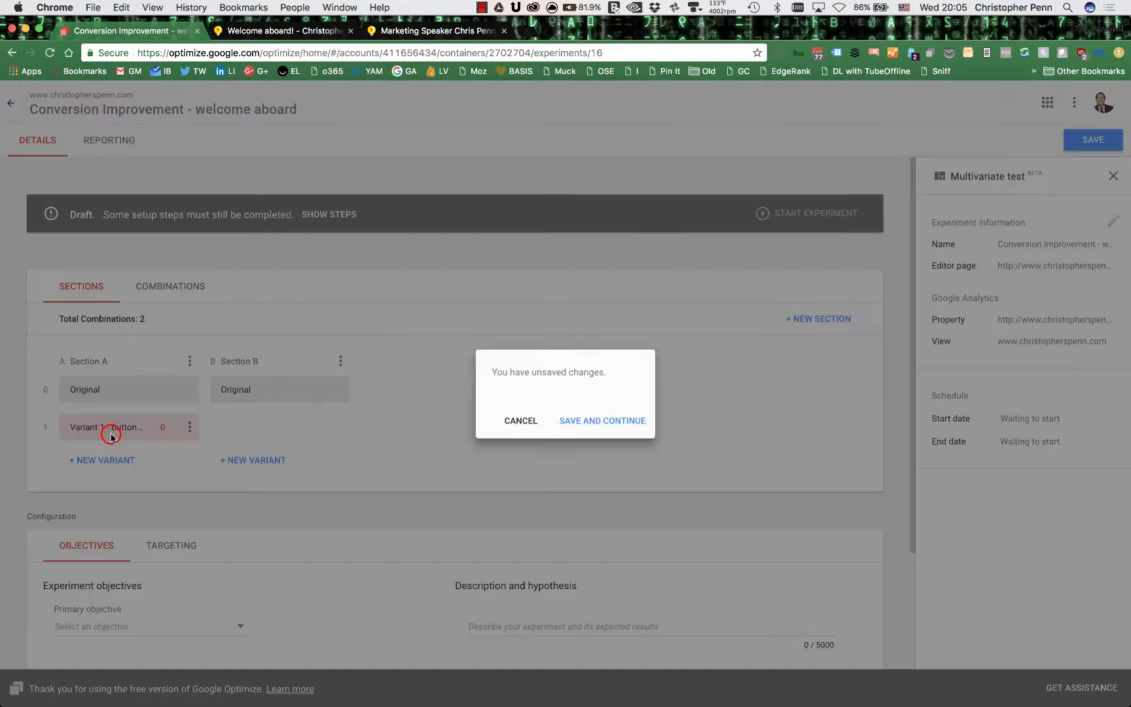
left_click(603, 421)
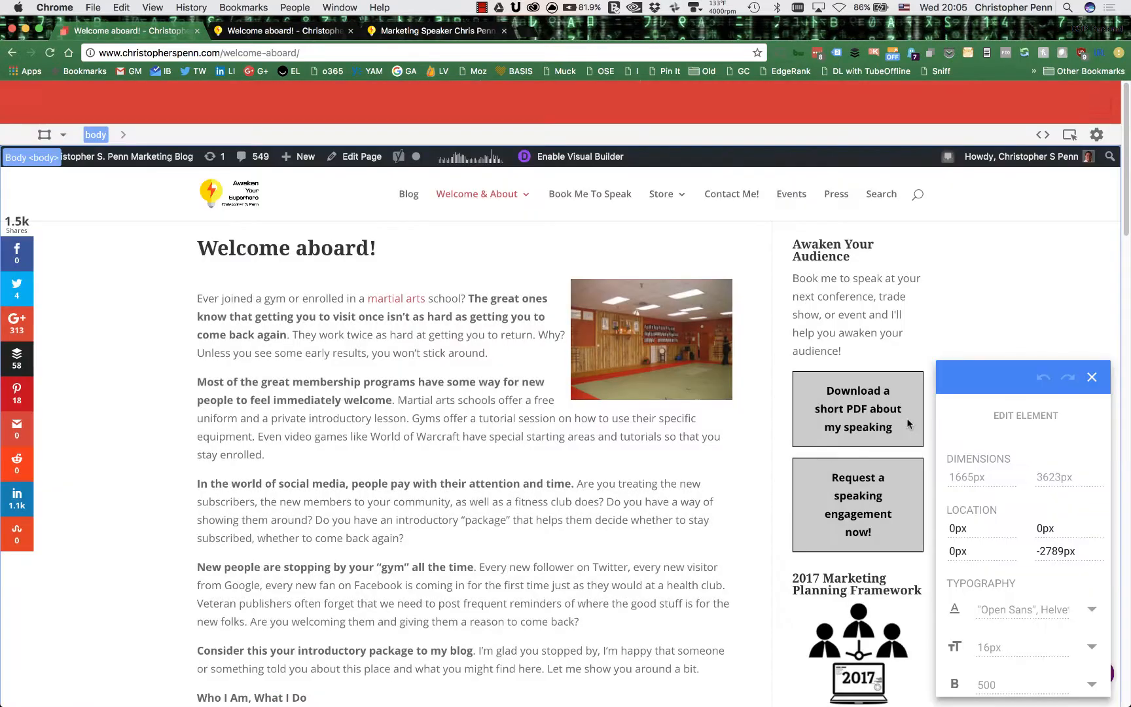
left_click(858, 409)
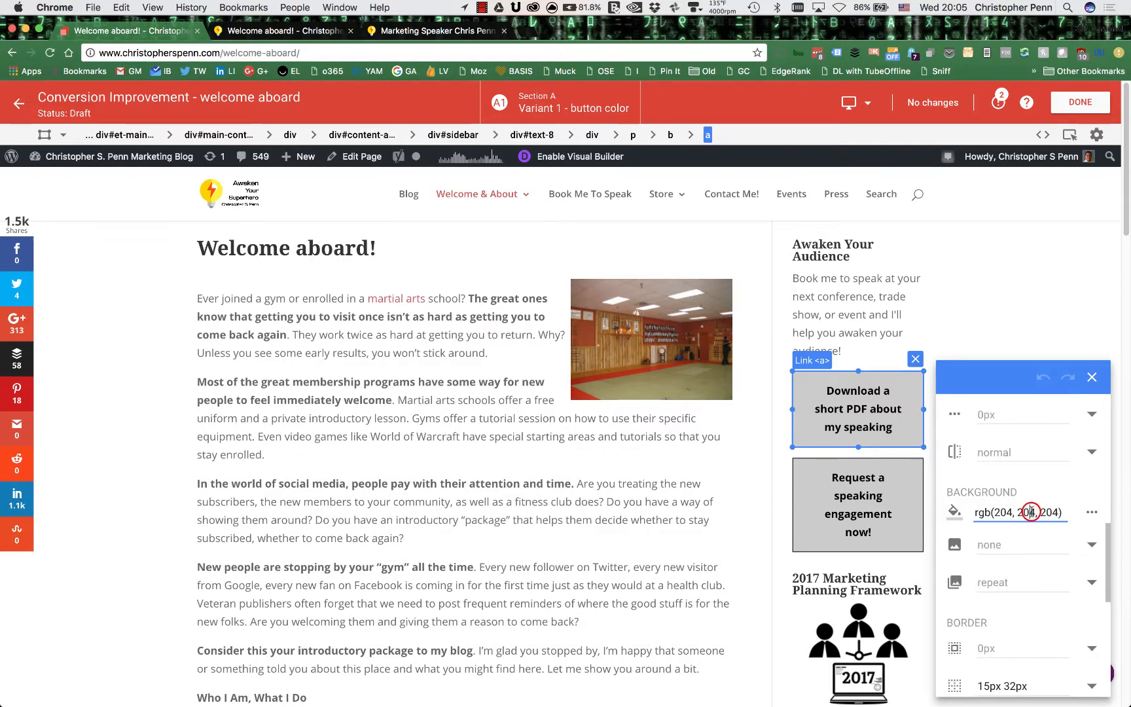
Recolor the Download PDF button's background red and save the variant
left_click(1020, 513)
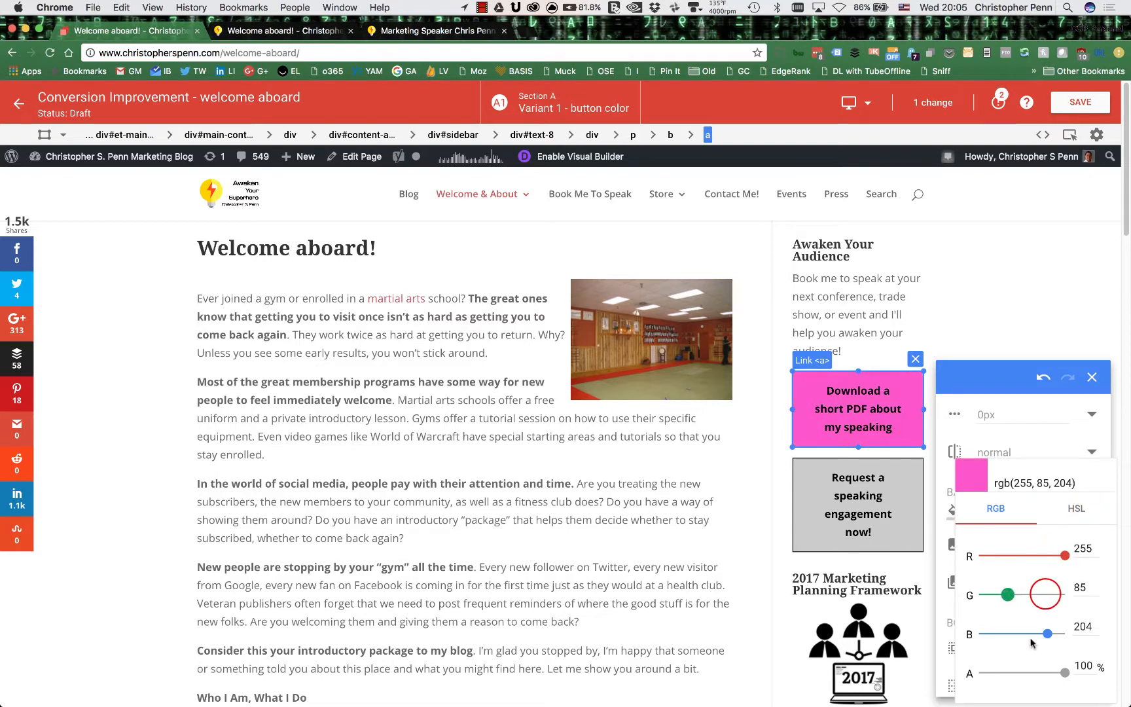
left_click_drag(1059, 633, 1012, 634)
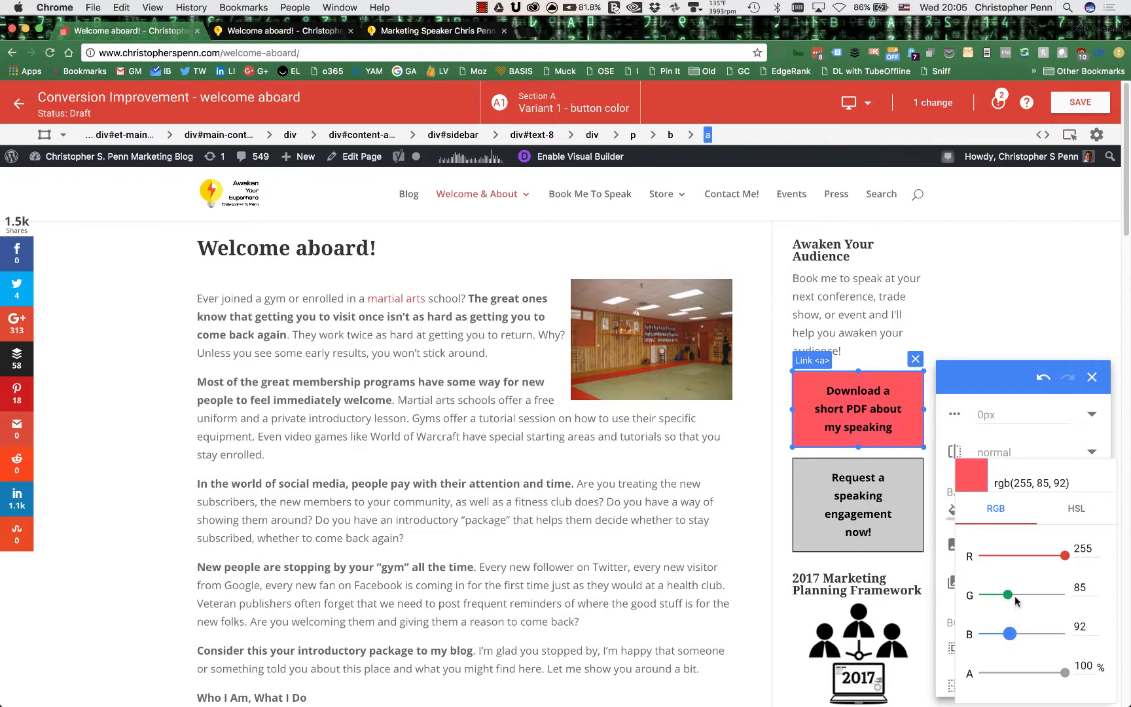
left_click(1096, 381)
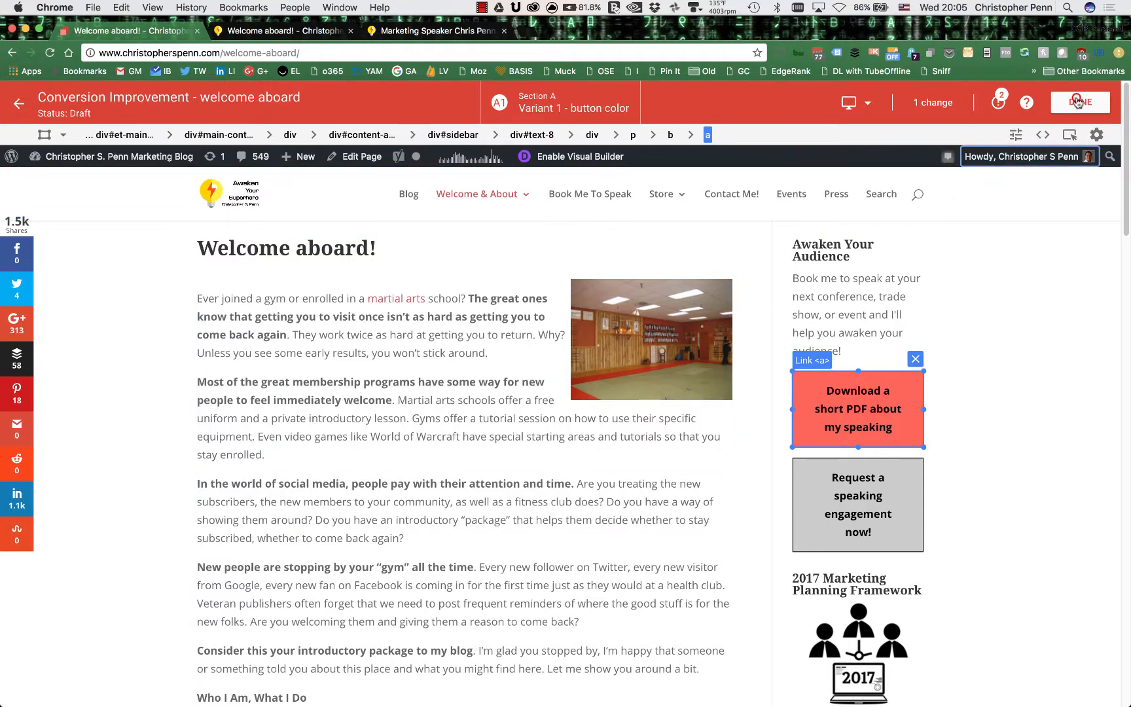
left_click(1079, 102)
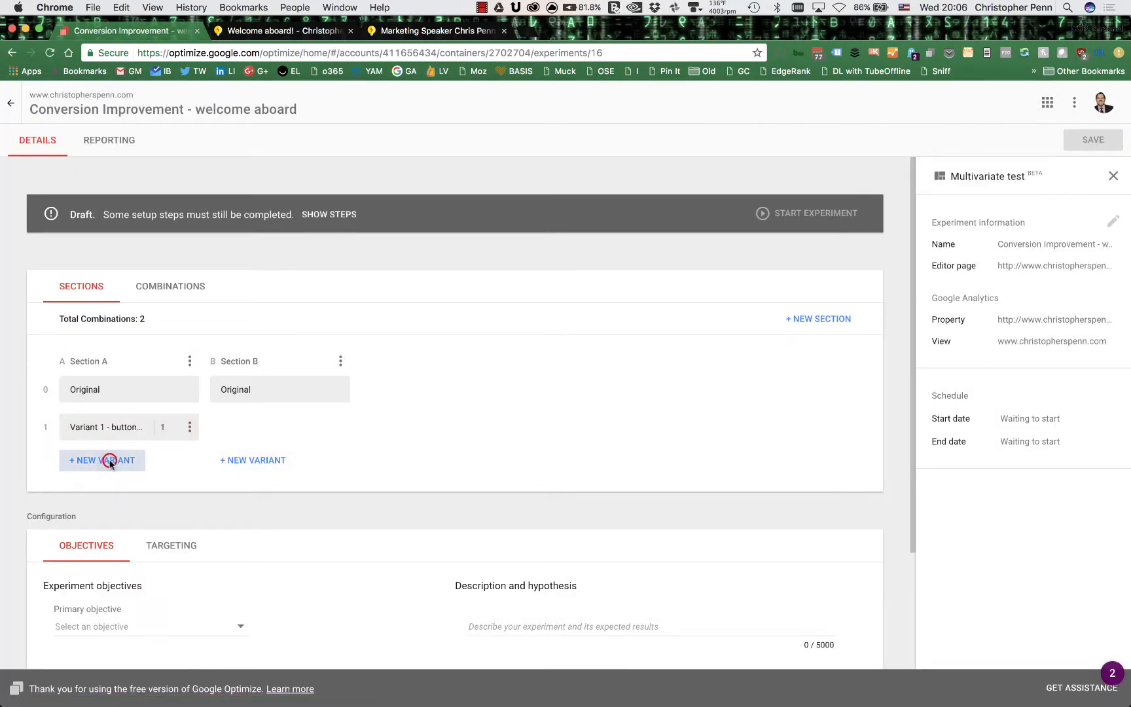
Add Variant 2 to Section A with the Download PDF button's background turned teal
left_click(102, 461)
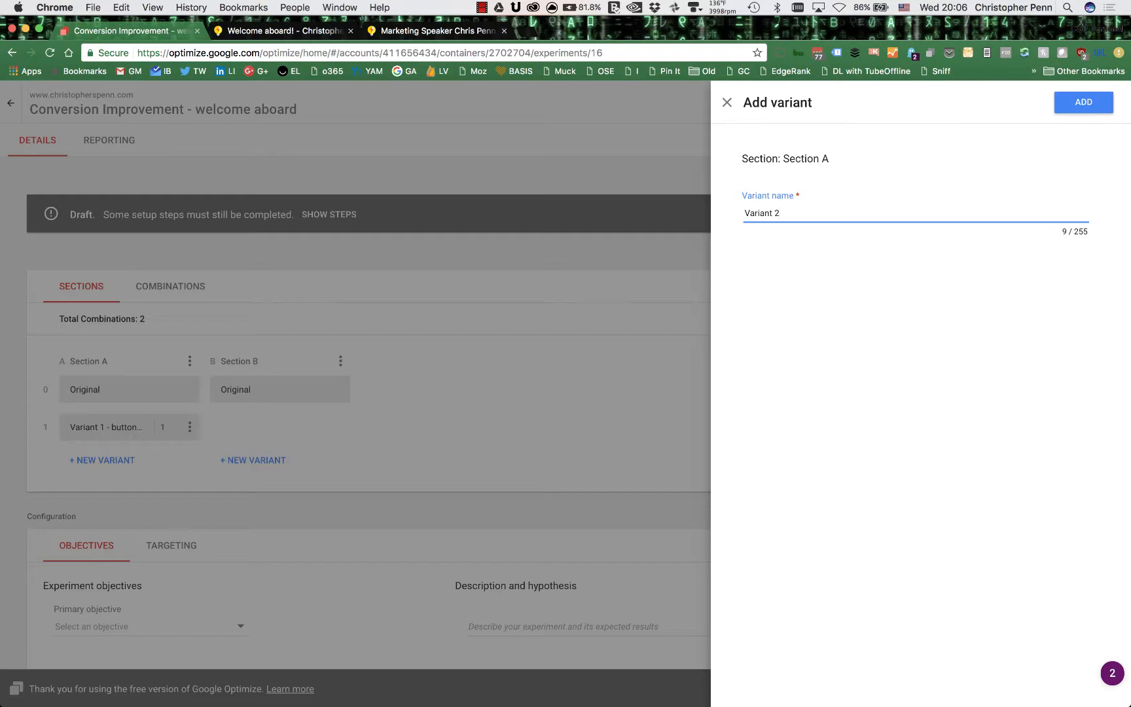
left_click(1084, 103)
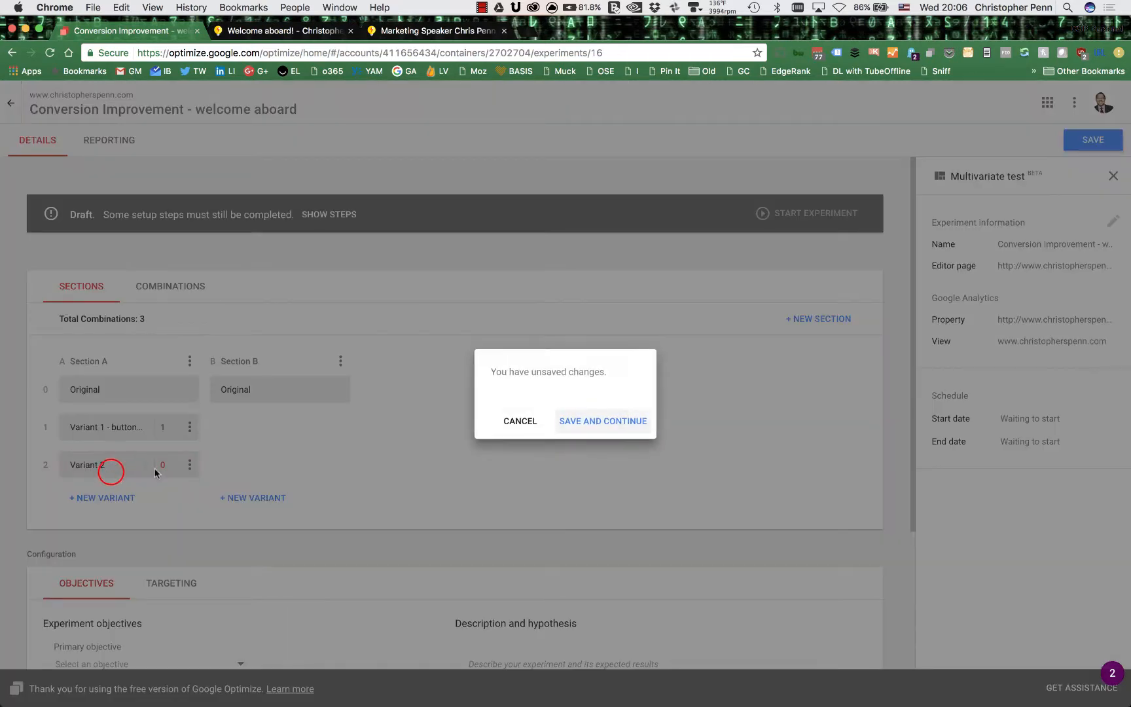
left_click(604, 422)
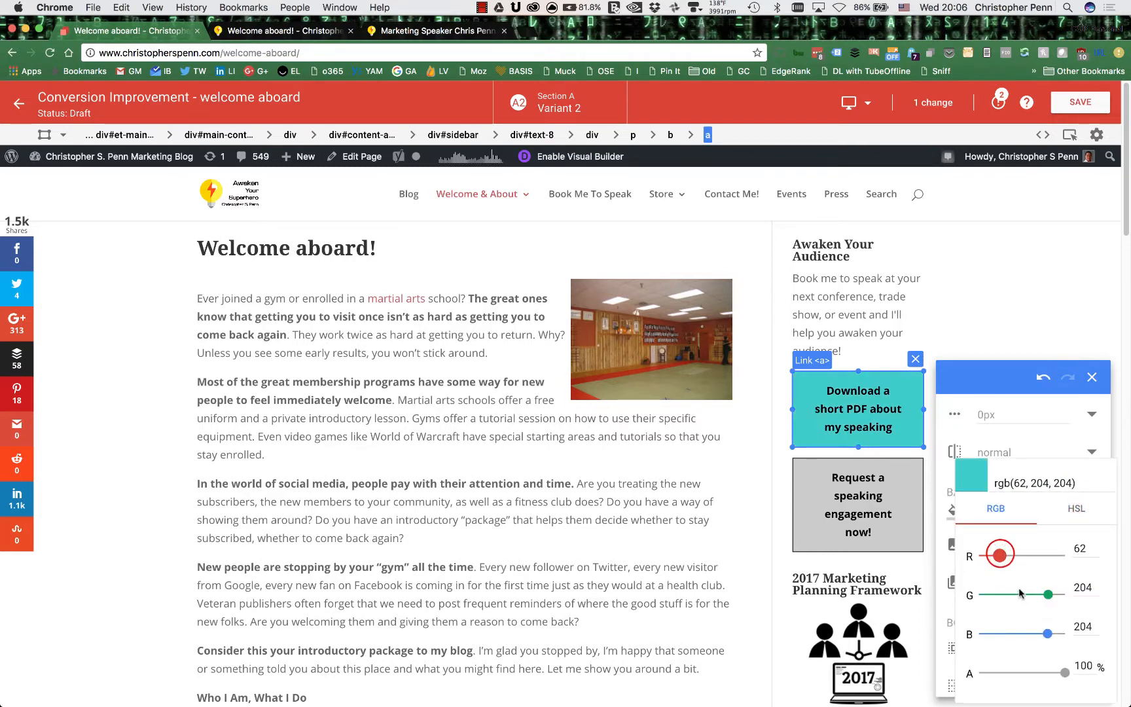
left_click_drag(1028, 593, 1050, 594)
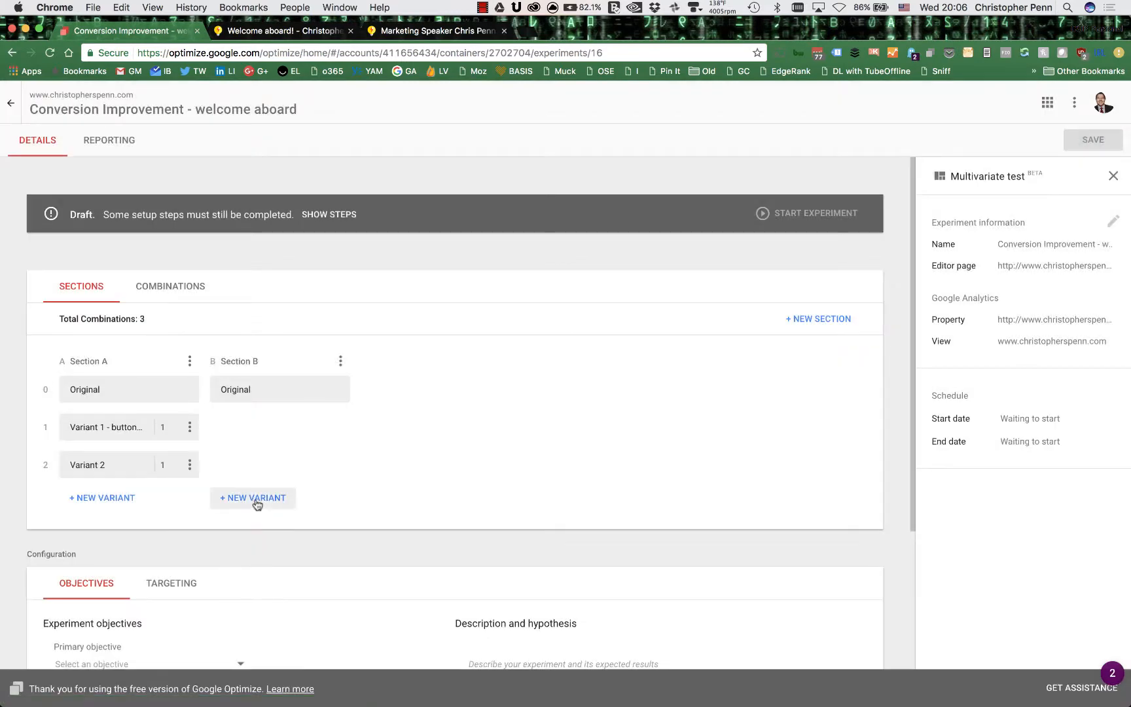
Add Variant 1 to Section B and select the paragraph introducing the author
left_click(253, 498)
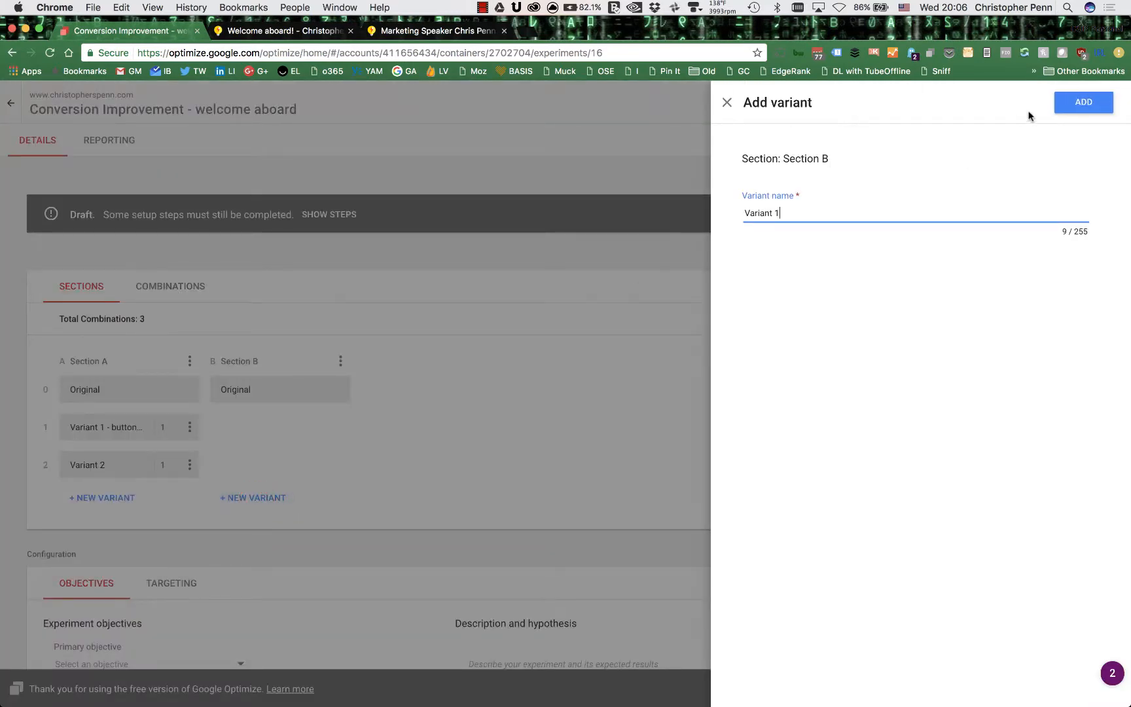
left_click(1084, 102)
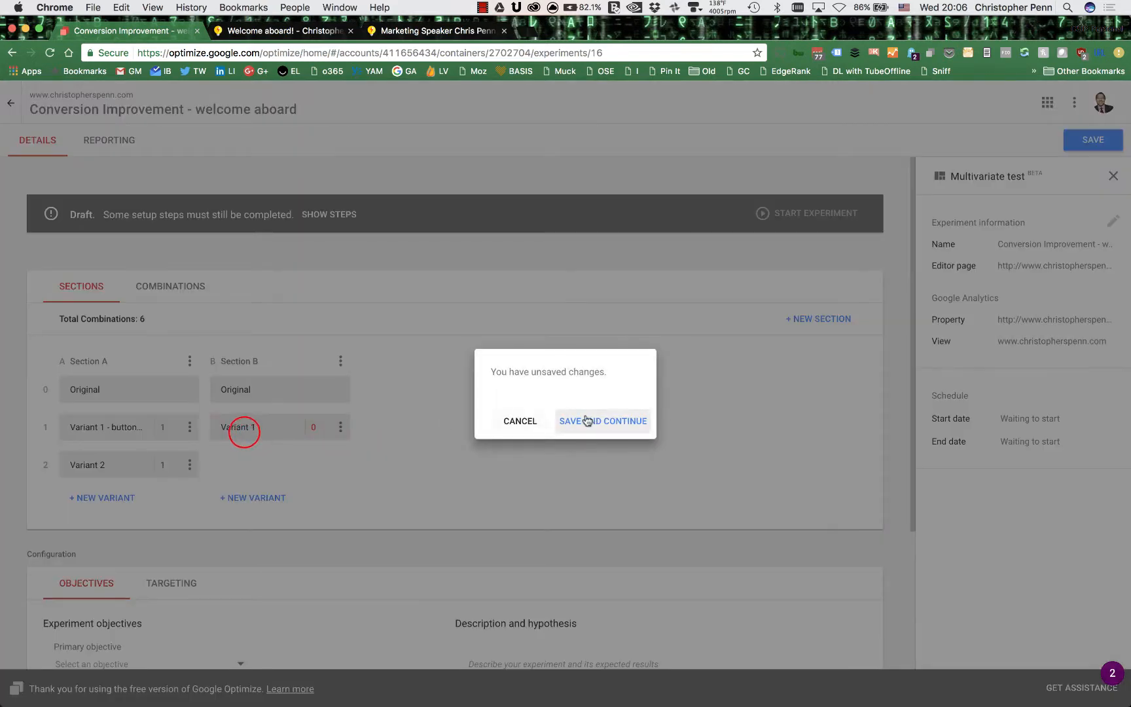
left_click(603, 422)
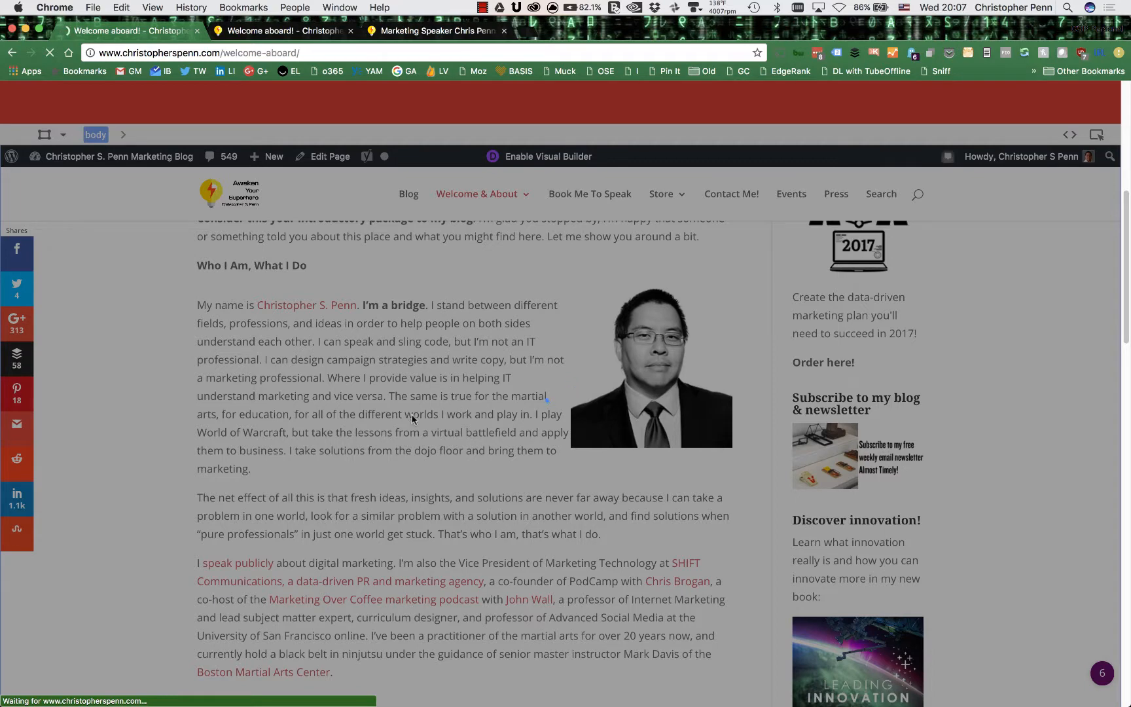
left_click(652, 364)
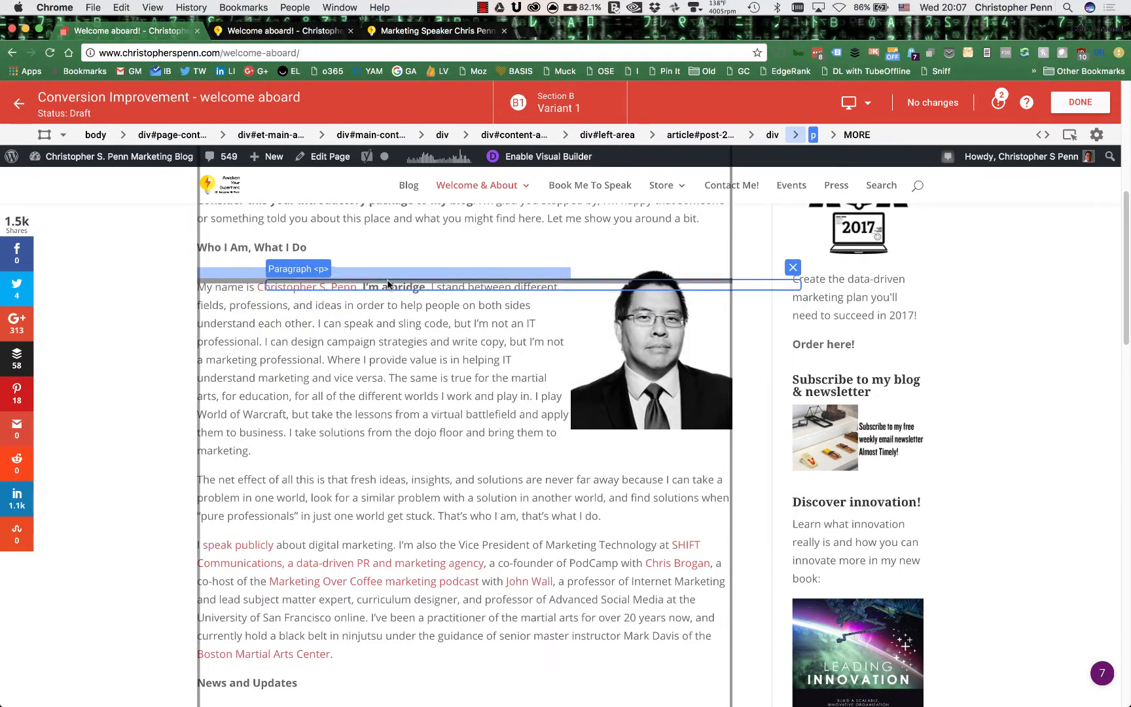
left_click(652, 348)
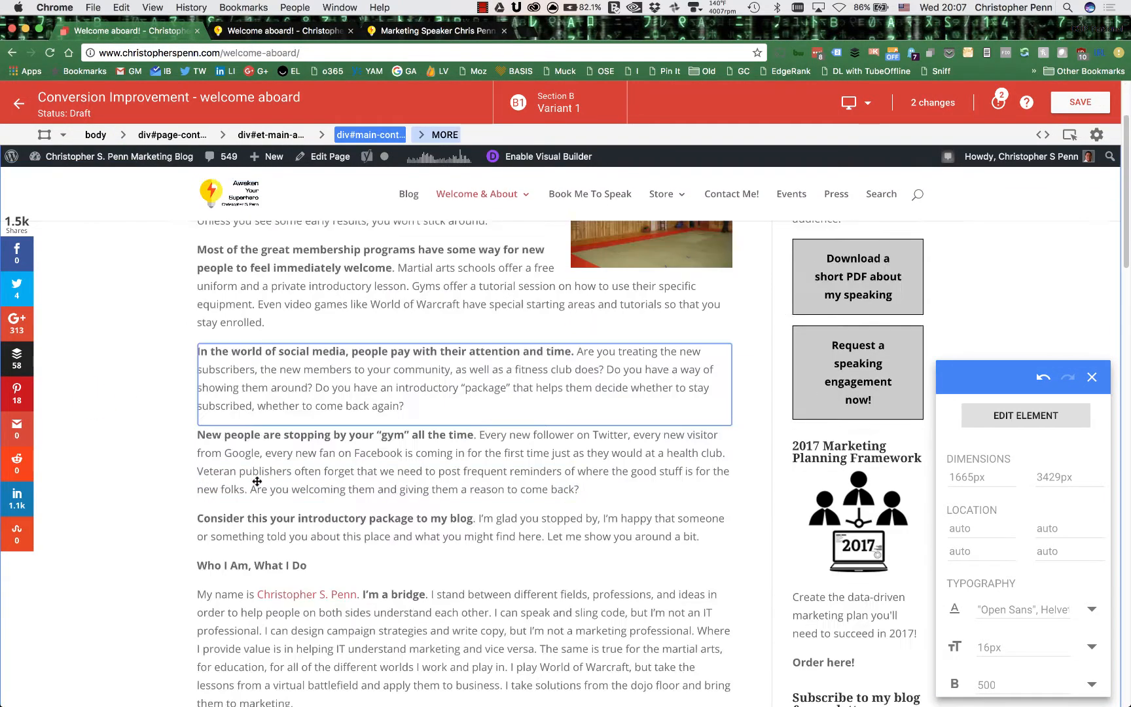
Move the author's portrait beside the public-speaking paragraph and save the two changes
scroll("down", 3)
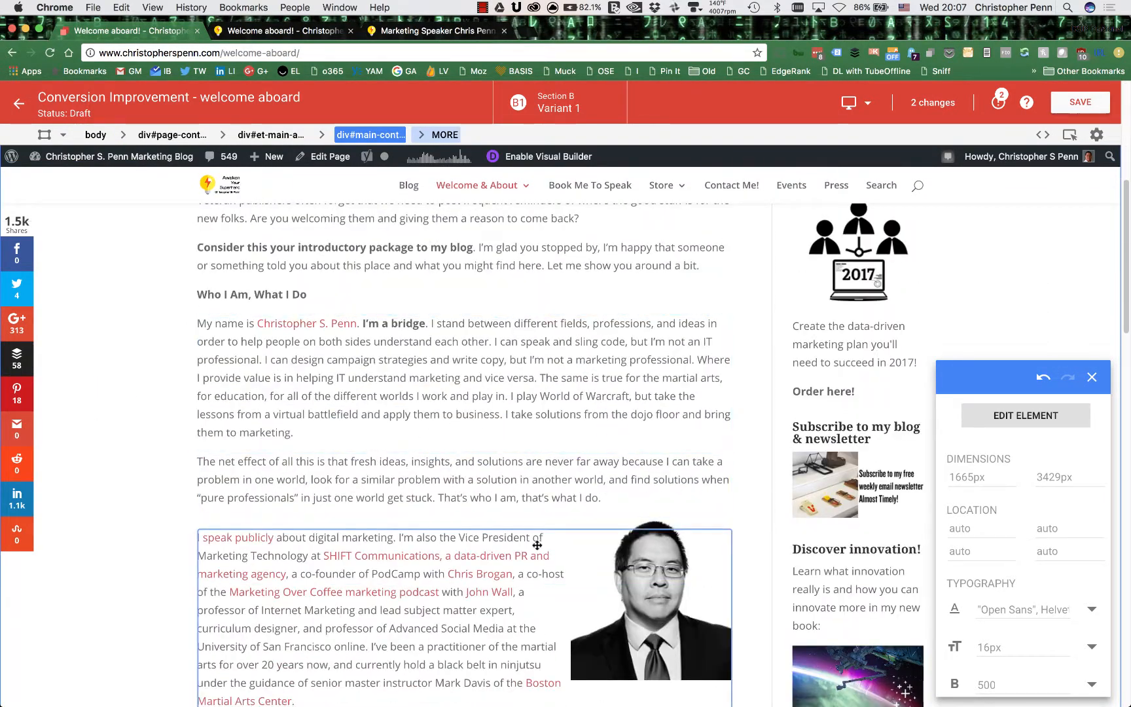
scroll("down", 3)
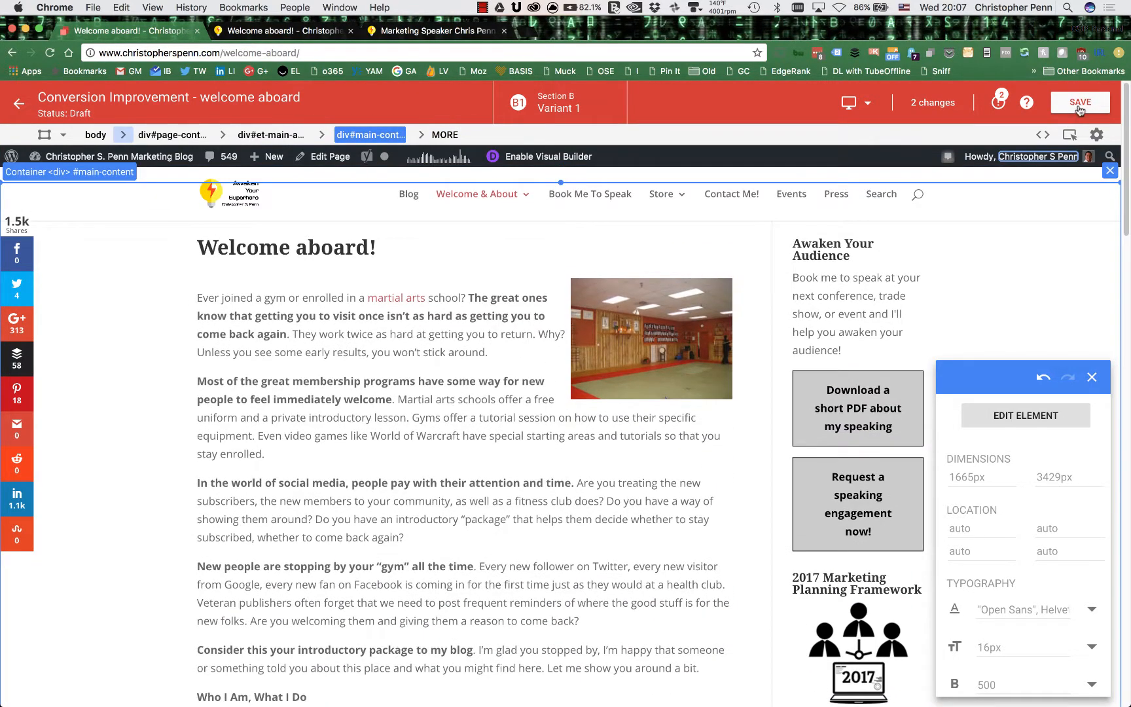
left_click(1080, 102)
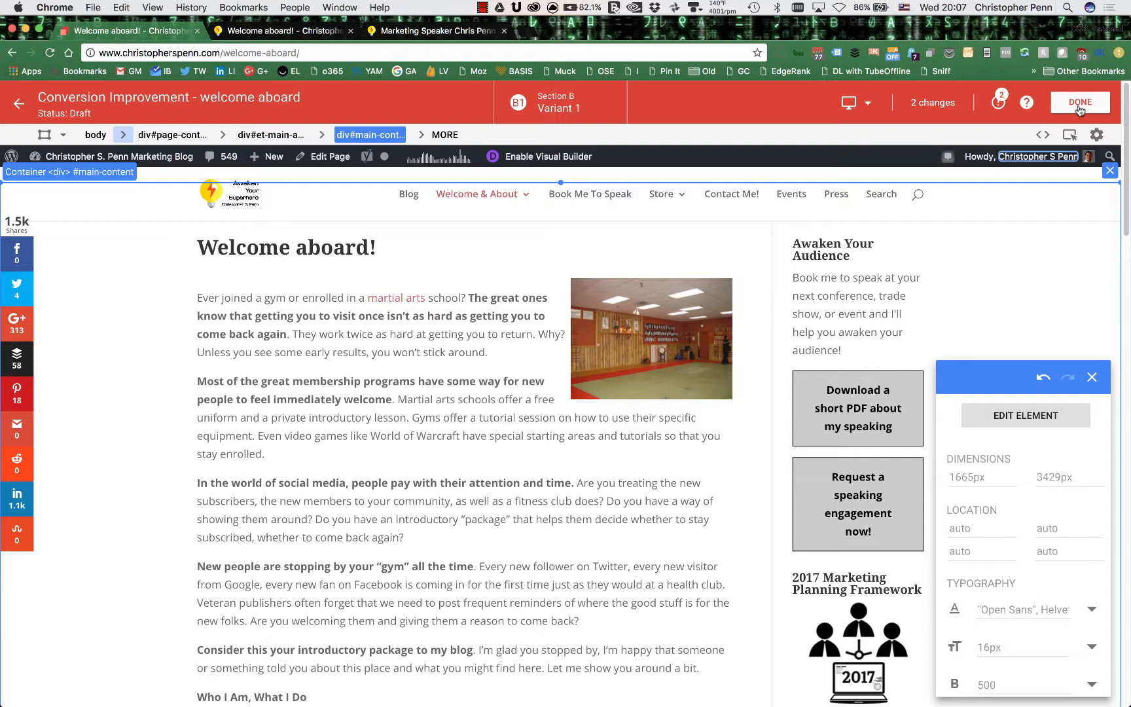
left_click(1081, 102)
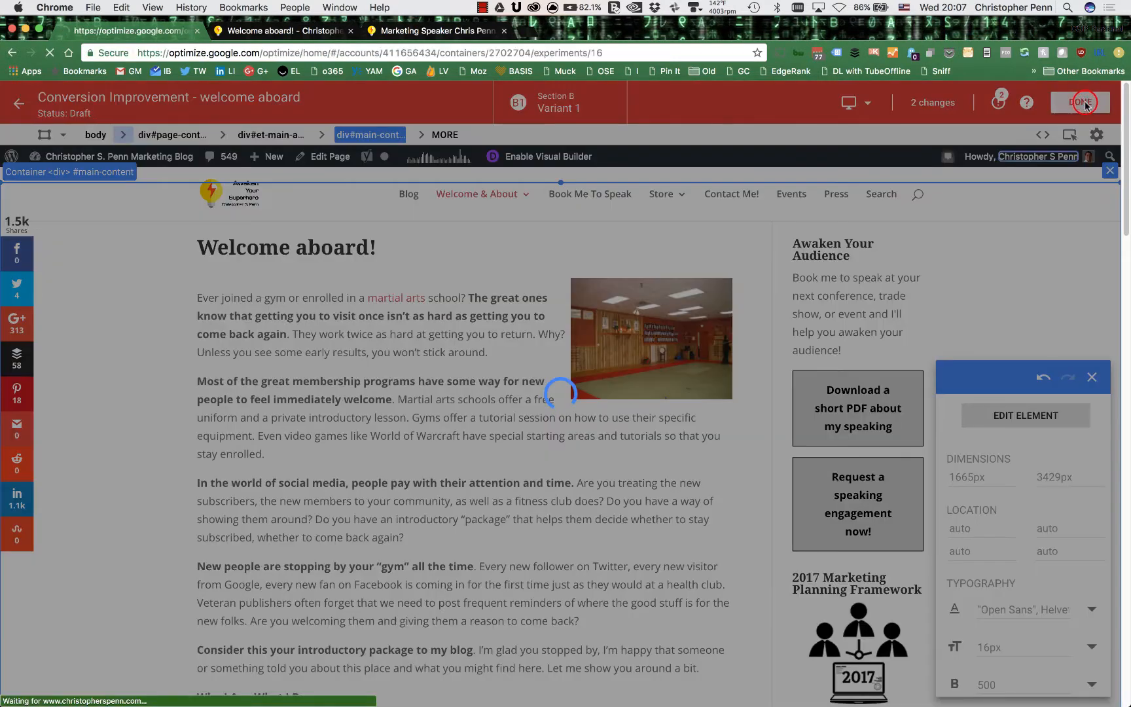
left_click(1080, 103)
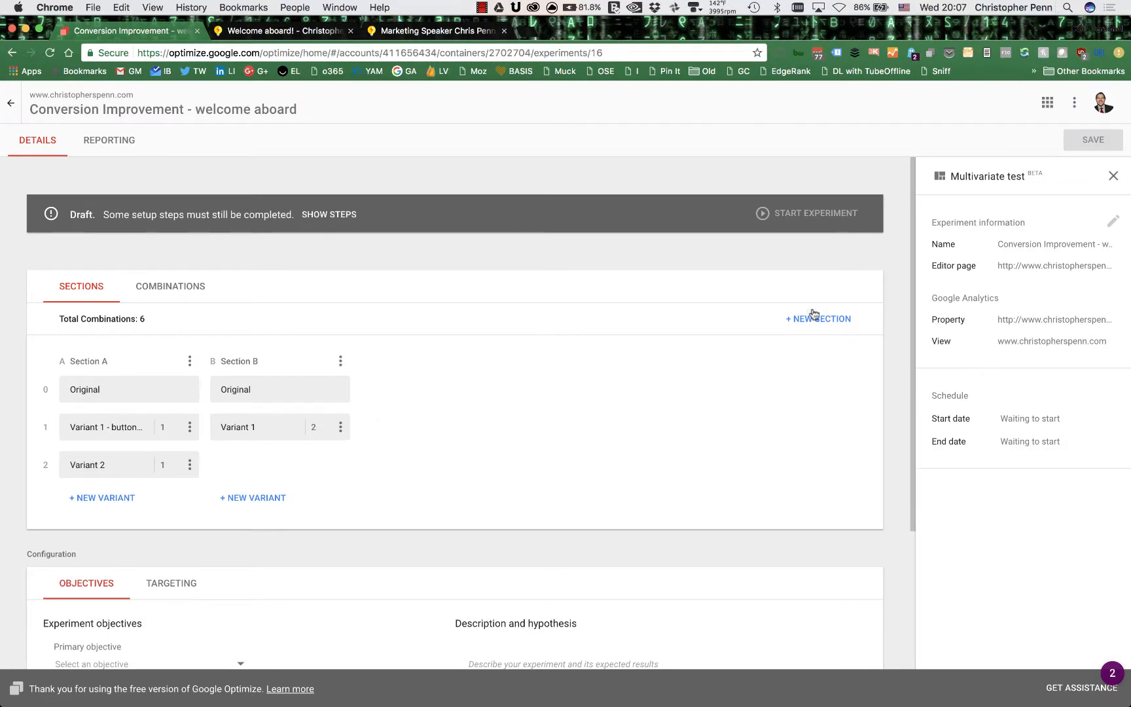
Create Section C - Title with a Variant 1 and enter its editor
left_click(819, 318)
type("Section C - Title")
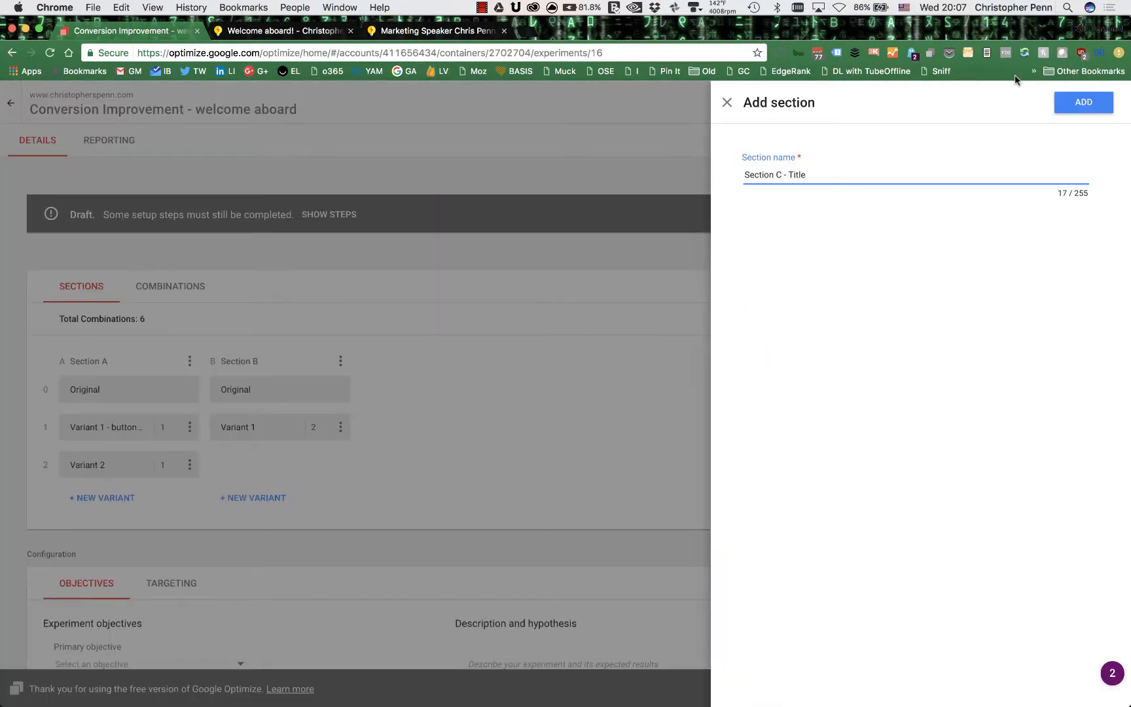
left_click(1084, 102)
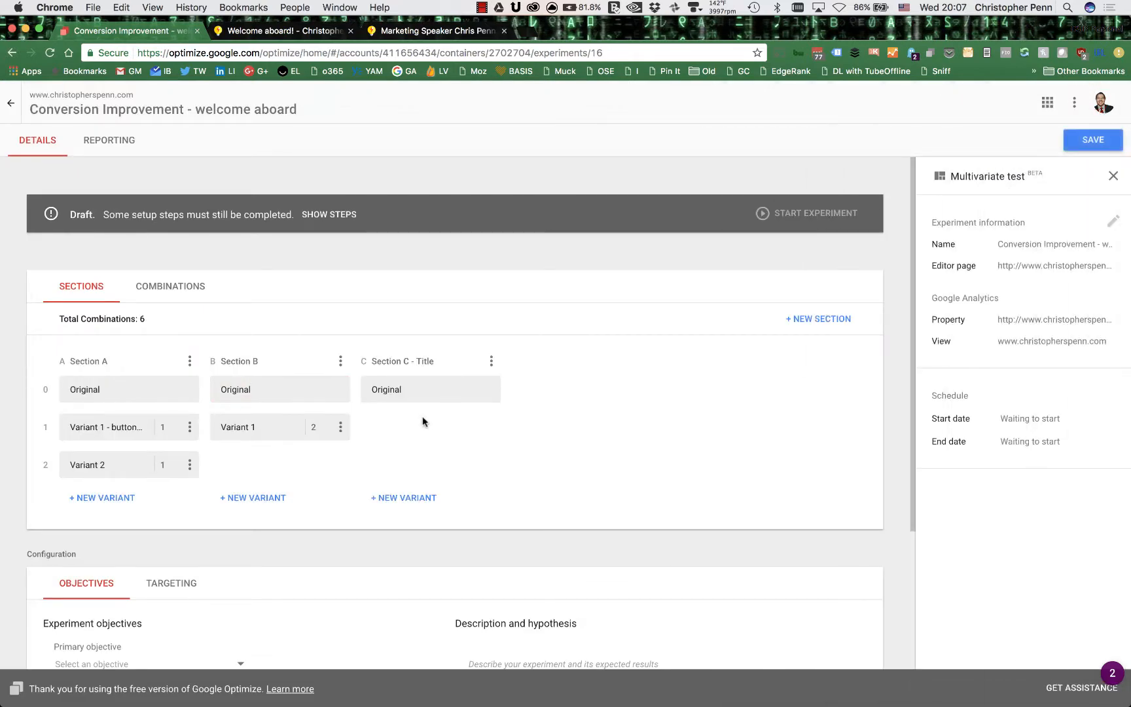
left_click(403, 498)
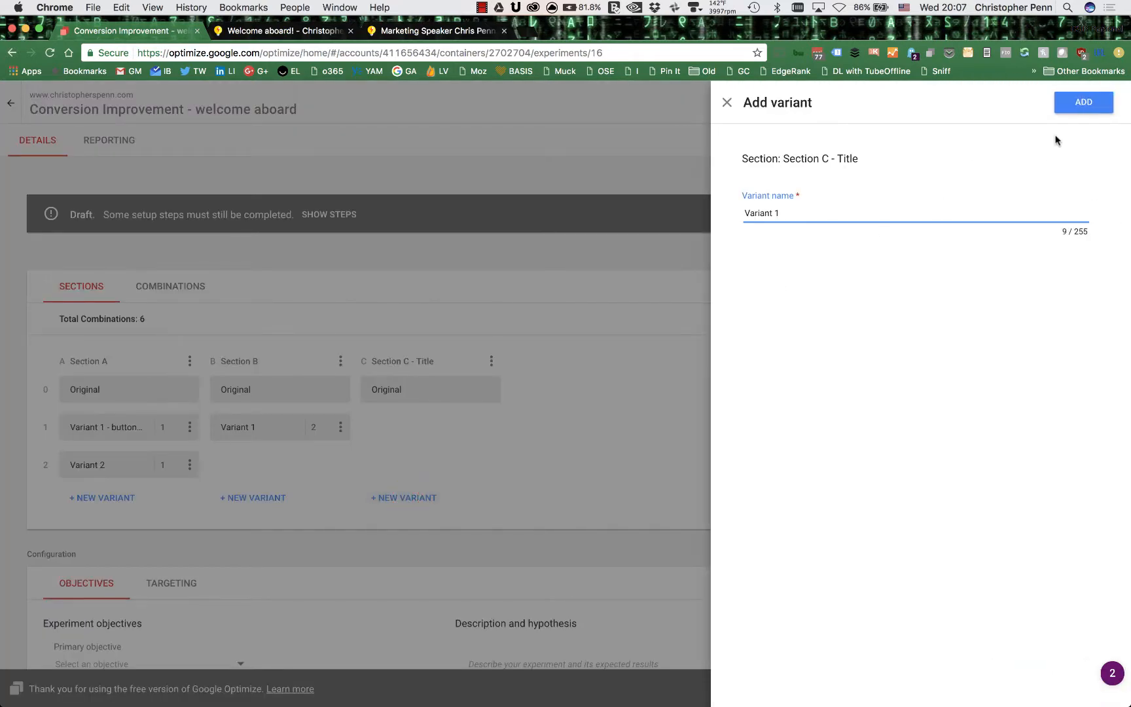
left_click(1085, 102)
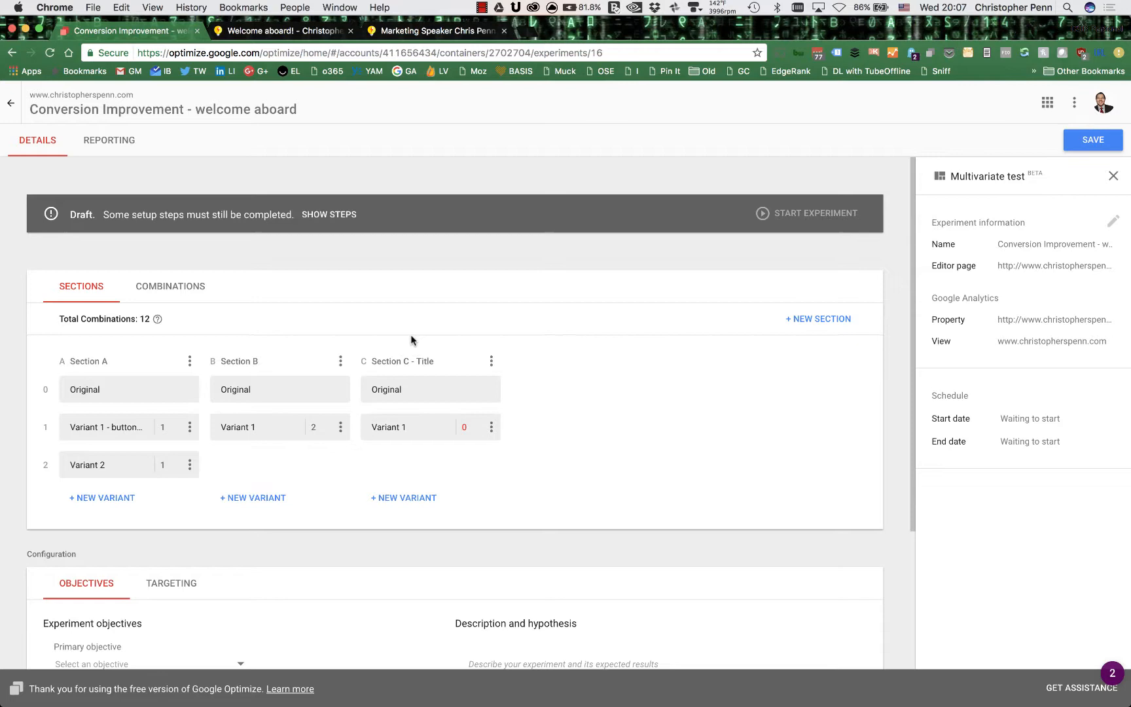
left_click(411, 427)
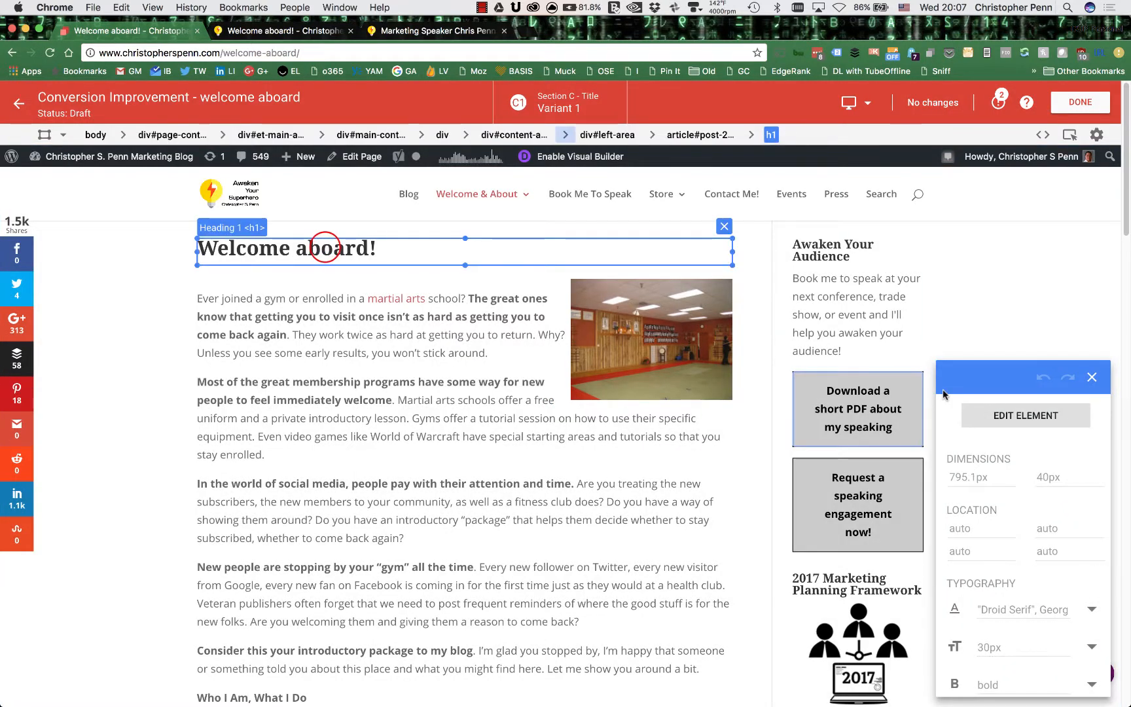
Rewrite the Welcome aboard! heading as 'Get to Know Me!' and save the variant
left_click(1026, 419)
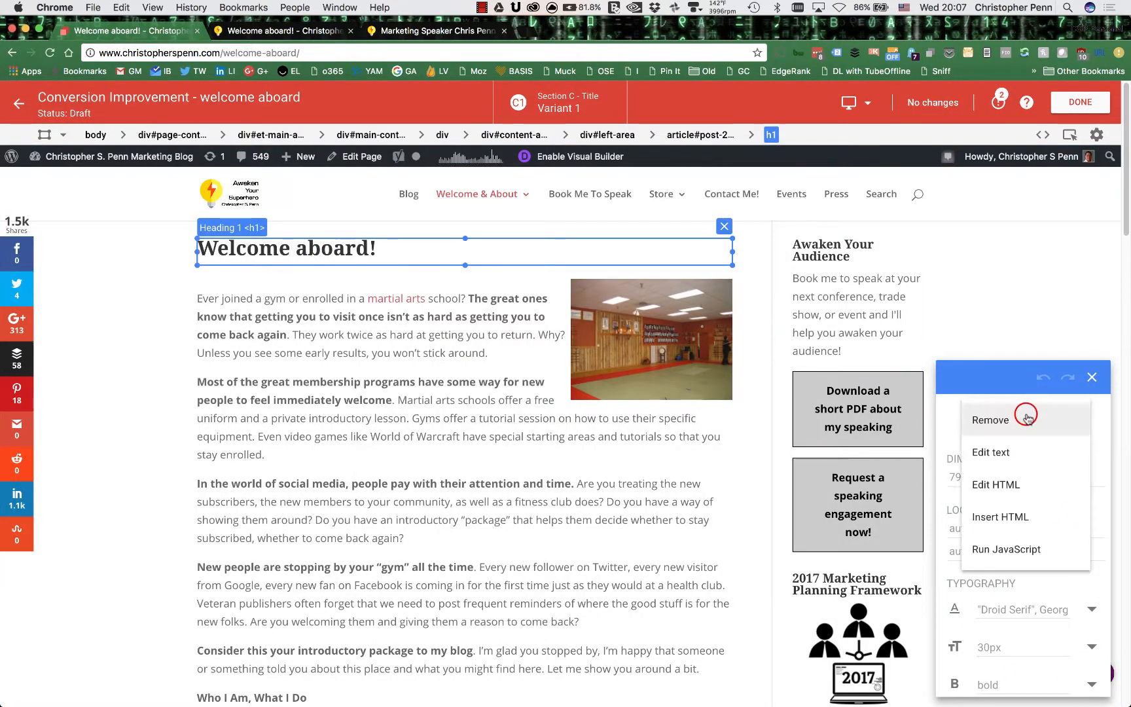
left_click(992, 453)
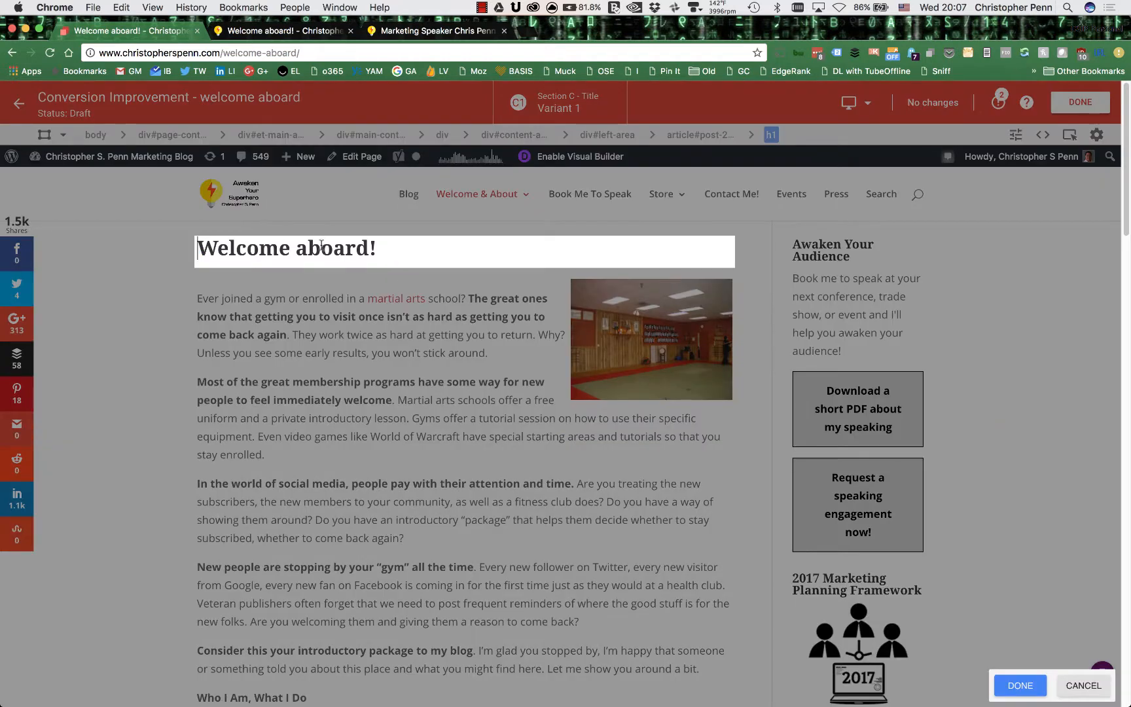
type("Get")
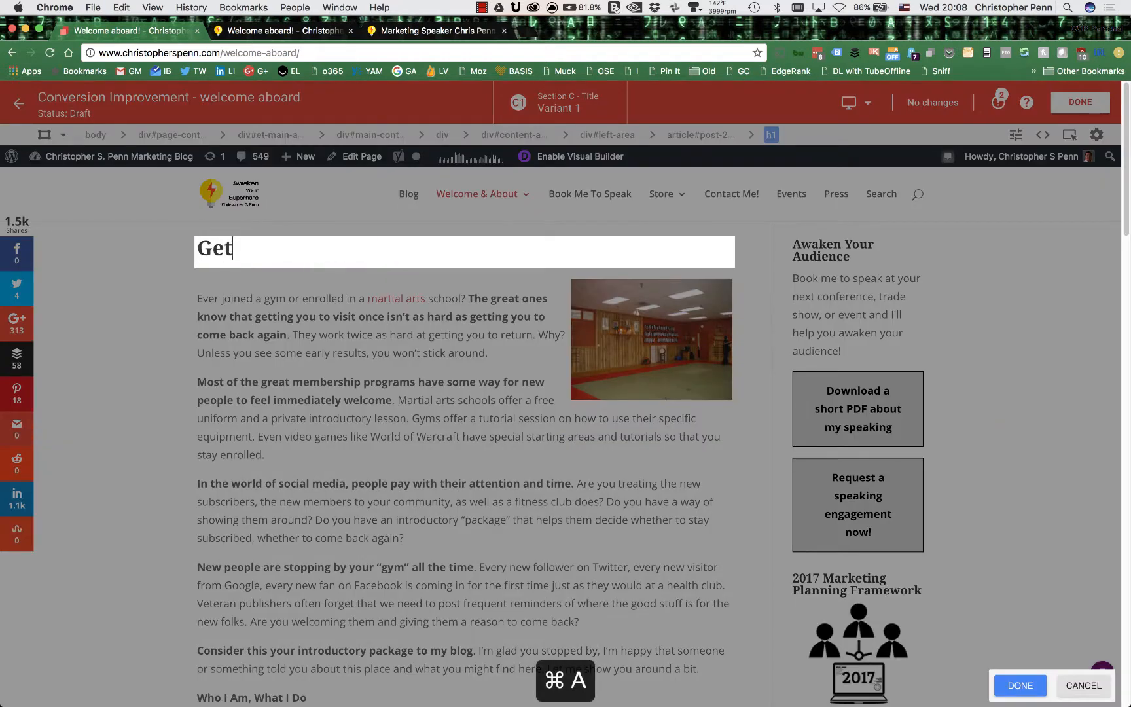
type("to Know Me")
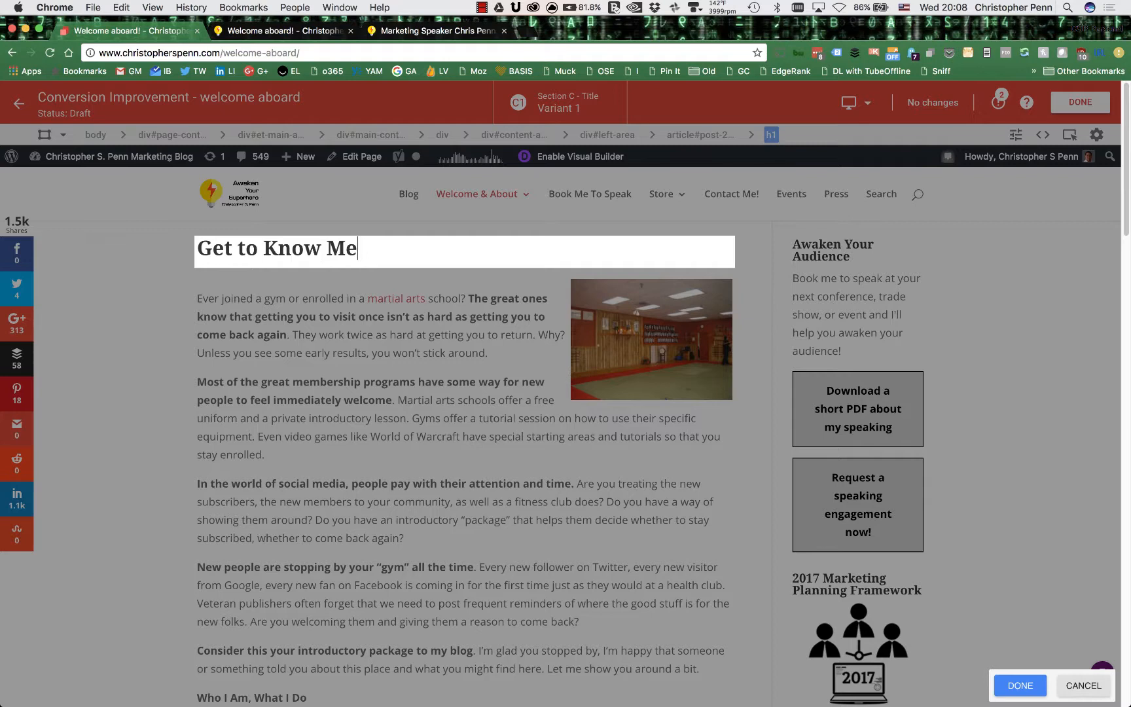
type("!")
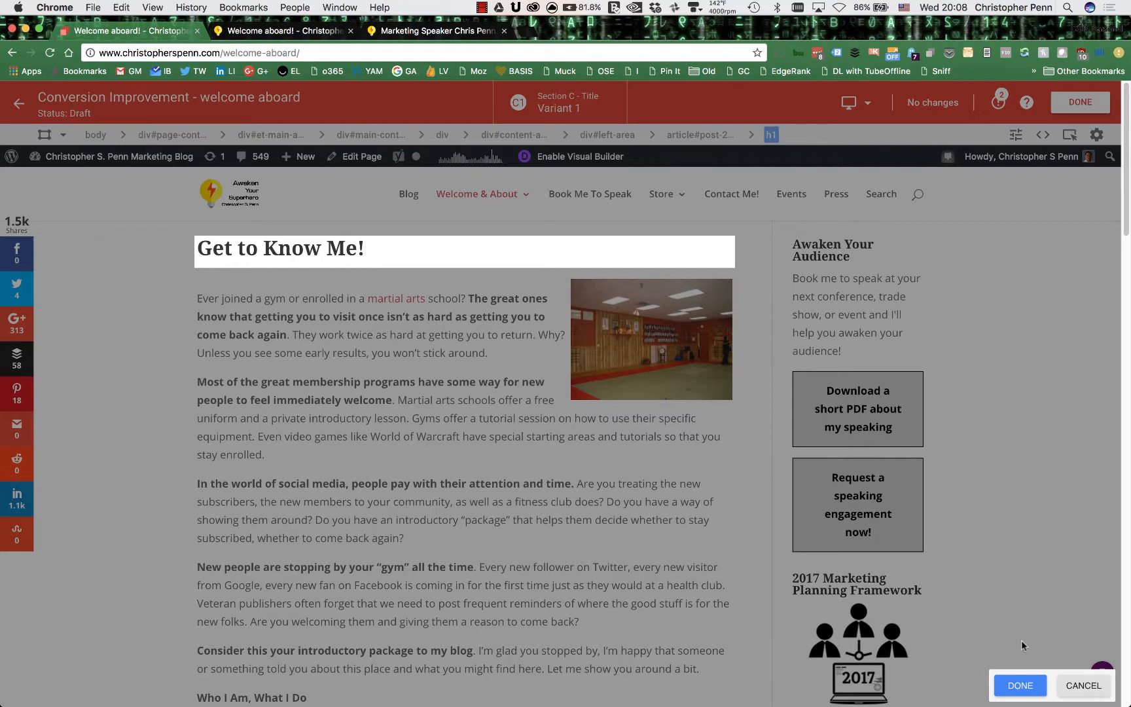
left_click(280, 248)
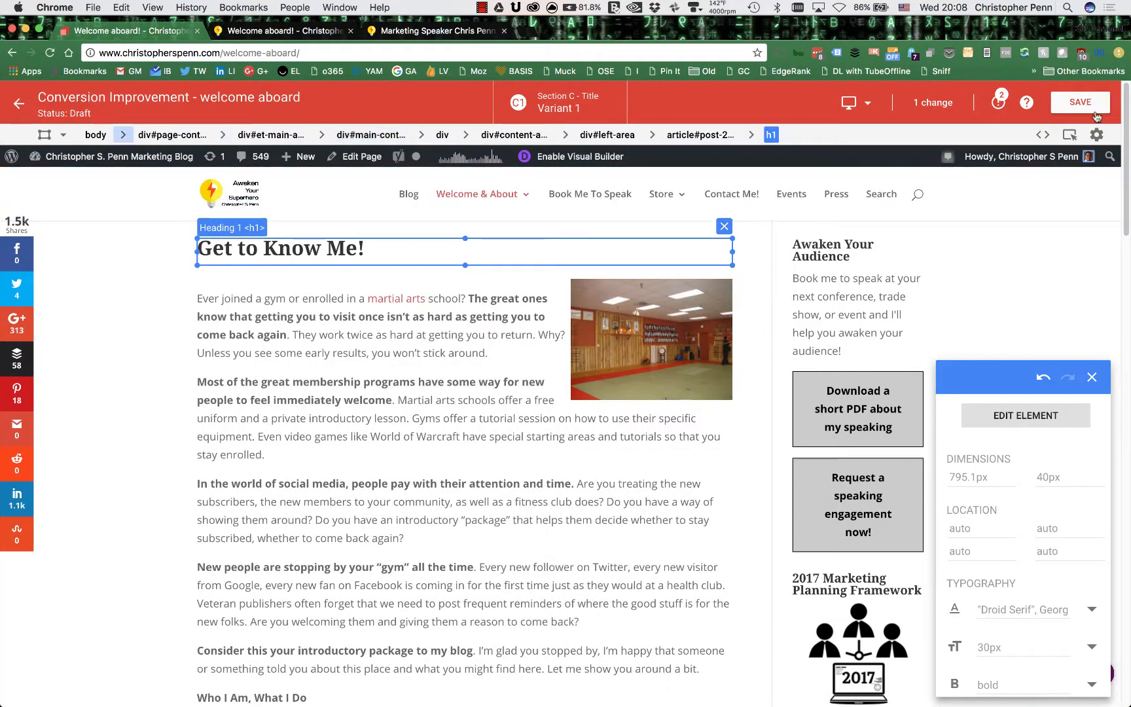
left_click(1080, 102)
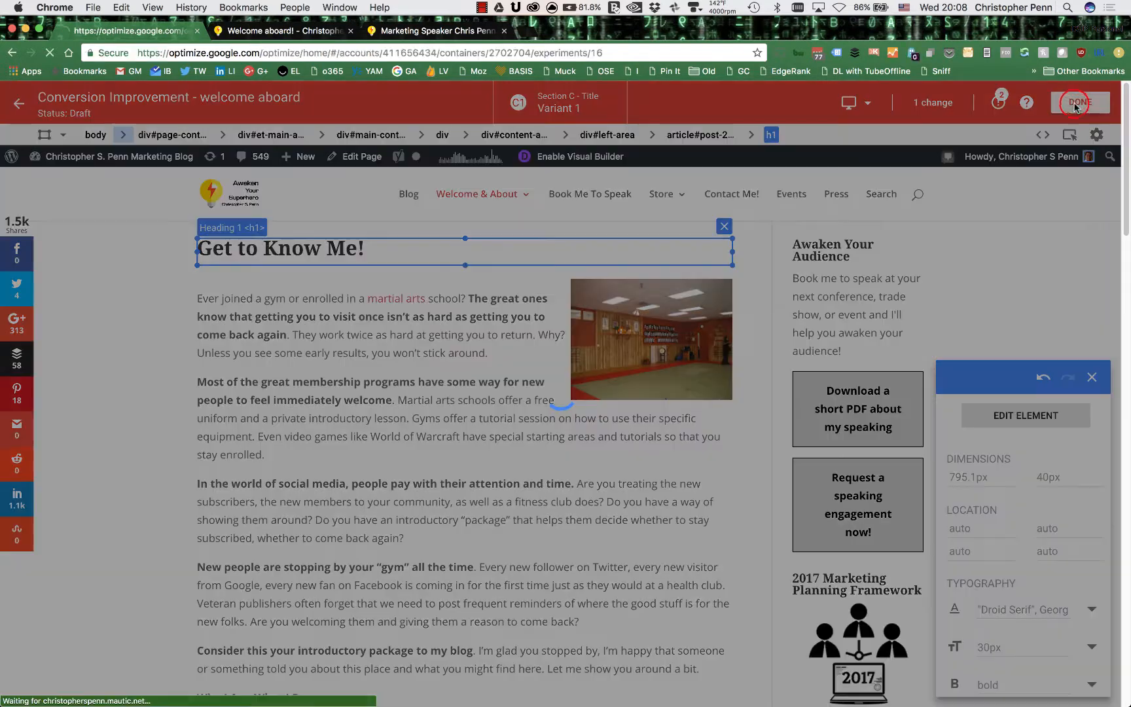
left_click(1082, 102)
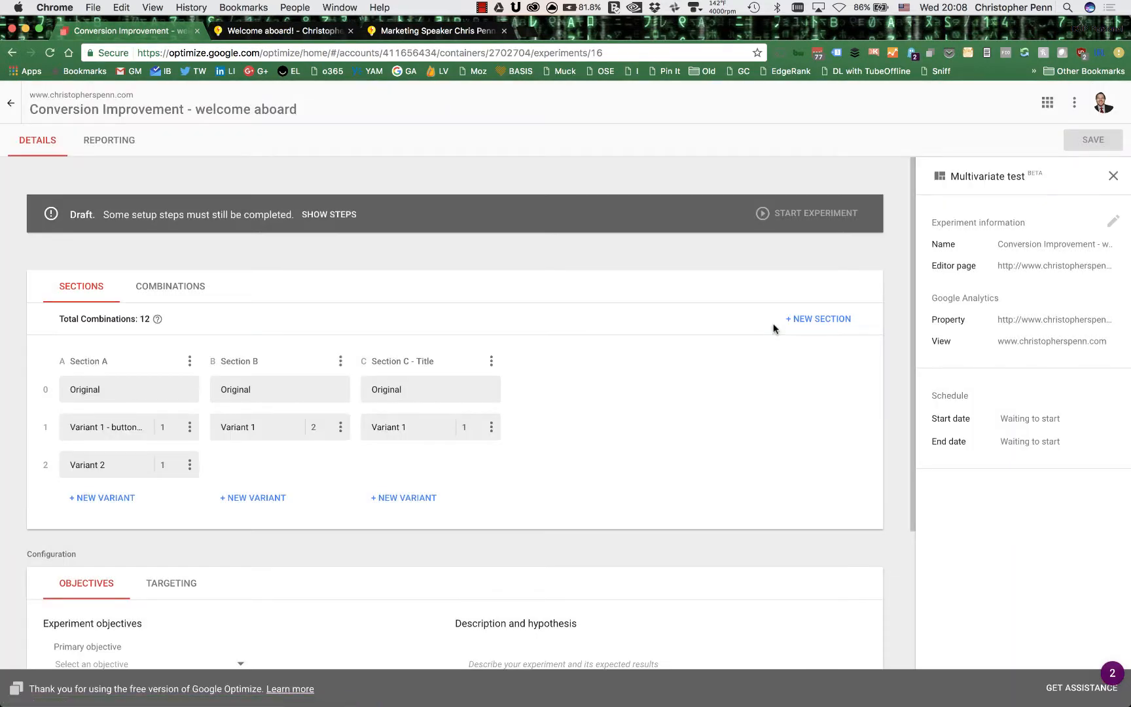
mouse_move(365, 432)
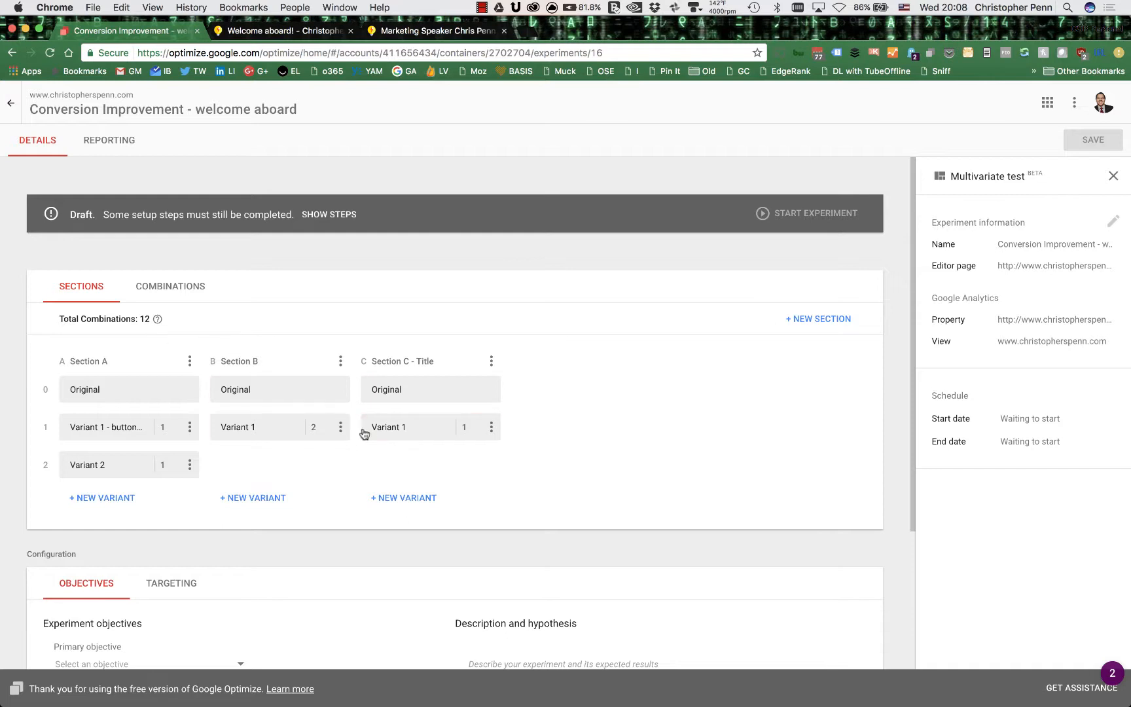
mouse_move(369, 456)
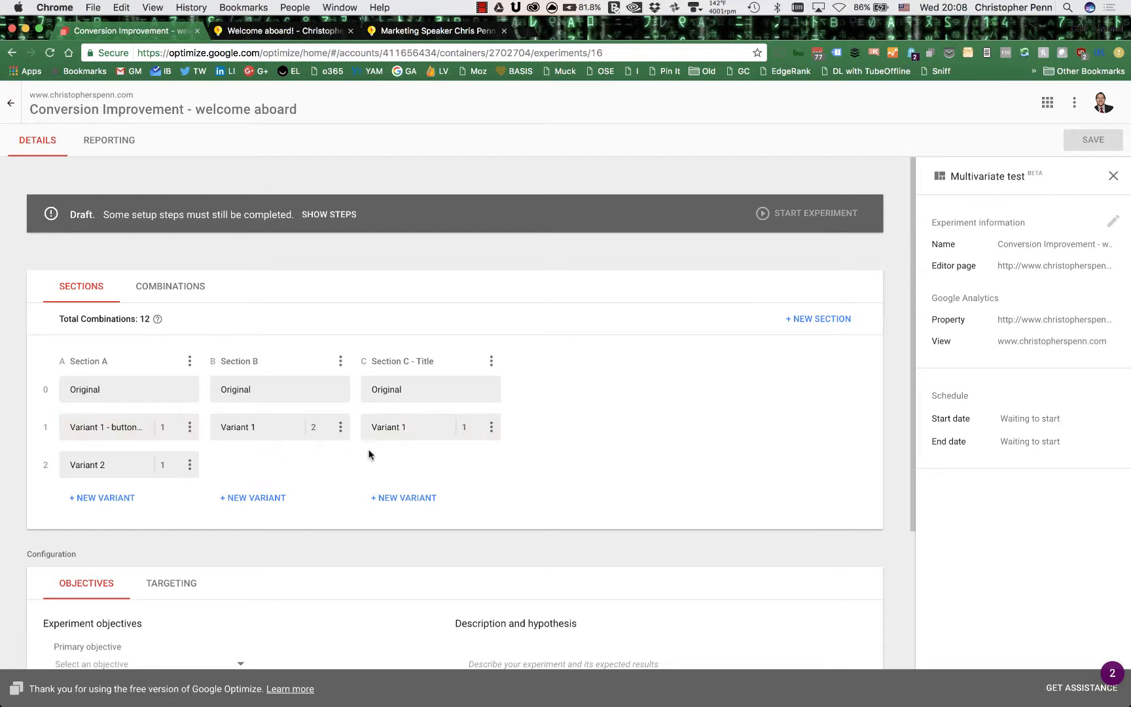
mouse_move(400, 458)
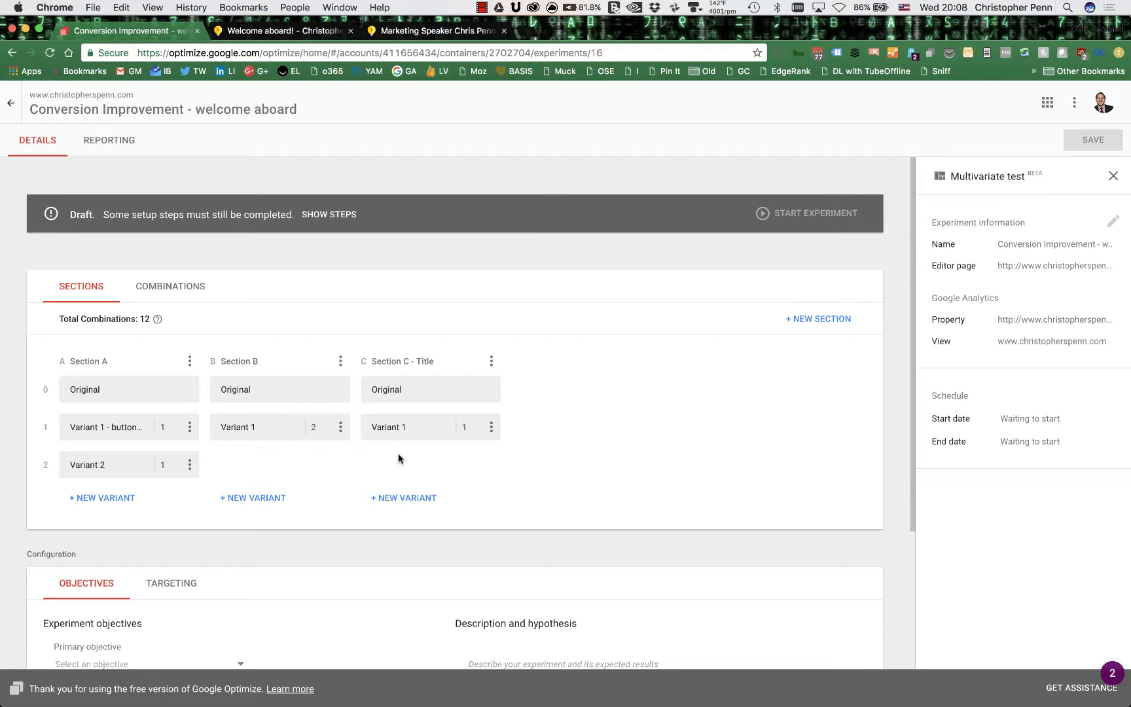
mouse_move(390, 471)
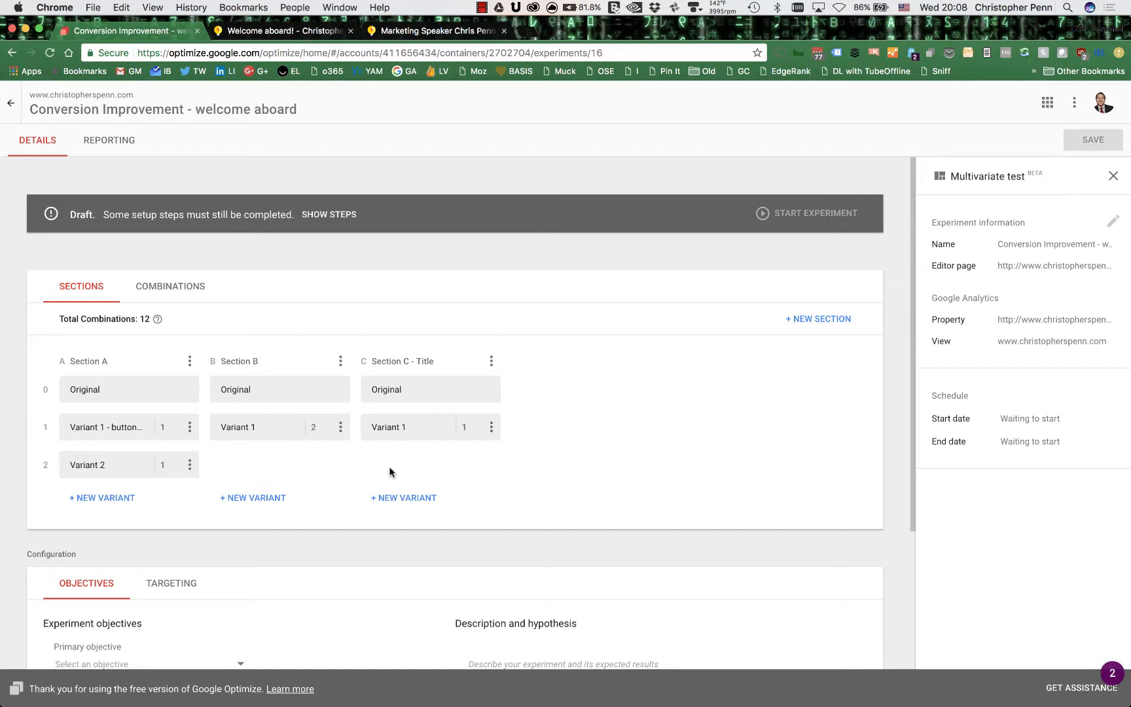
mouse_move(155, 270)
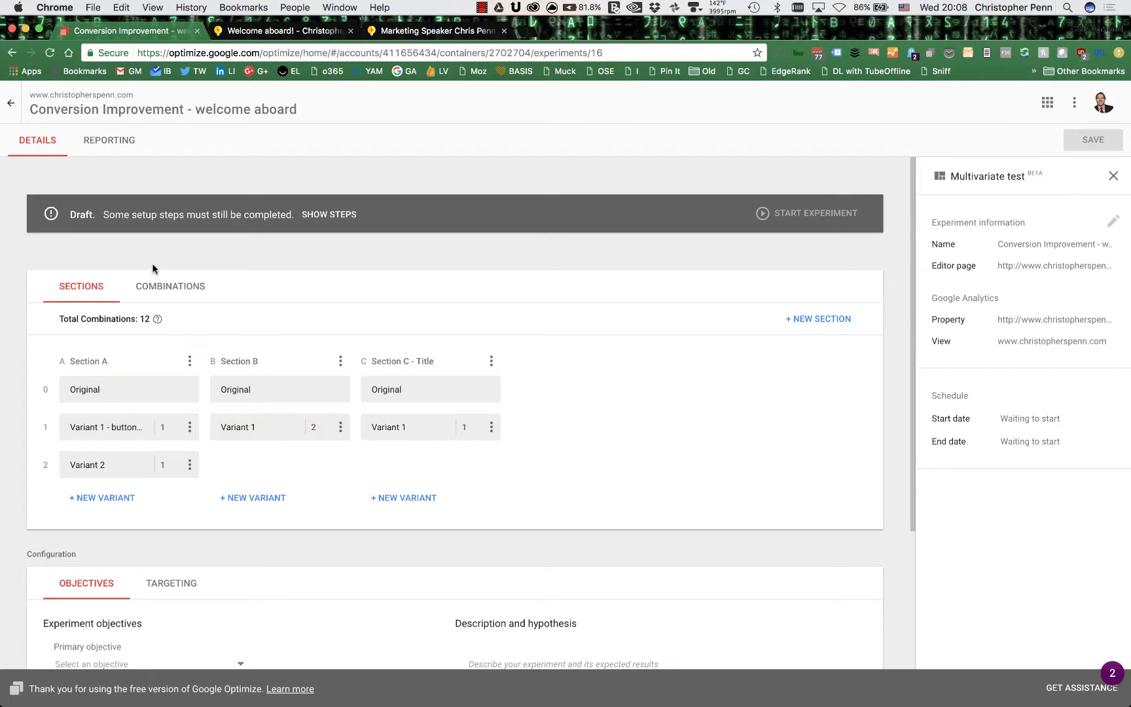
View all 12 section combinations, then move down to the Objectives configuration
left_click(170, 287)
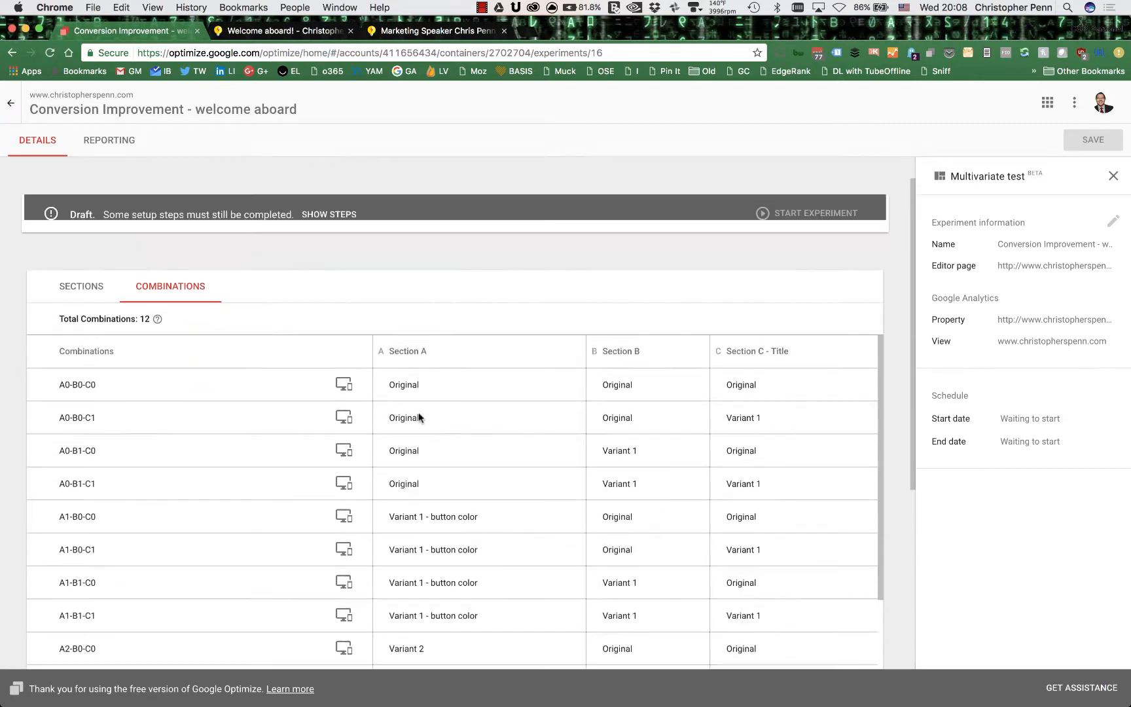
left_click(82, 287)
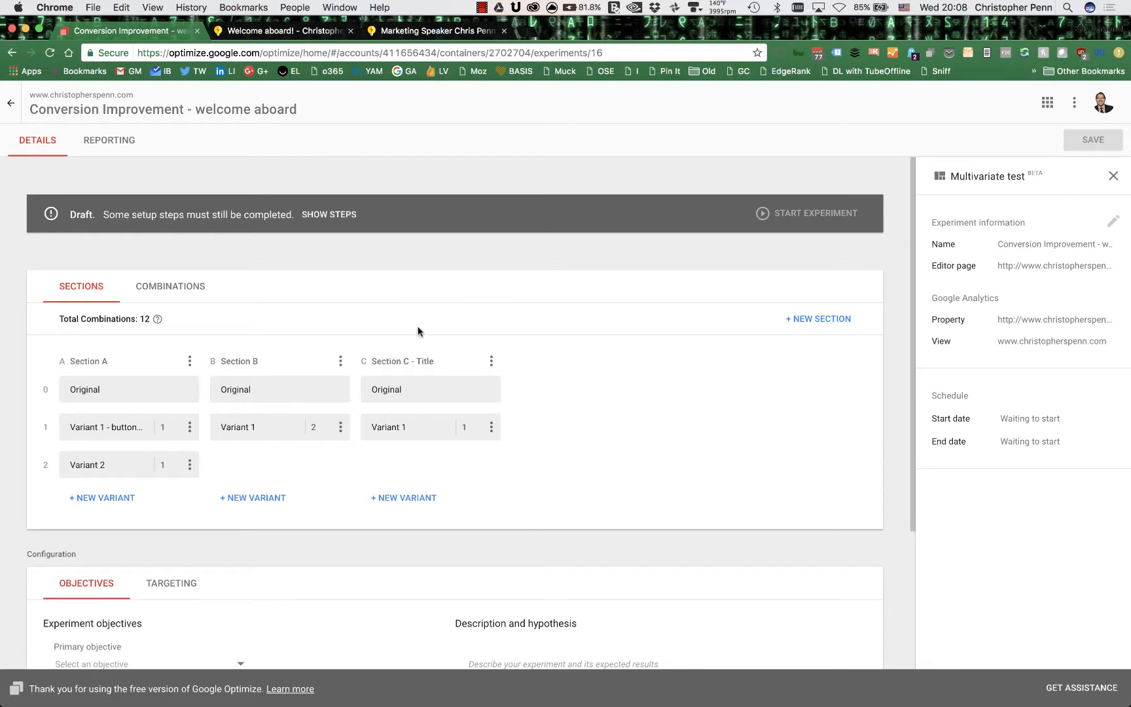
mouse_move(619, 412)
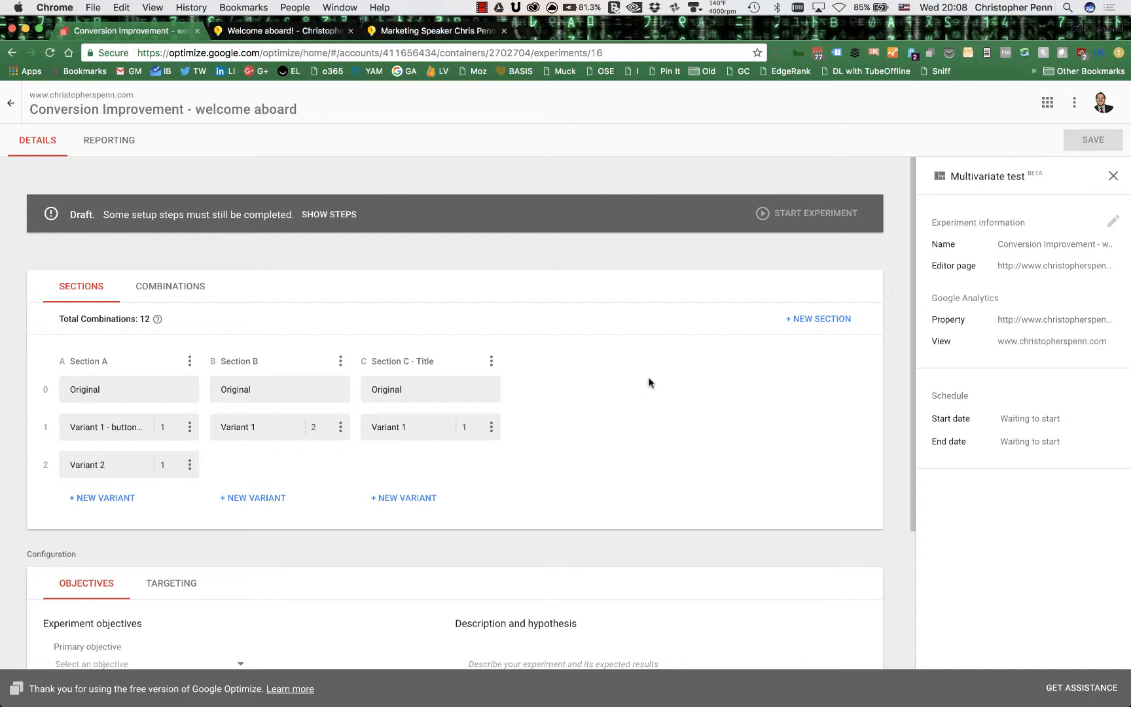
scroll("down", 3)
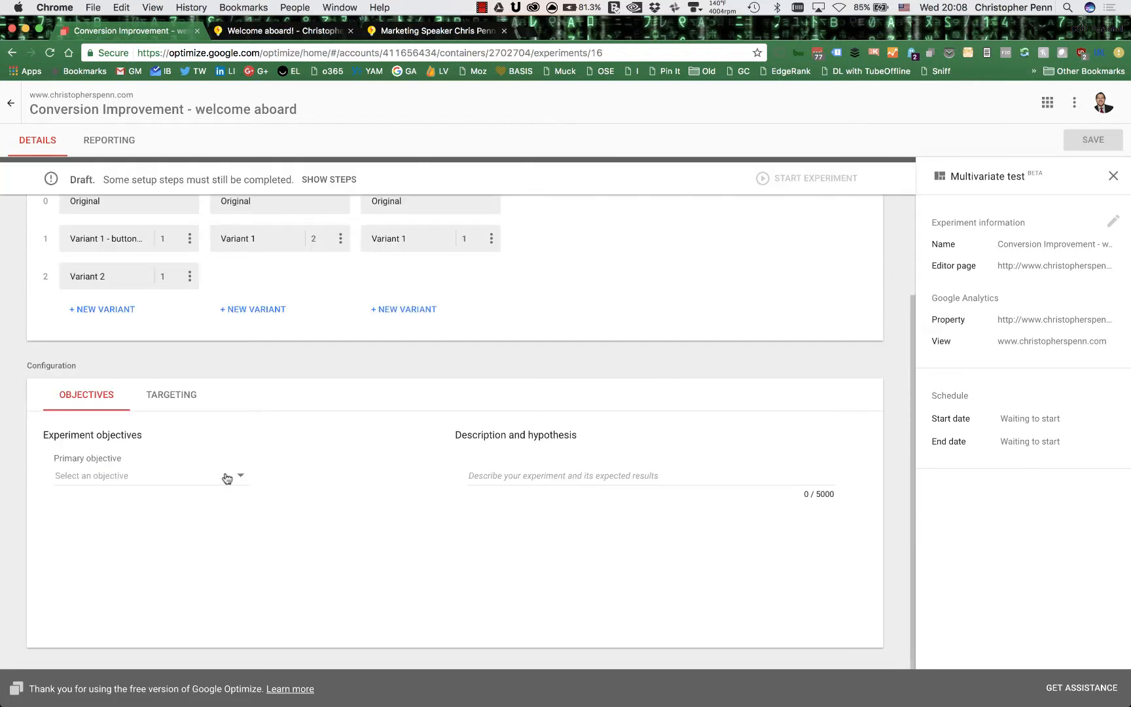
Set Newsletter Subscription as primary objective and enter the moving-items-and-colors conversion hypothesis
left_click(150, 475)
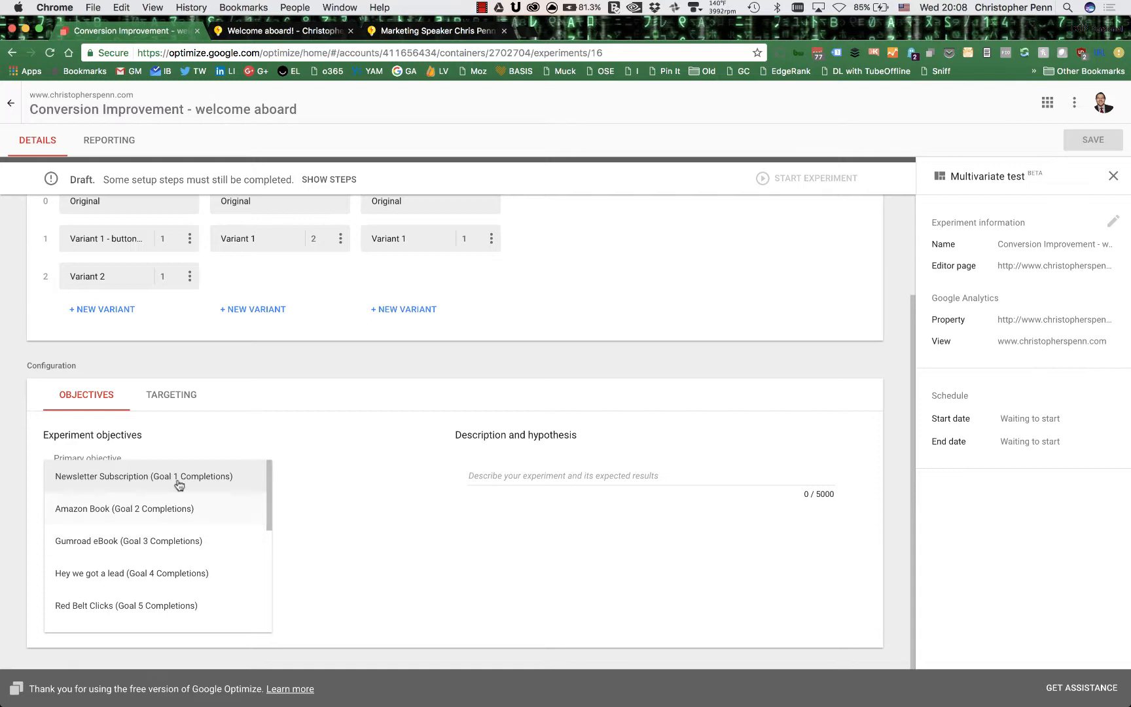
left_click(142, 477)
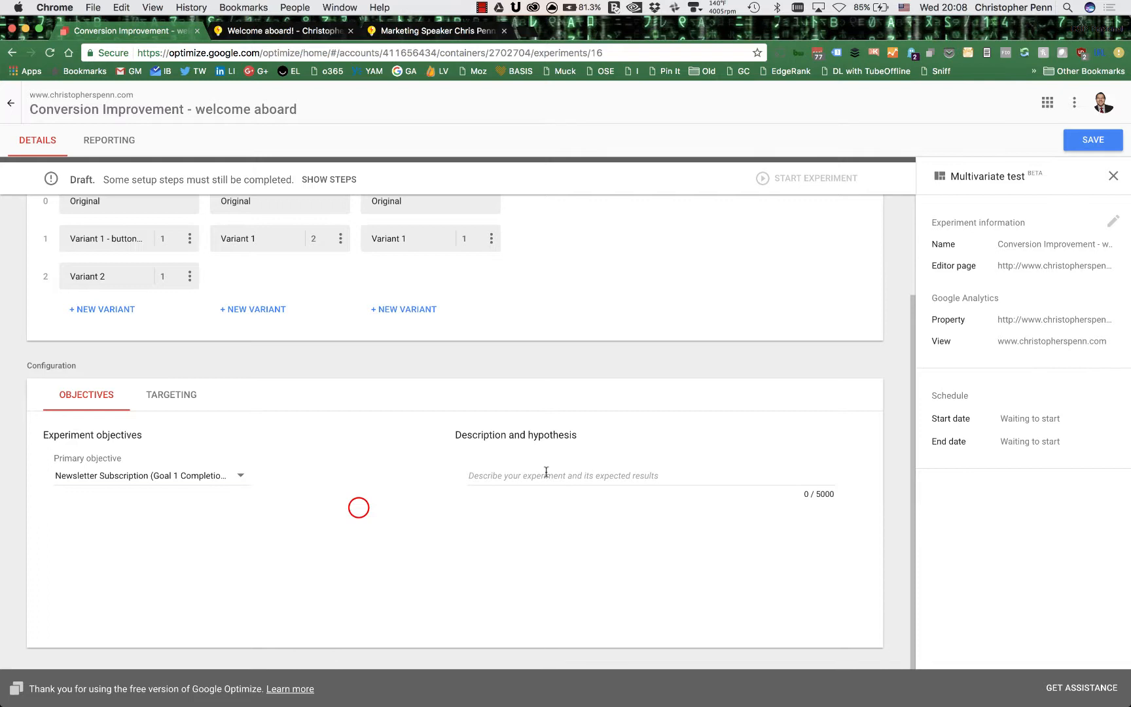
type("Moving items around and changing colors will m")
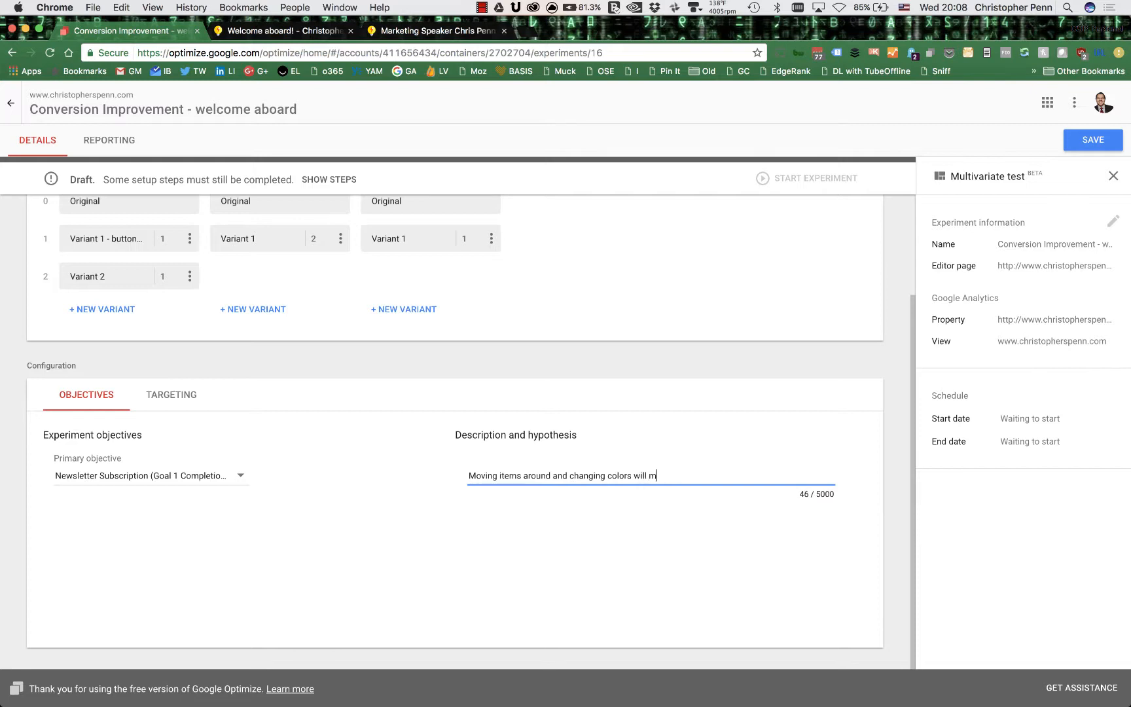
type("ake people convert more.")
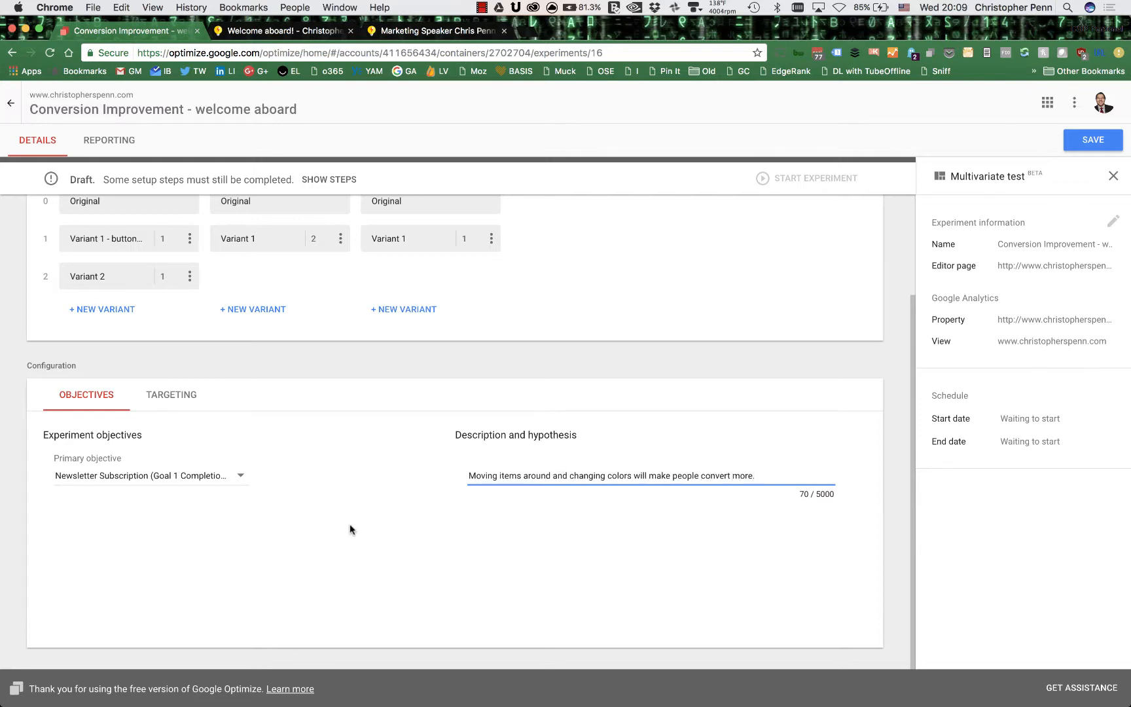
mouse_move(417, 485)
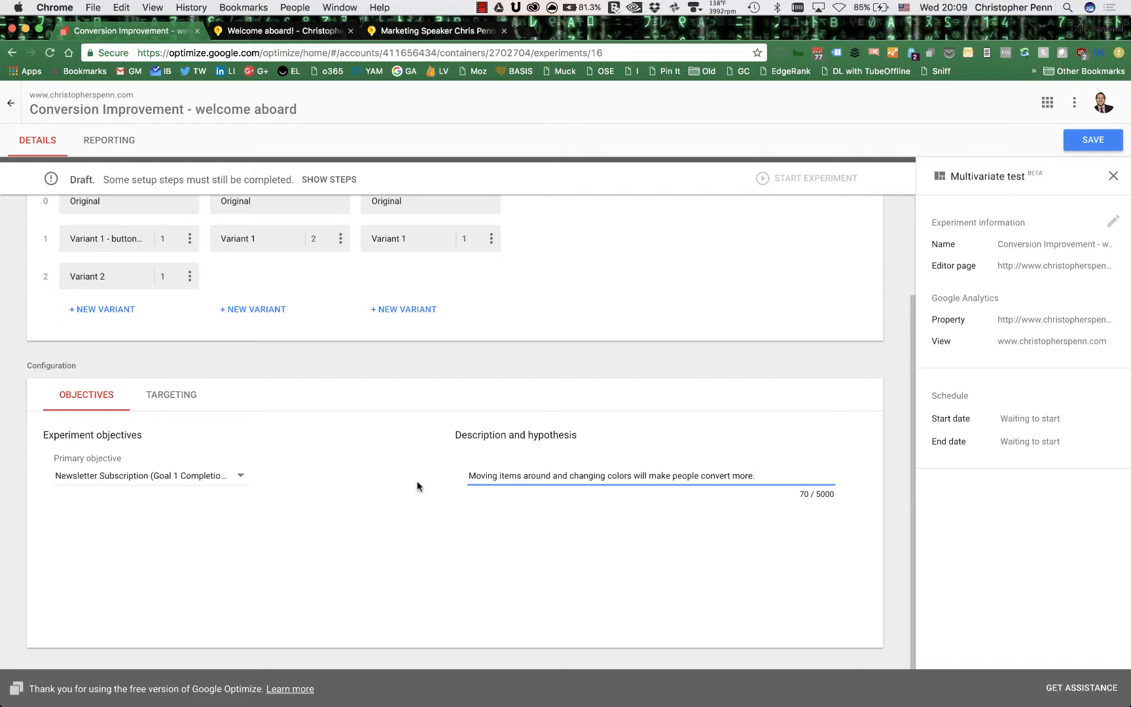
mouse_move(349, 542)
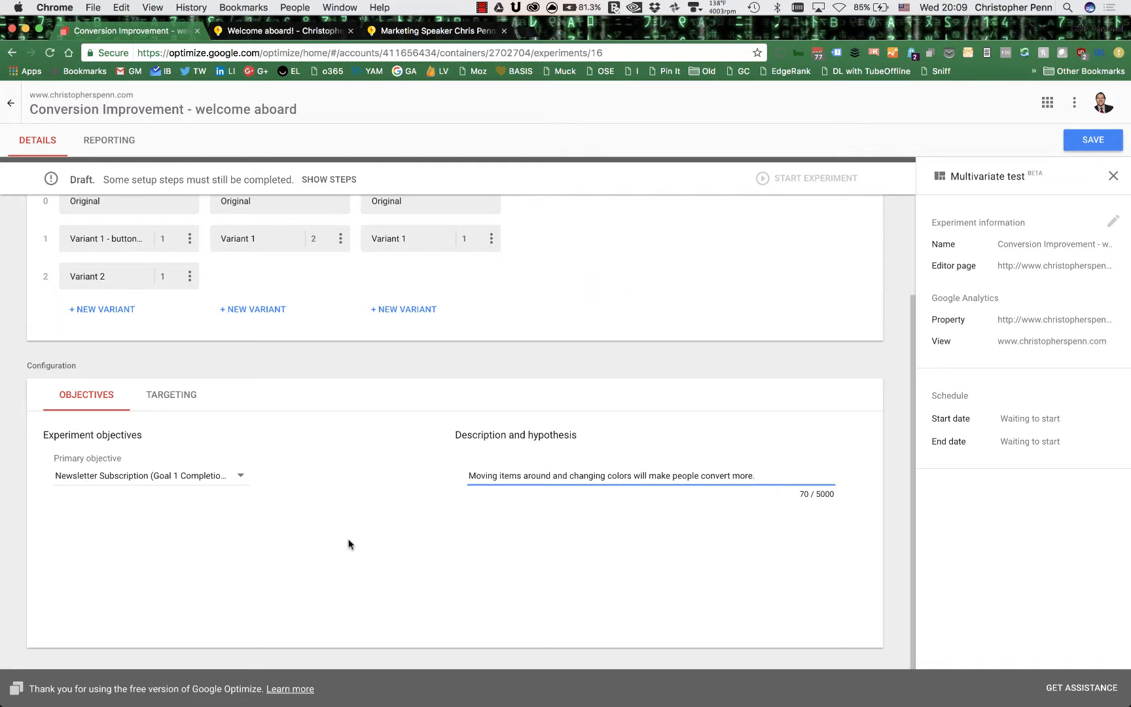
Review the targeting settings and keep page load as the activation event
left_click(171, 396)
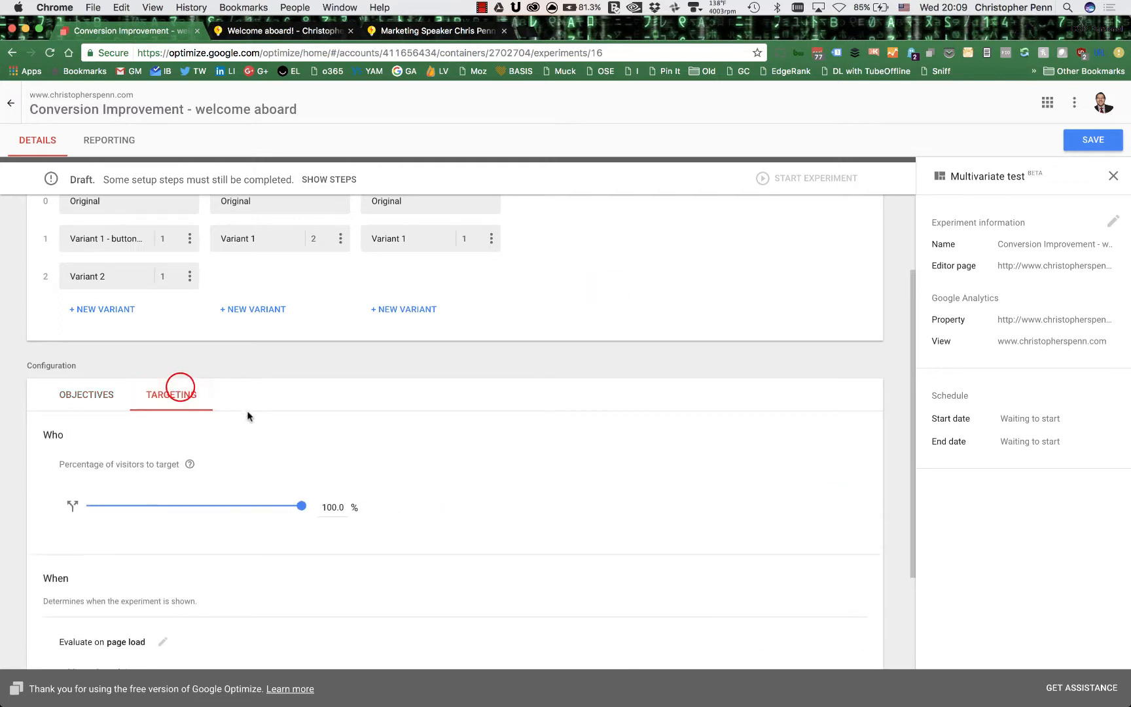
scroll("down", 3)
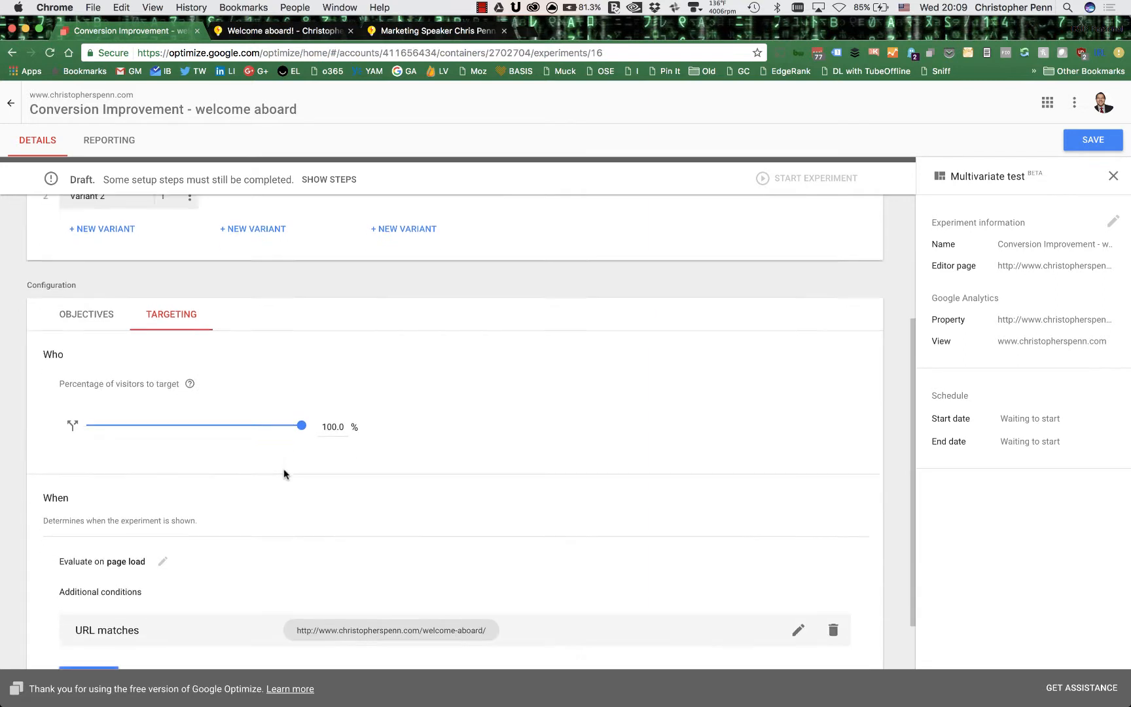
scroll("down", 3)
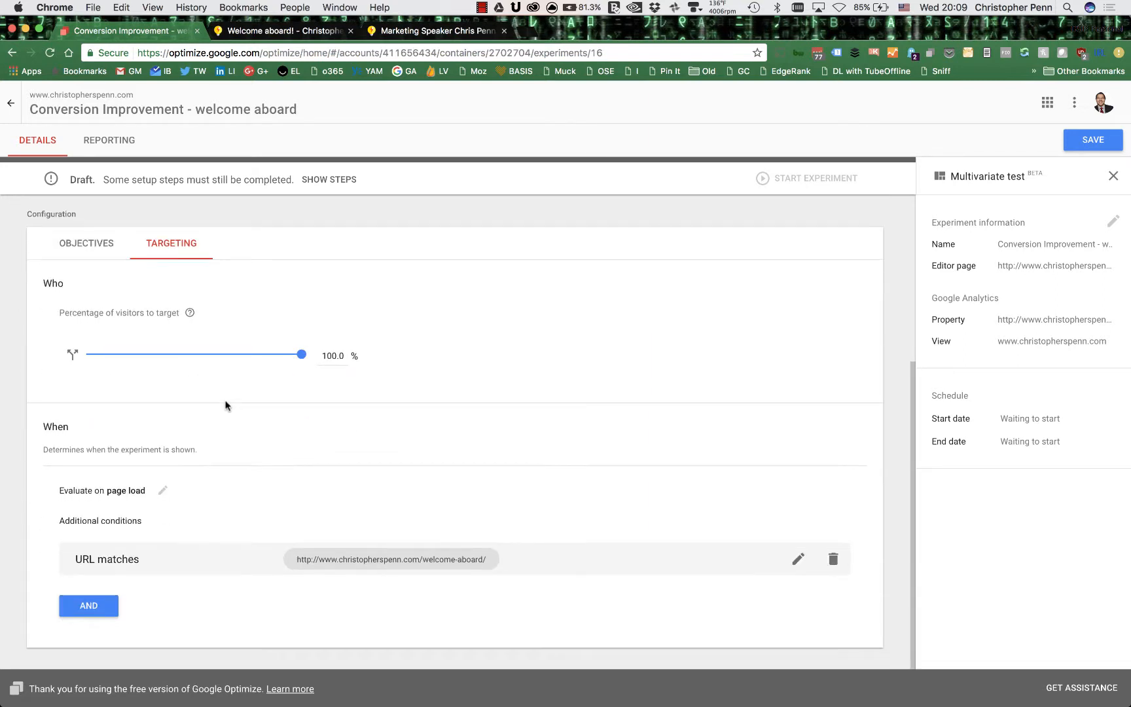
mouse_move(286, 370)
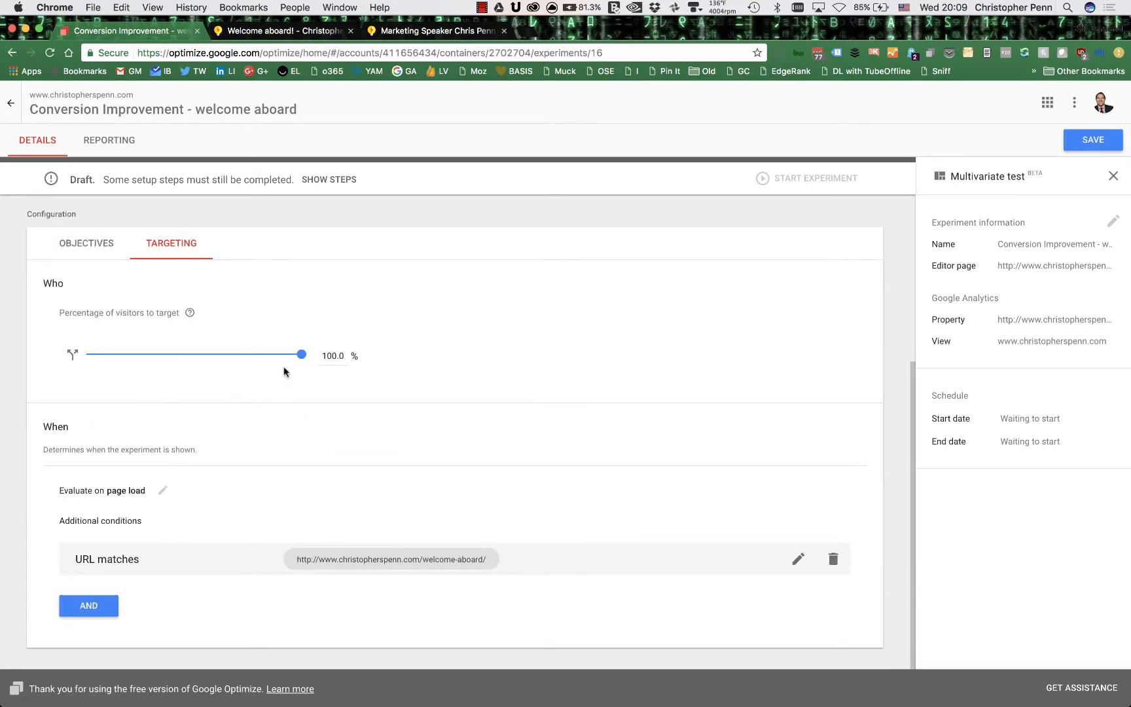
mouse_move(248, 508)
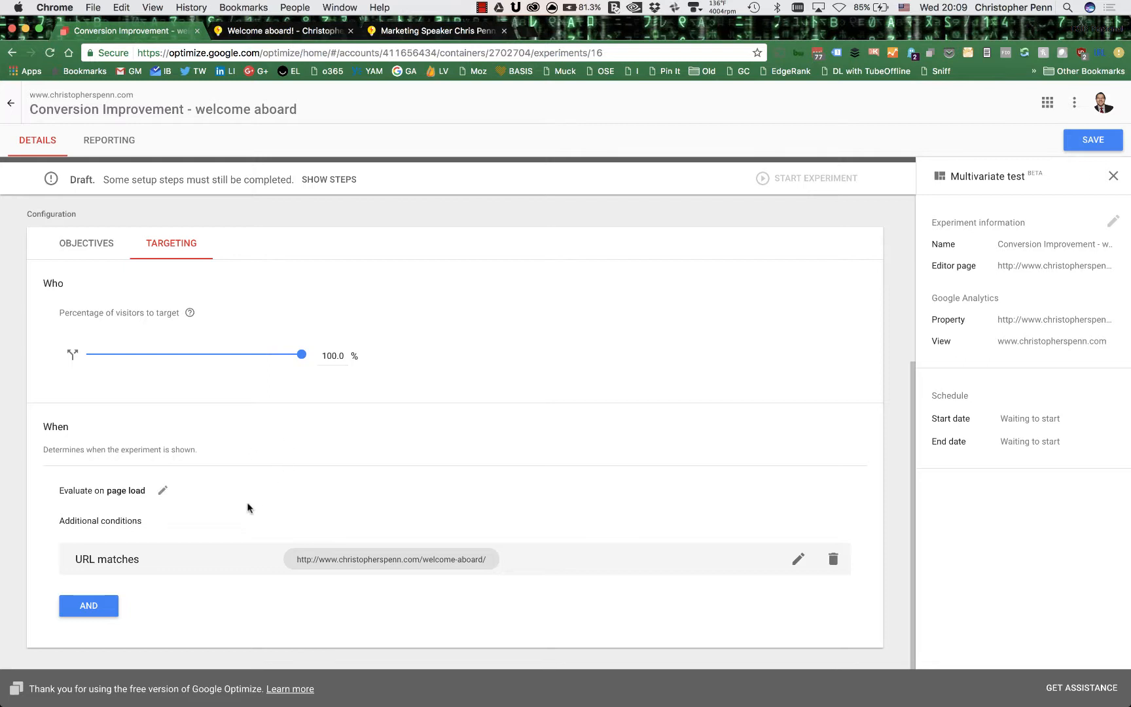
left_click(162, 491)
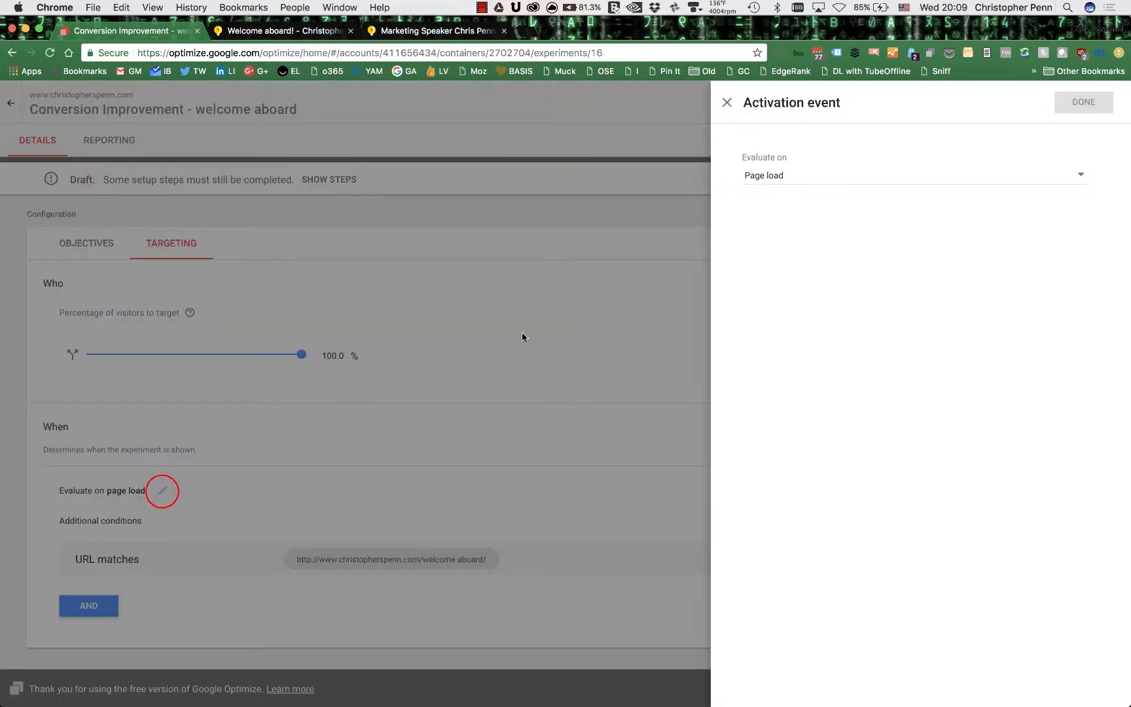
left_click(916, 176)
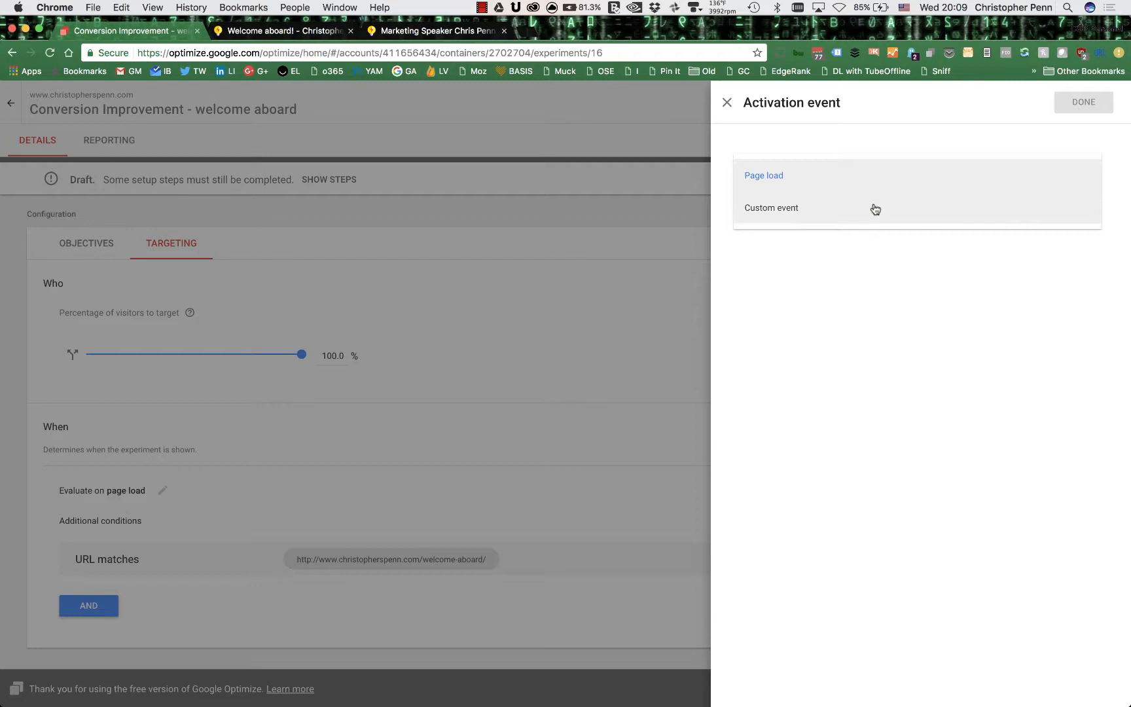
left_click(764, 176)
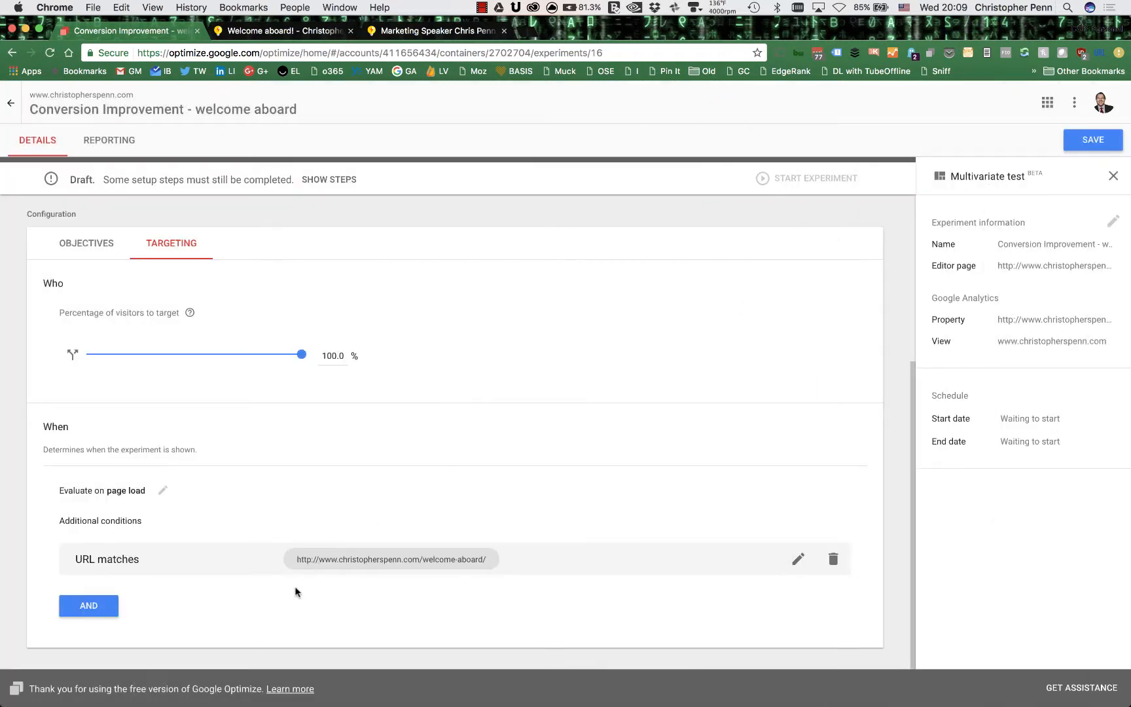
mouse_move(799, 559)
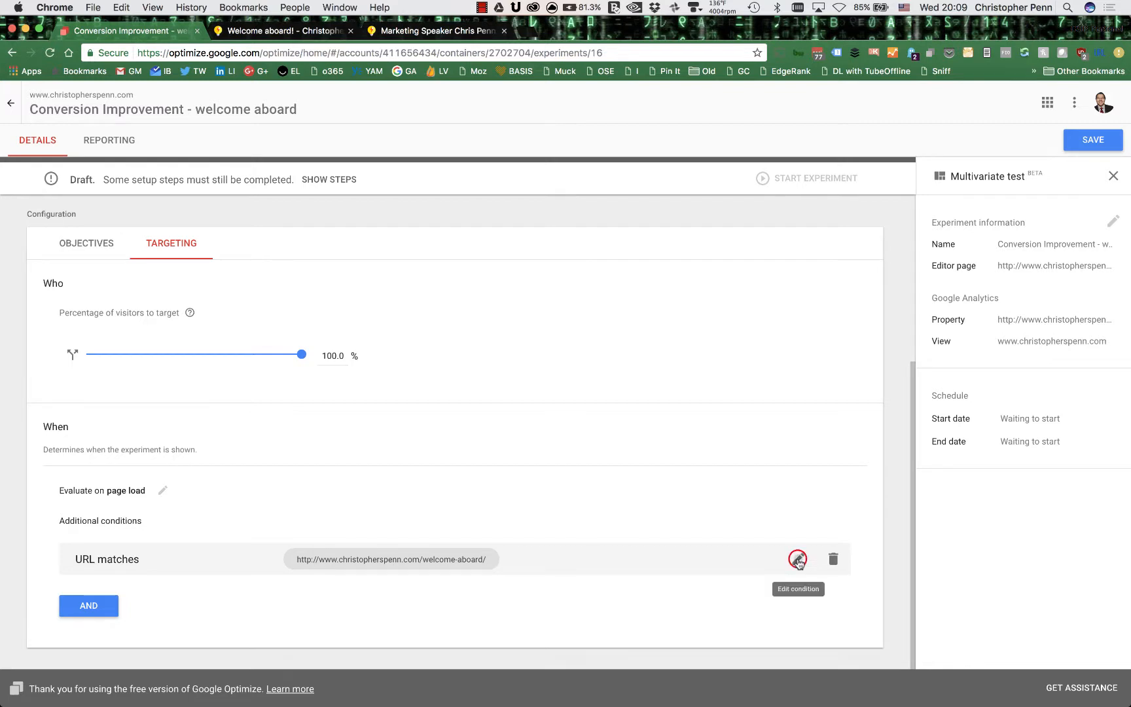
Check the welcome-aboard URL matching condition and close it unchanged
left_click(798, 559)
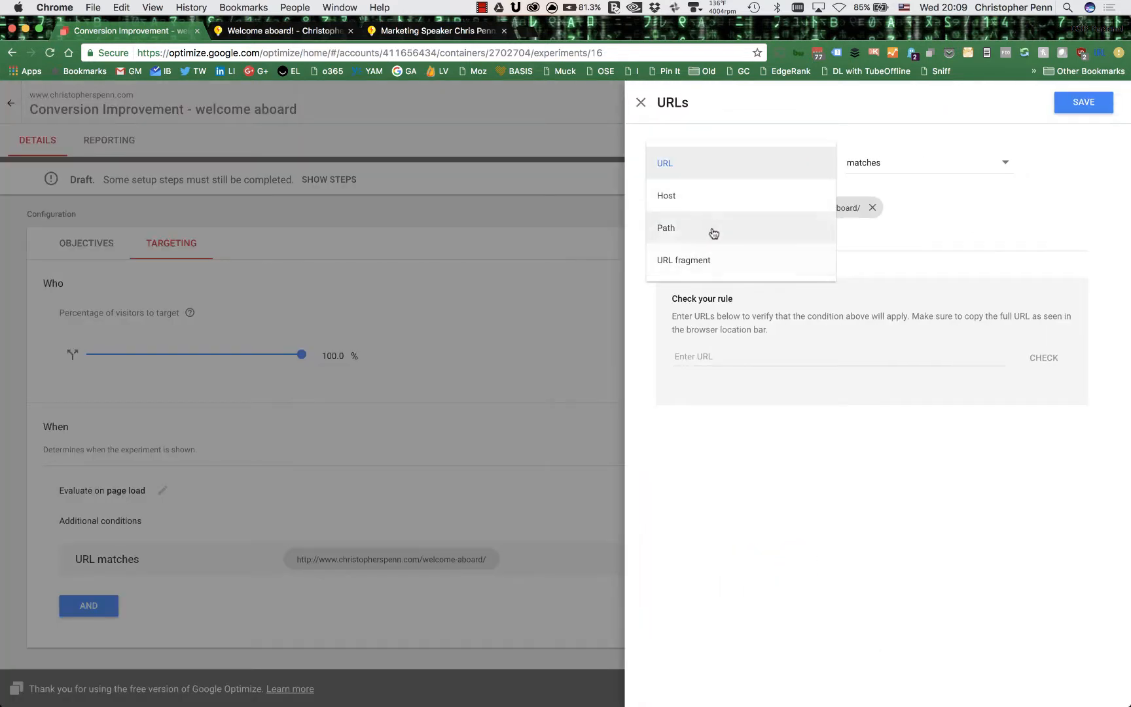
left_click(665, 163)
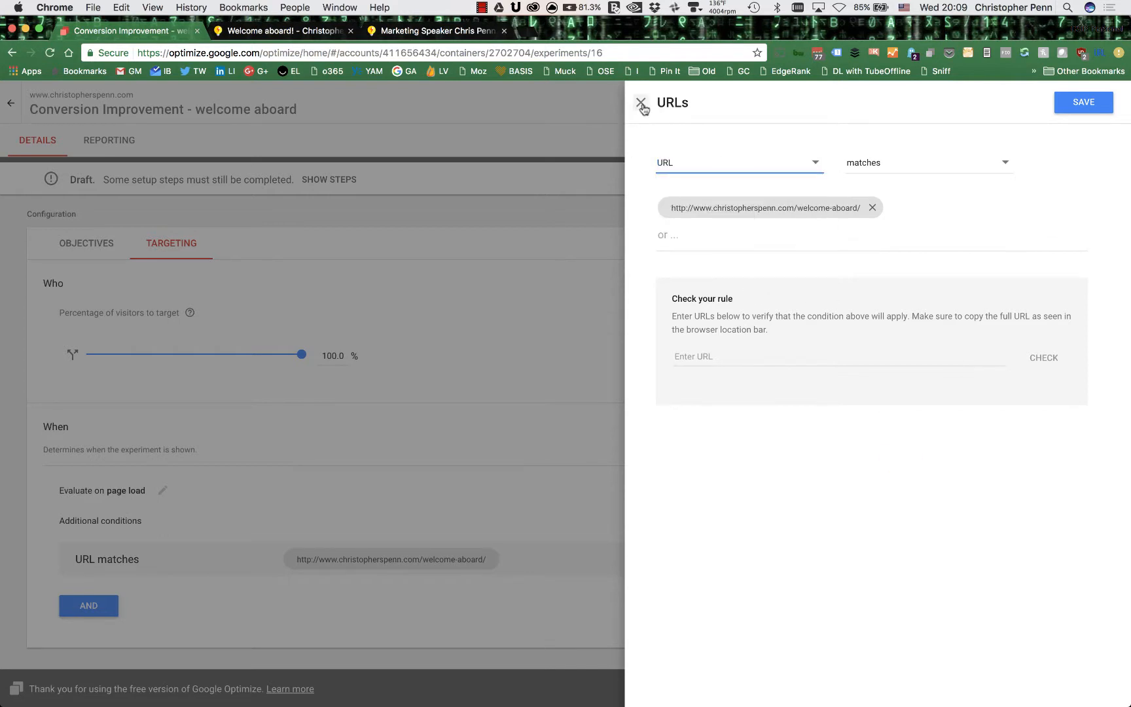
left_click(643, 105)
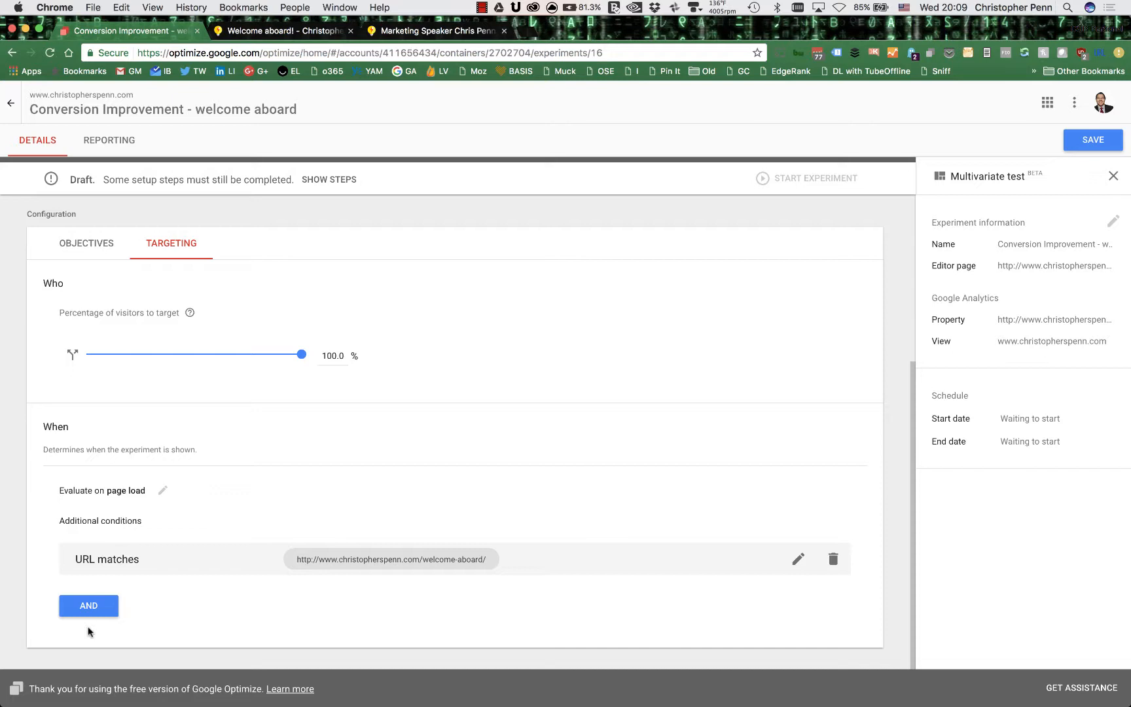
mouse_move(440, 429)
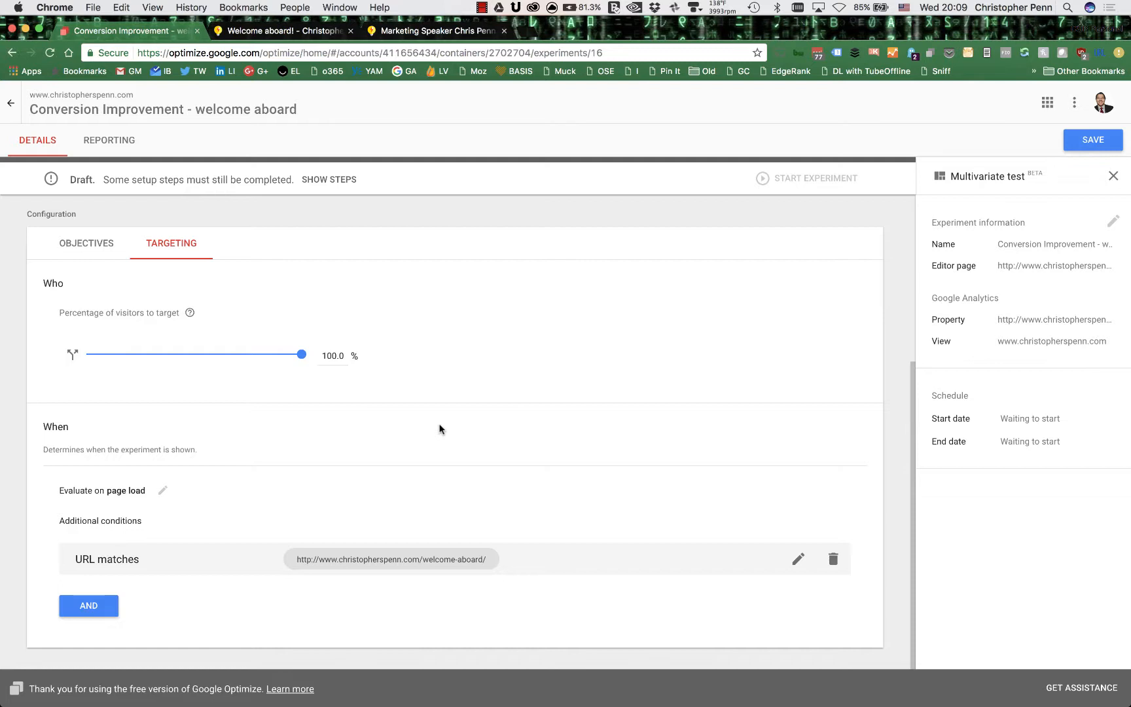
mouse_move(167, 503)
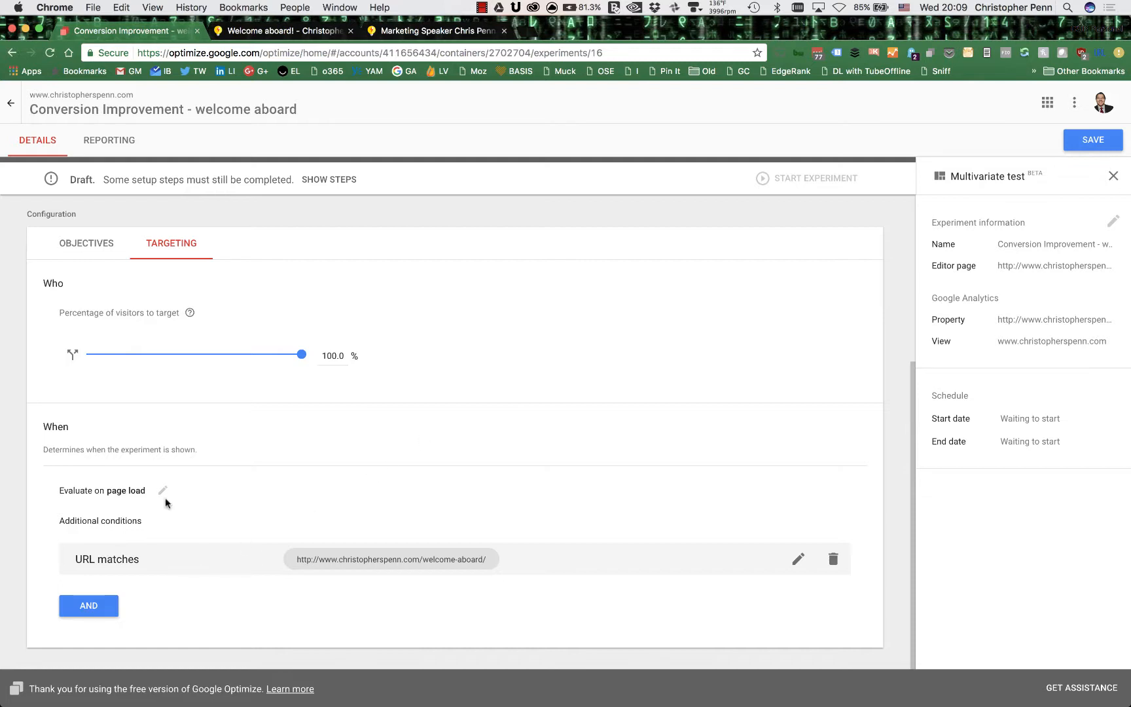
mouse_move(340, 447)
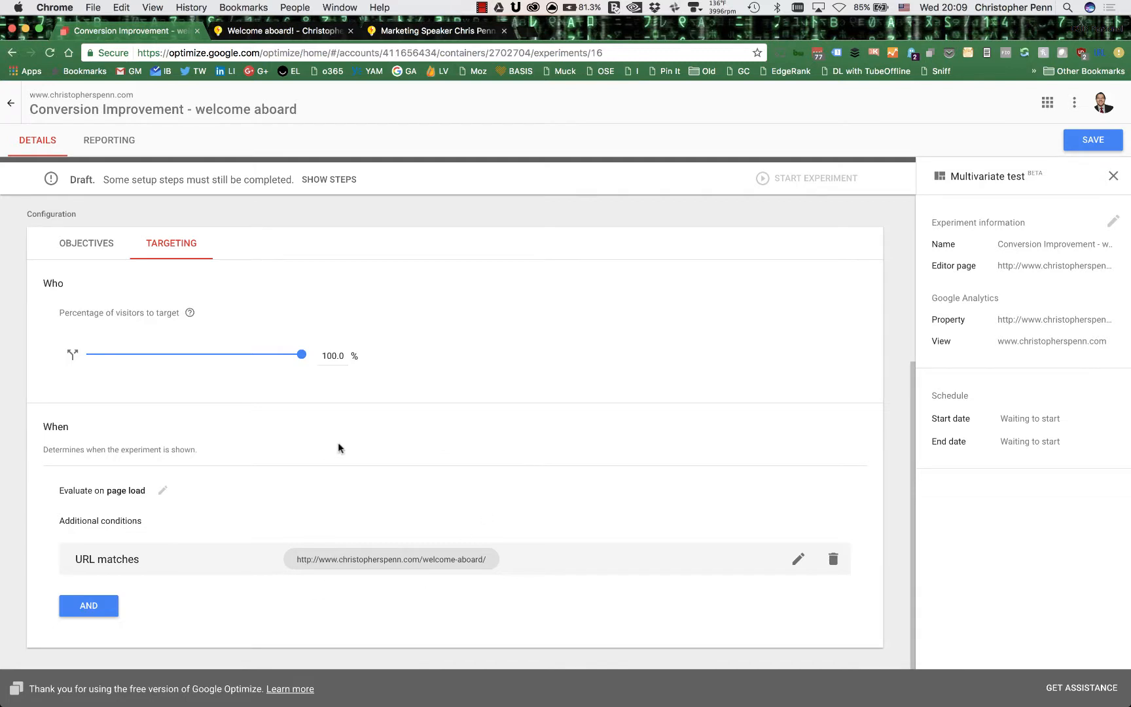
mouse_move(350, 425)
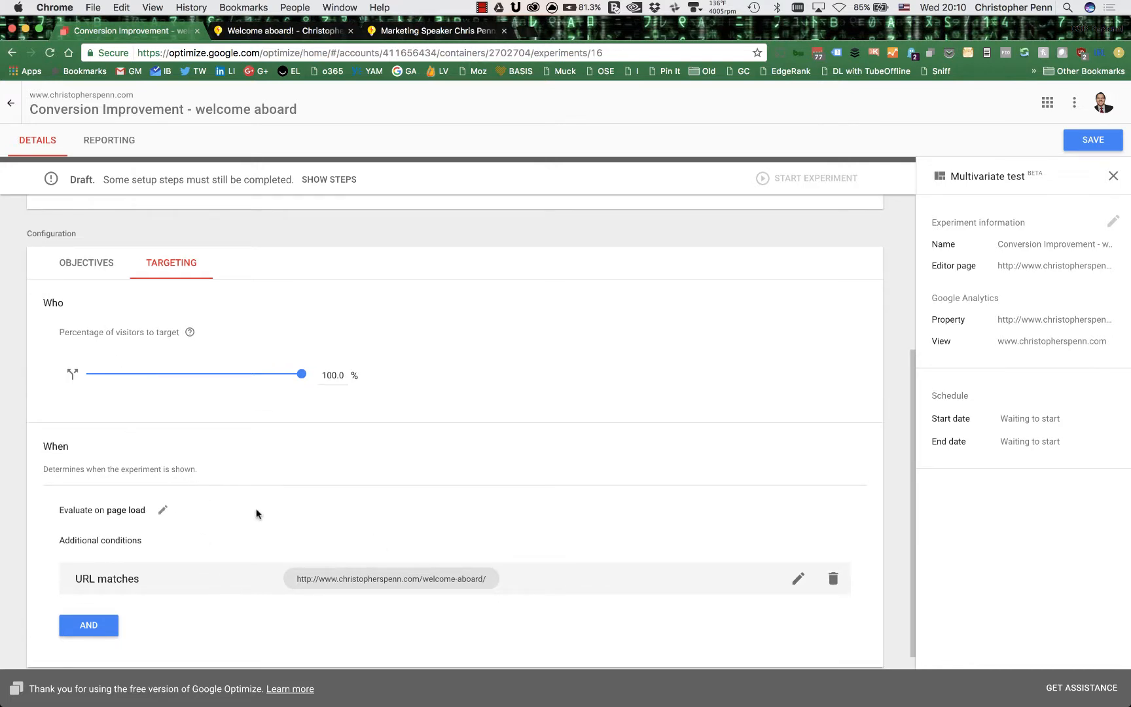
mouse_move(240, 521)
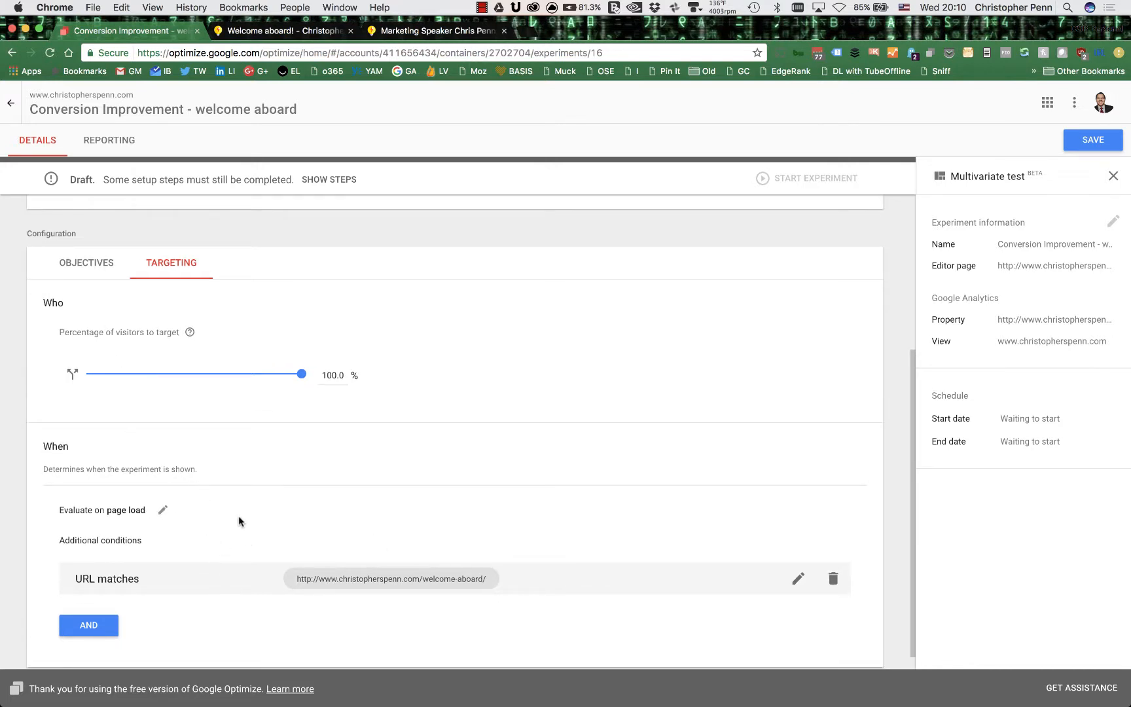
mouse_move(165, 370)
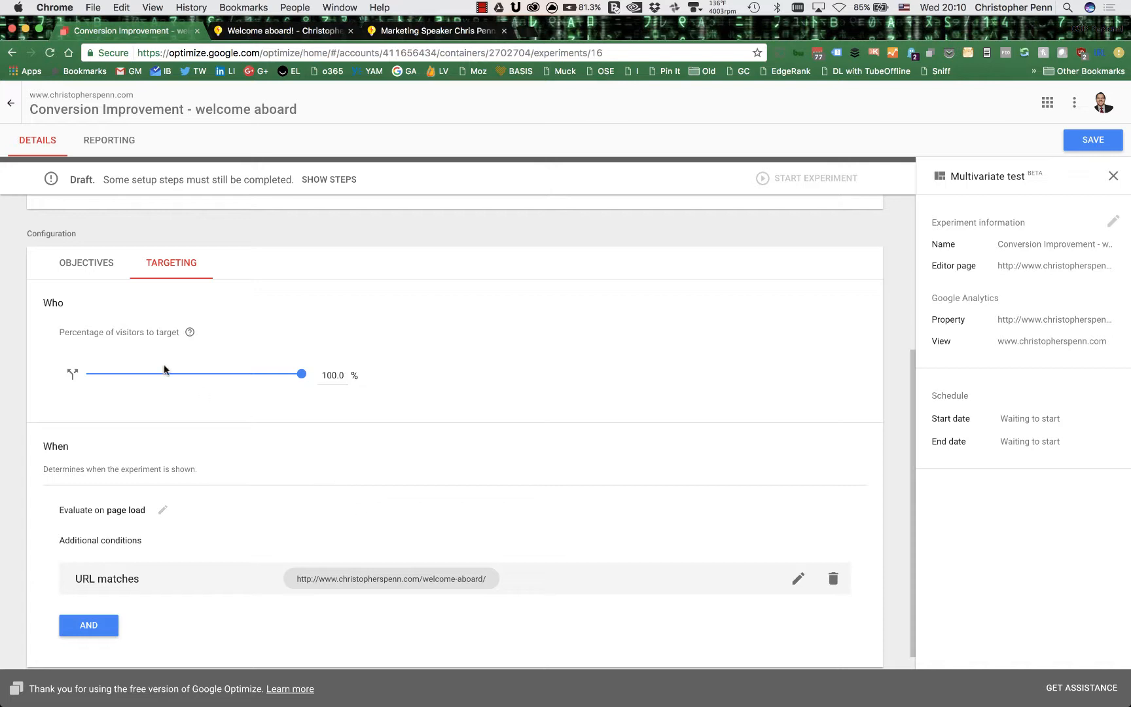
Recheck objectives and targeting, then save the Conversion Improvement experiment as ready to start
left_click(87, 262)
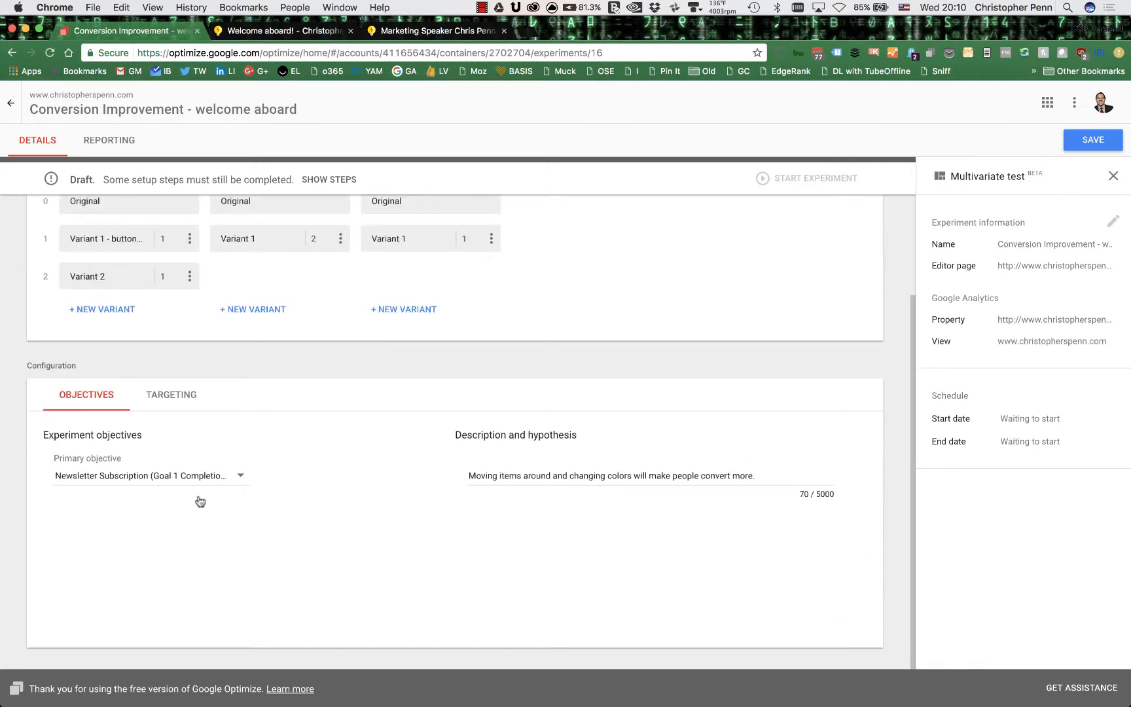
left_click(171, 395)
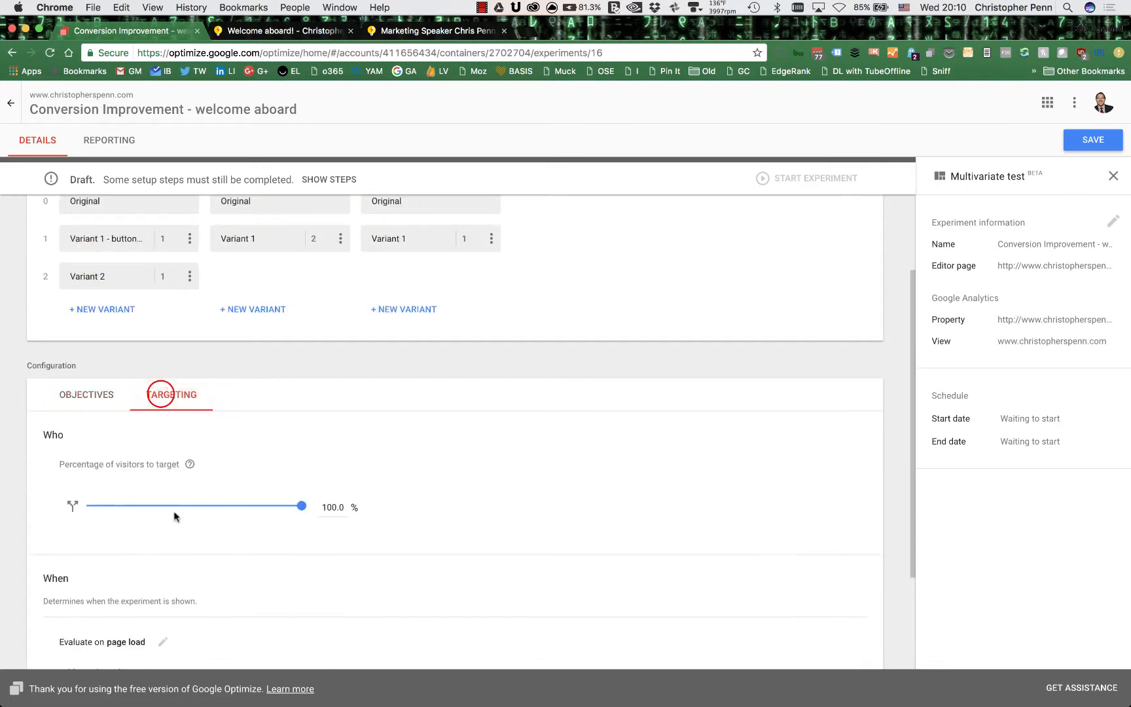
scroll("down", 3)
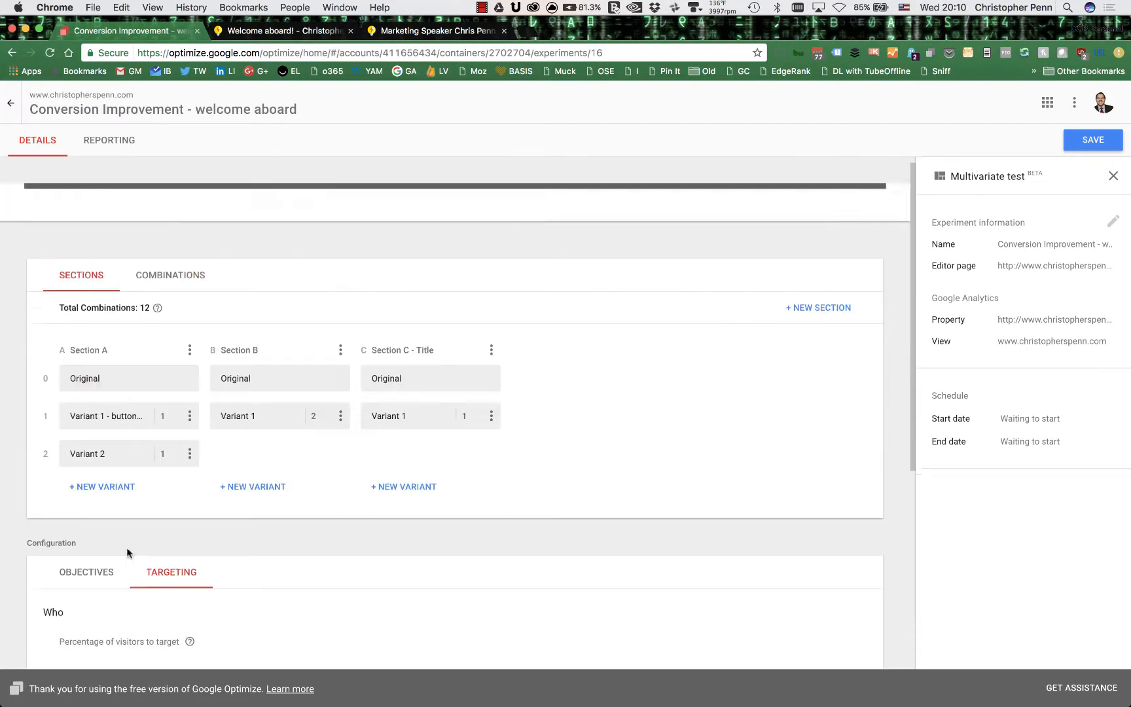
left_click(85, 584)
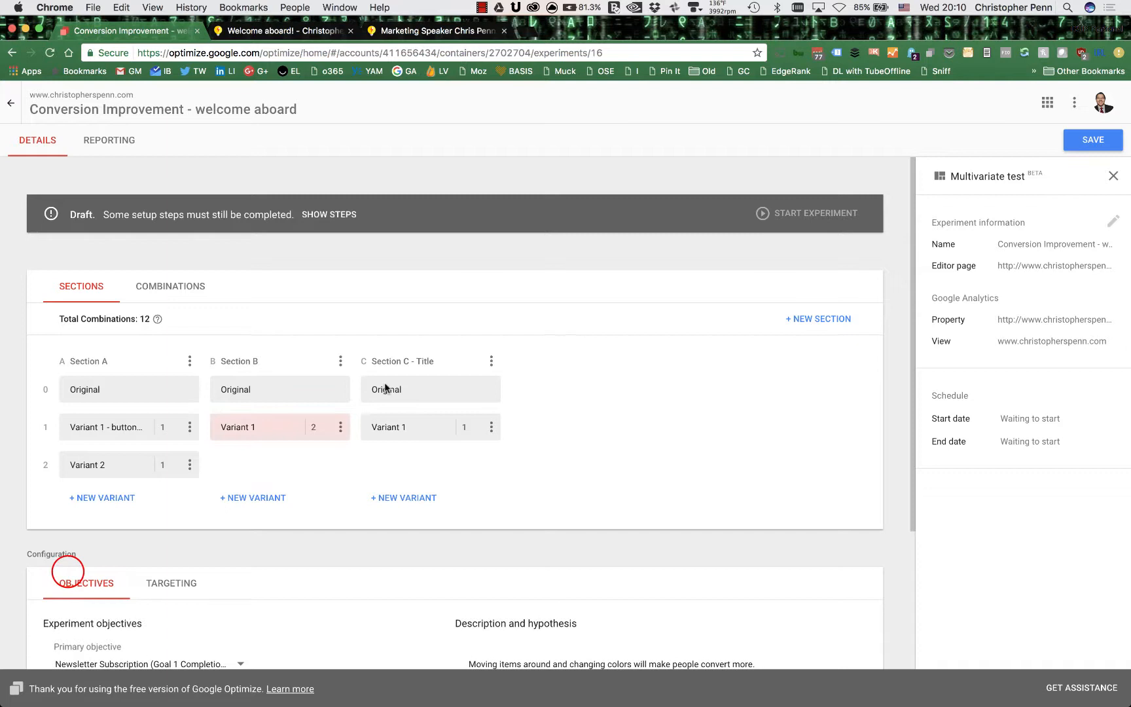
left_click(330, 215)
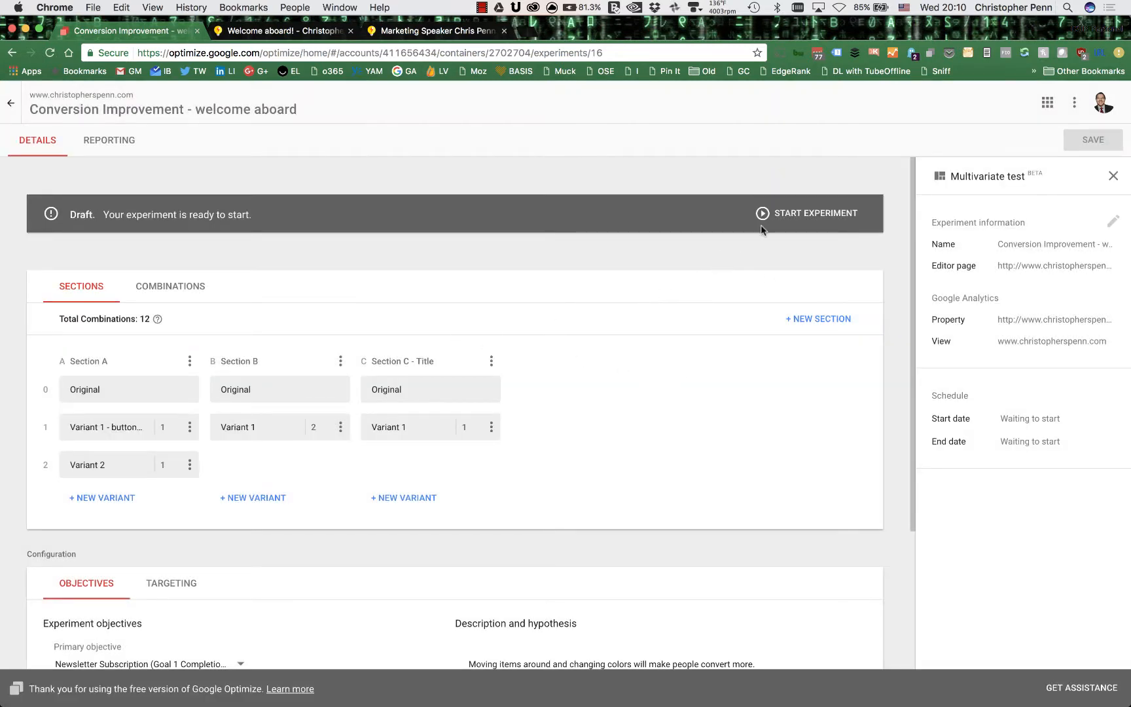
mouse_move(727, 321)
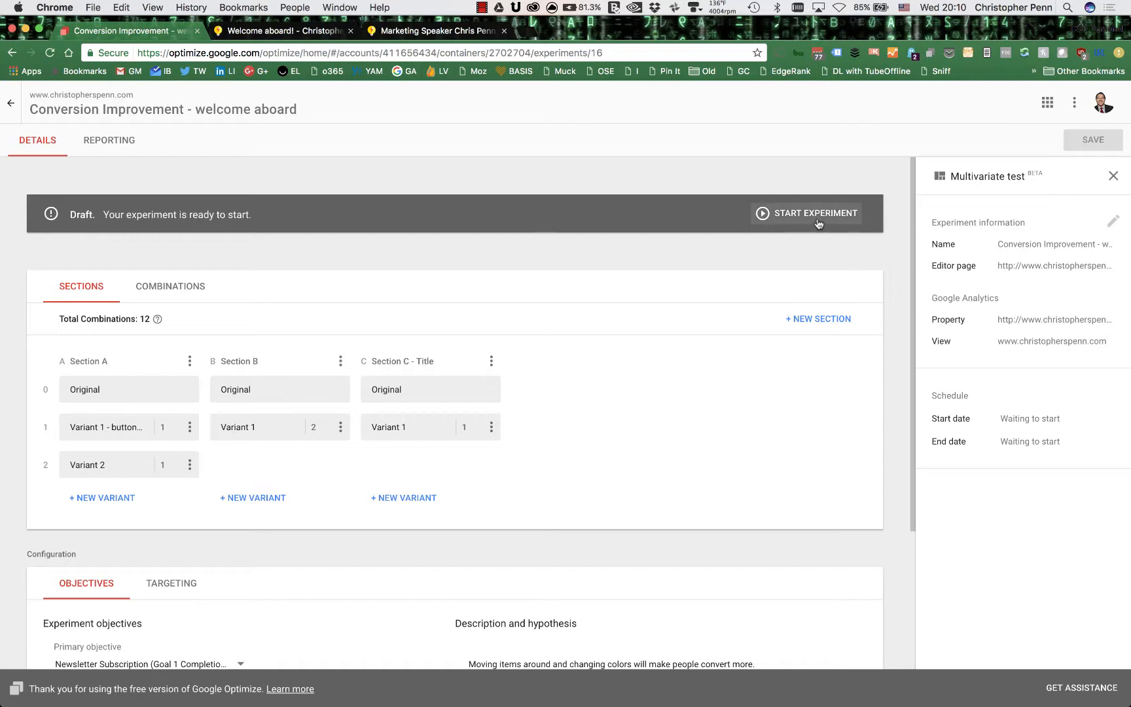
Start the experiment, view its empty Reporting results, and return to the experiments list
left_click(817, 213)
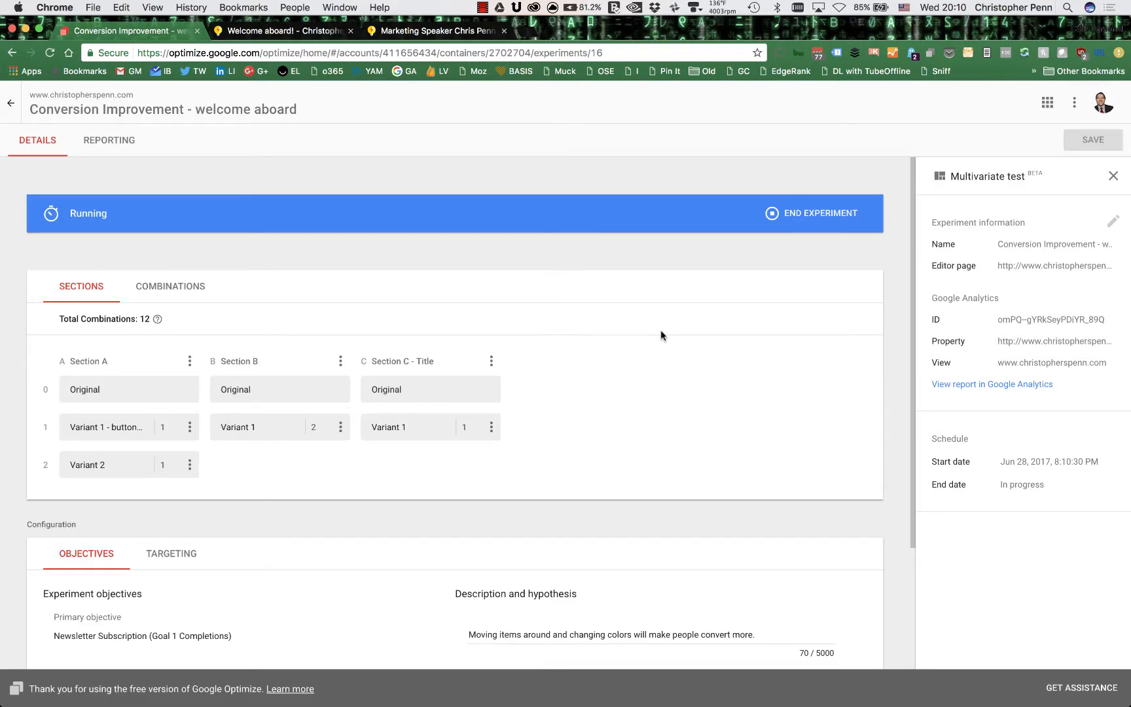
mouse_move(898, 496)
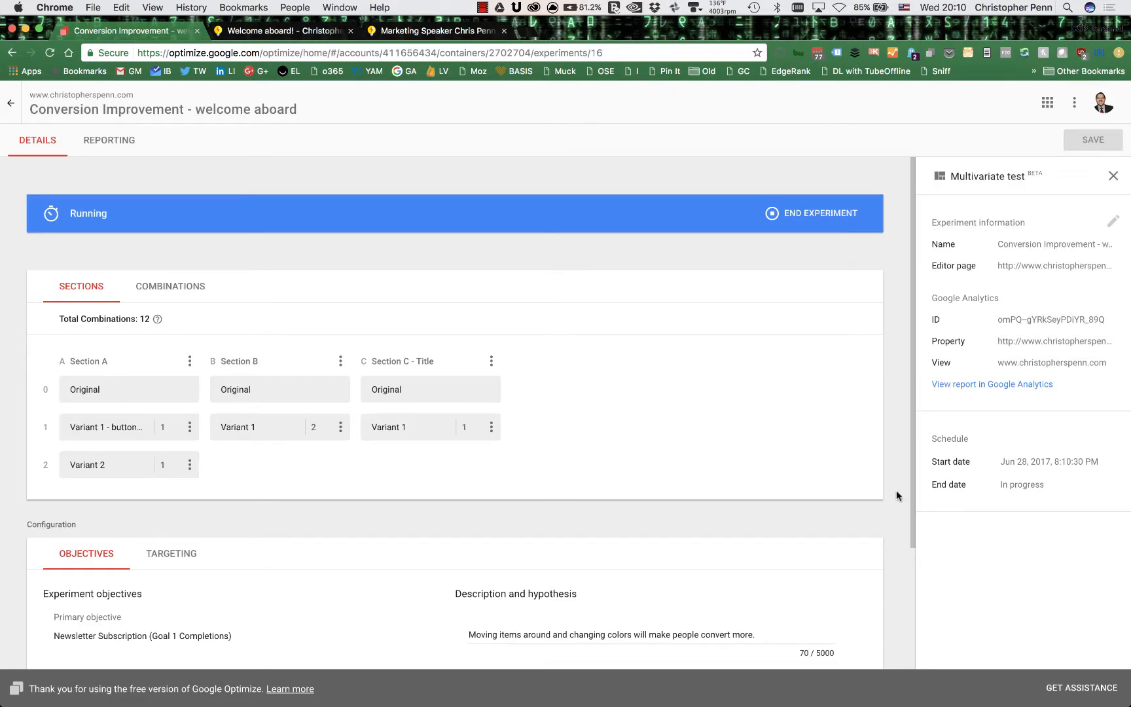
mouse_move(865, 499)
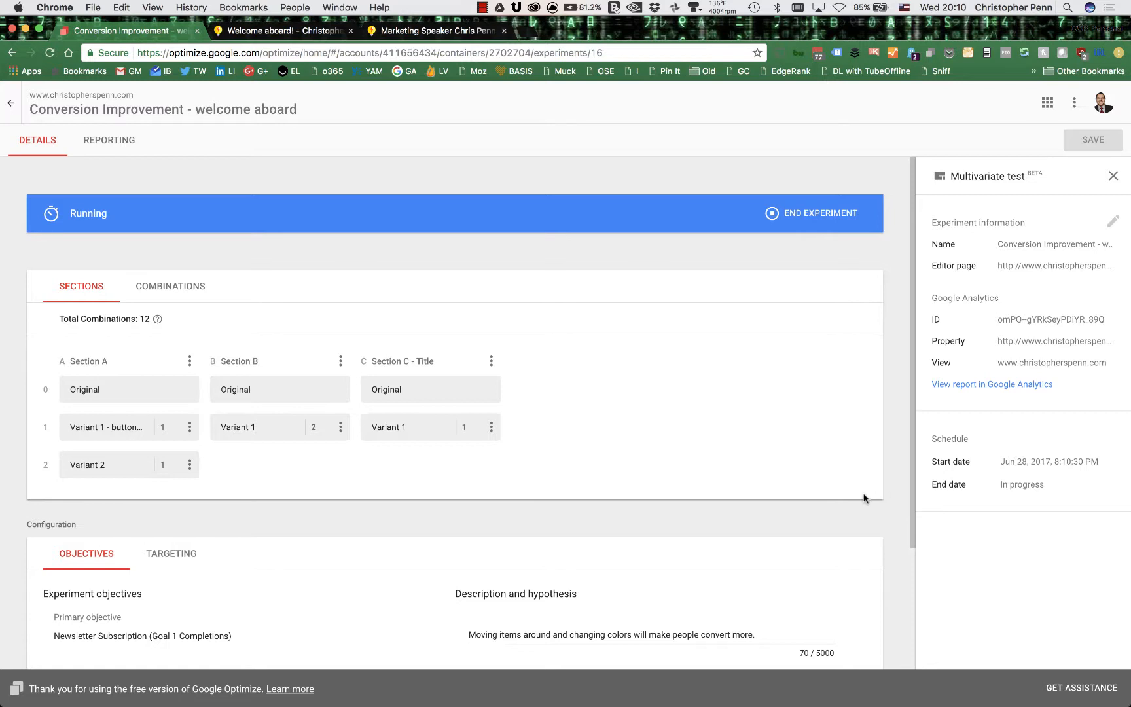
left_click(120, 151)
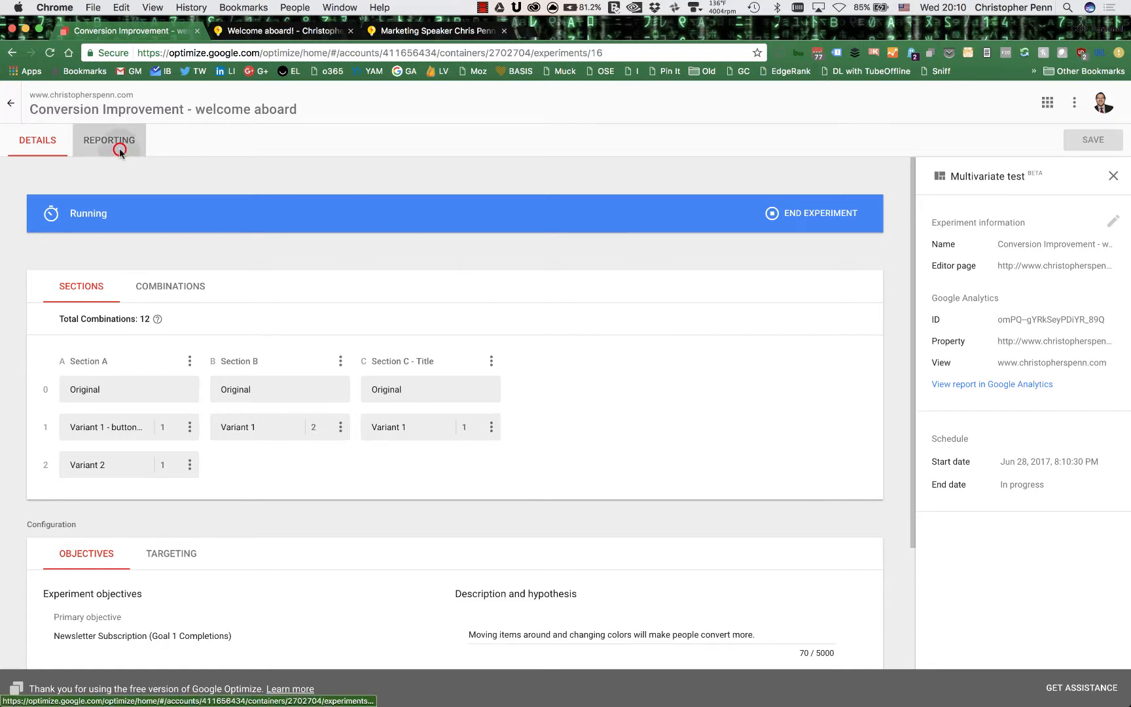
left_click(118, 151)
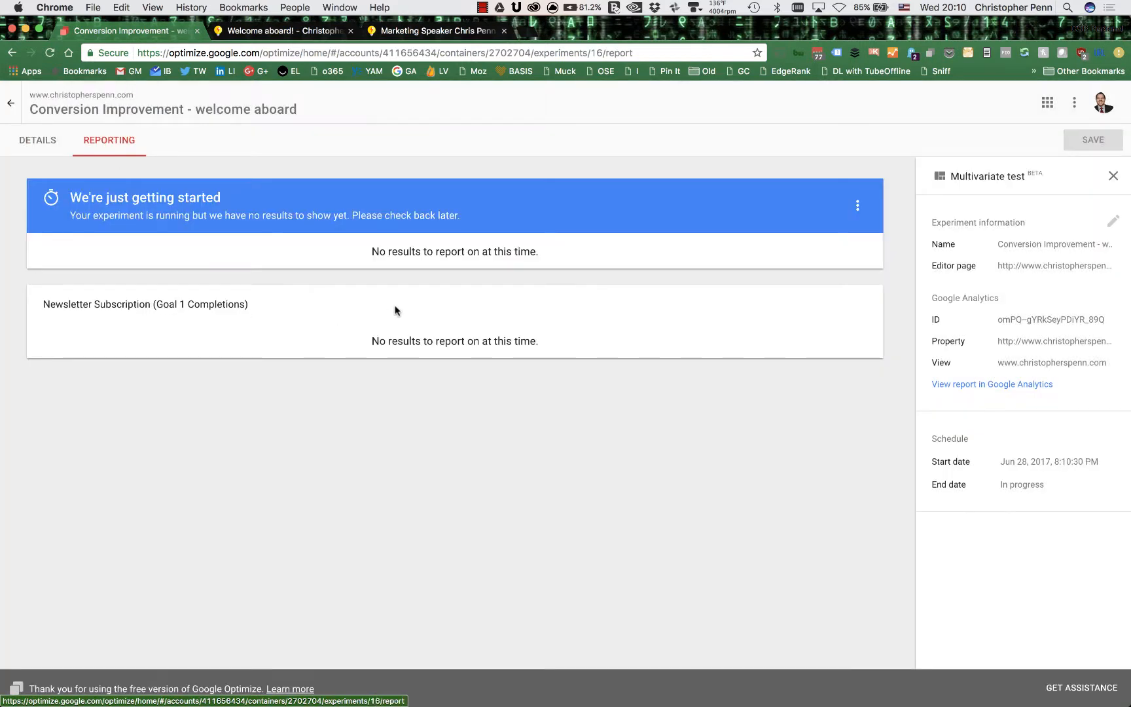
left_click(10, 103)
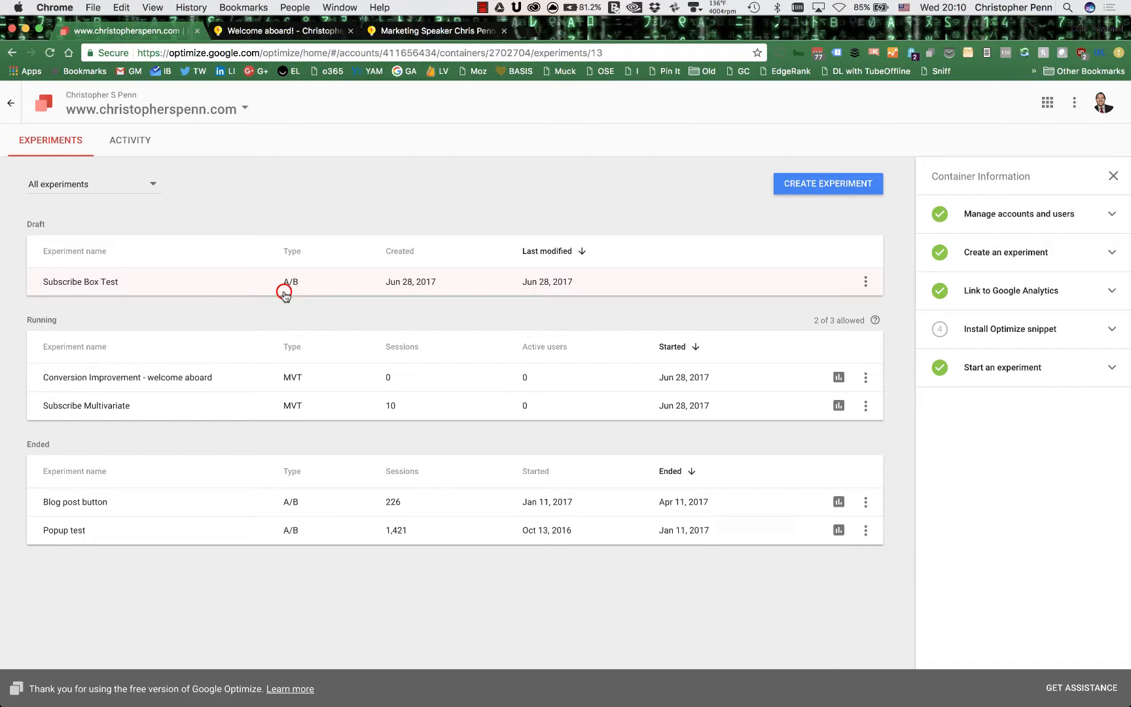
left_click(80, 281)
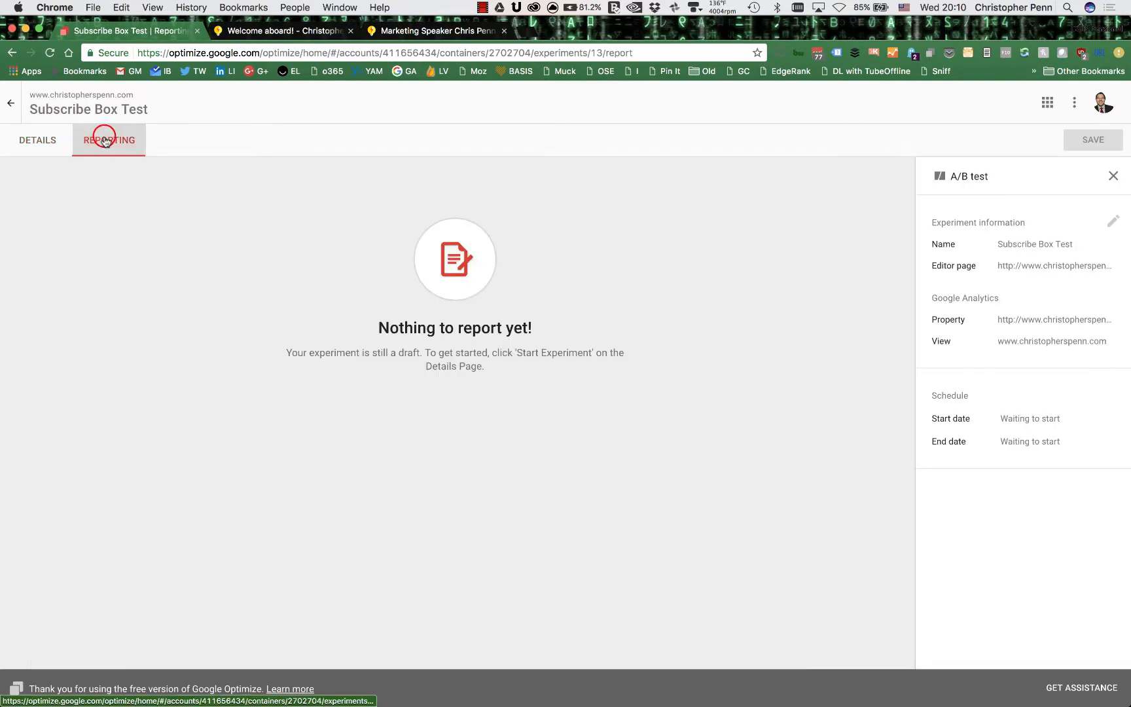
left_click(11, 104)
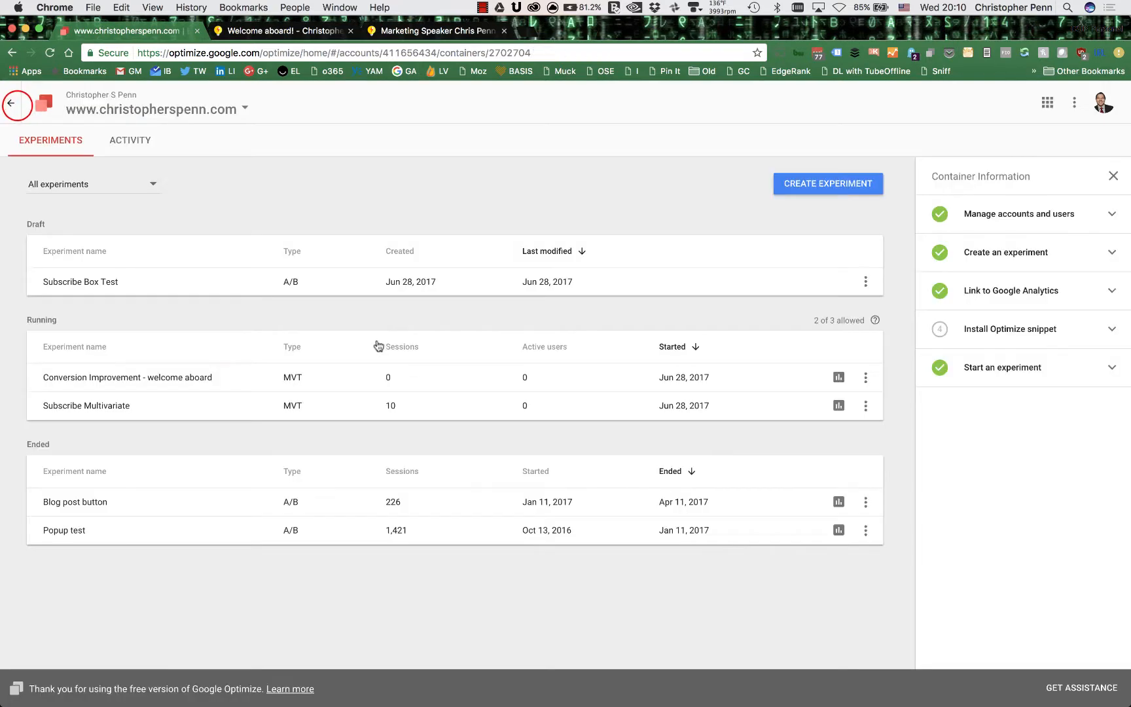
left_click(87, 406)
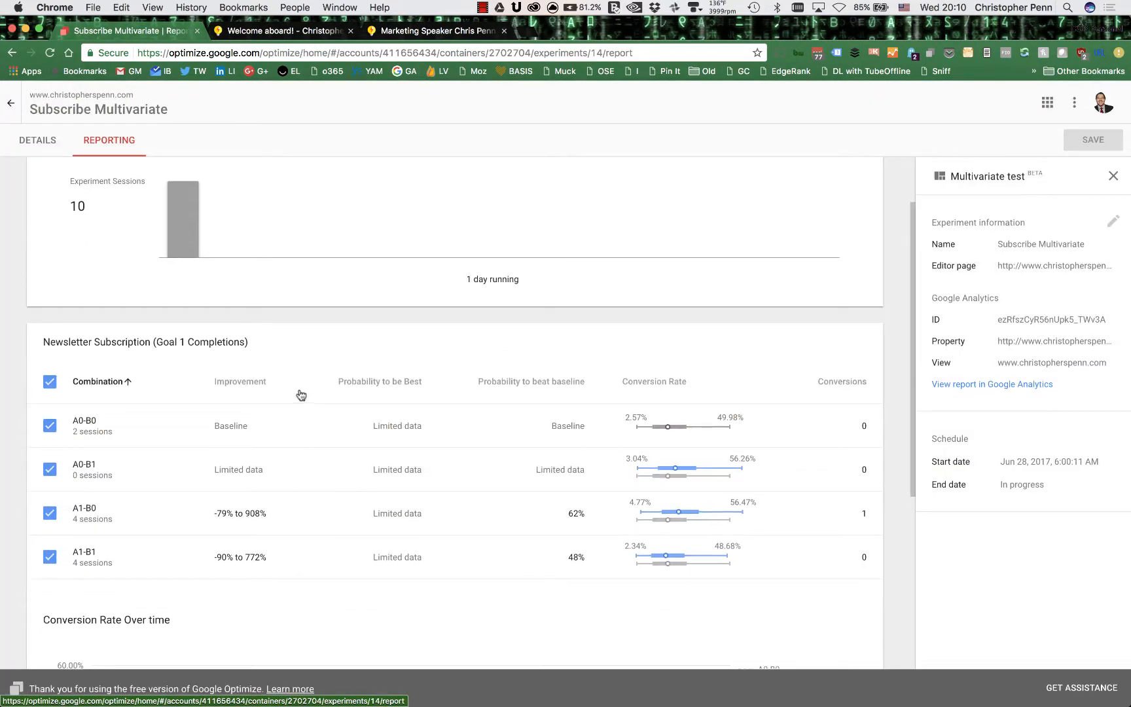
scroll("down", 3)
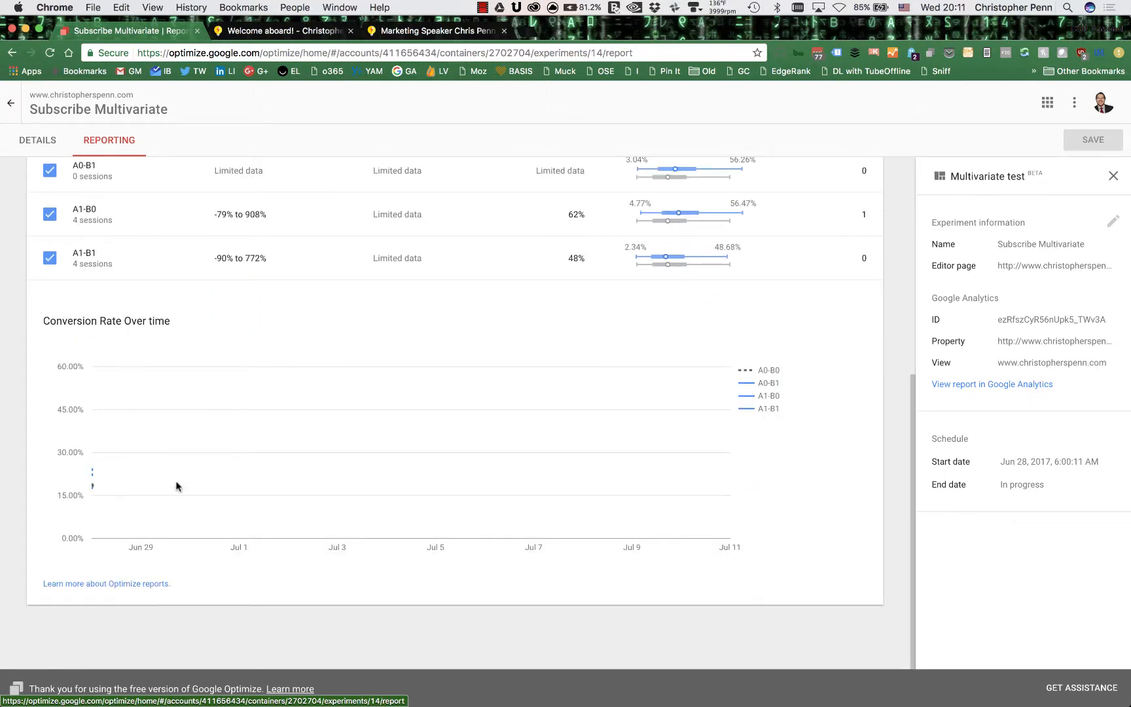
scroll("up", 3)
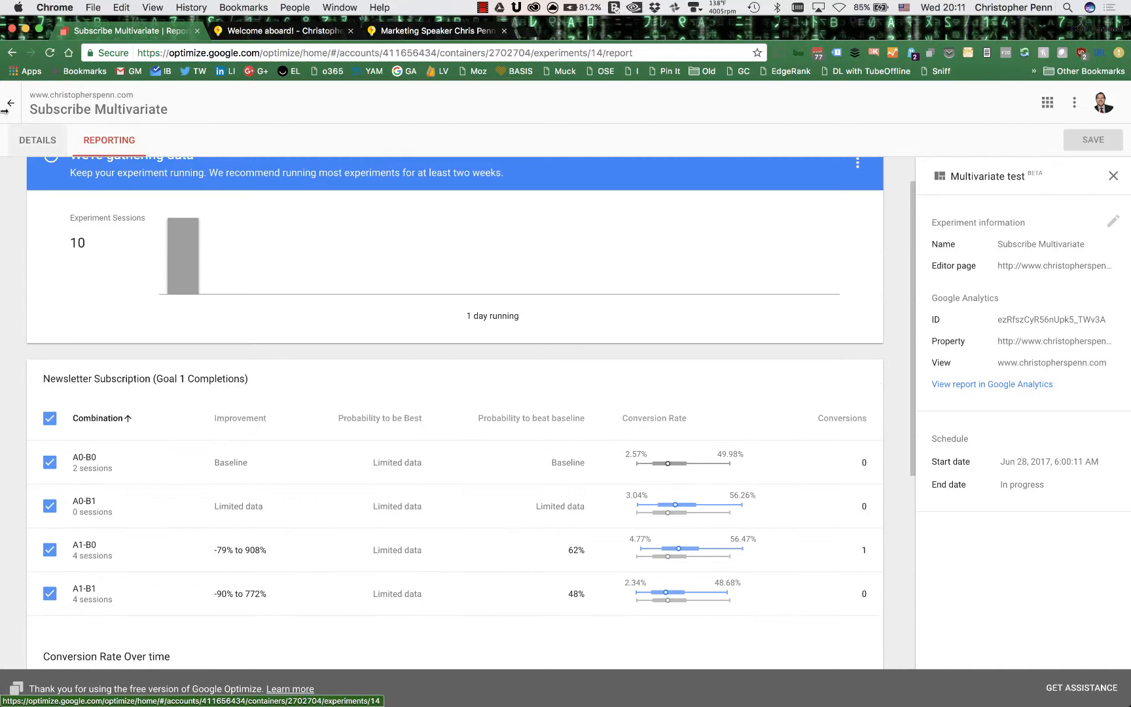
mouse_move(8, 105)
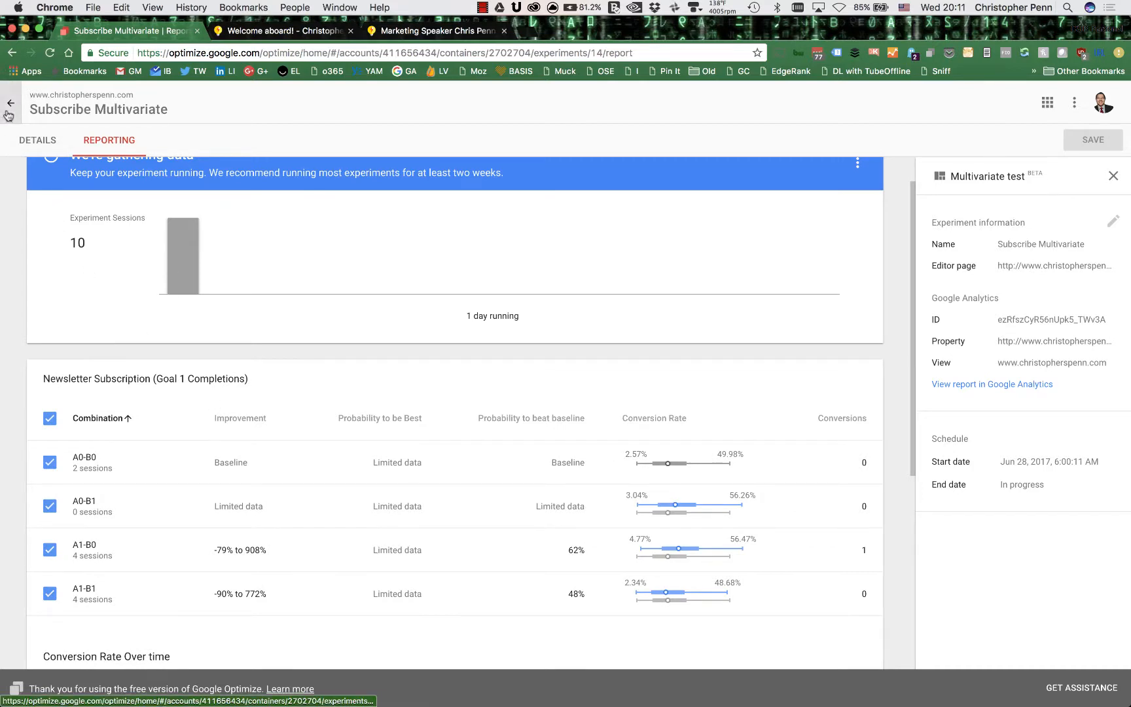
left_click(9, 104)
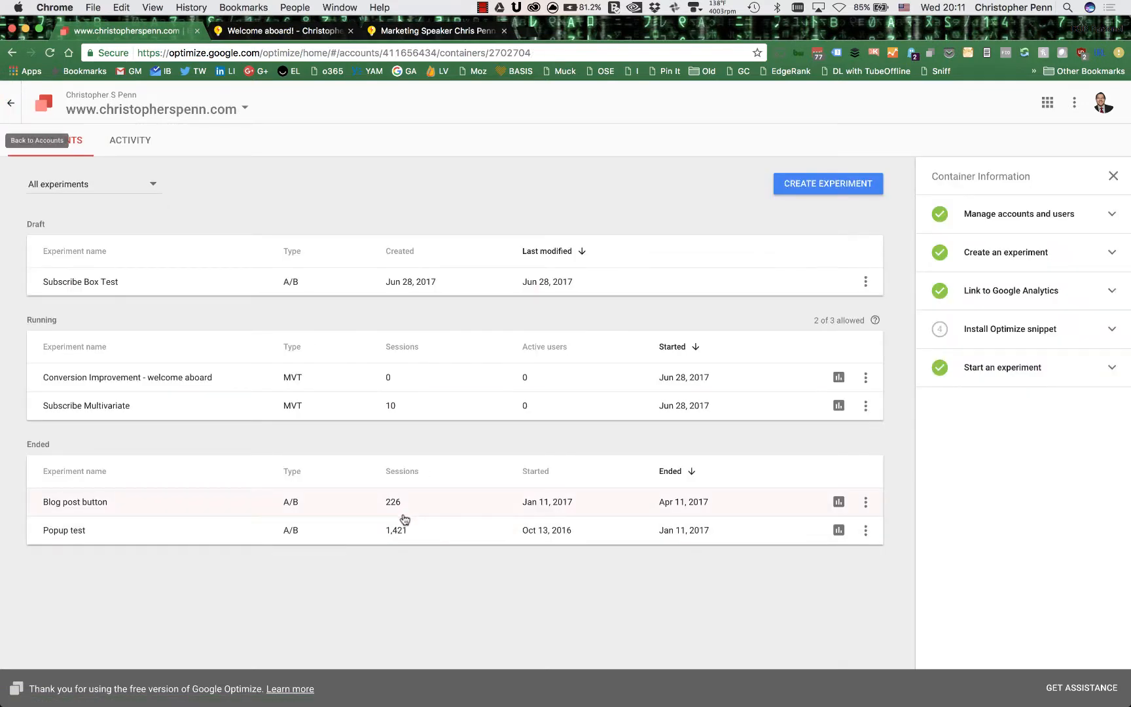
Review the ended Blog post button test's report, then return to the experiments list
left_click(76, 501)
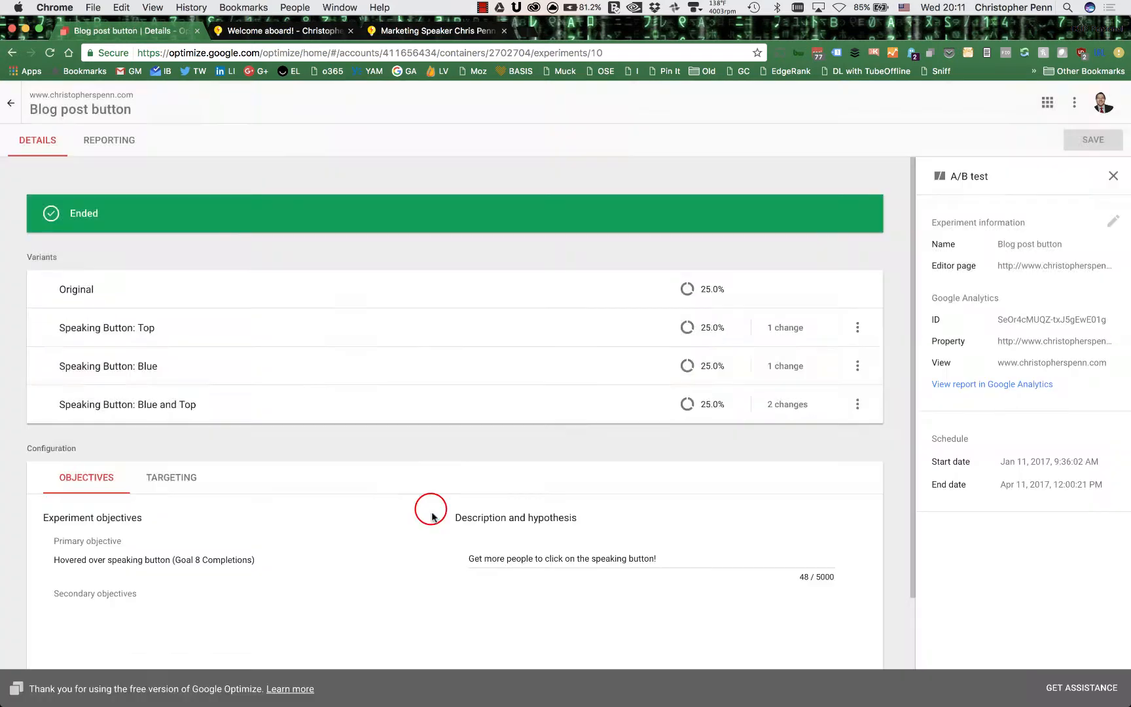
left_click(109, 140)
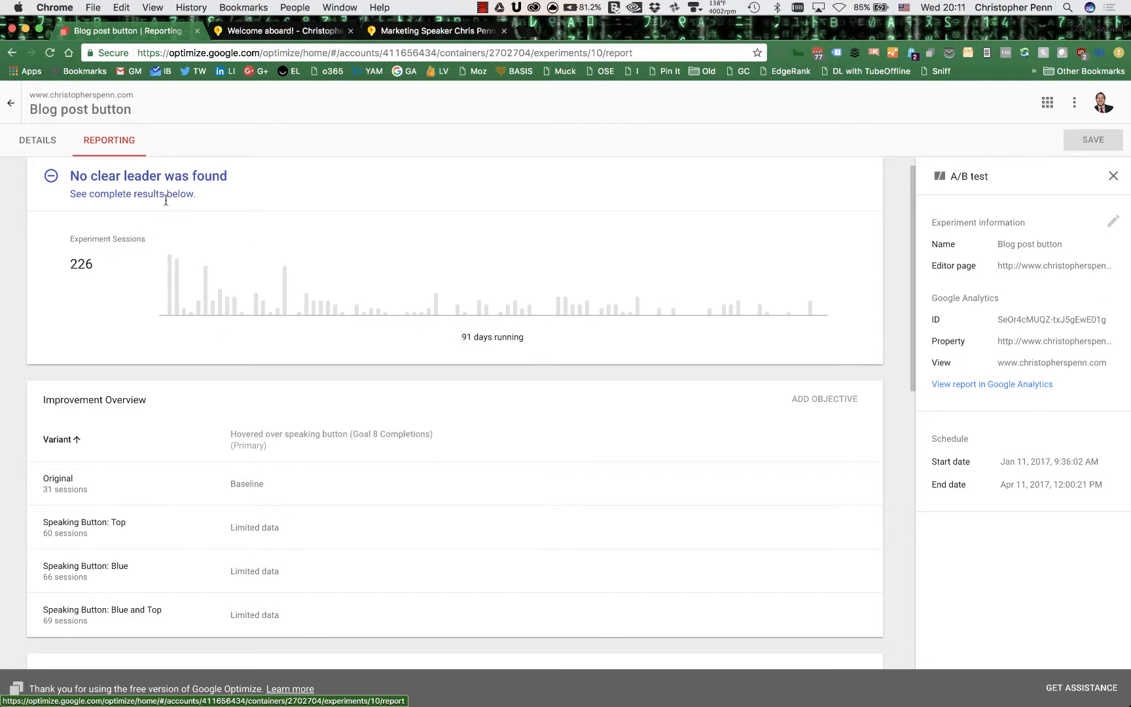
scroll("down", 3)
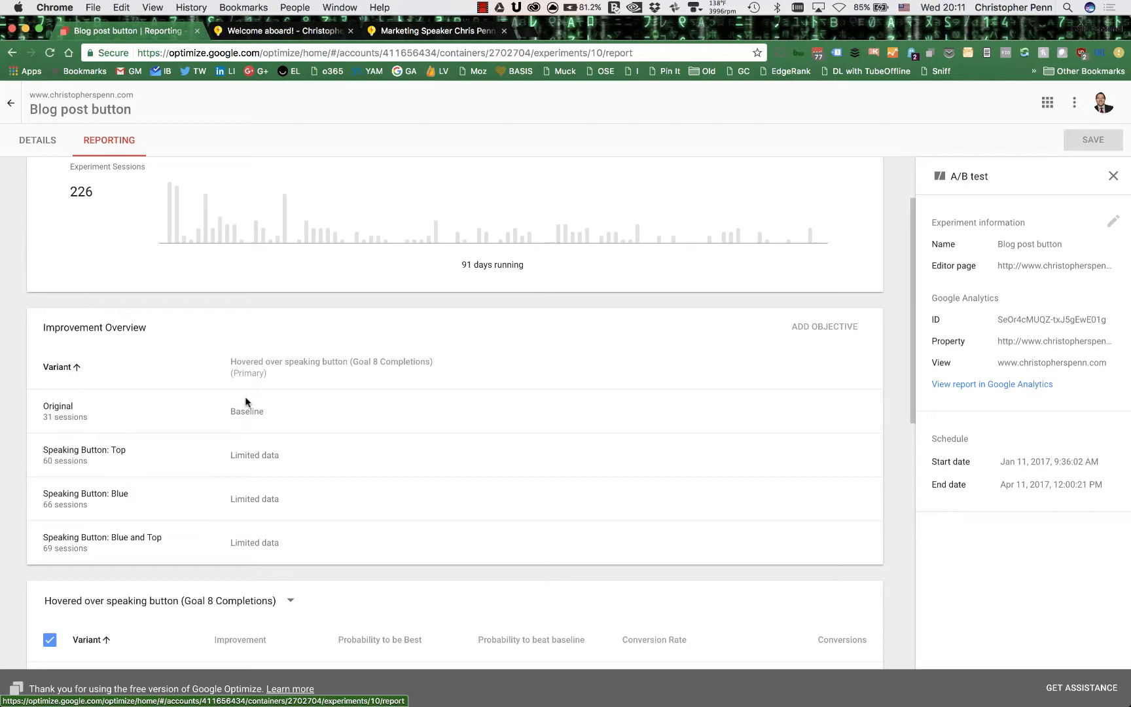
scroll("down", 3)
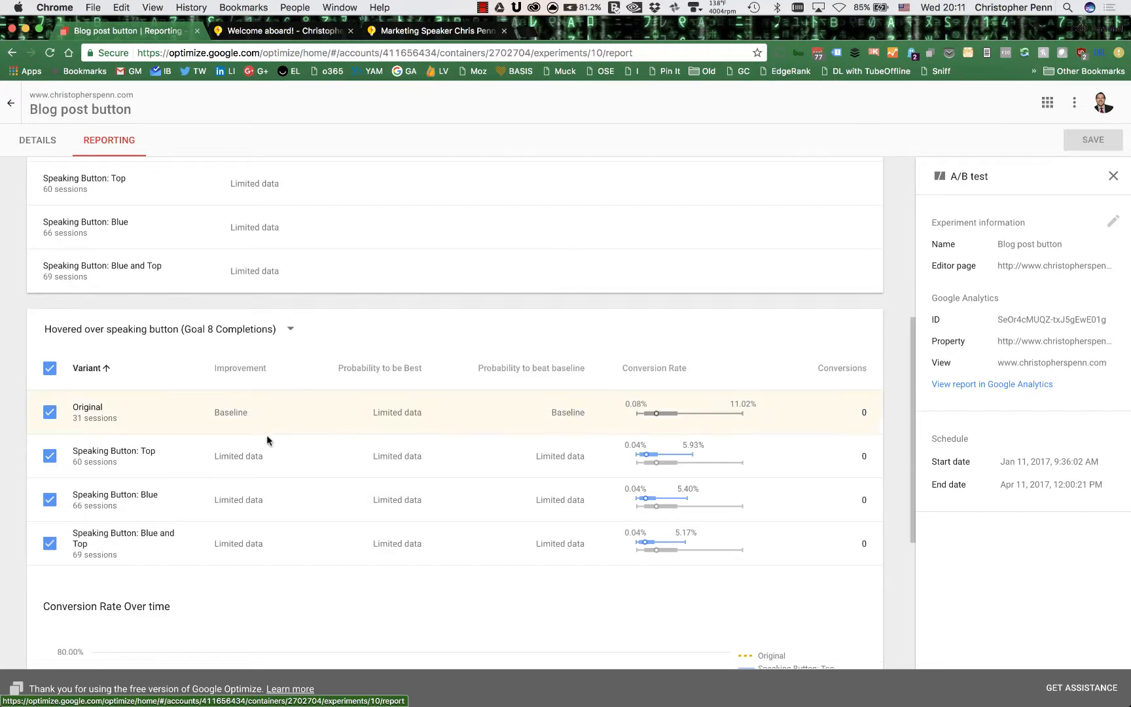
scroll("down", 3)
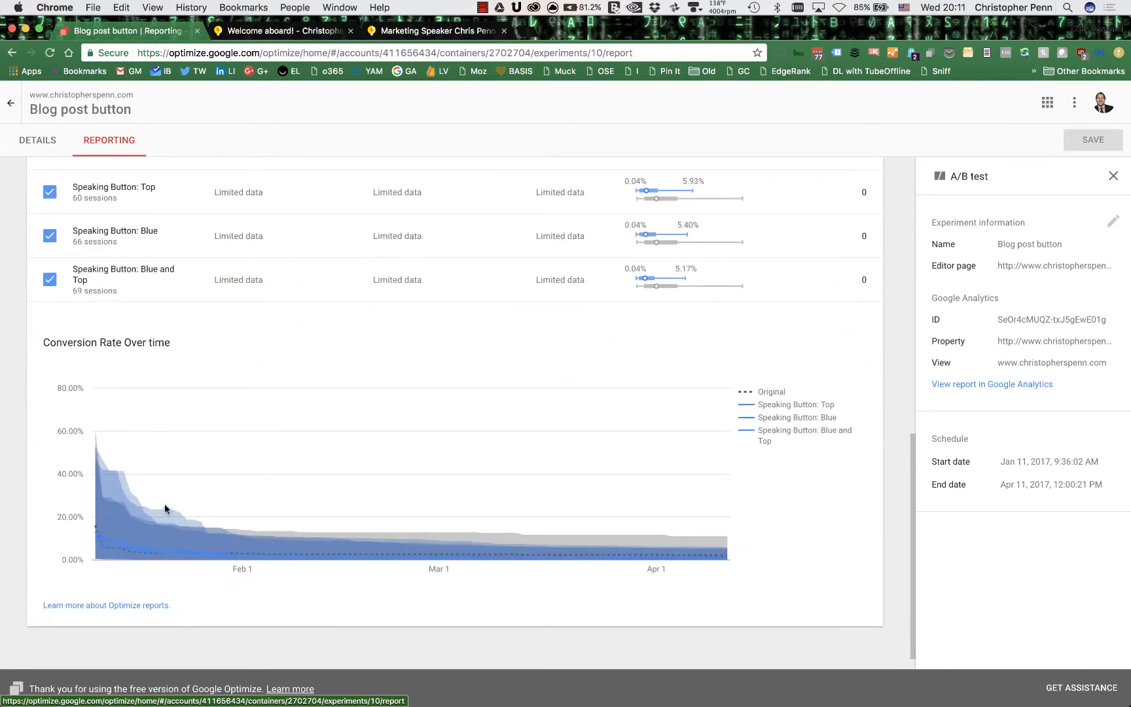
mouse_move(537, 483)
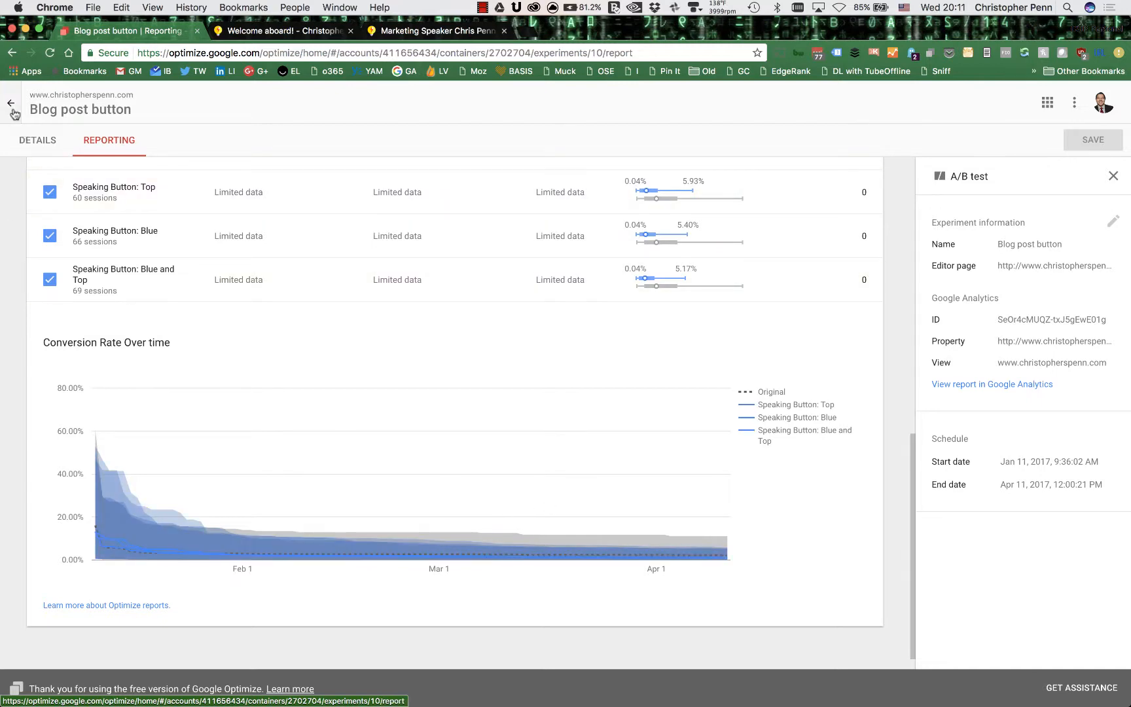
left_click(10, 103)
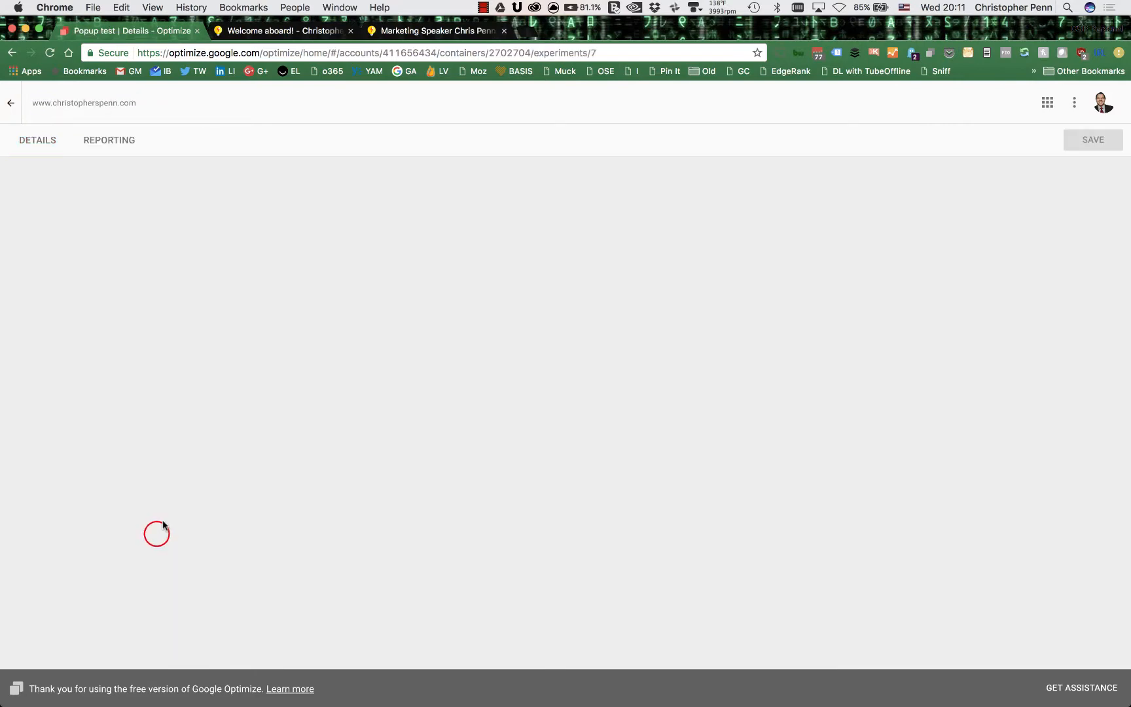
Review the Popup test report—1,421 sessions, variant table and Conversion Rate Over time chart—then return to the experiments list
left_click(108, 141)
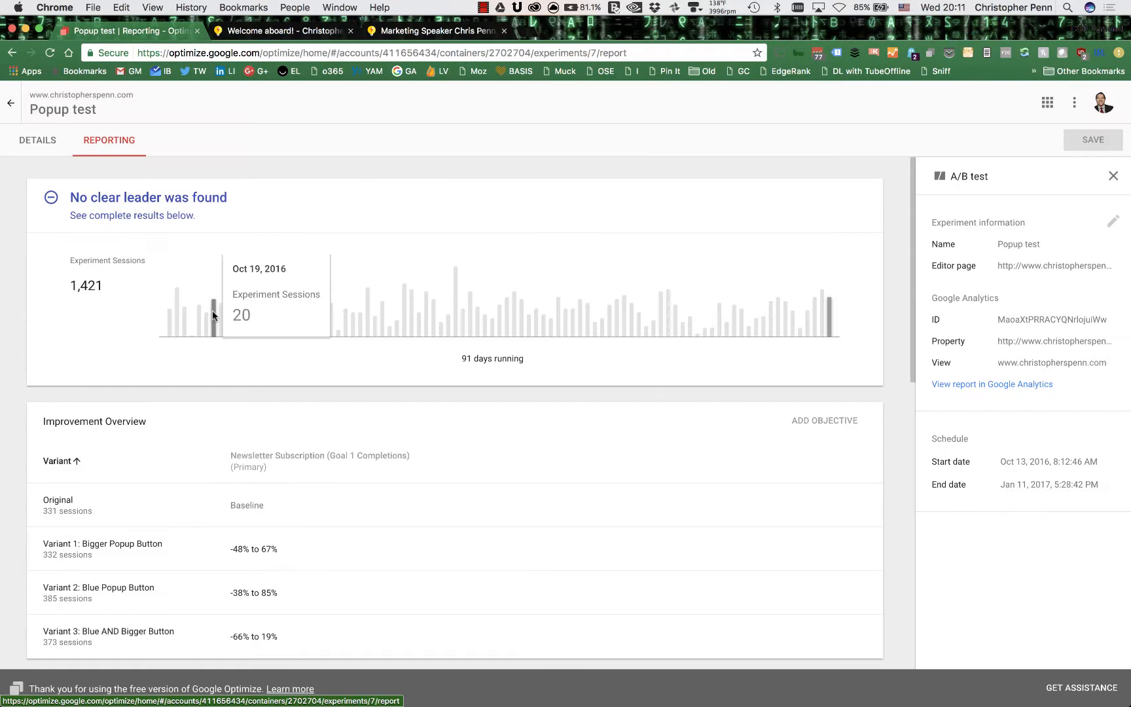
scroll("down", 3)
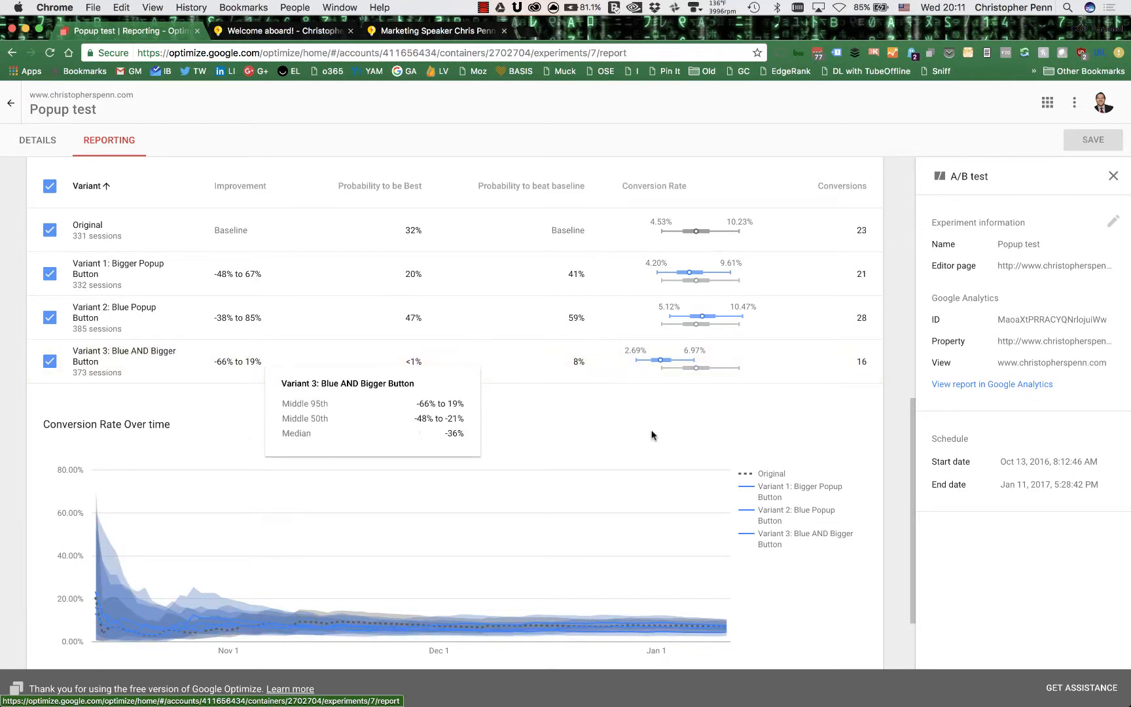
mouse_move(202, 487)
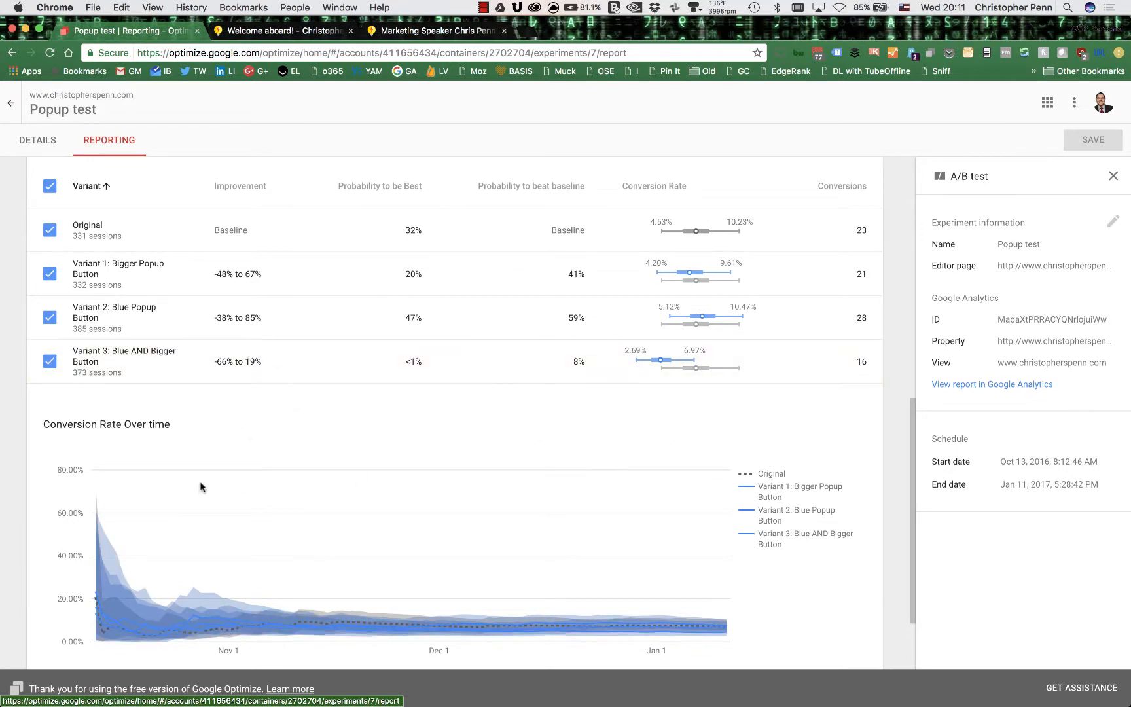
scroll("down", 3)
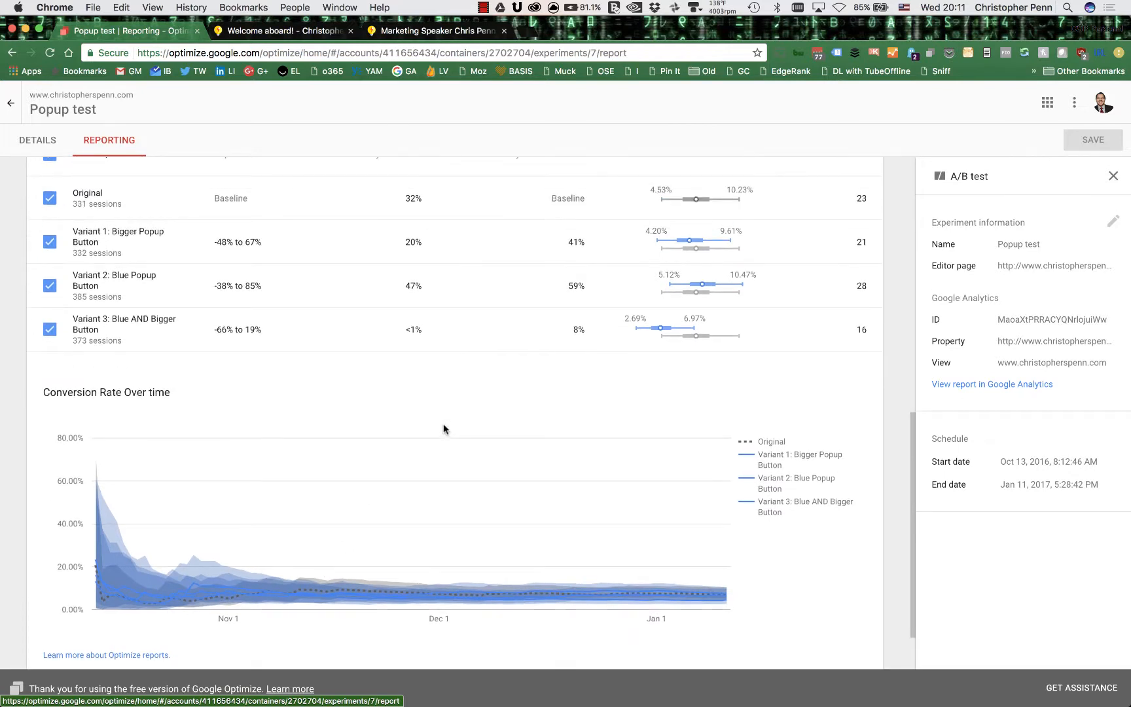
mouse_move(450, 417)
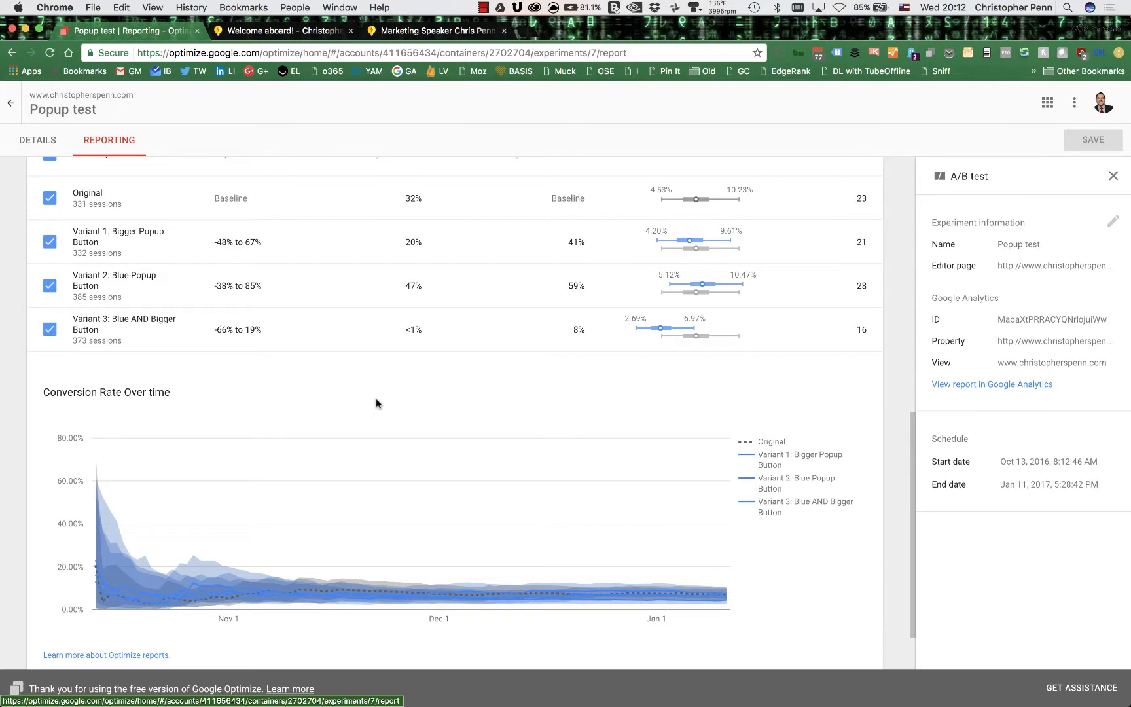
mouse_move(379, 367)
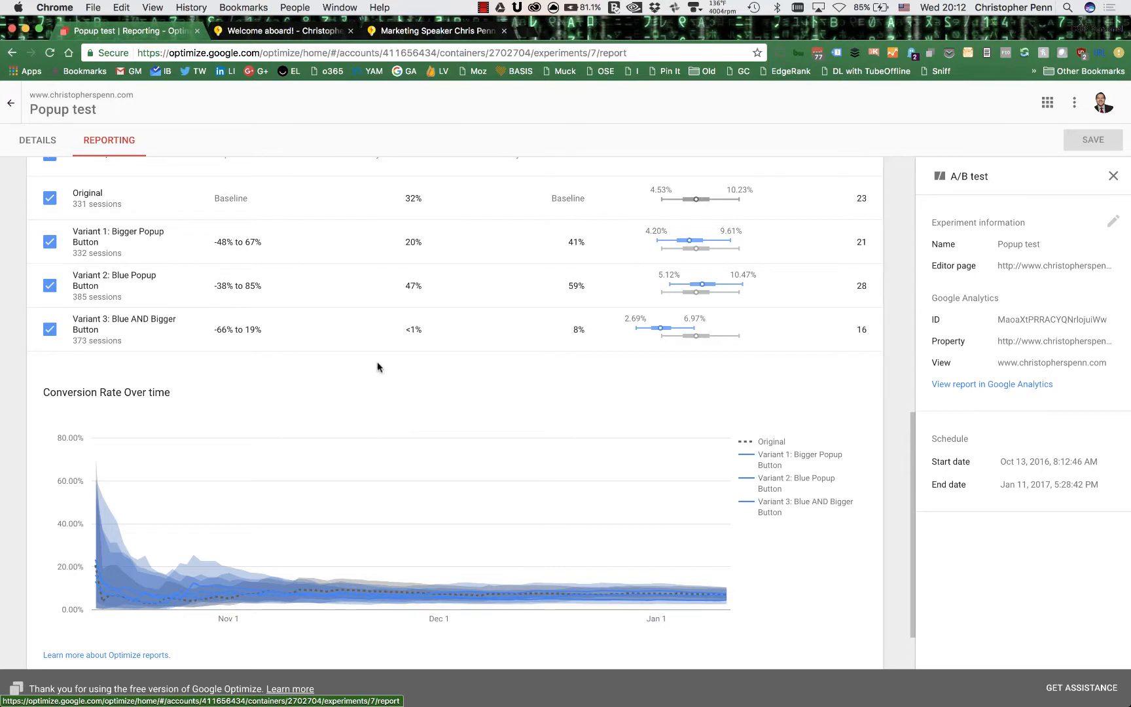
left_click(11, 103)
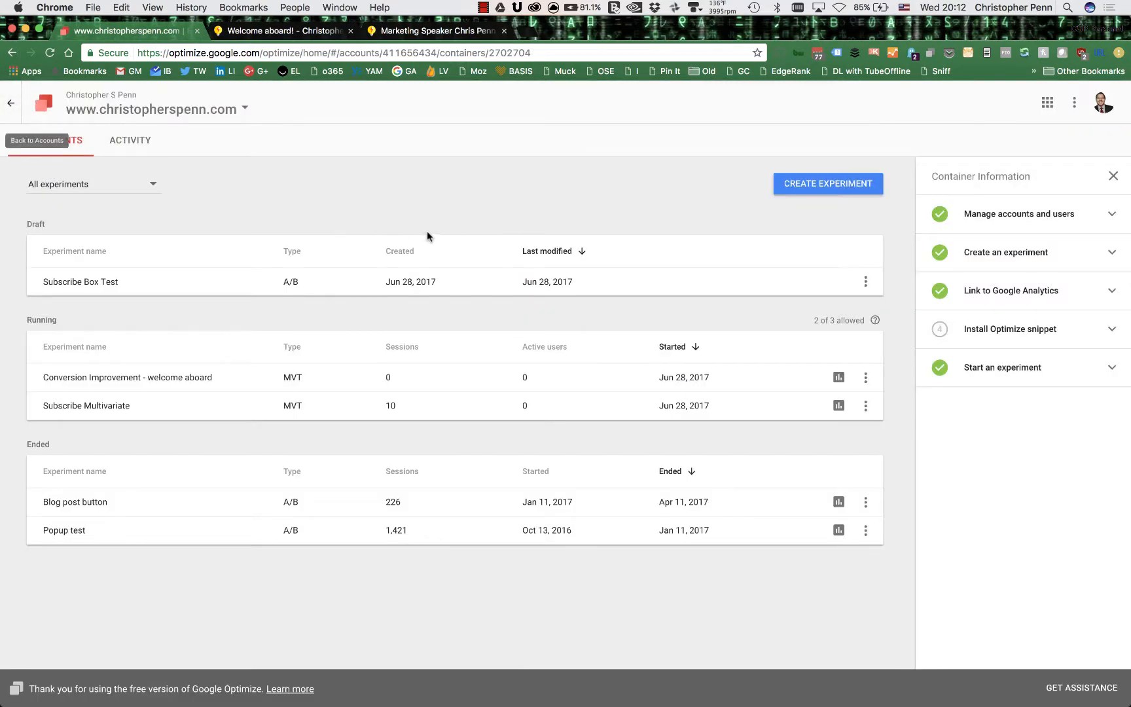
mouse_move(1115, 188)
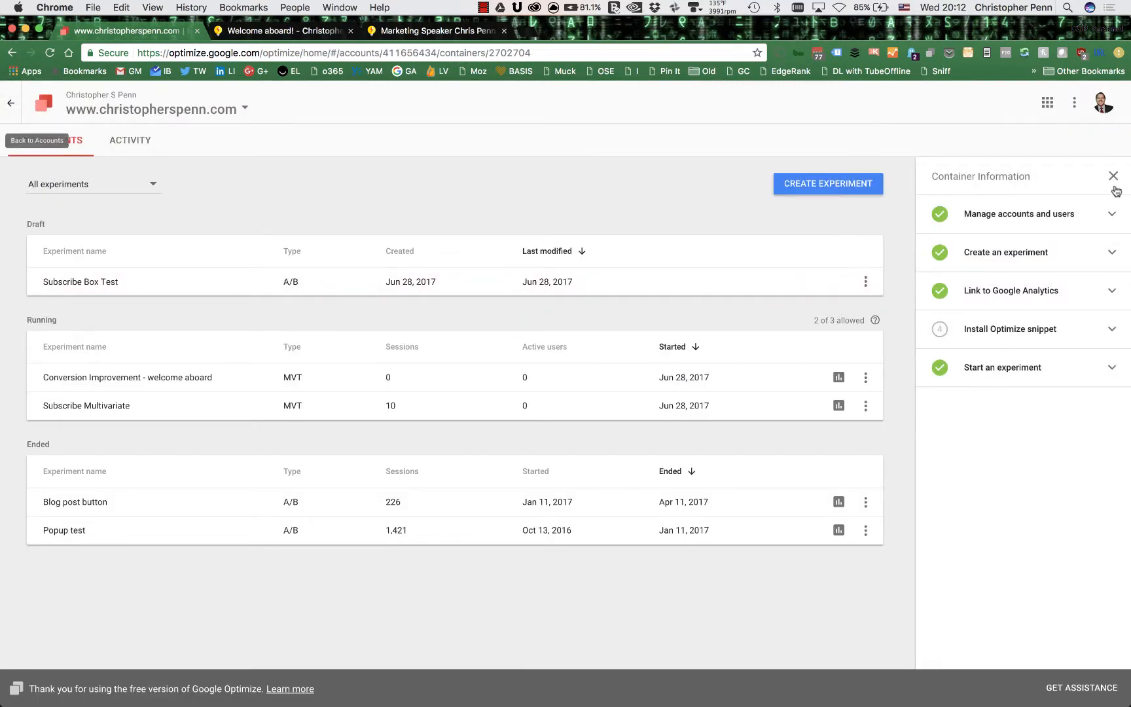
Dismiss the Container Information panel and view the Conversion Improvement - welcome aboard experiment's still-empty report
left_click(1093, 176)
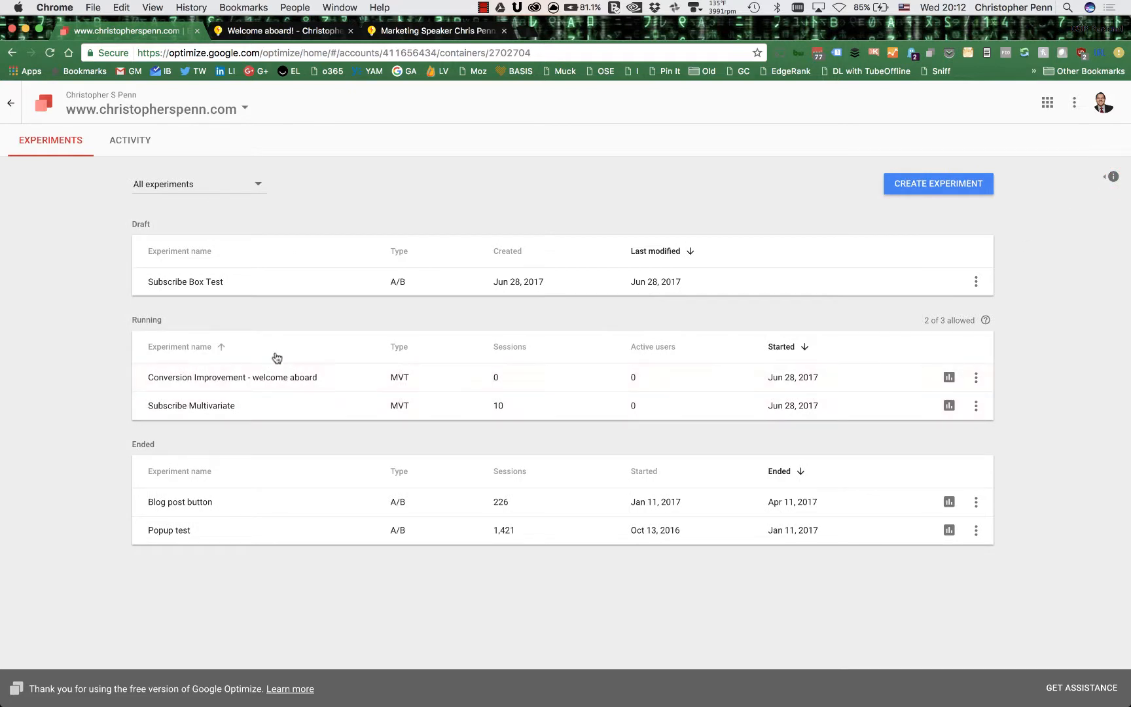
left_click(234, 377)
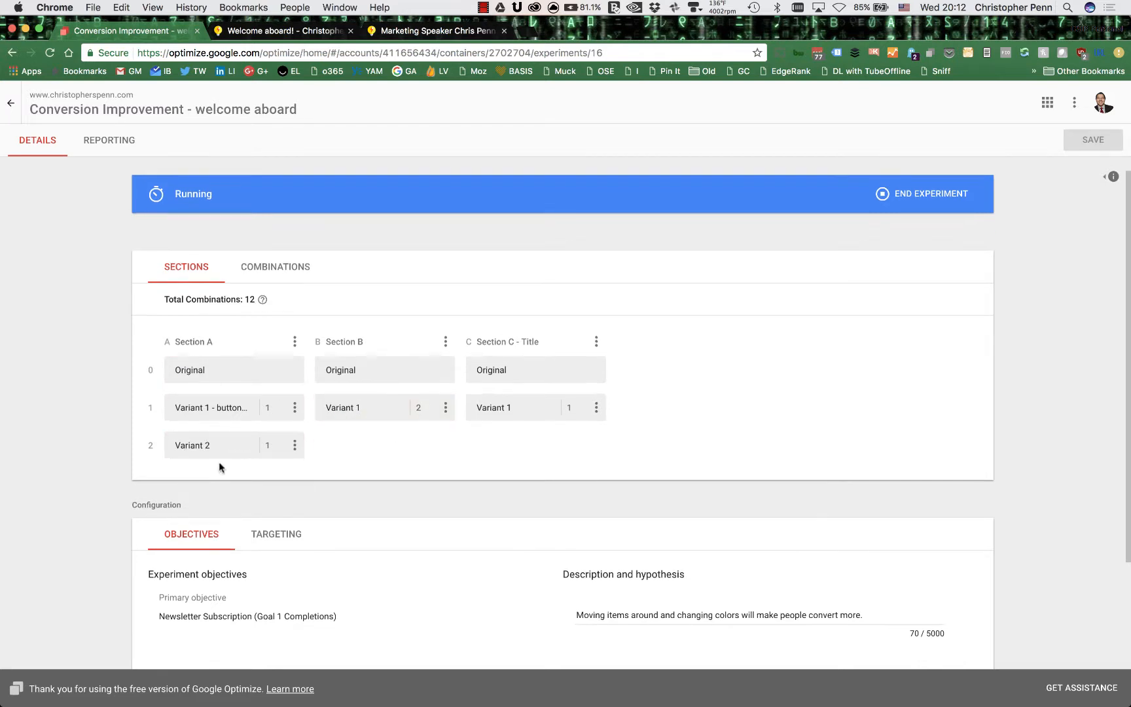
scroll("down", 3)
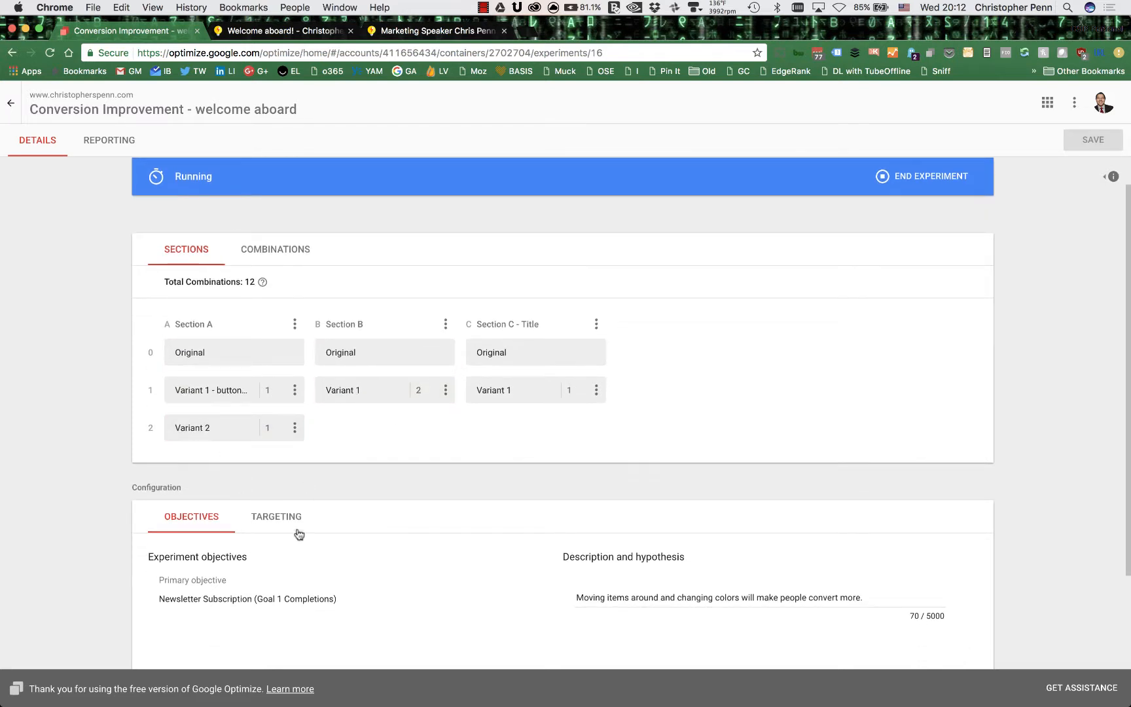
scroll("down", 3)
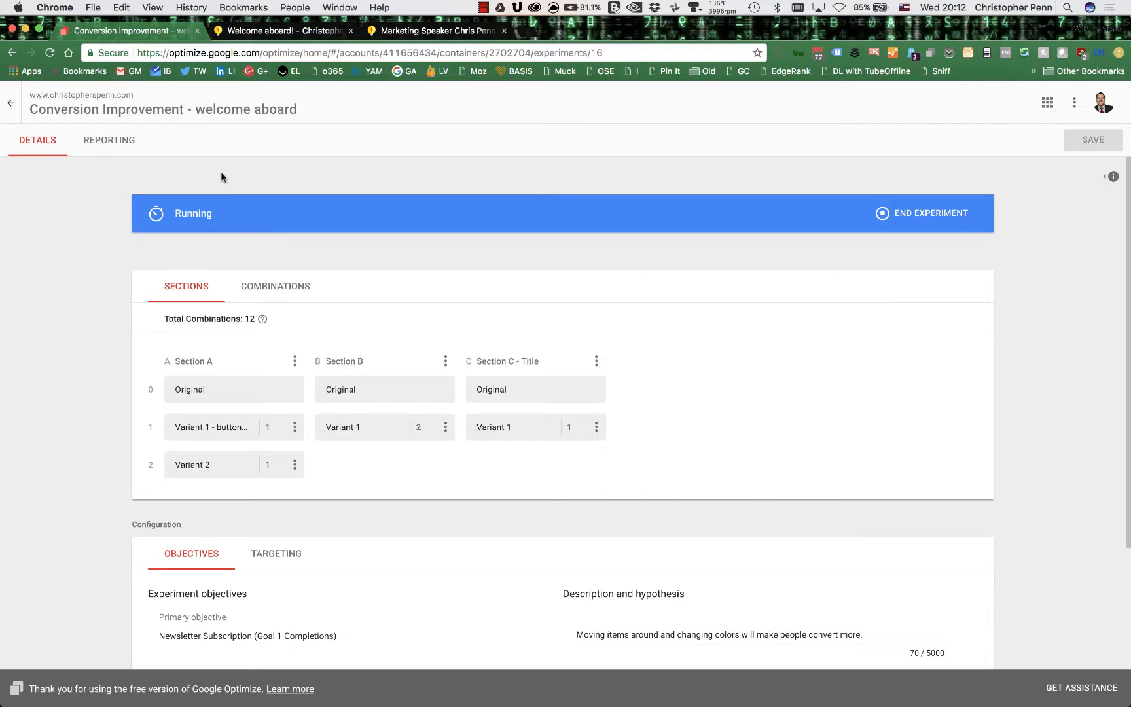
left_click(108, 140)
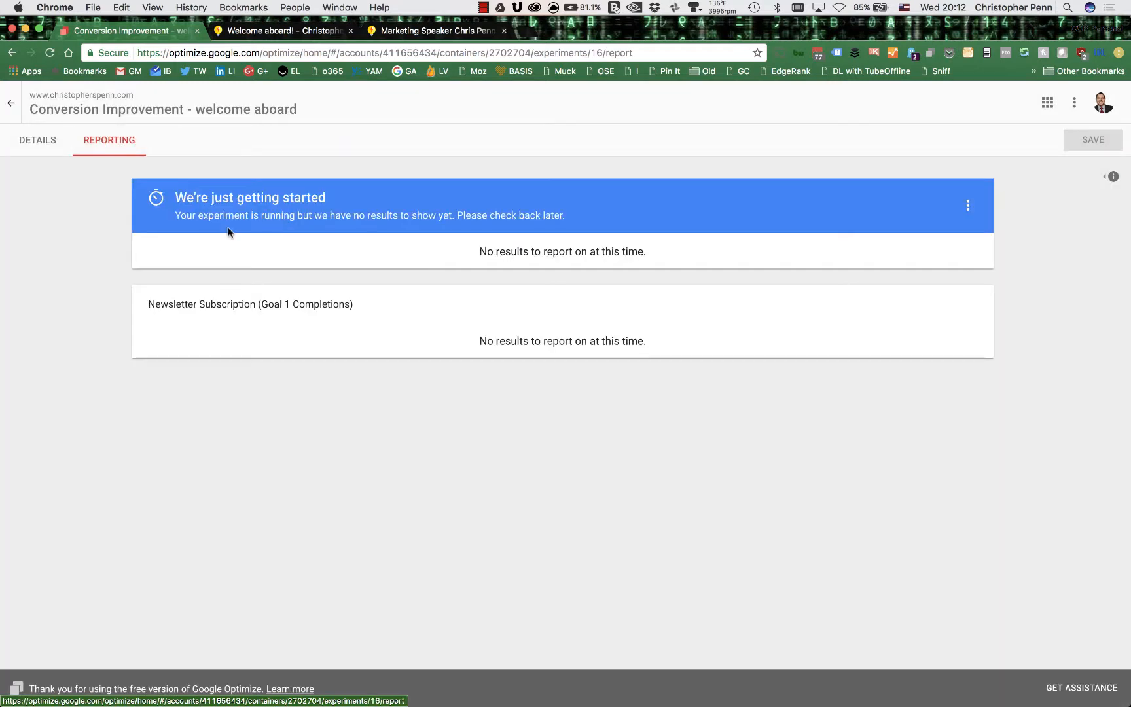
mouse_move(309, 284)
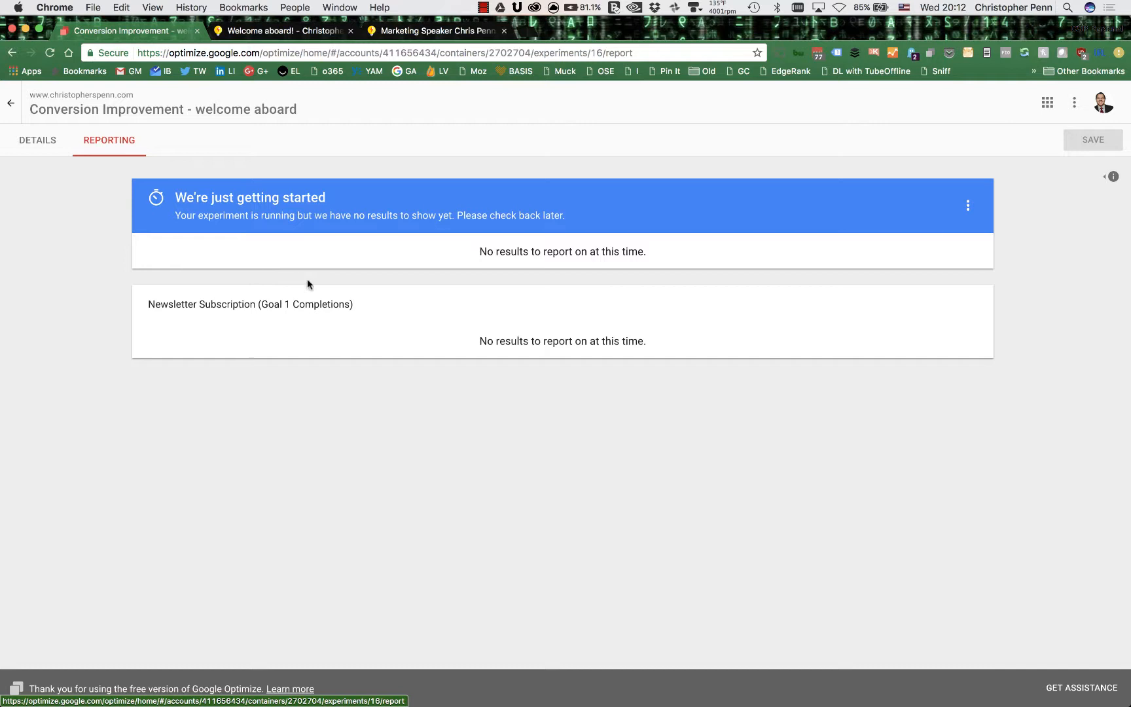
mouse_move(308, 264)
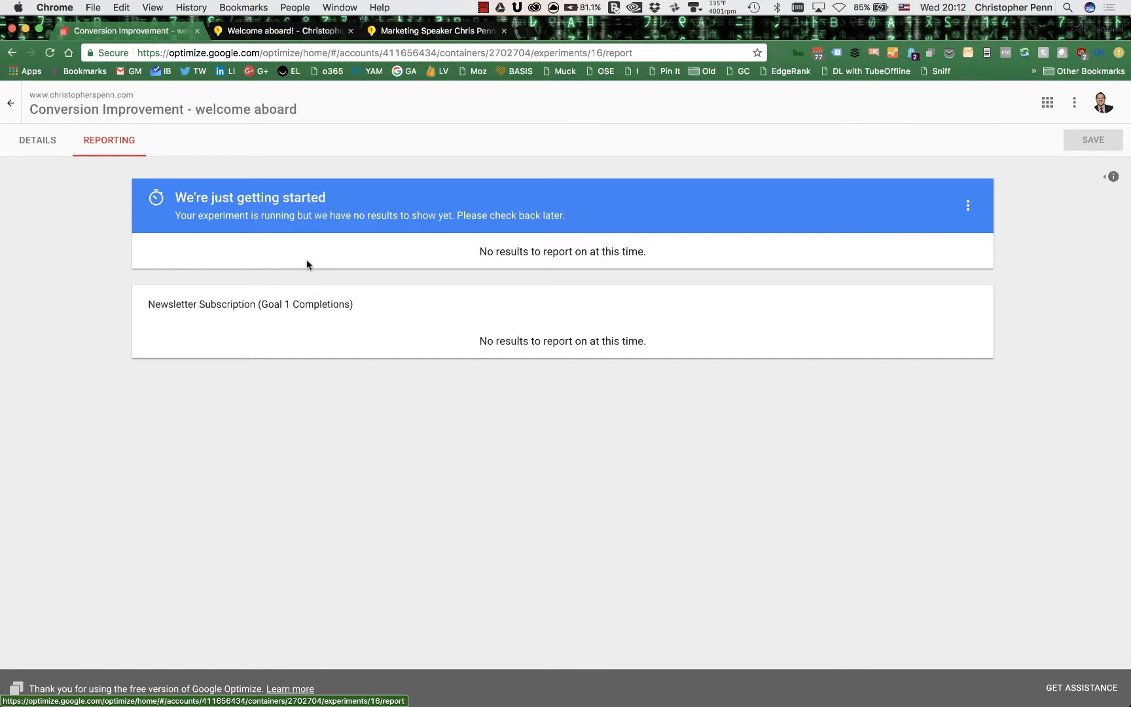
mouse_move(297, 249)
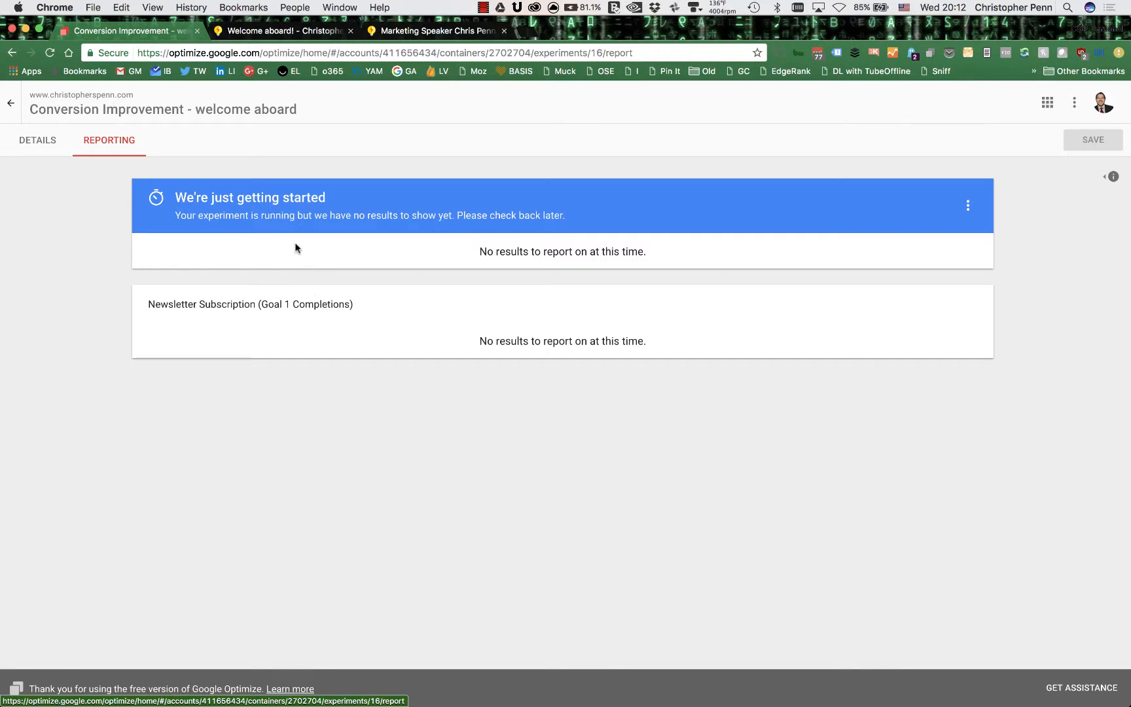
mouse_move(299, 245)
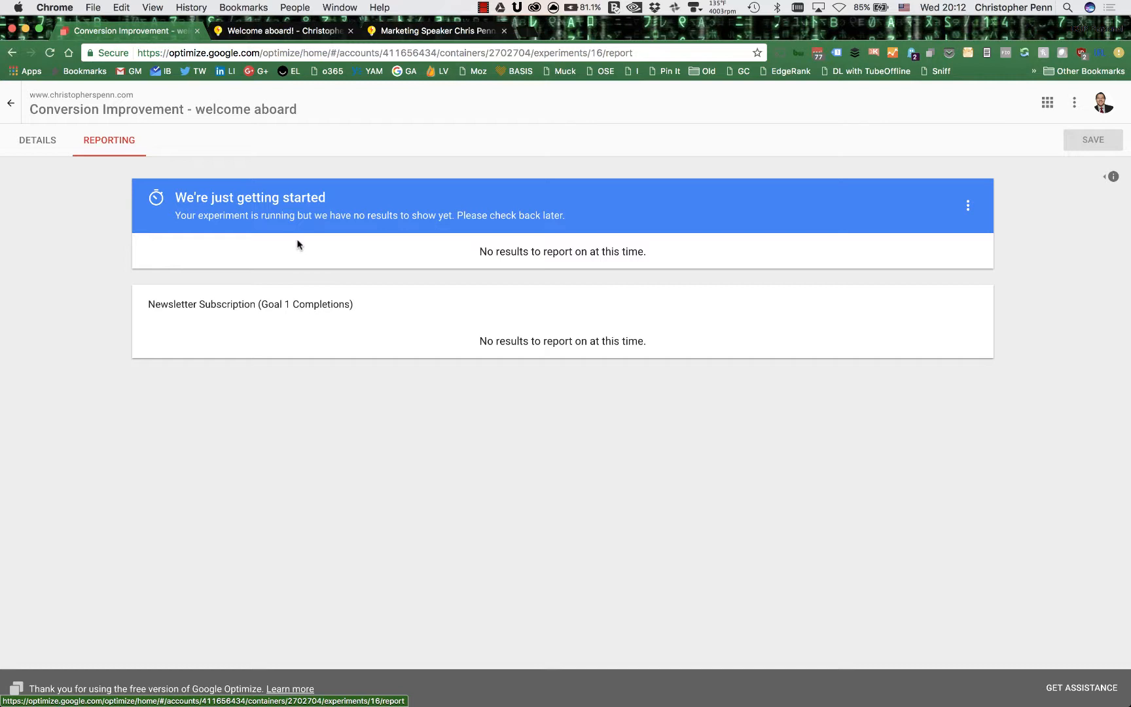
mouse_move(299, 285)
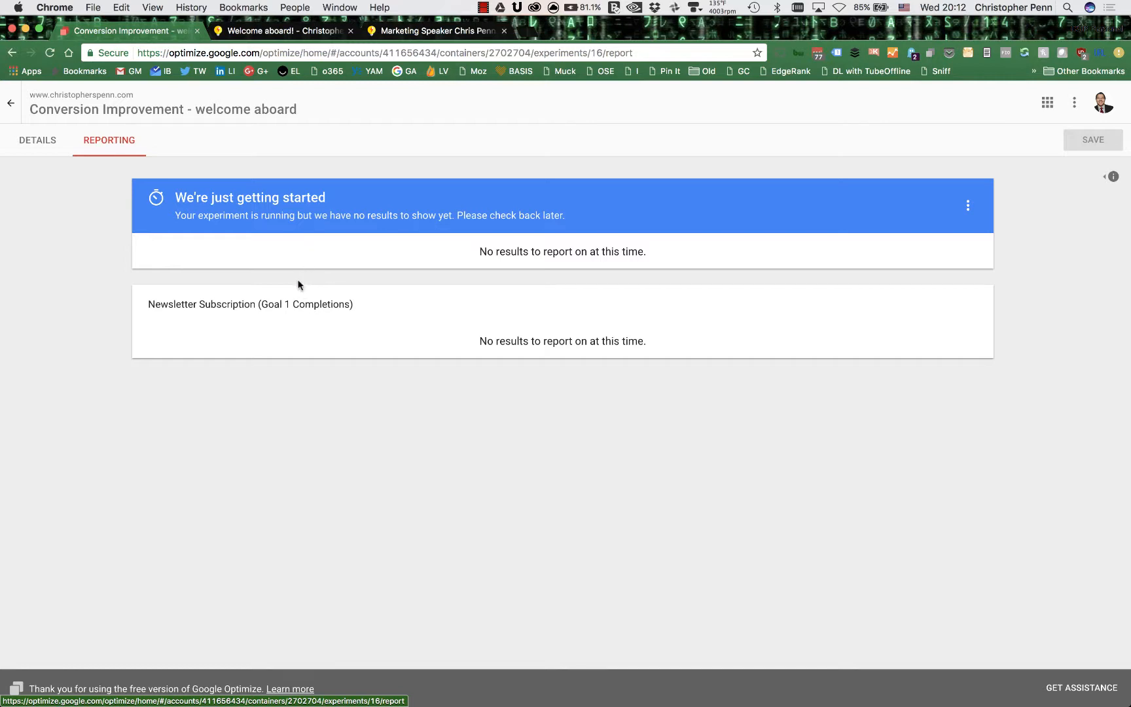
mouse_move(301, 280)
type("analyticsaca")
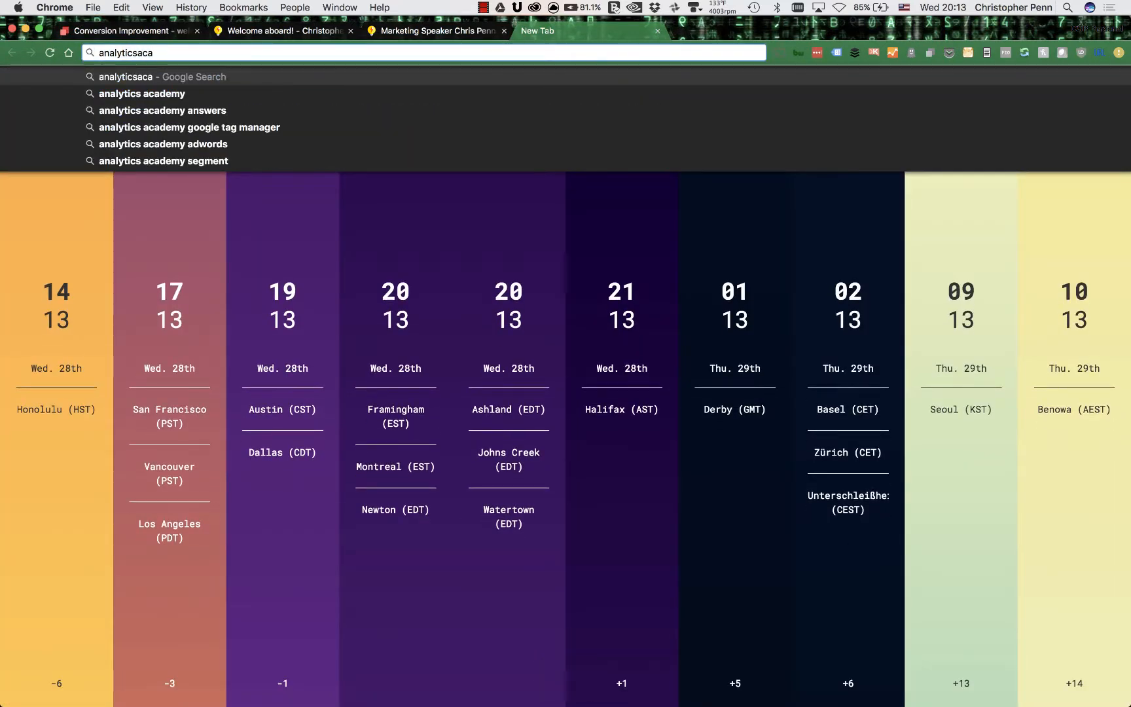
Reach the Google Analytics Academy homepage from the search results and look over its four free course cards
left_click(142, 94)
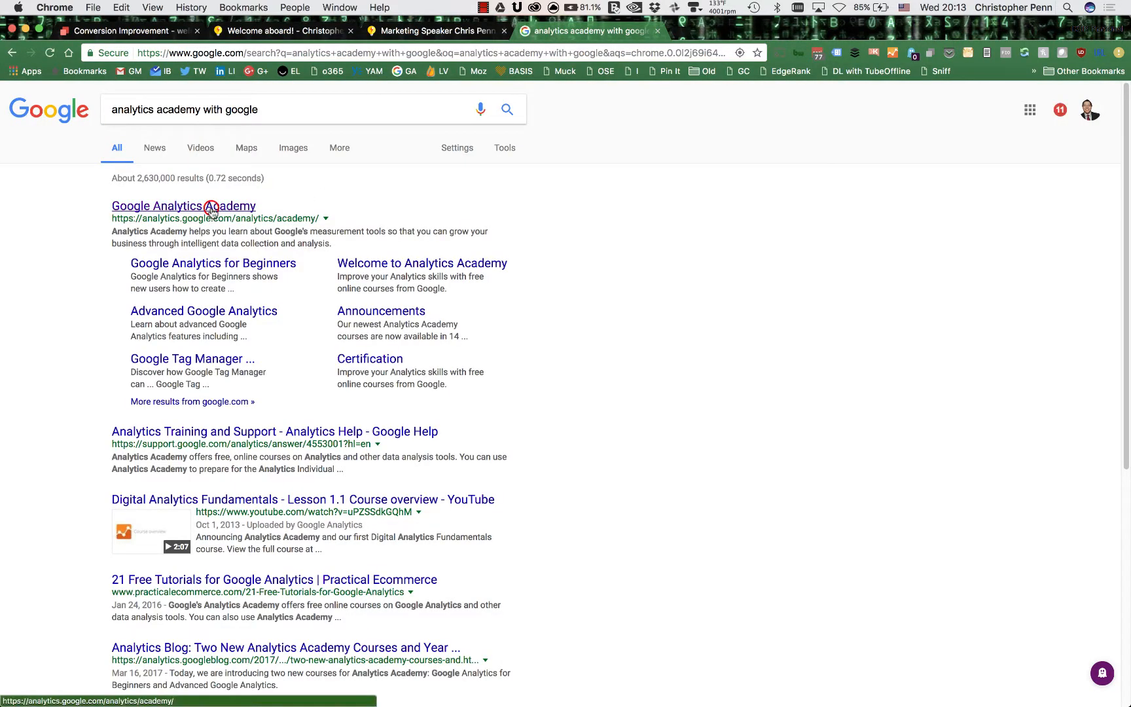
left_click(212, 207)
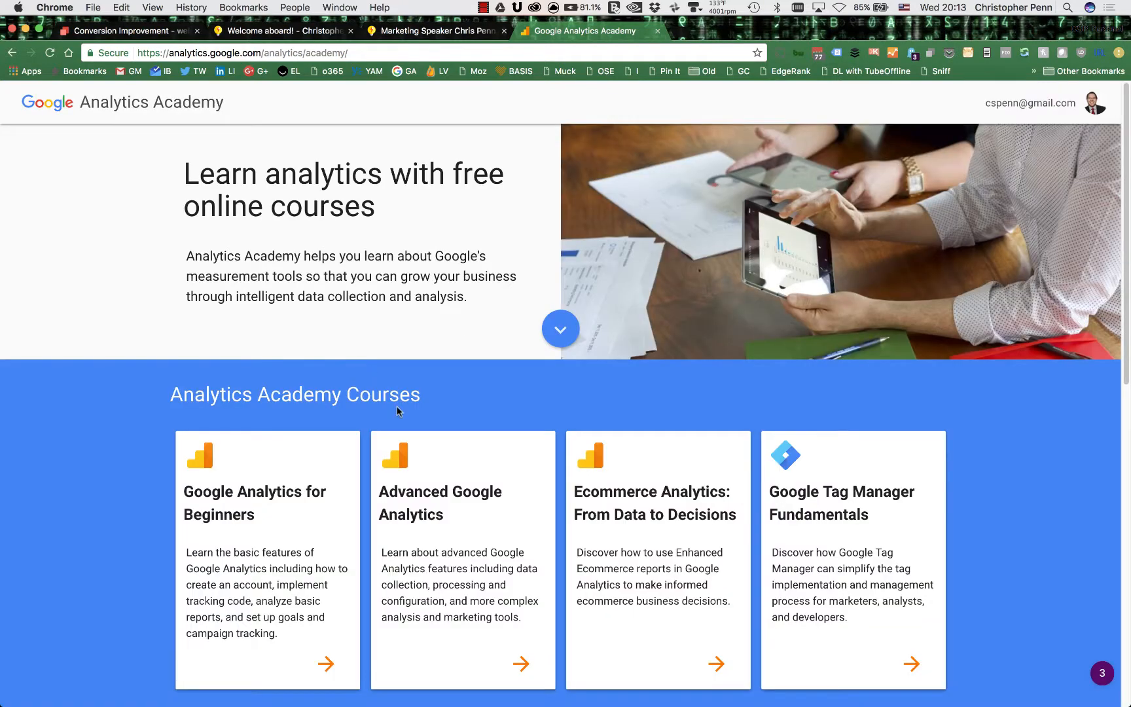
scroll("down", 3)
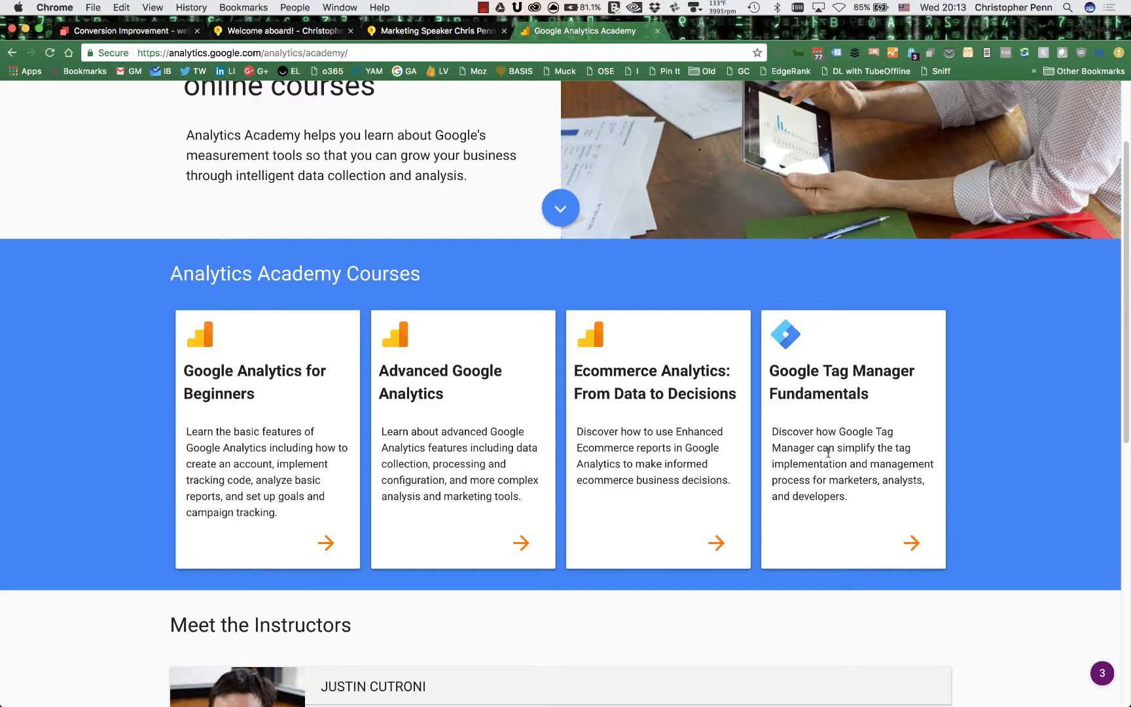
mouse_move(794, 409)
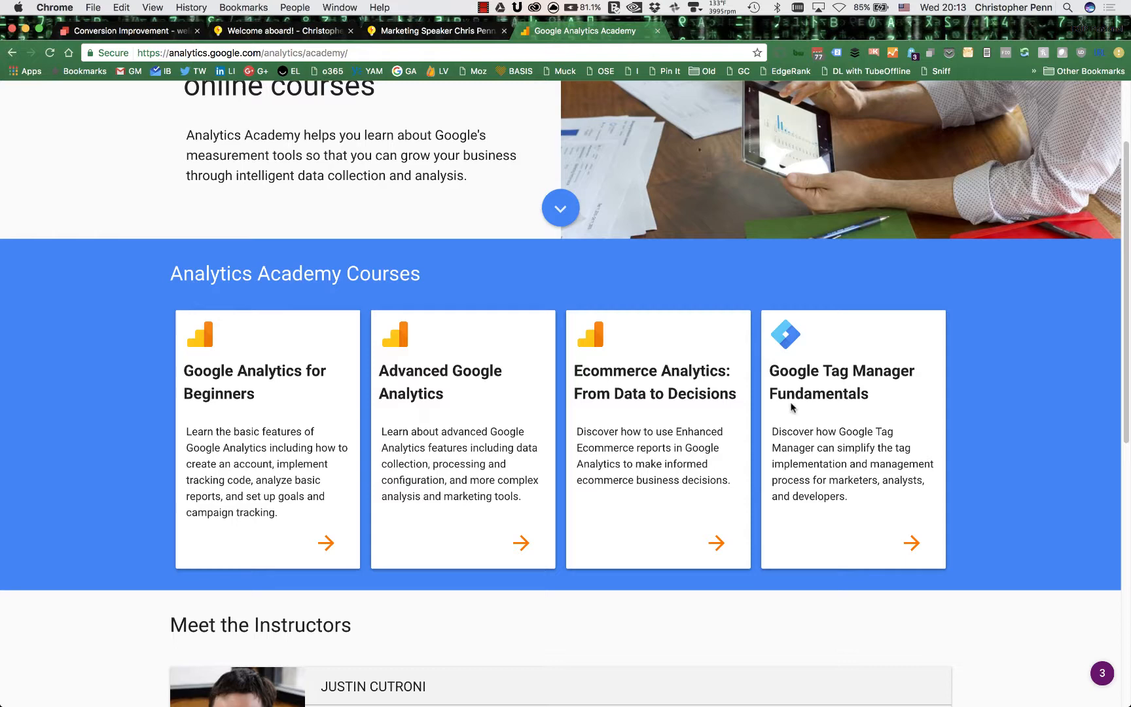
mouse_move(427, 406)
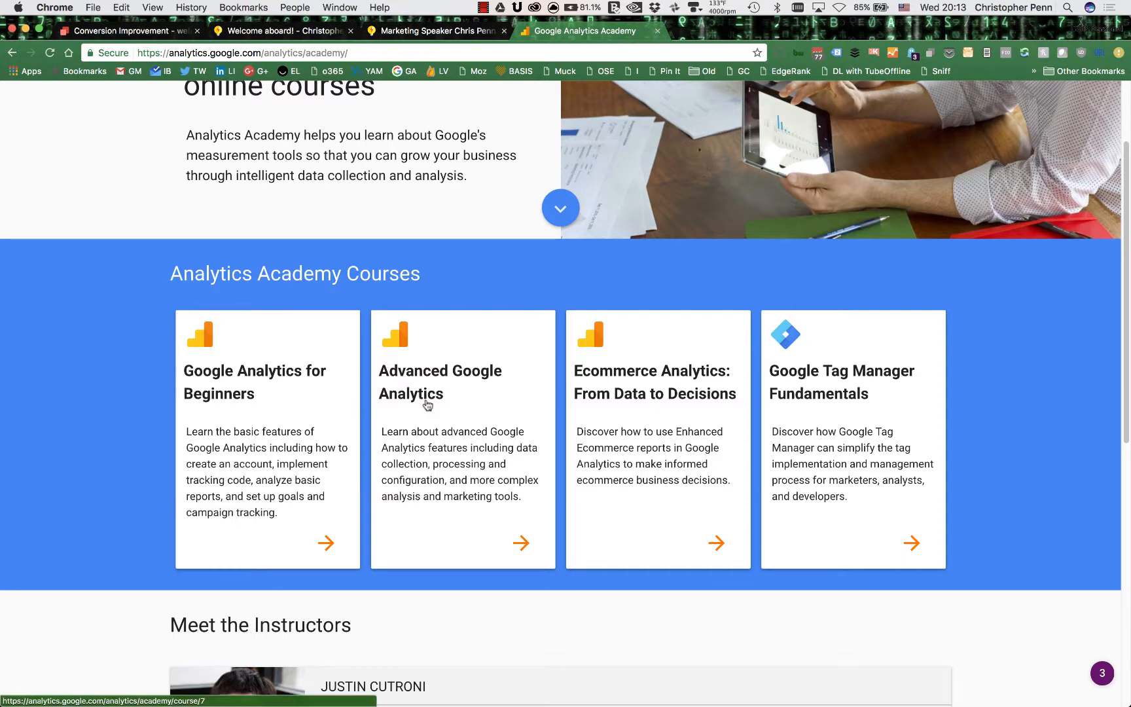
mouse_move(424, 477)
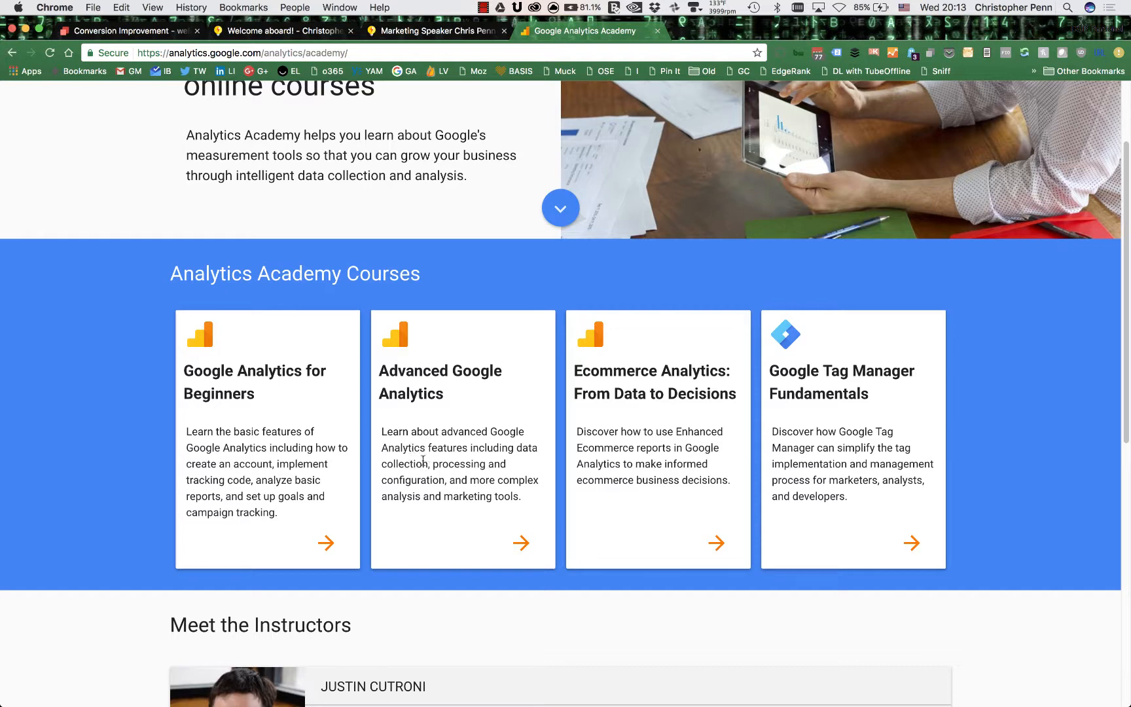
scroll("up", 3)
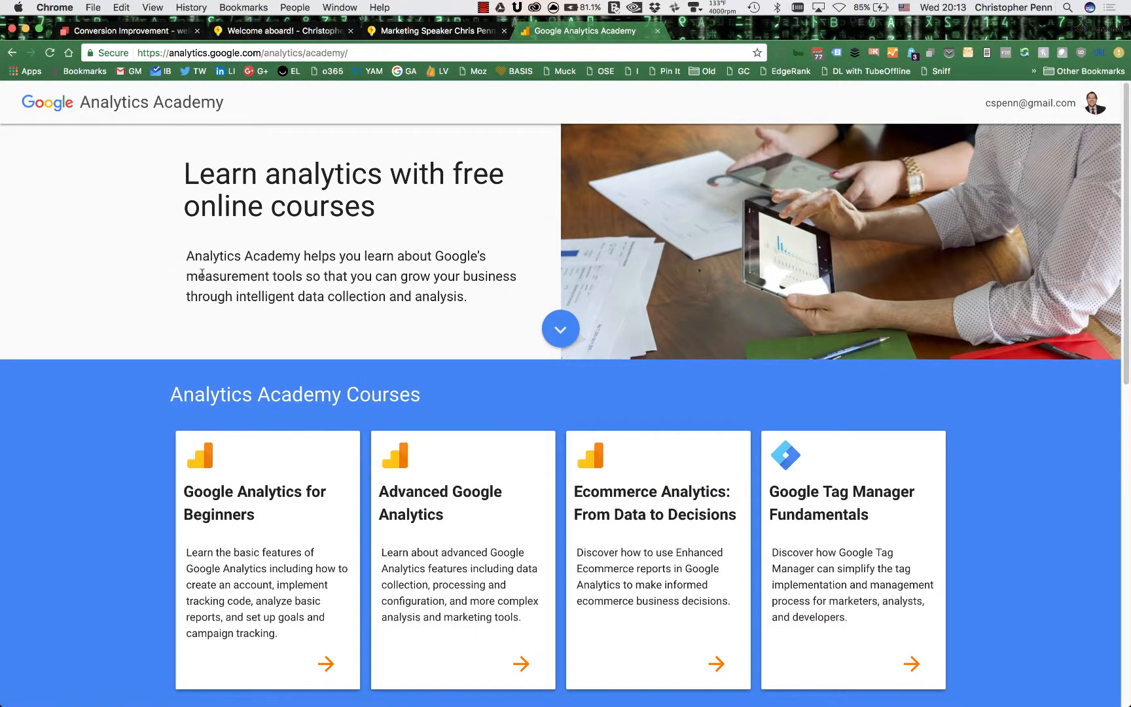
mouse_move(478, 292)
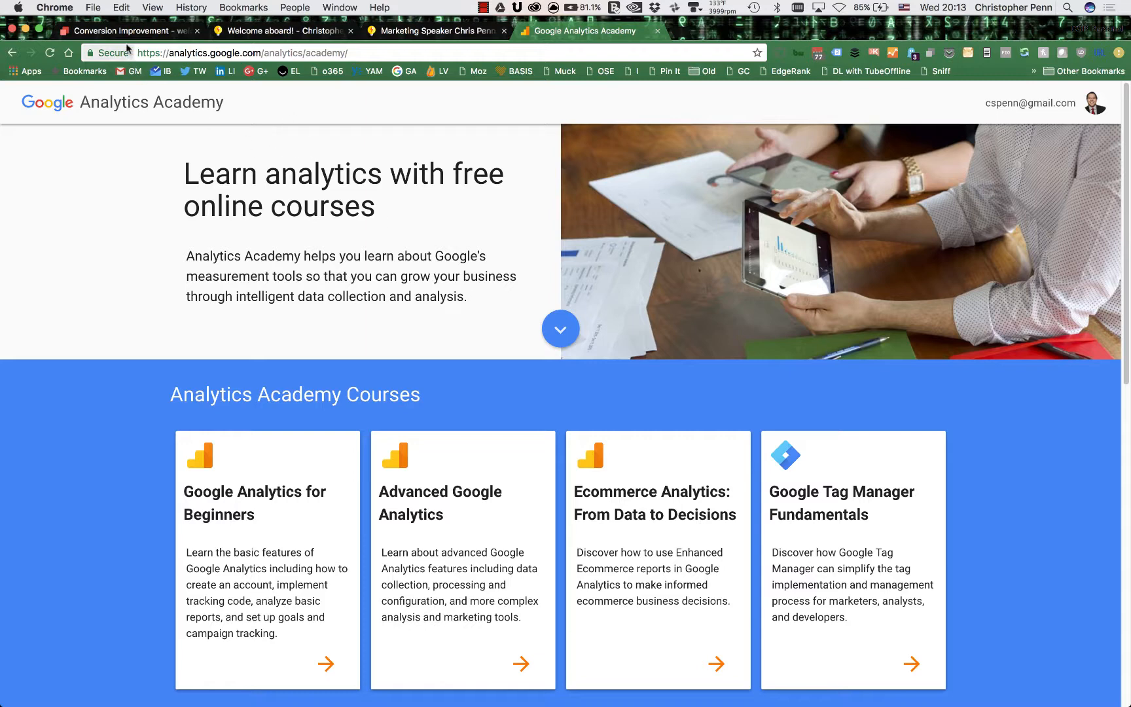
Switch back to the Optimize experiment report and return to the christopherspenn.com experiments list
left_click(131, 32)
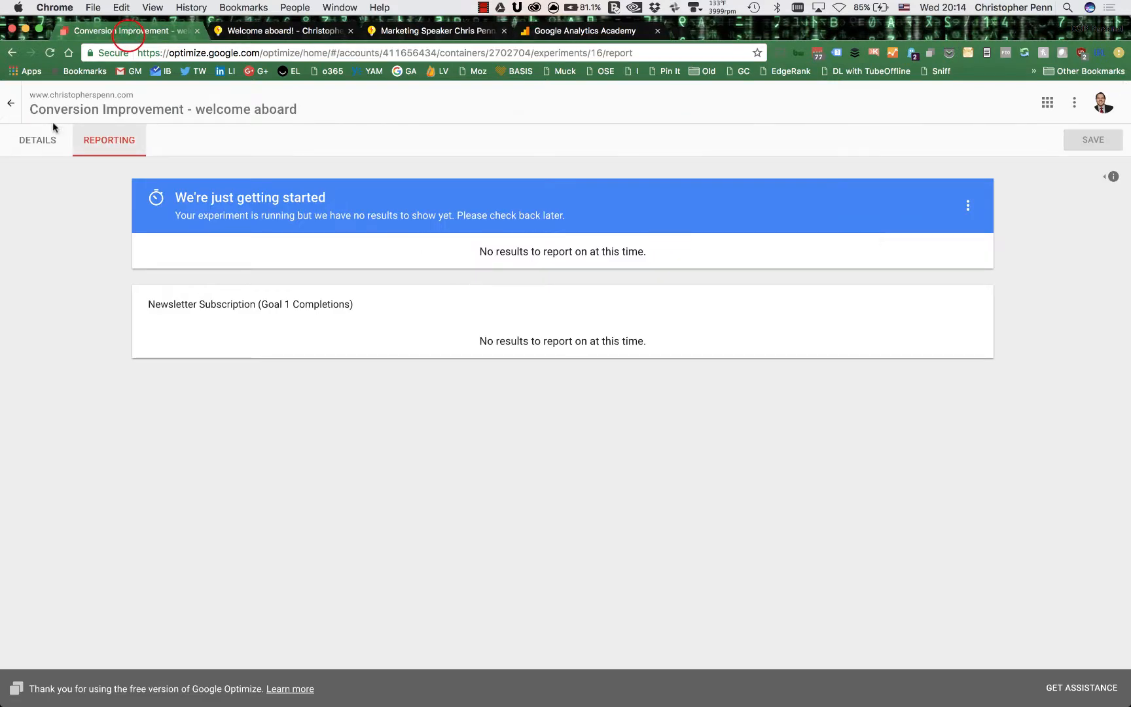
left_click(11, 104)
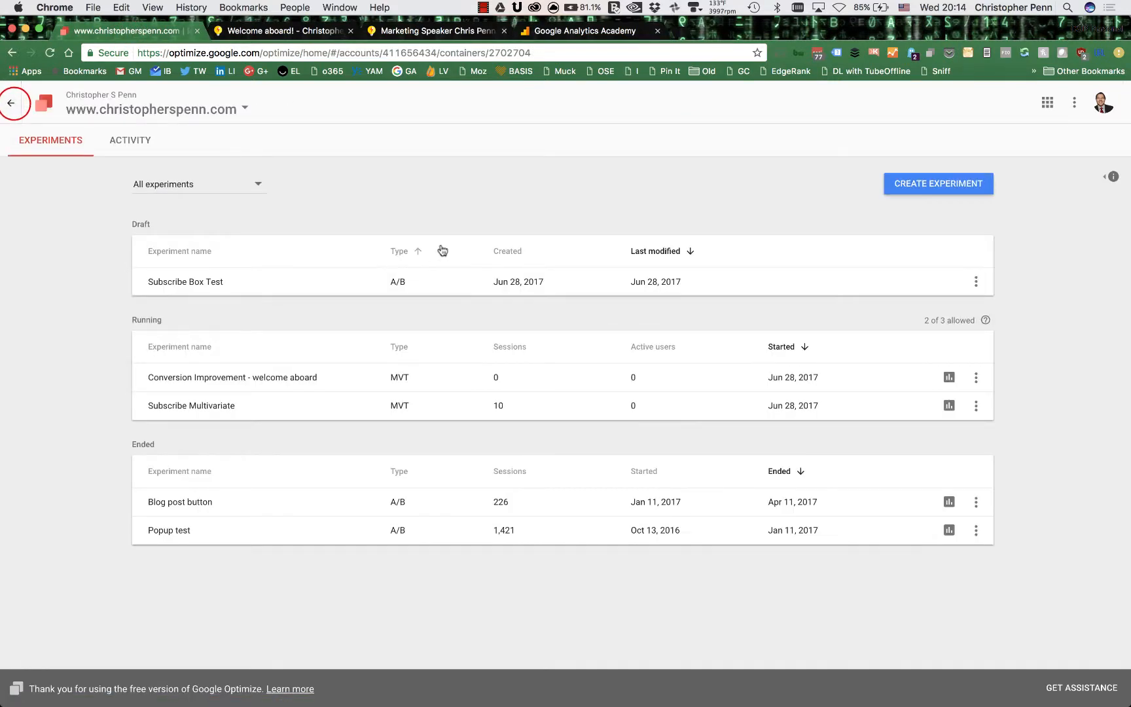
mouse_move(452, 243)
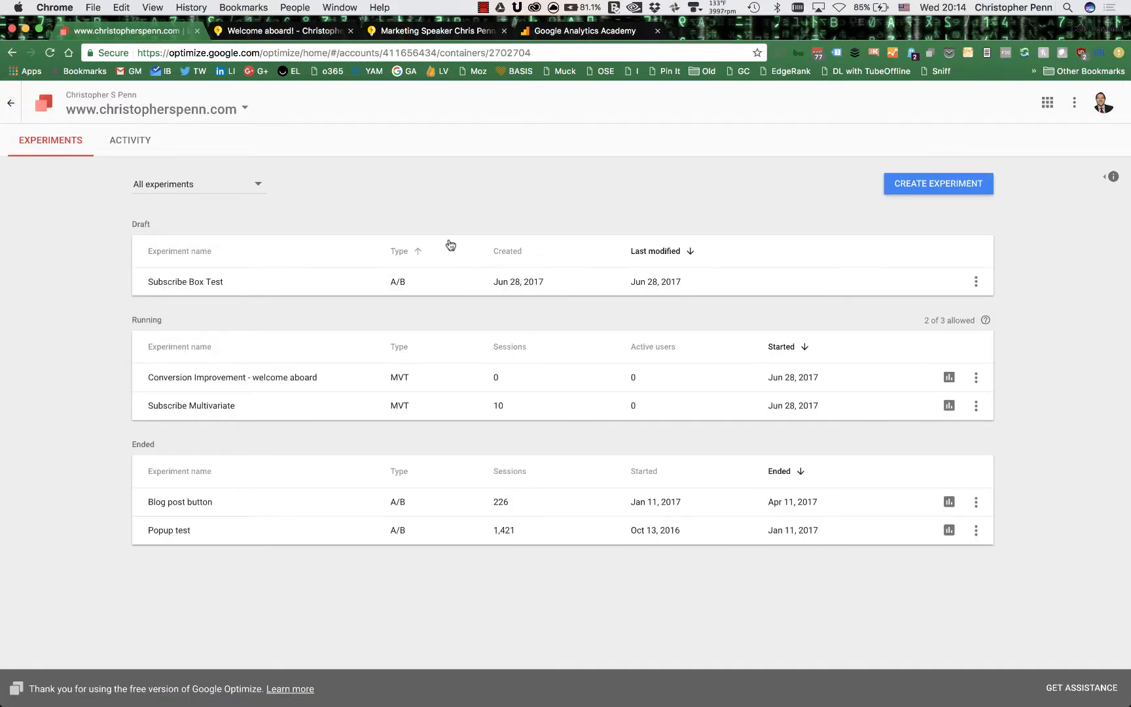